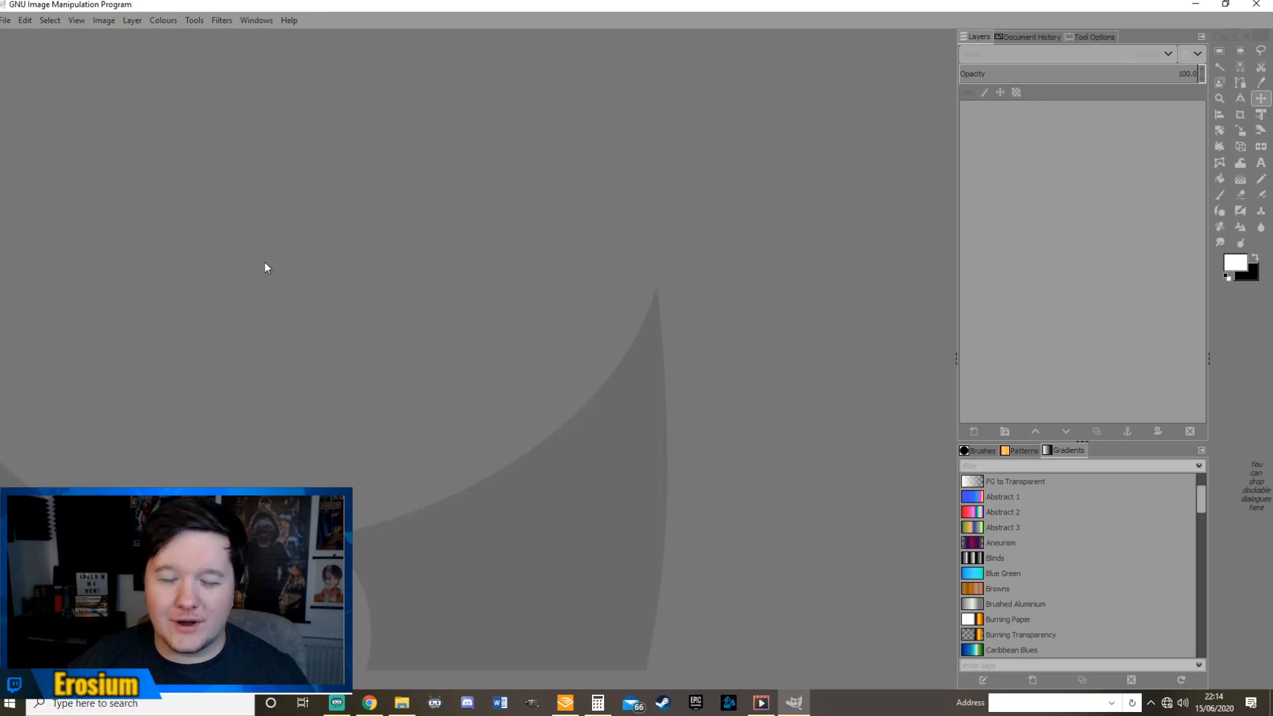
{"action": "mouse_move", "coordinate": [275, 280]}
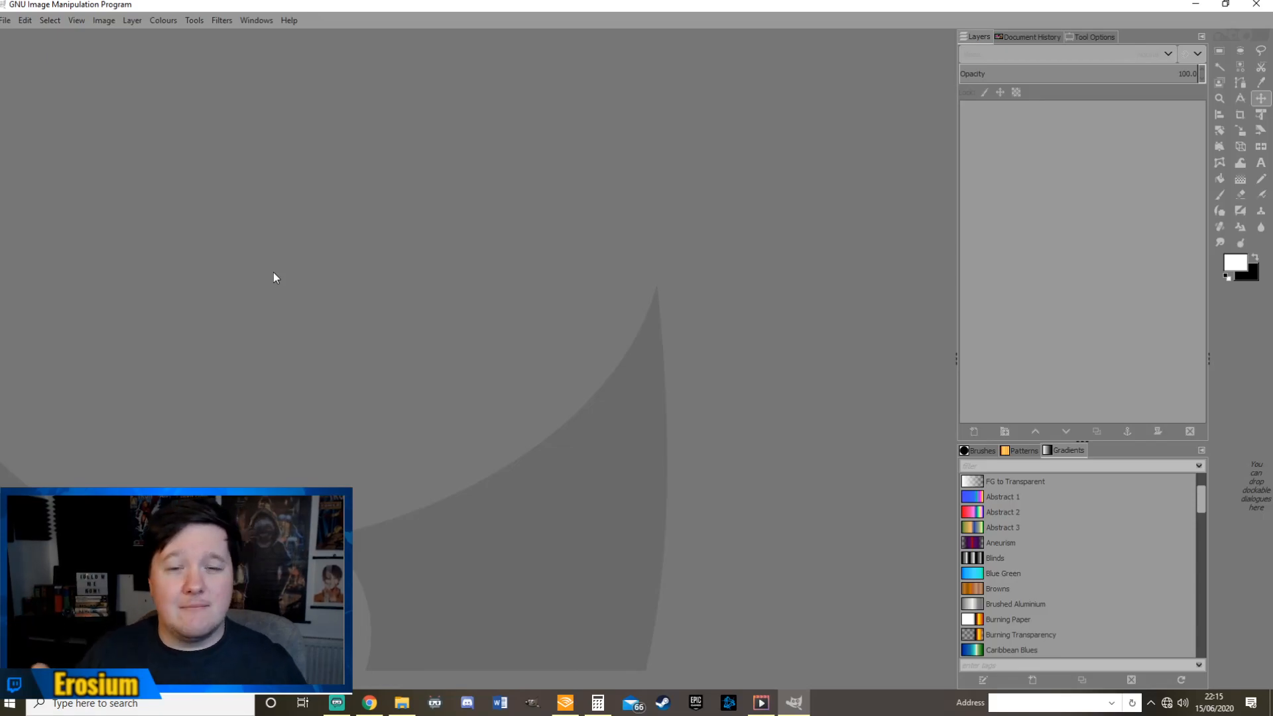
{"action": "mouse_move", "coordinate": [229, 283]}
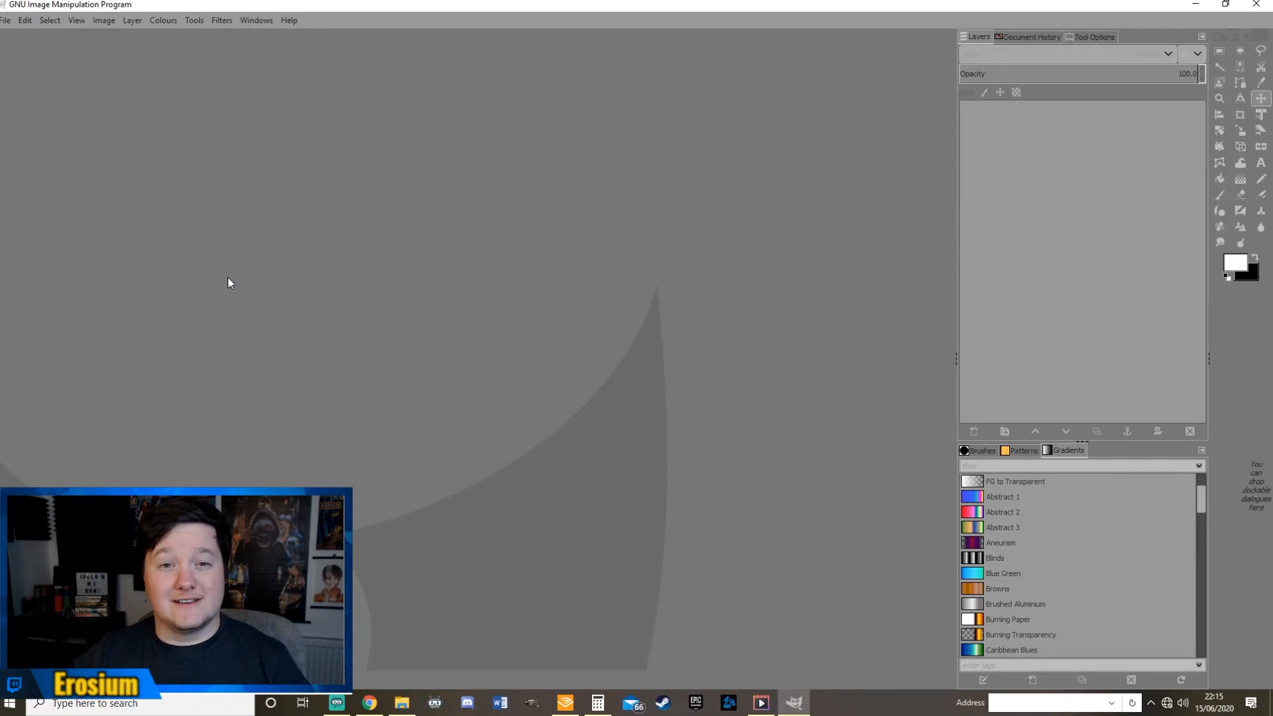
{"action": "mouse_move", "coordinate": [386, 69]}
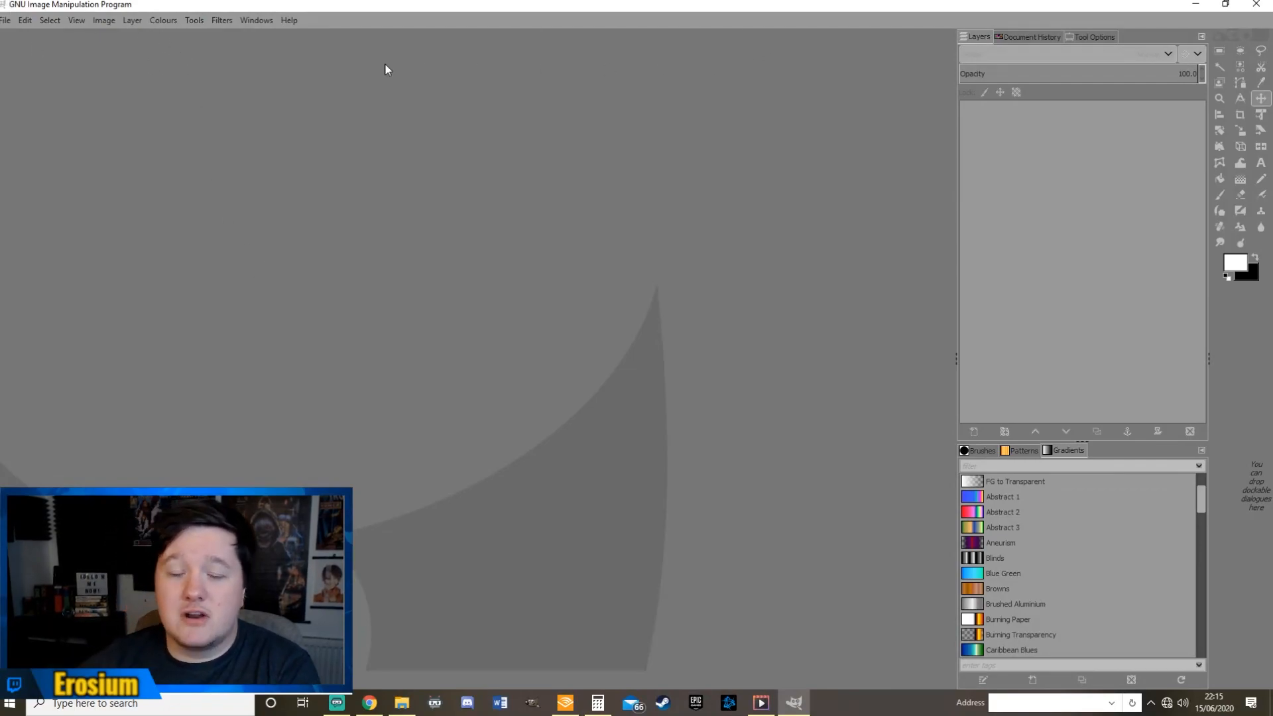
Create a new 1280×720 image with a black background via File > New
{"action": "left_click", "coordinate": [5, 20]}
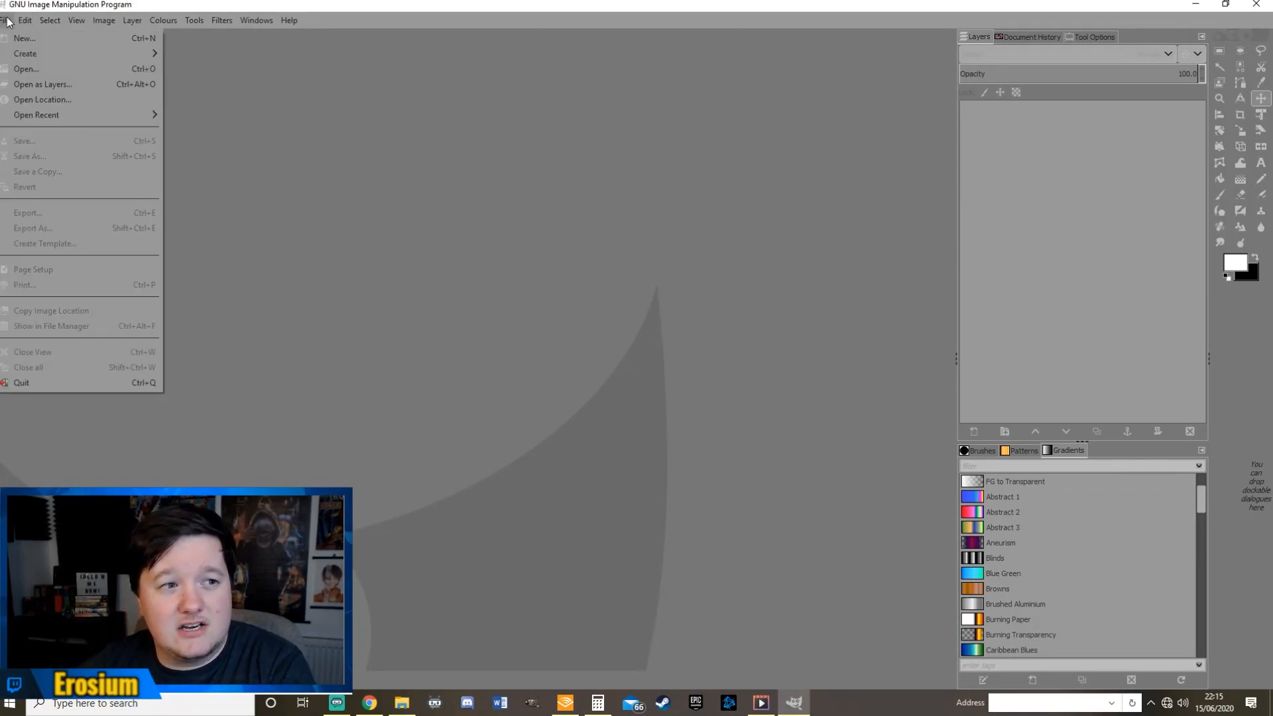
{"action": "left_click", "coordinate": [24, 39]}
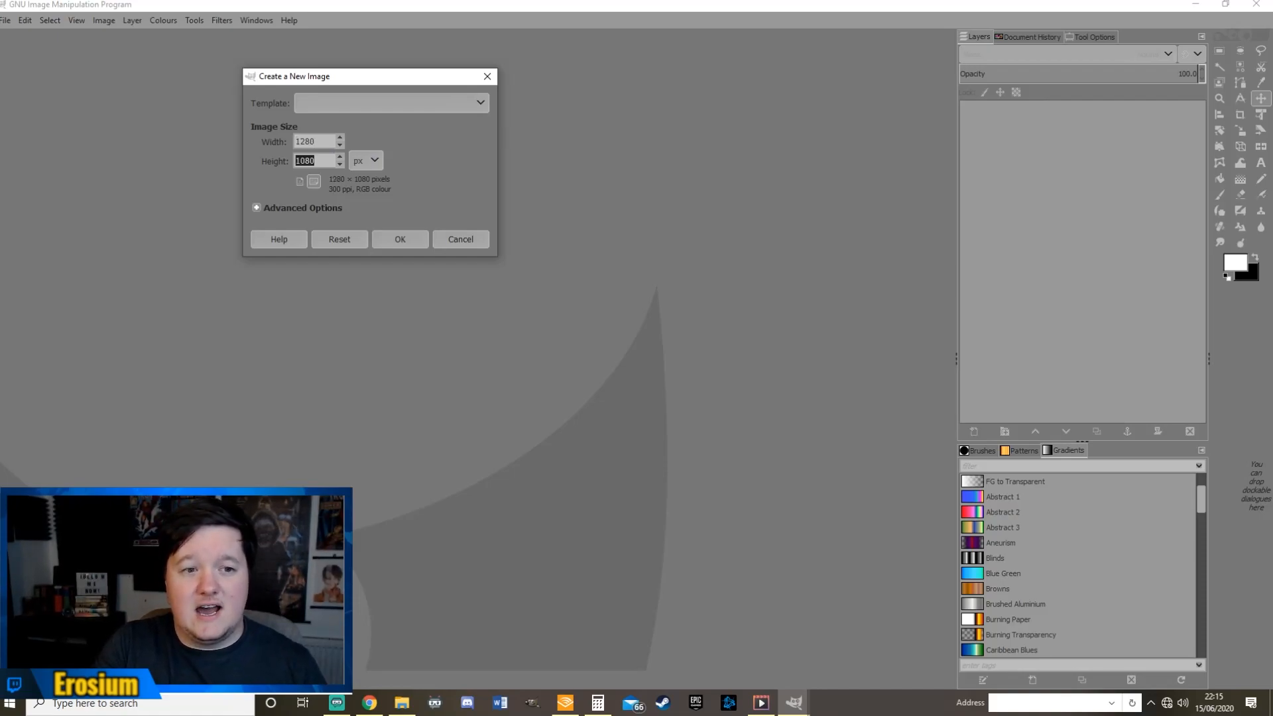
{"action": "type", "text": "720"}
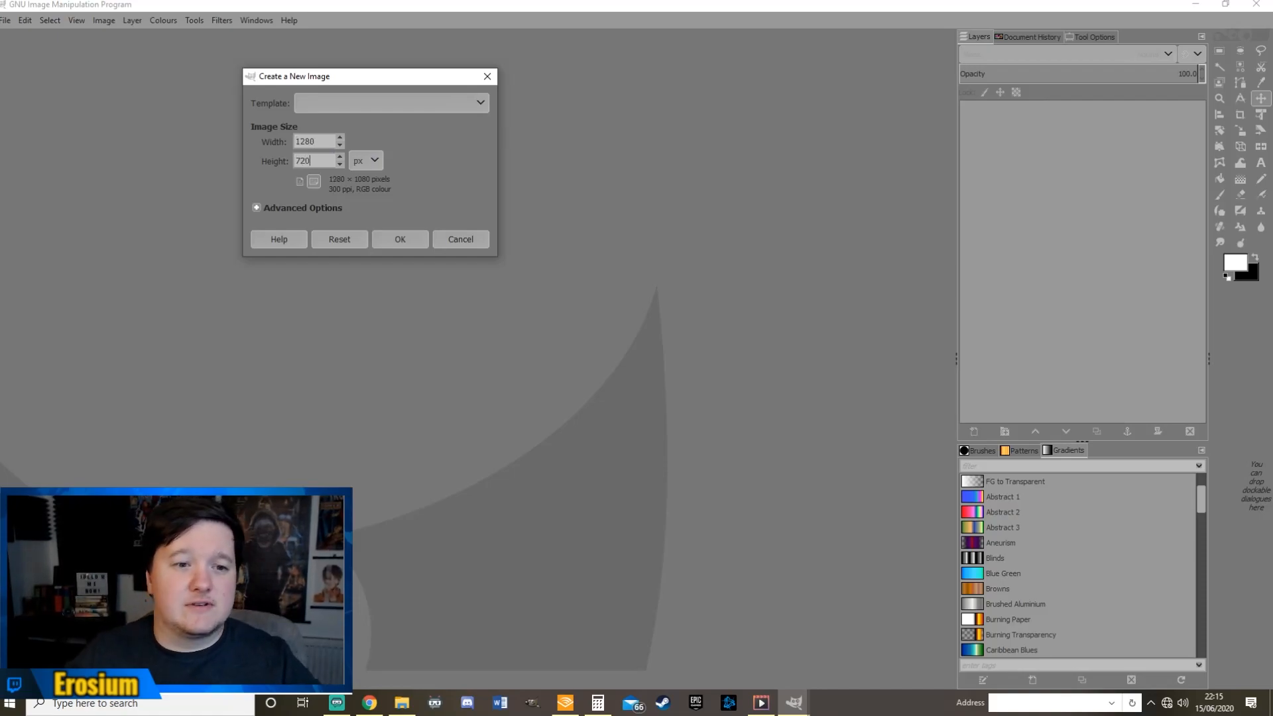
{"action": "left_click", "coordinate": [399, 239]}
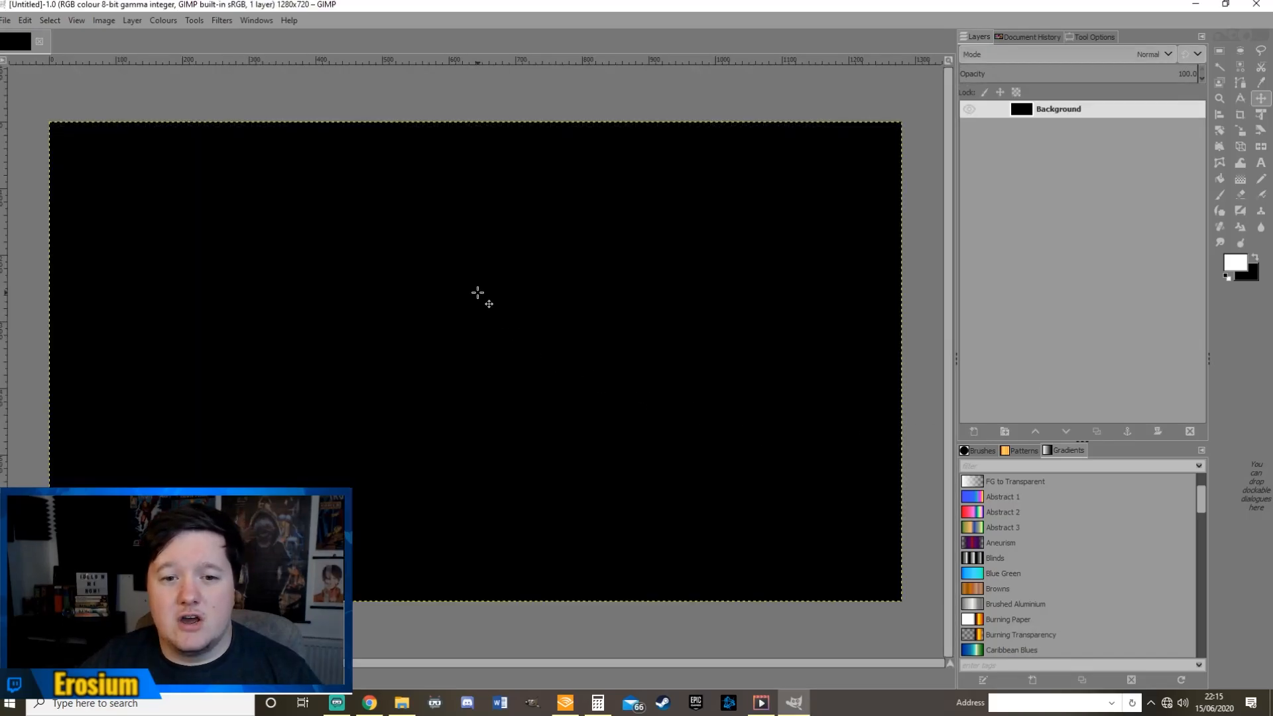
{"action": "mouse_move", "coordinate": [693, 151]}
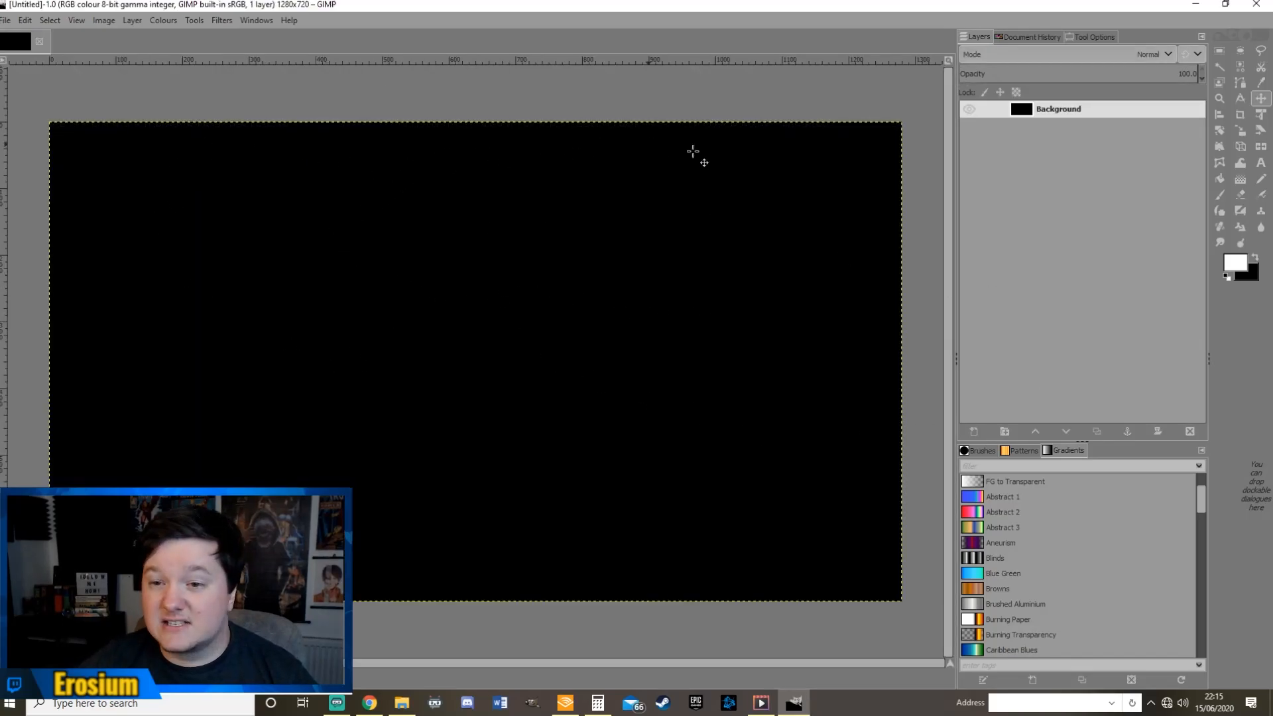
{"action": "mouse_move", "coordinate": [1165, 248]}
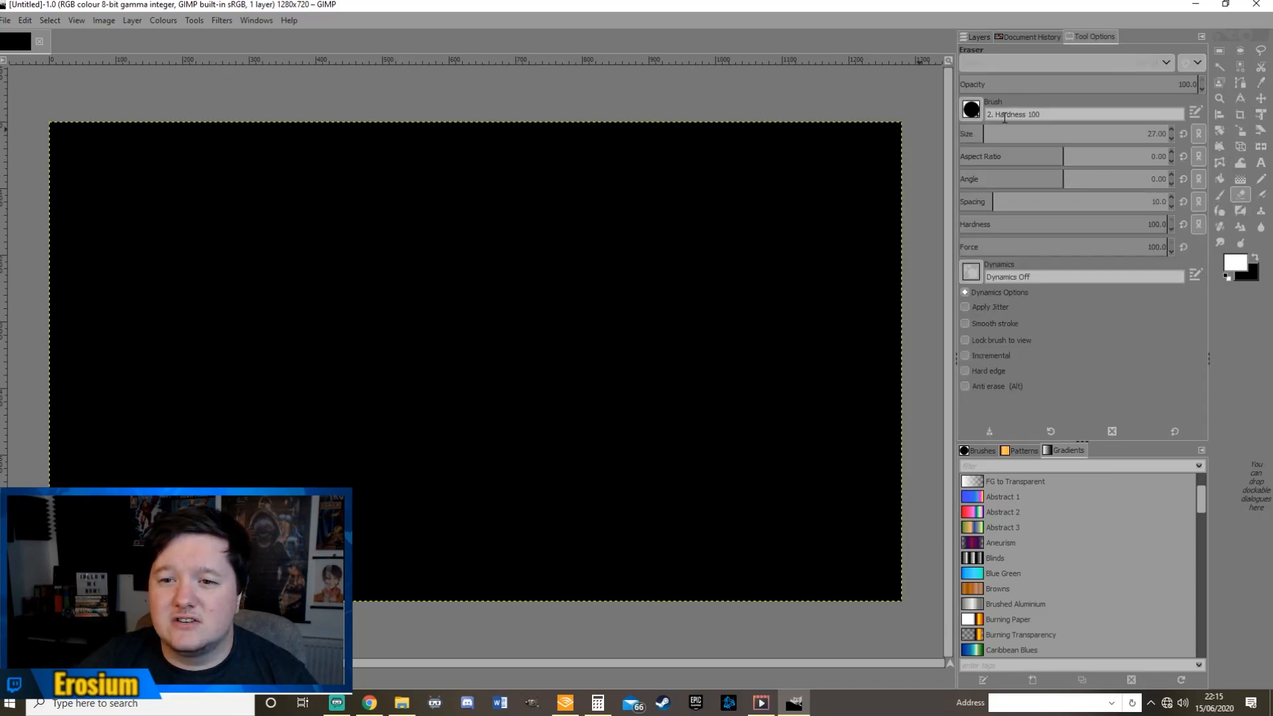
Add an alpha channel to the Background layer from the Layers panel
{"action": "left_click", "coordinate": [979, 38]}
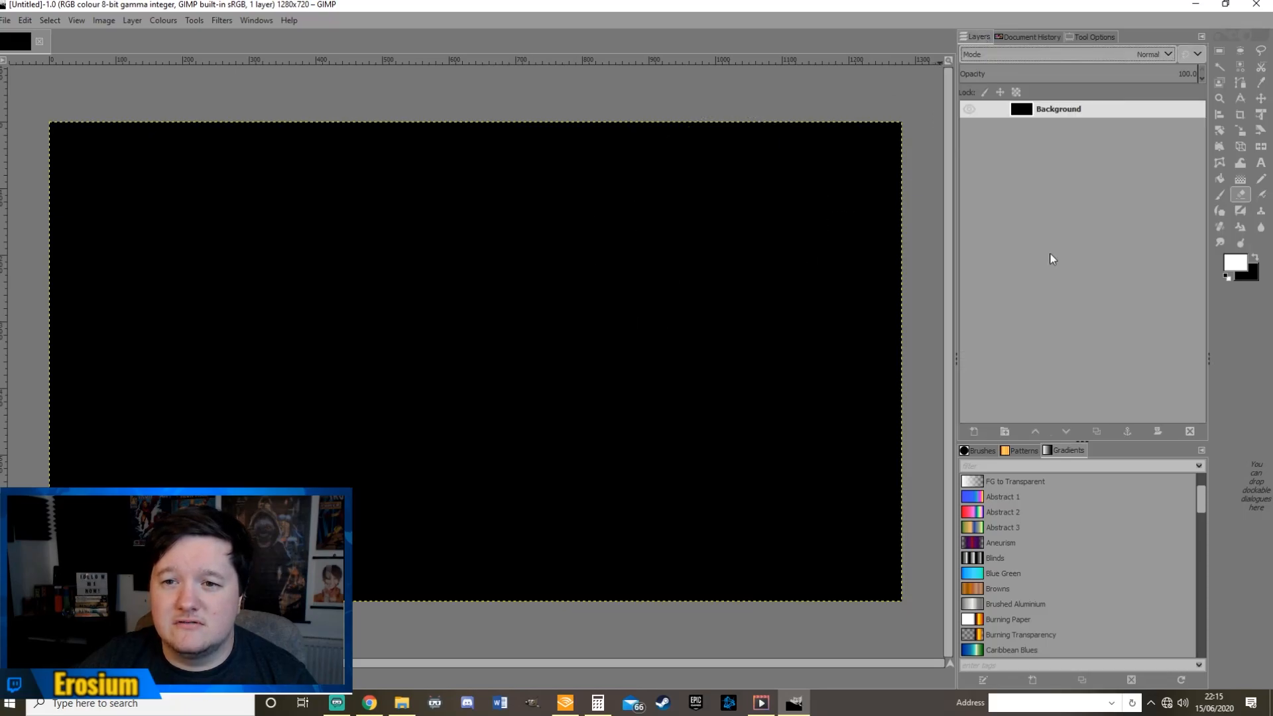
{"action": "right_click", "coordinate": [1058, 108]}
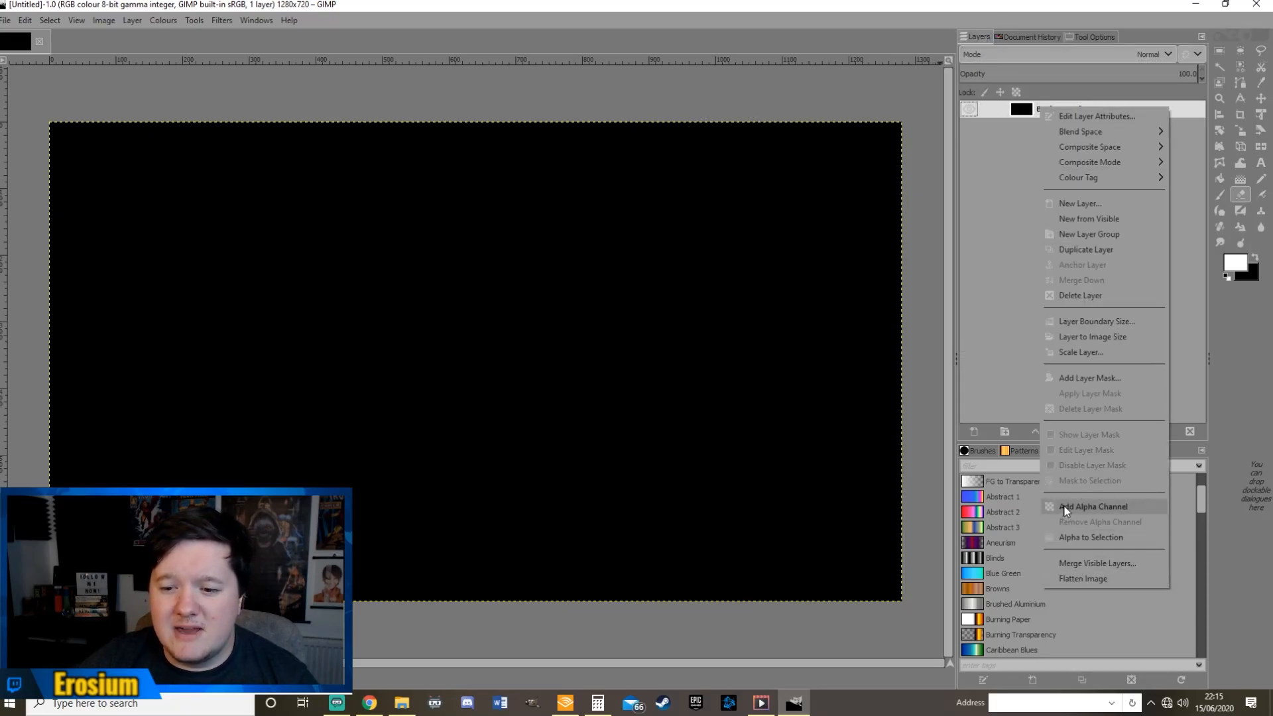
{"action": "left_click", "coordinate": [1094, 505]}
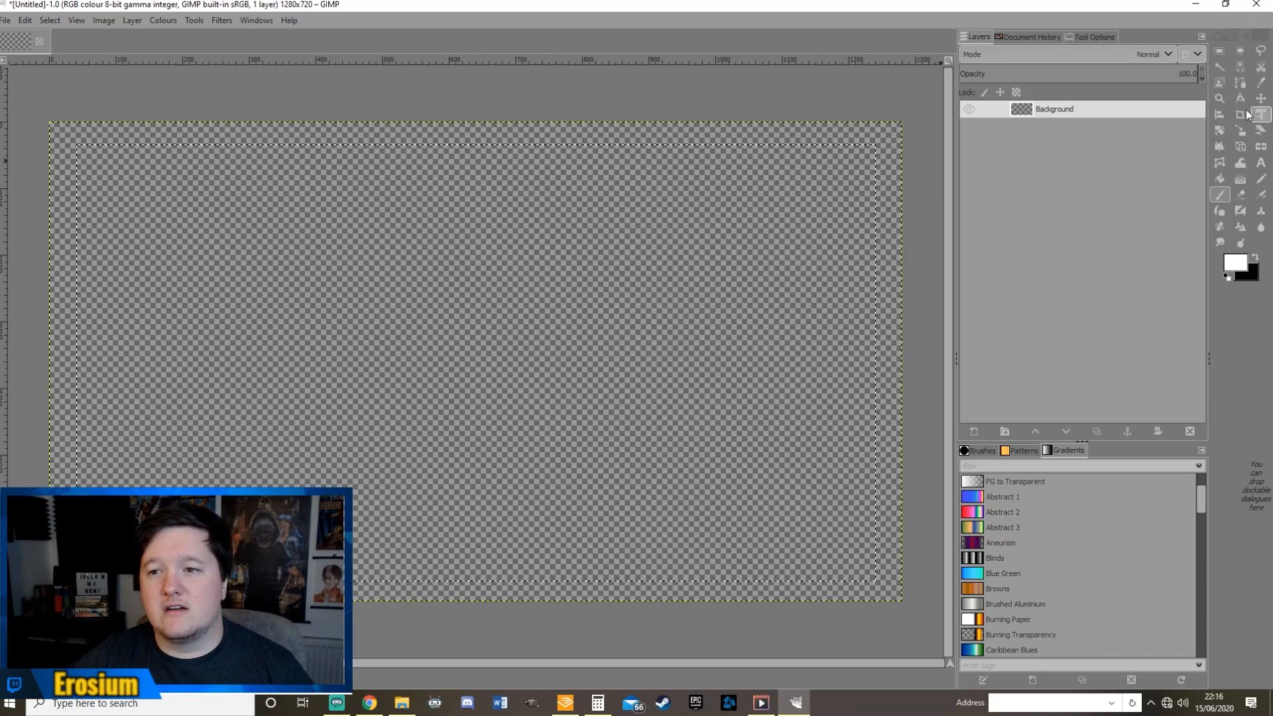
Set orange as the foreground colour for the canvas border
{"action": "left_click", "coordinate": [49, 20]}
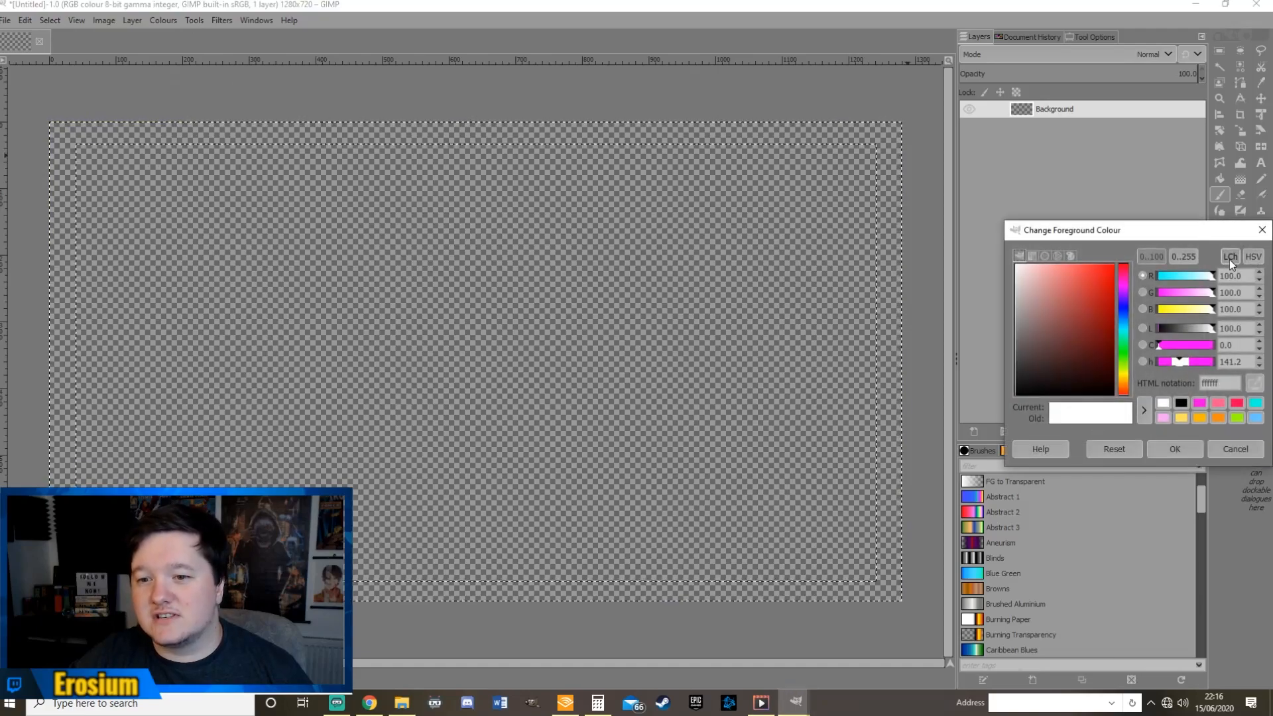
{"action": "mouse_move", "coordinate": [1206, 417]}
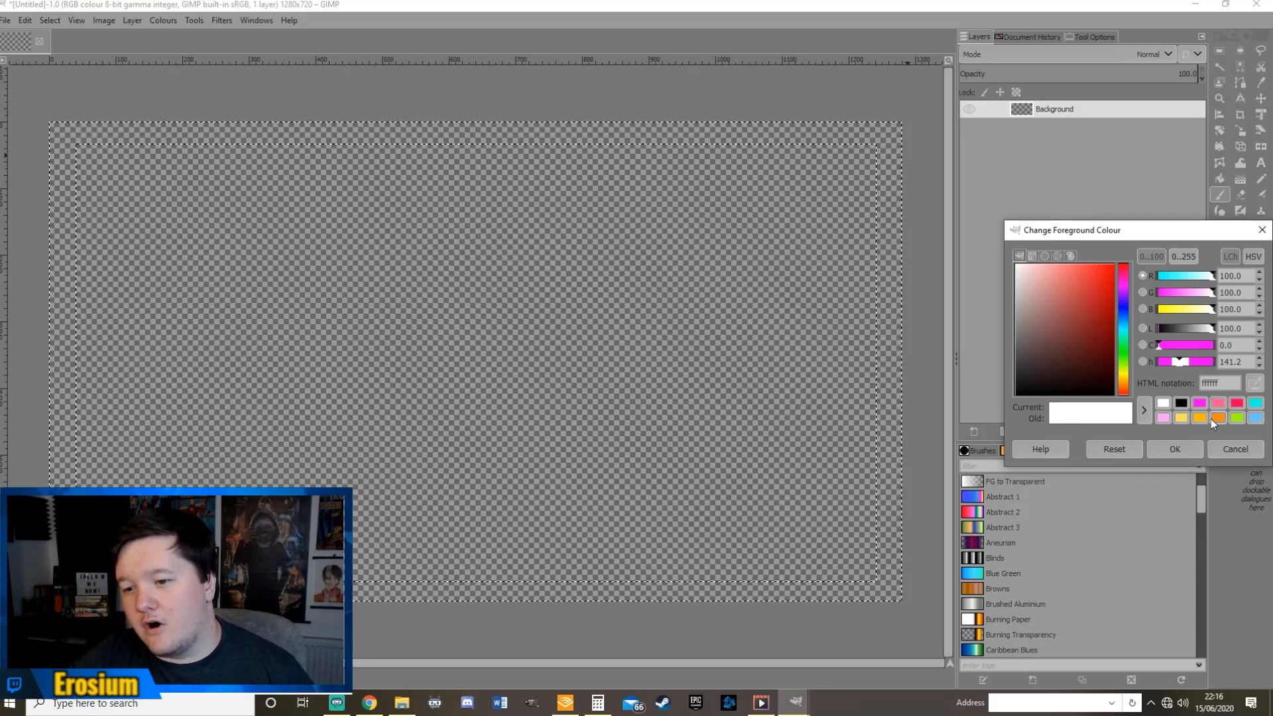
{"action": "left_click", "coordinate": [1173, 450]}
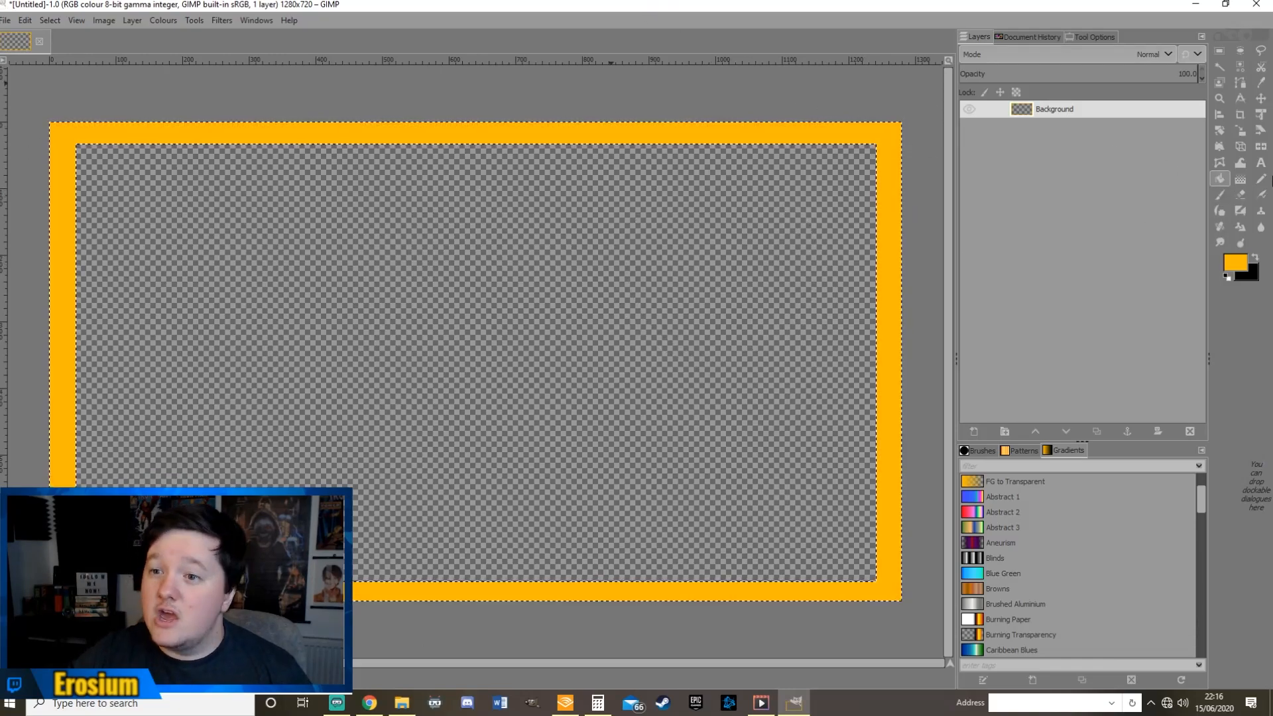
Start turning the orange border into a gradient with the Gradient tool
{"action": "left_click", "coordinate": [1243, 273]}
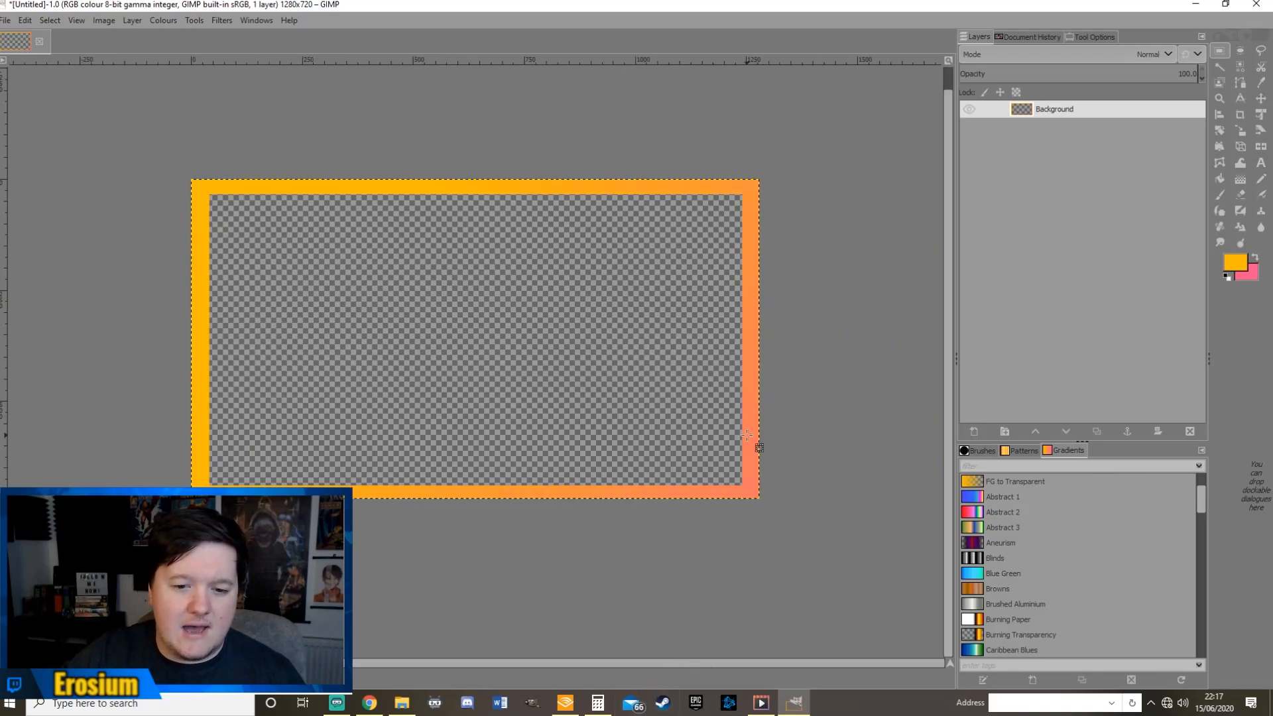
{"action": "mouse_move", "coordinate": [637, 470]}
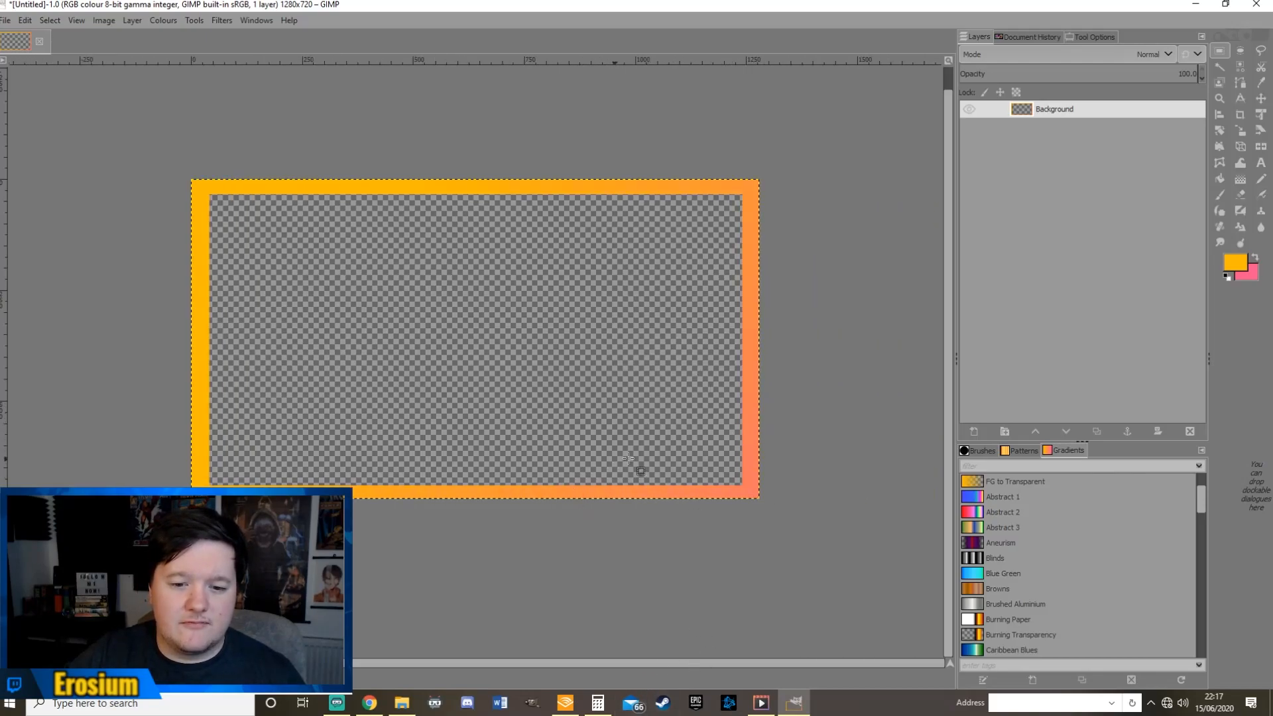
{"action": "mouse_move", "coordinate": [659, 487]}
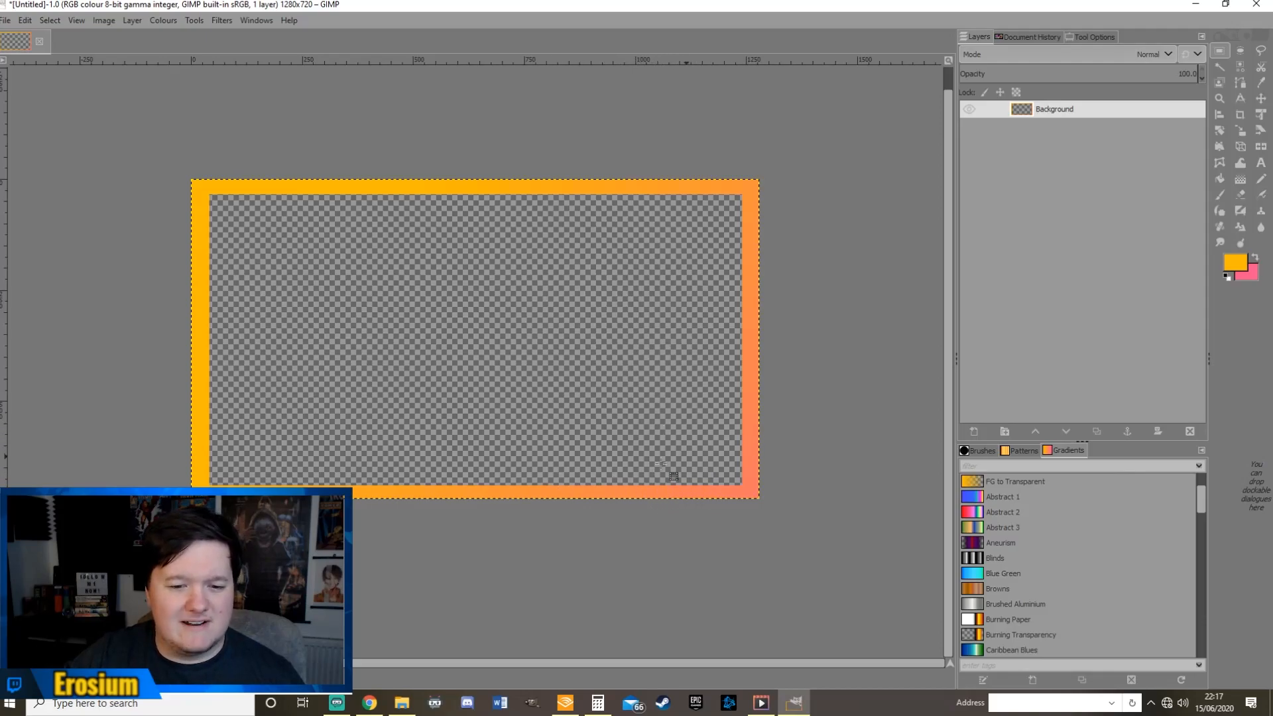
{"action": "mouse_move", "coordinate": [545, 443]}
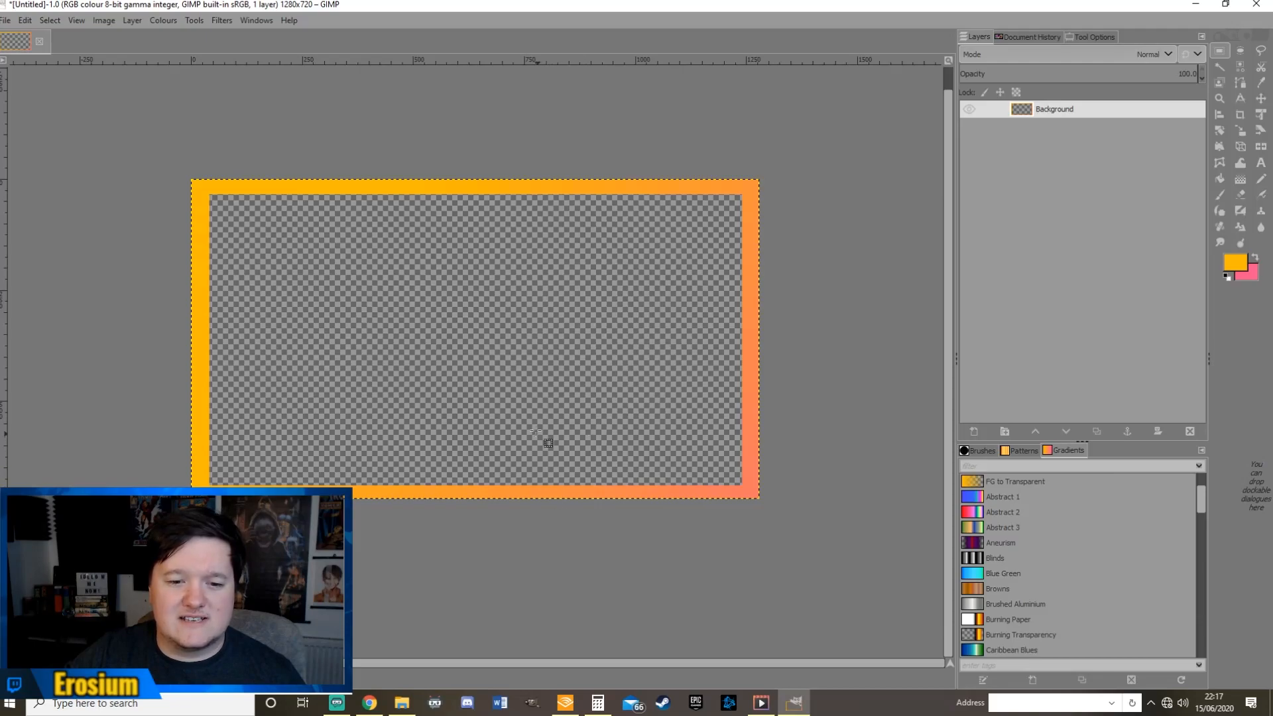
{"action": "mouse_move", "coordinate": [541, 517]}
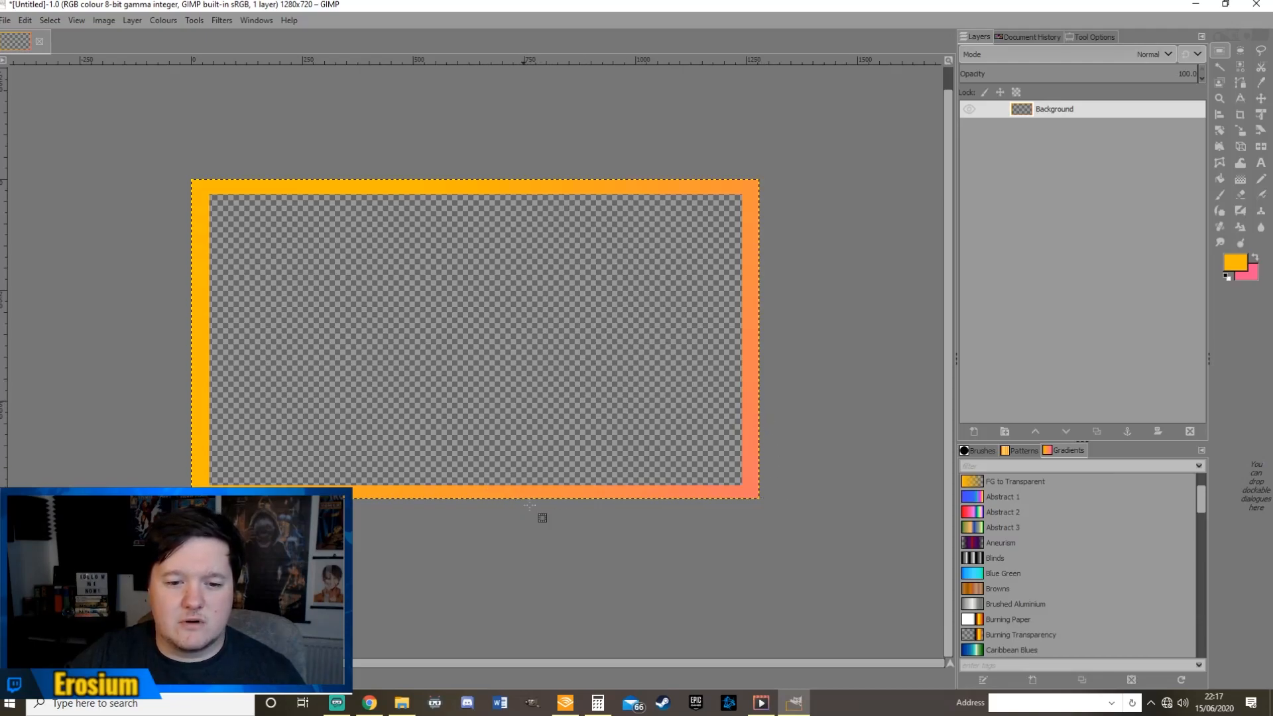
{"action": "mouse_move", "coordinate": [769, 426]}
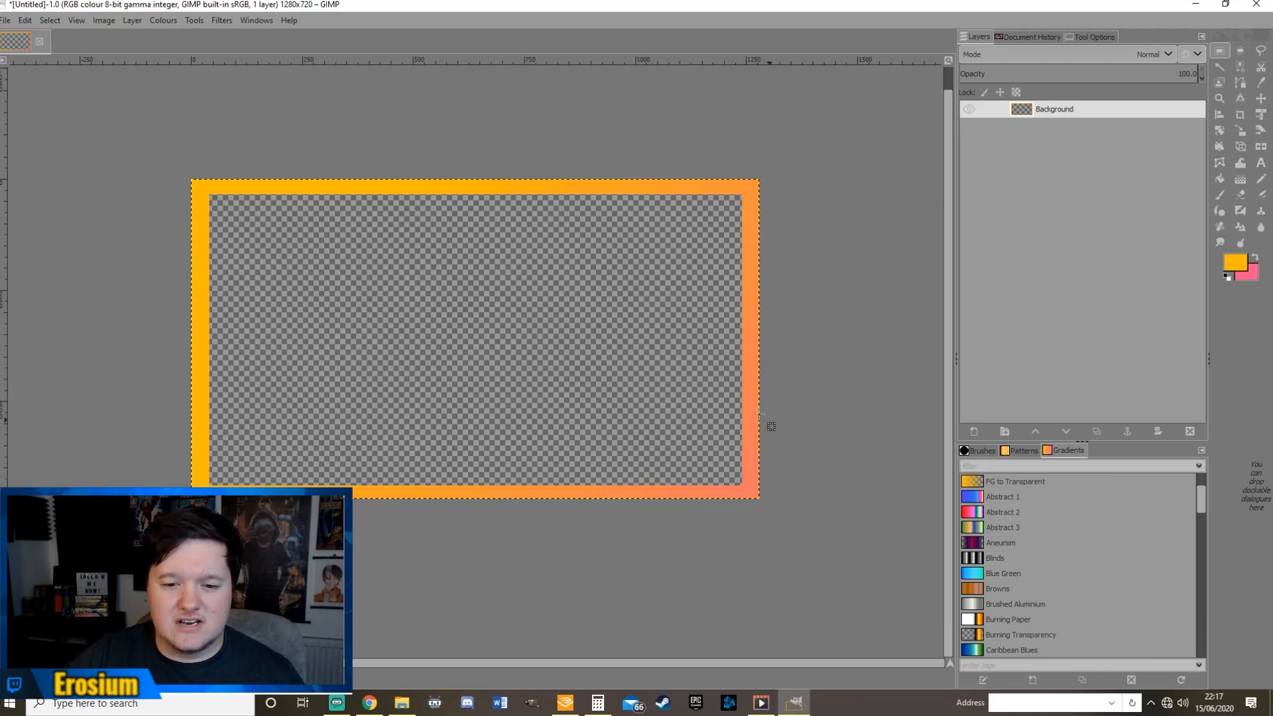
{"action": "mouse_move", "coordinate": [528, 334]}
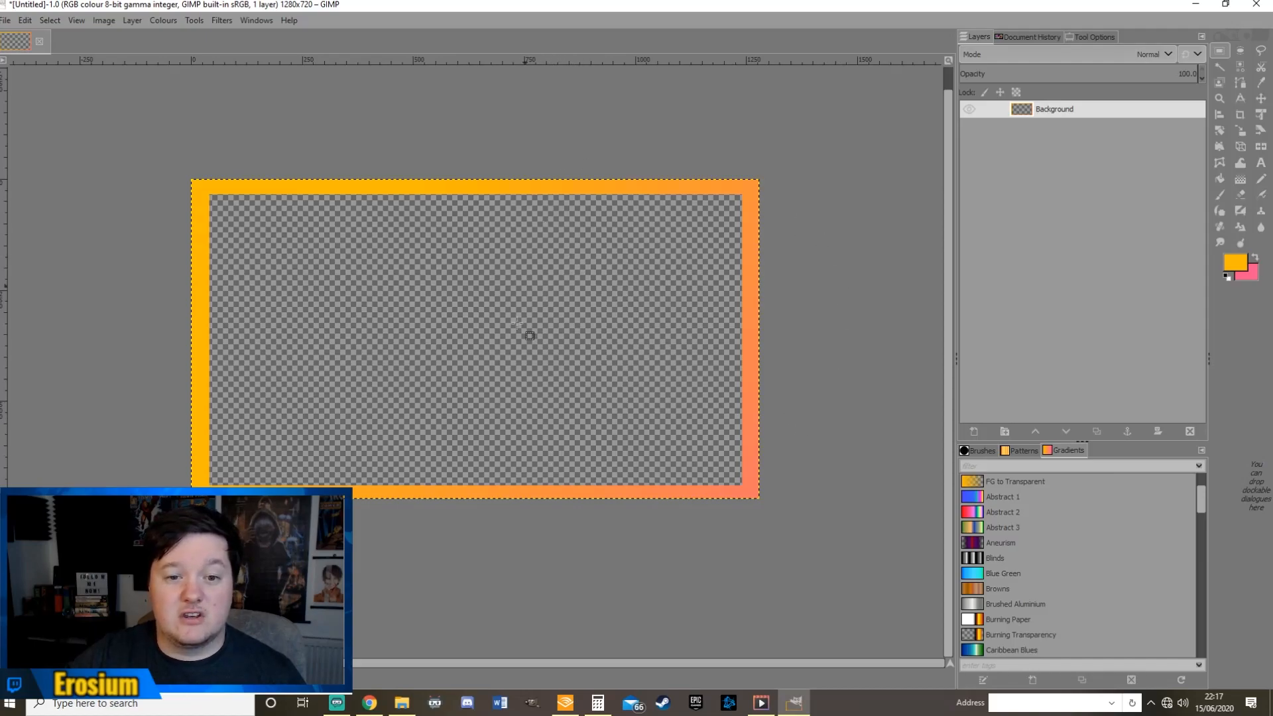
{"action": "mouse_move", "coordinate": [542, 211]}
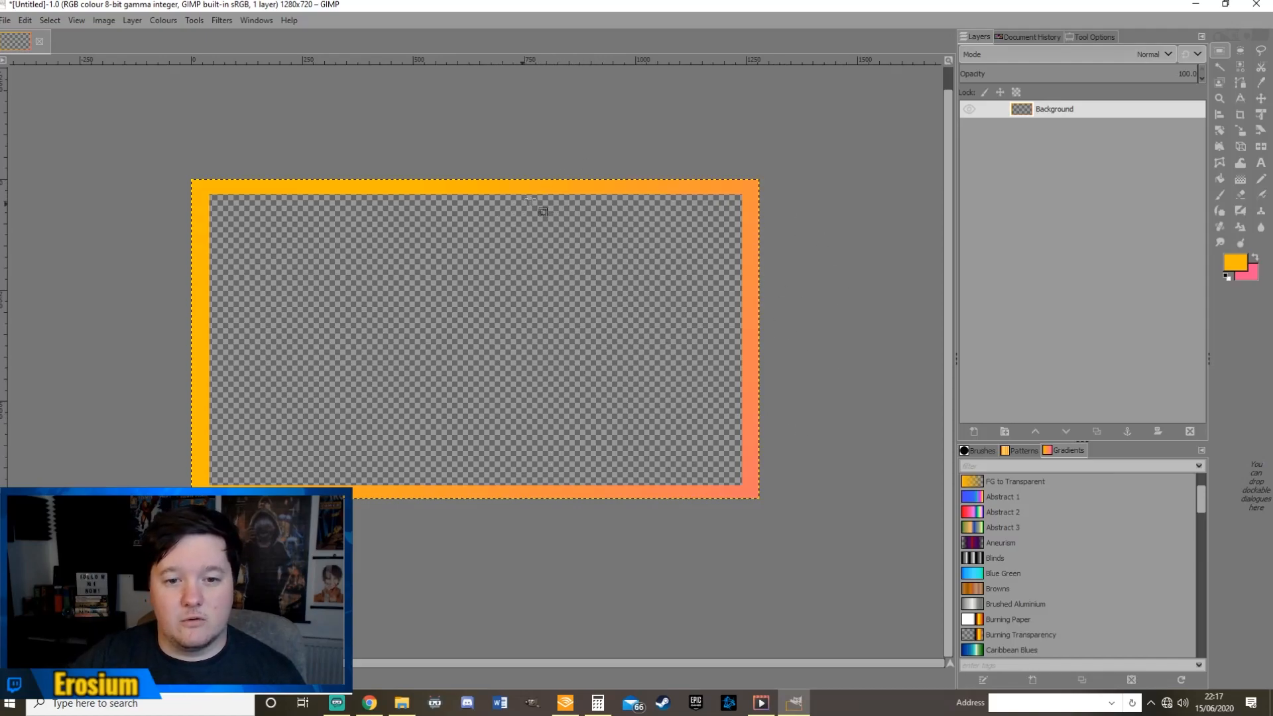
{"action": "mouse_move", "coordinate": [650, 372]}
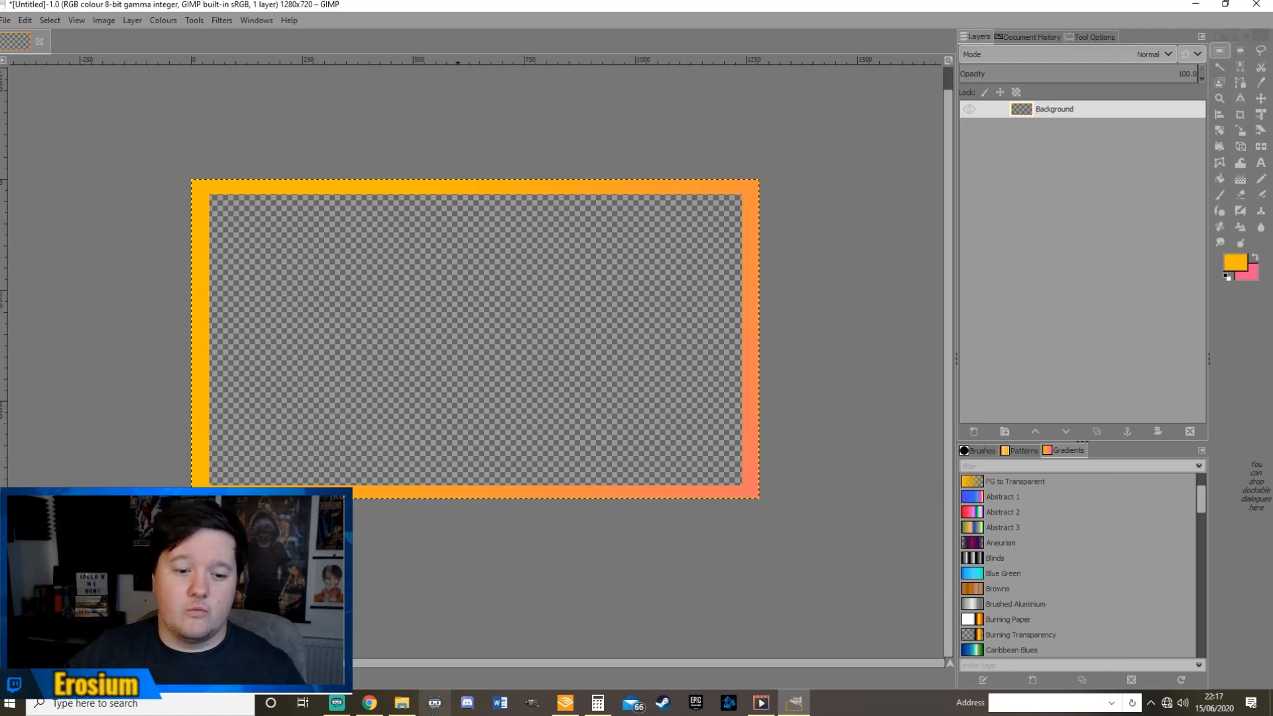
Browse the WOW resources folder and scroll through its game artwork and coin thumbnails
{"action": "left_click", "coordinate": [400, 703]}
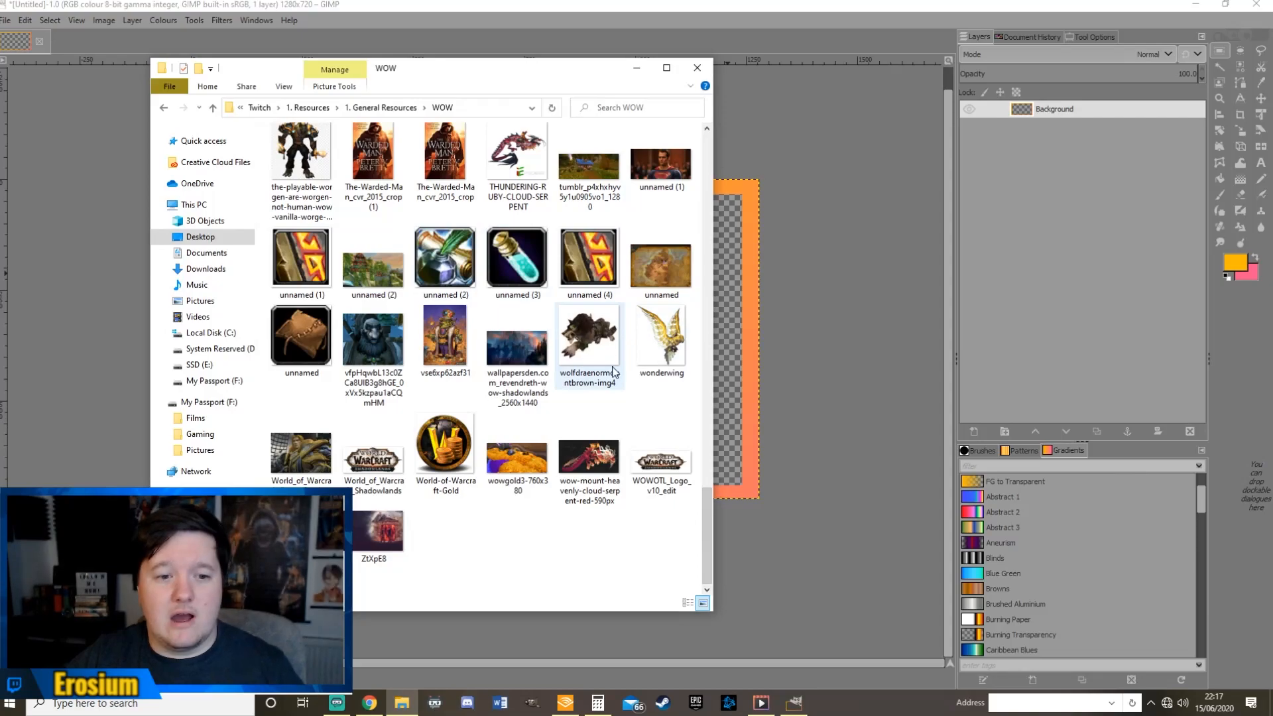
{"action": "scroll", "scroll_direction": "up", "scroll_amount": 3}
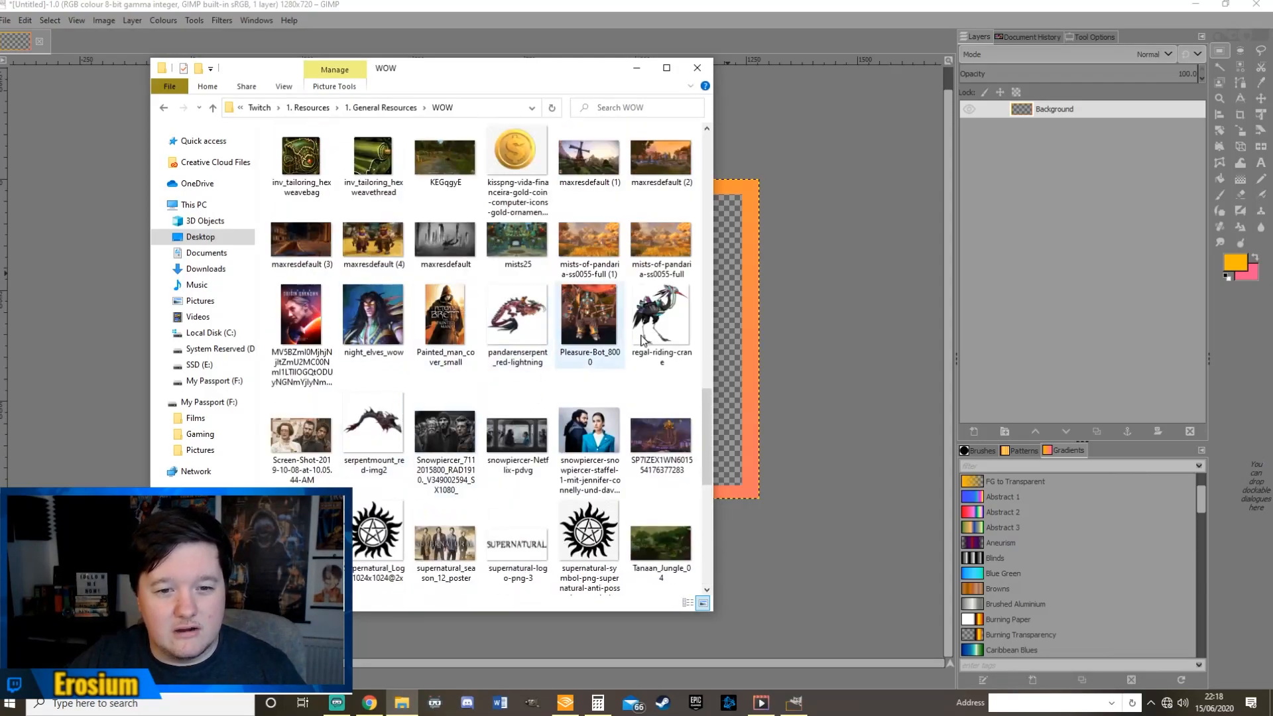
{"action": "scroll", "scroll_direction": "up", "scroll_amount": 3}
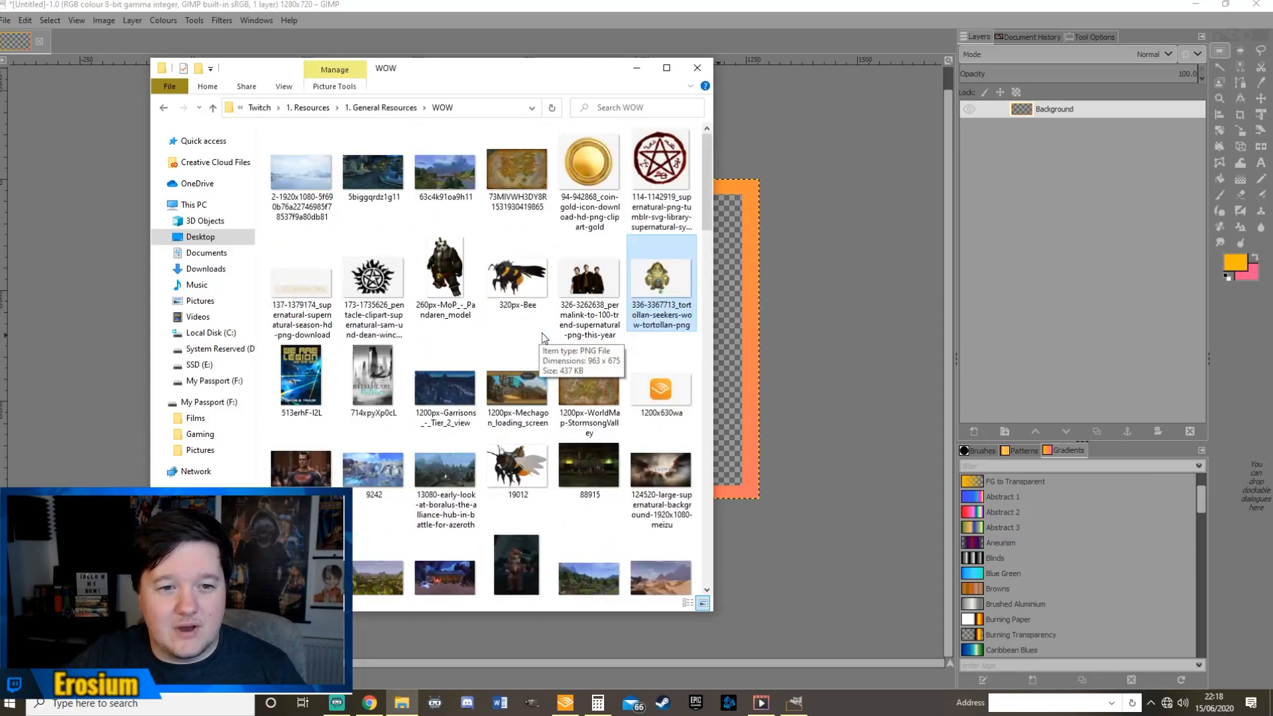
{"action": "scroll", "scroll_direction": "down", "scroll_amount": 3}
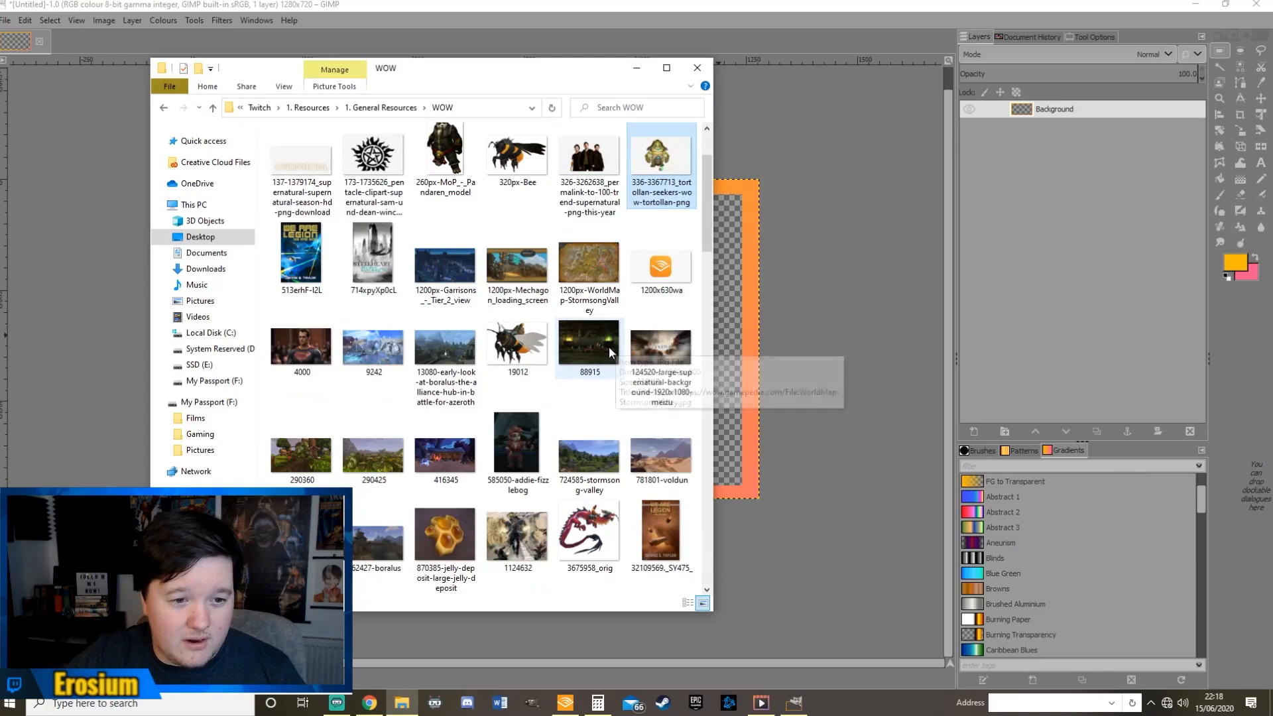
{"action": "scroll", "scroll_direction": "up", "scroll_amount": 3}
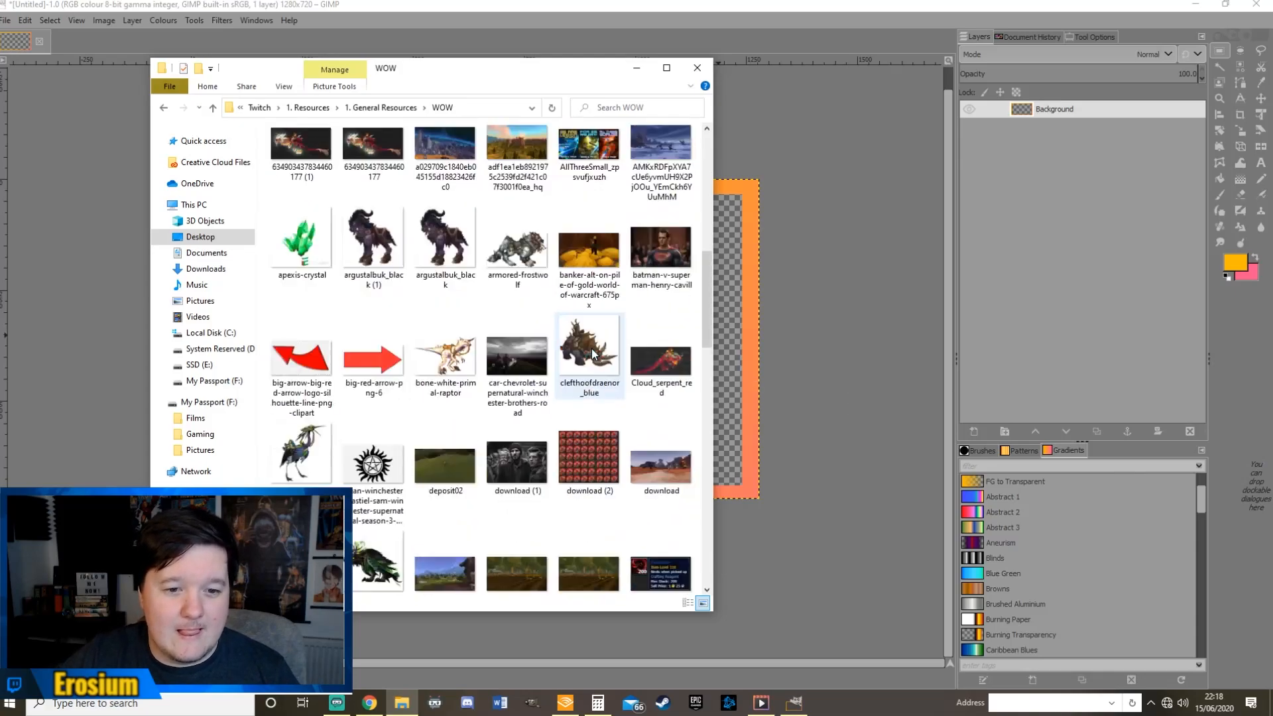
{"action": "scroll", "scroll_direction": "up", "scroll_amount": 3}
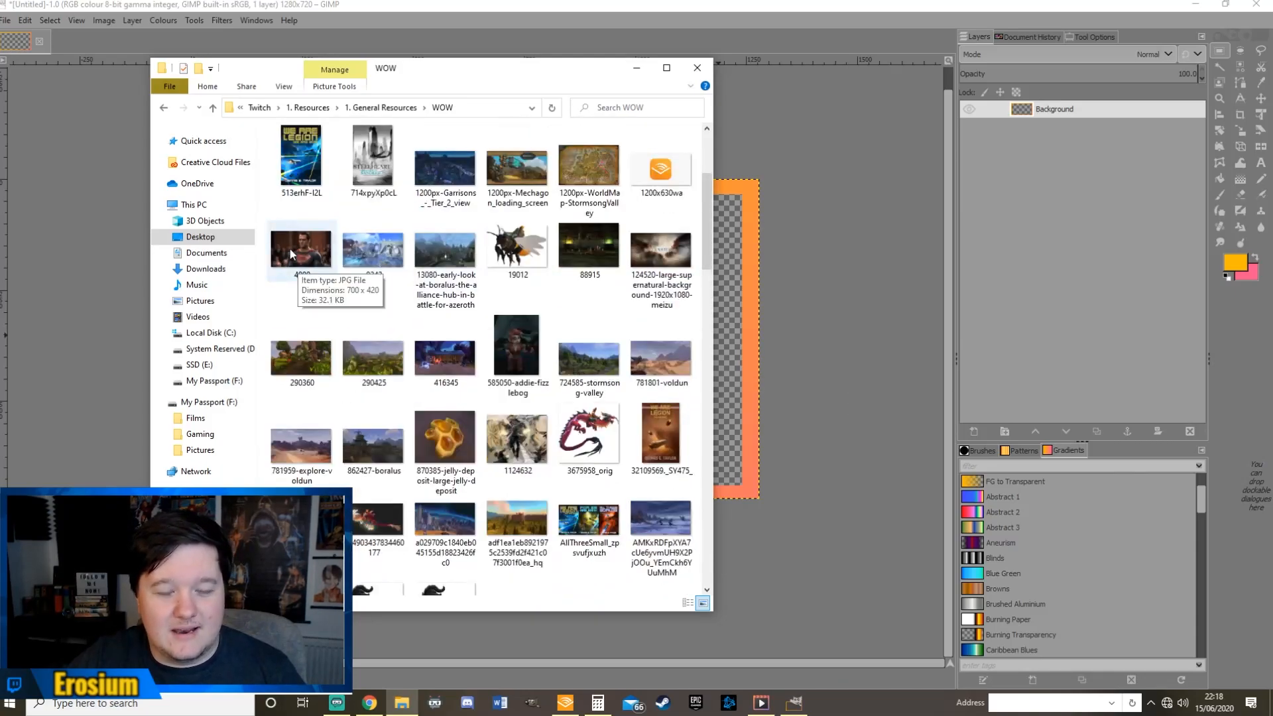
{"action": "scroll", "scroll_direction": "down", "scroll_amount": 3}
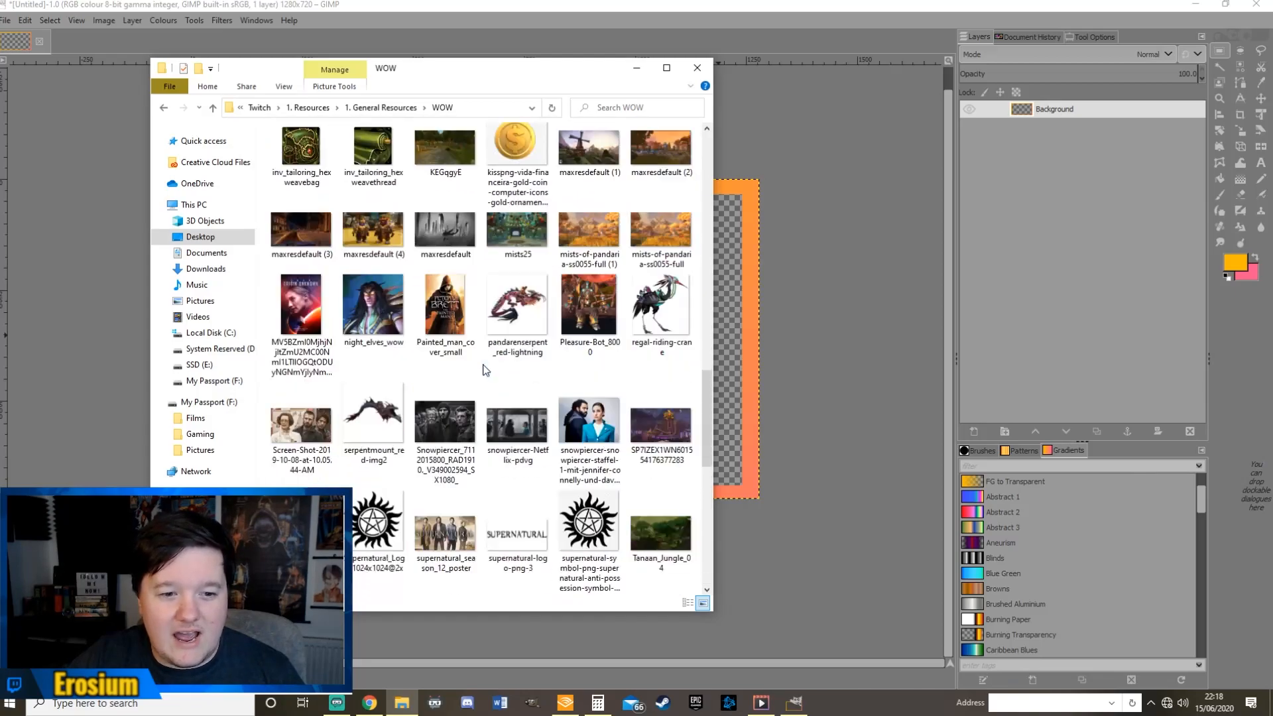
{"action": "scroll", "scroll_direction": "down", "scroll_amount": 3}
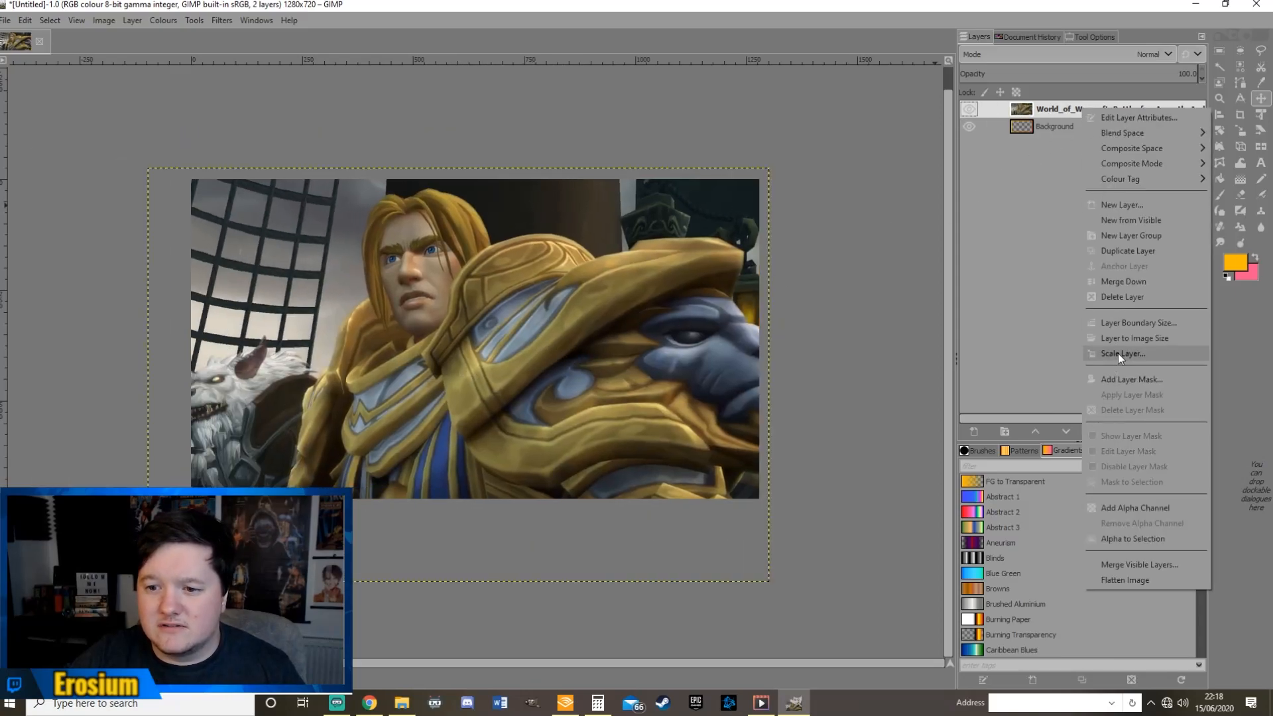
Scale the World_of_Warcraft layer to 1280 pixels wide
{"action": "left_click", "coordinate": [1123, 353]}
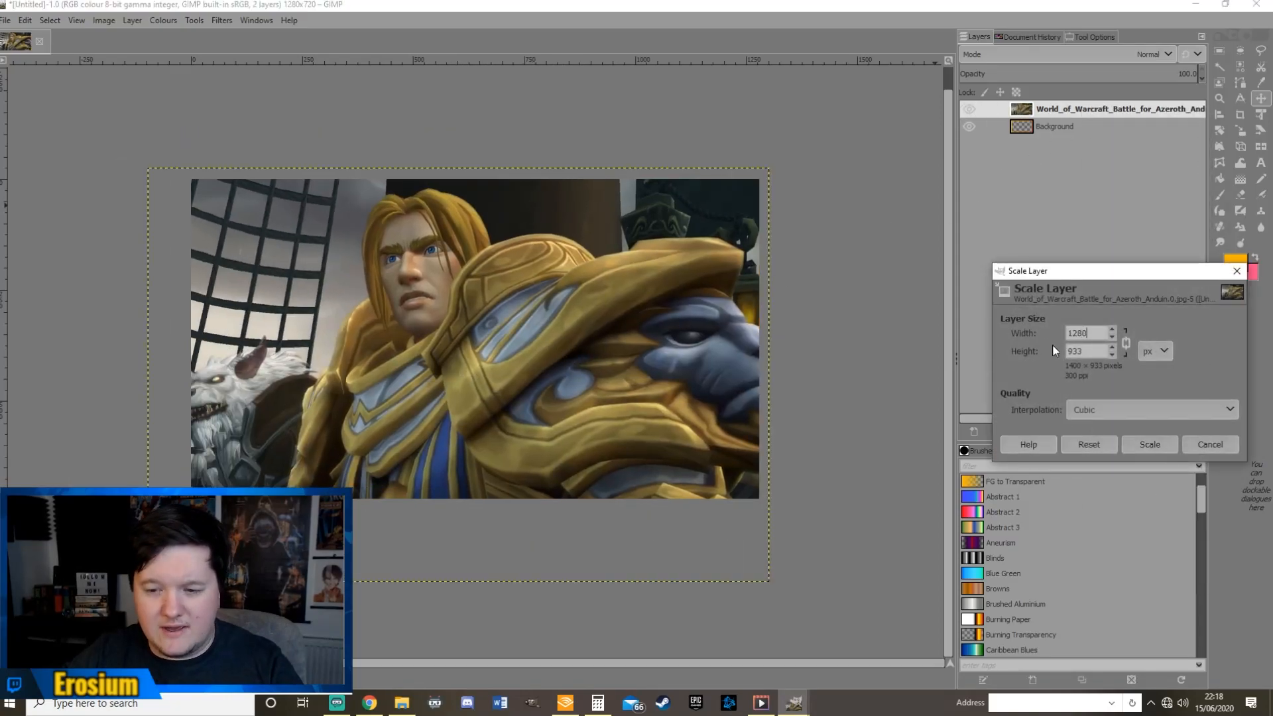
{"action": "left_click", "coordinate": [1148, 444]}
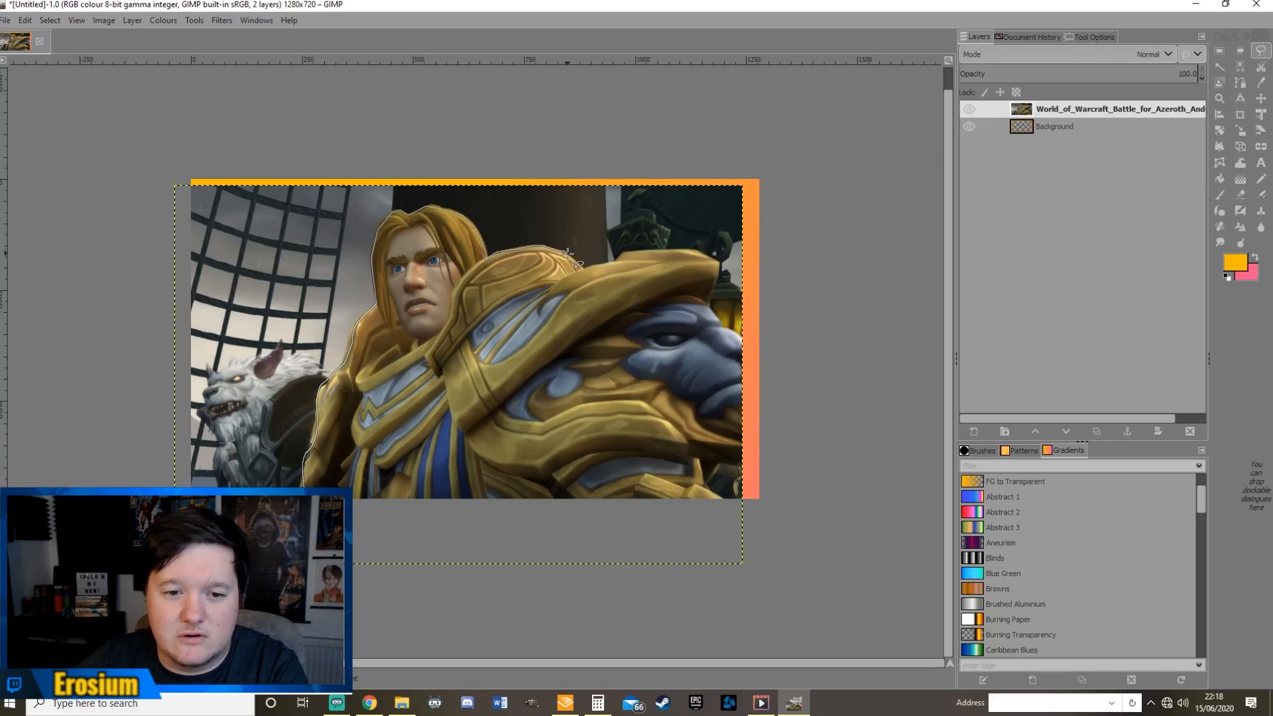
{"action": "mouse_move", "coordinate": [628, 268]}
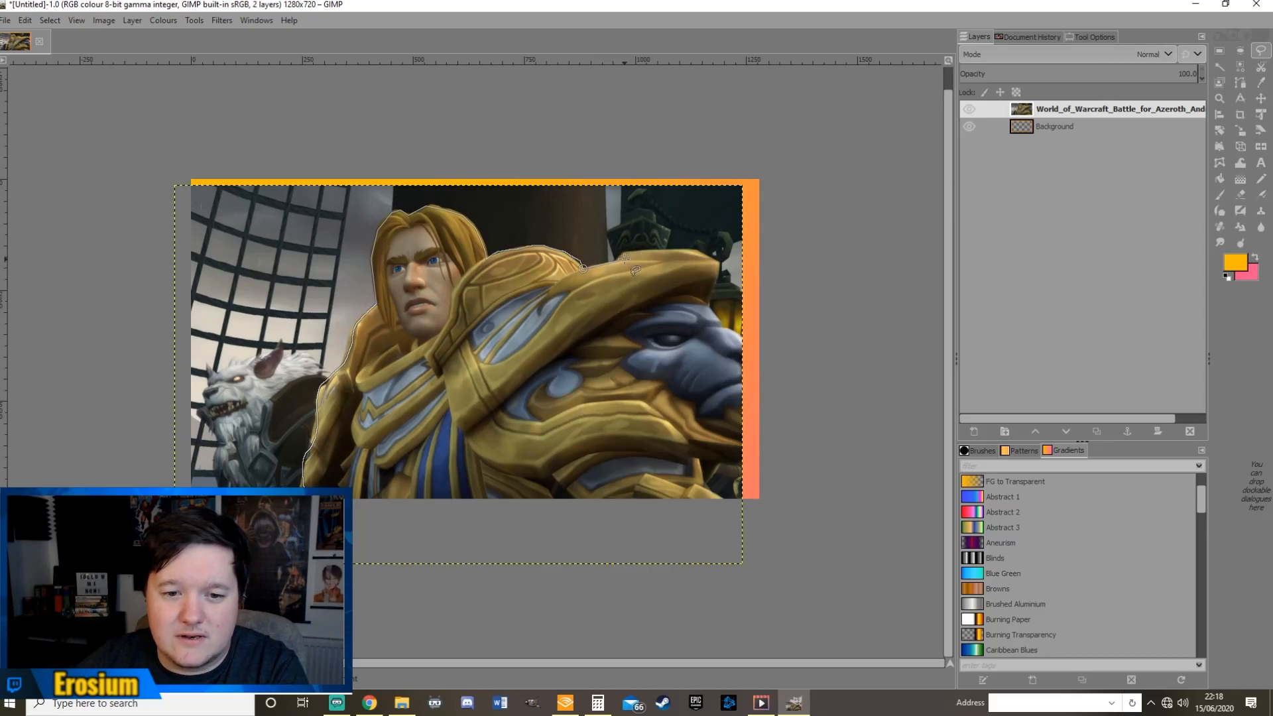
{"action": "mouse_move", "coordinate": [690, 244]}
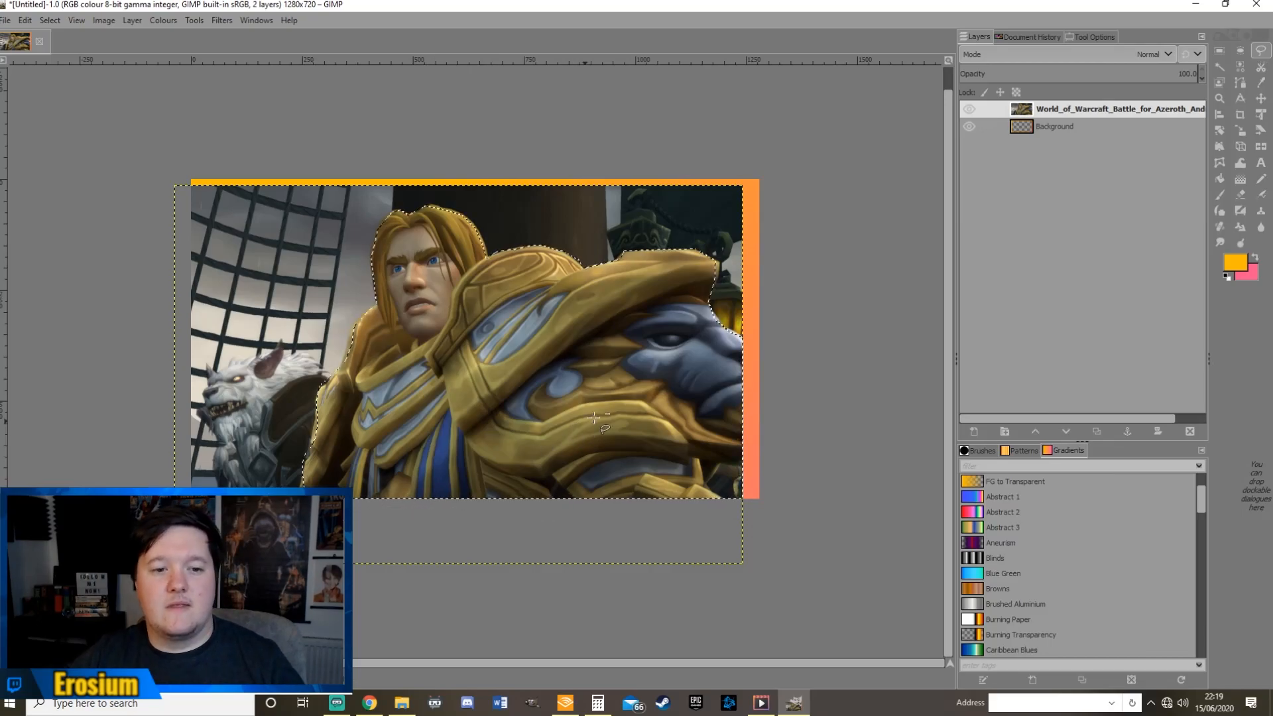
{"action": "mouse_move", "coordinate": [1261, 53]}
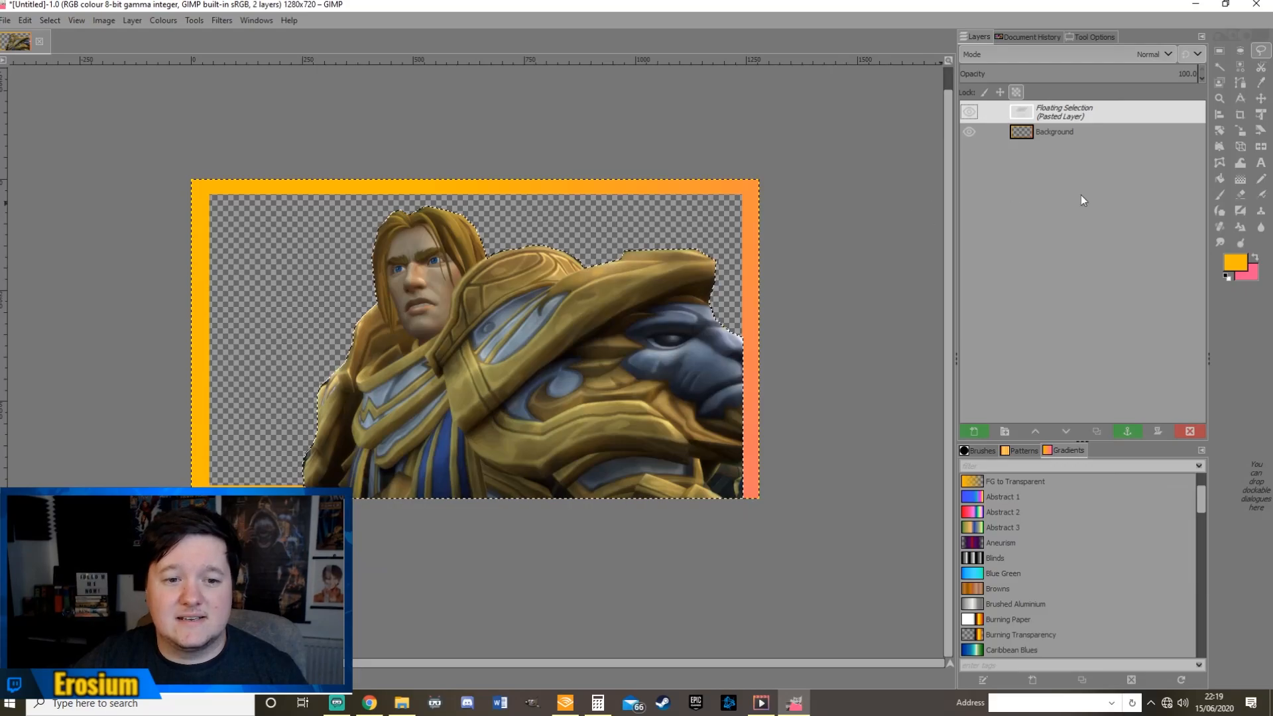
Convert the floating Anduin cut-out into its own layer
{"action": "right_click", "coordinate": [1063, 111]}
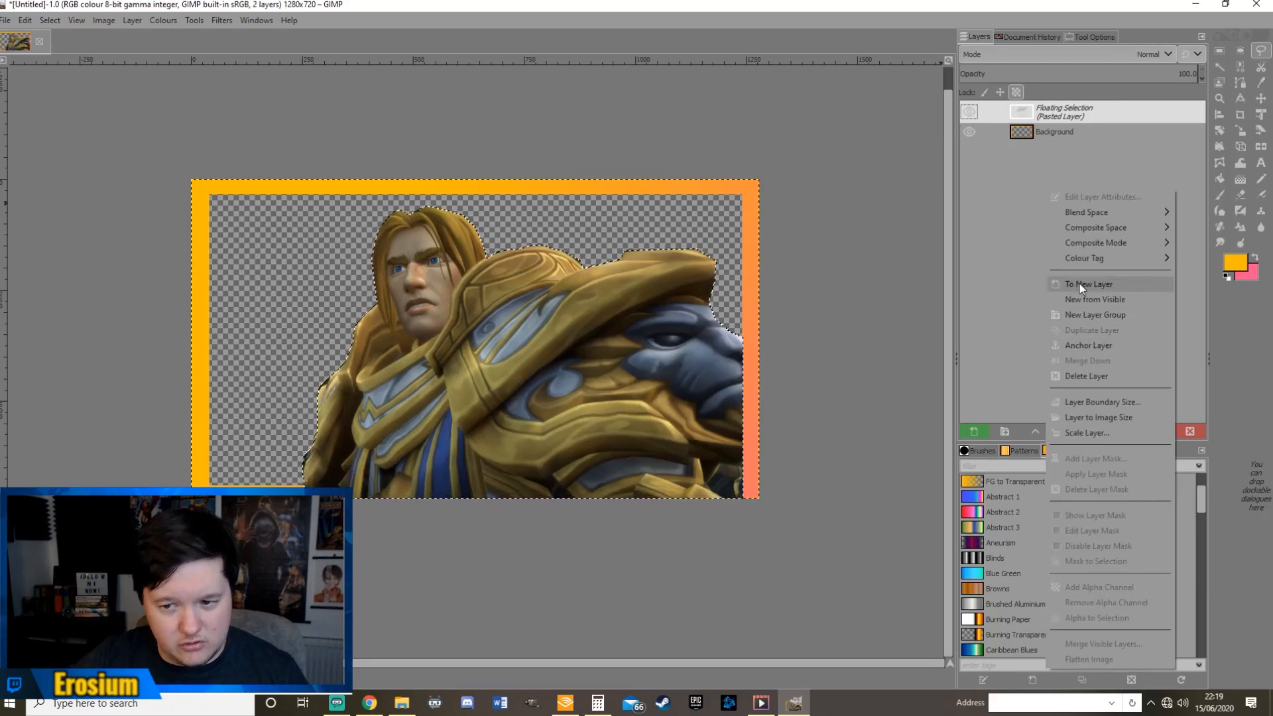
{"action": "left_click", "coordinate": [1089, 283]}
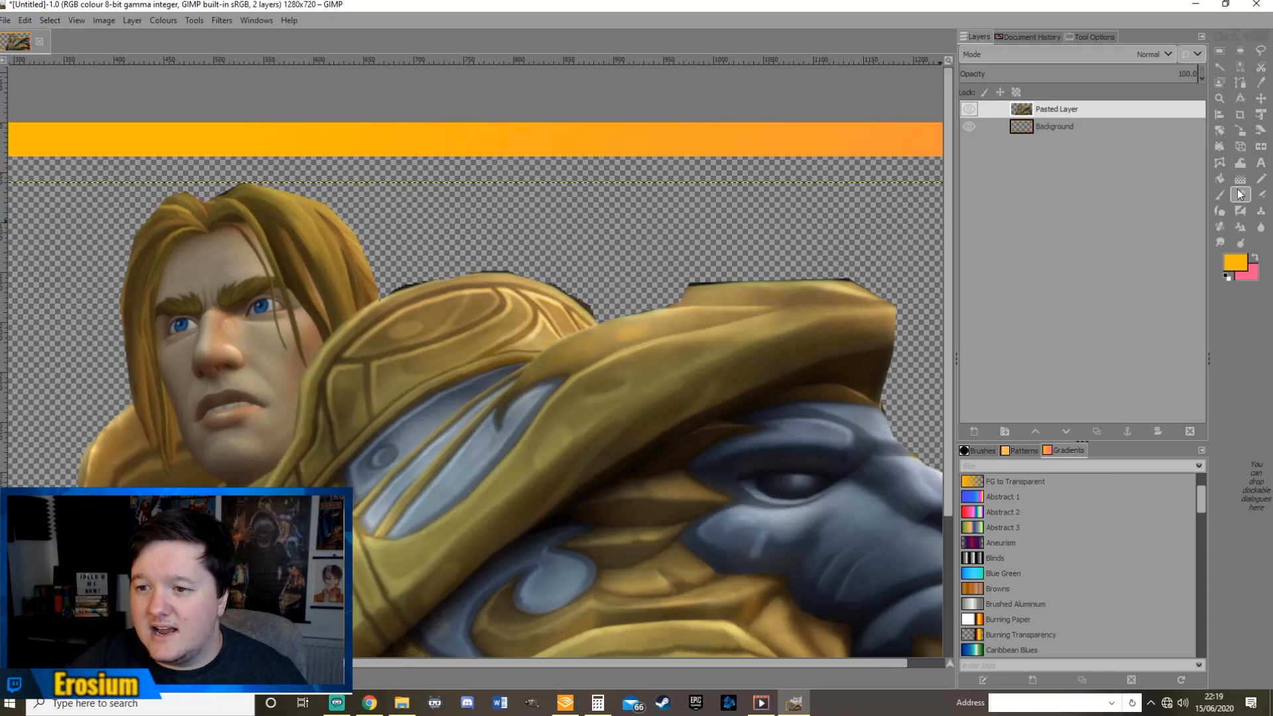
Erase the stray dark pixels above Anduin's shoulder with the Eraser
{"action": "left_click", "coordinate": [1240, 194]}
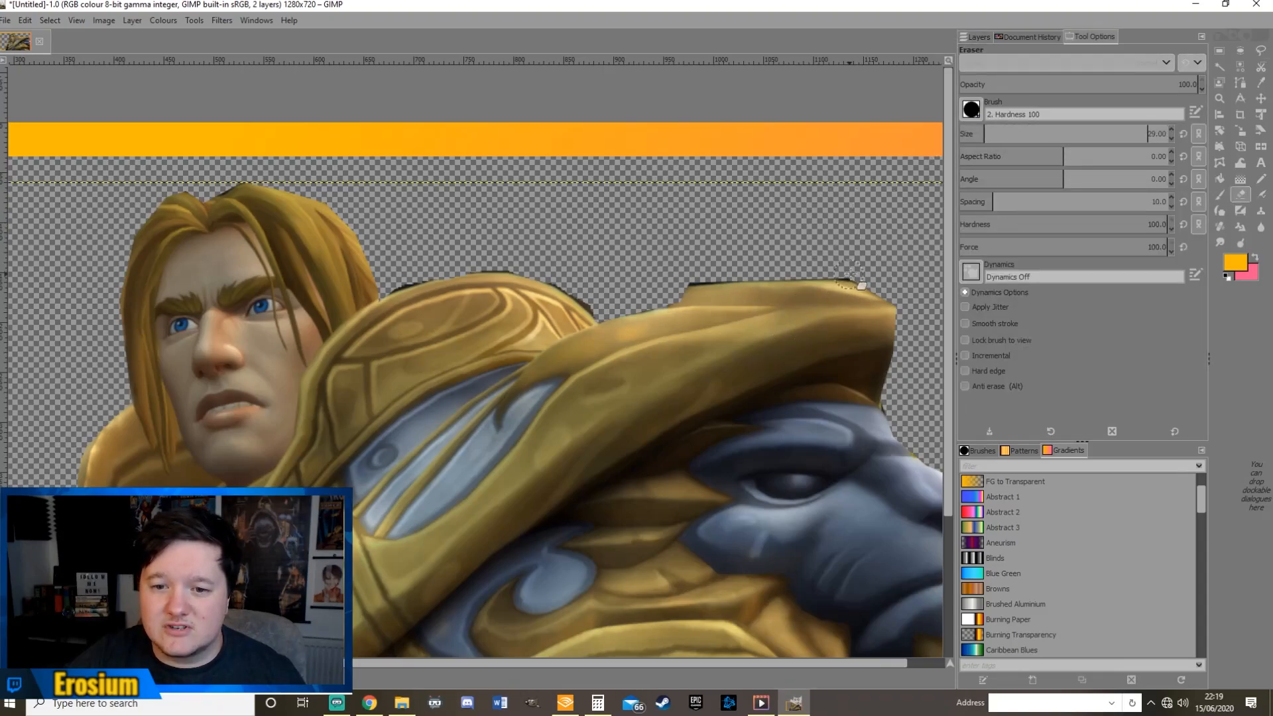
{"action": "mouse_move", "coordinate": [735, 272]}
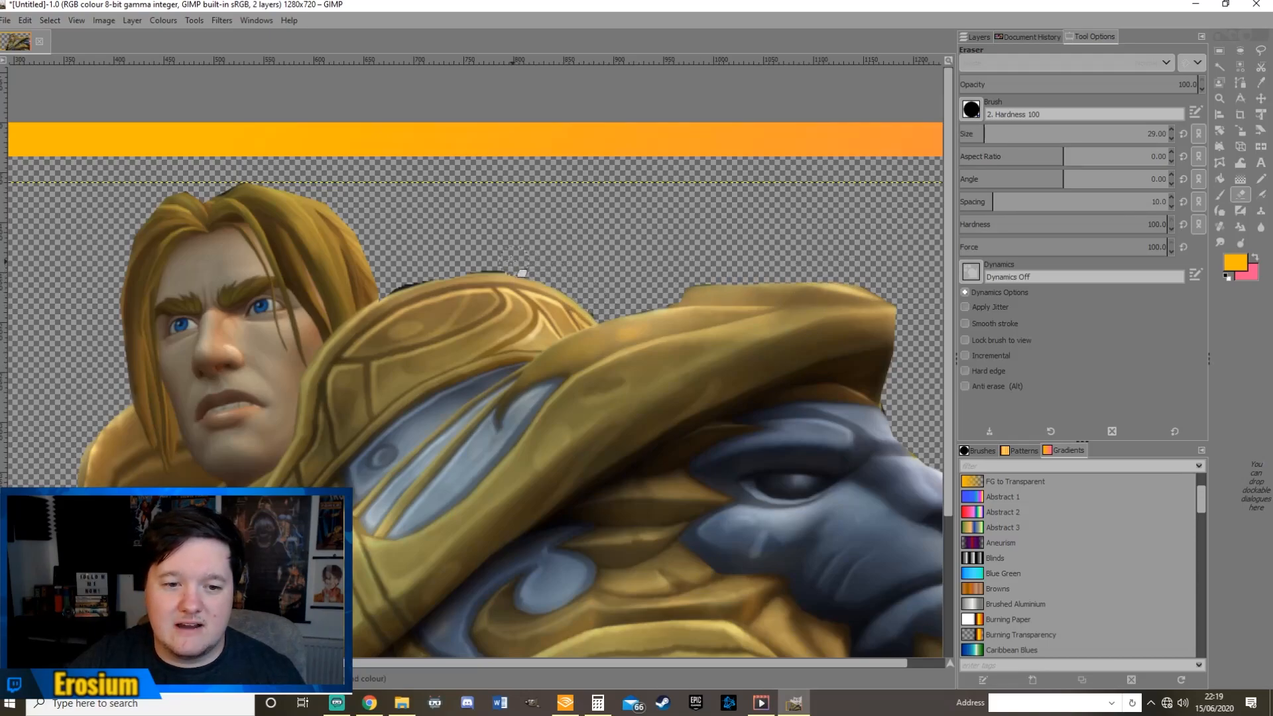
{"action": "left_click_drag", "start_coordinate": [520, 271], "coordinate": [398, 288]}
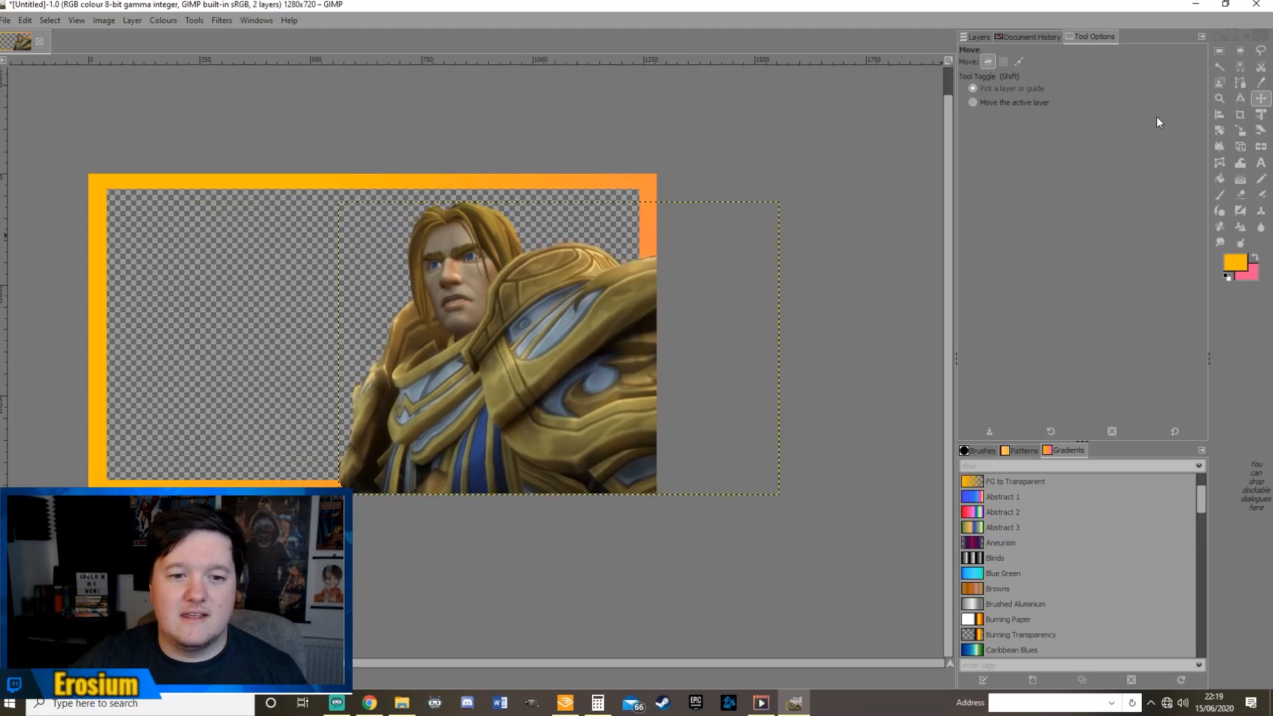
Scale the Anduin Pasted Layer so he fits the right side of the canvas
{"action": "right_click", "coordinate": [1047, 109]}
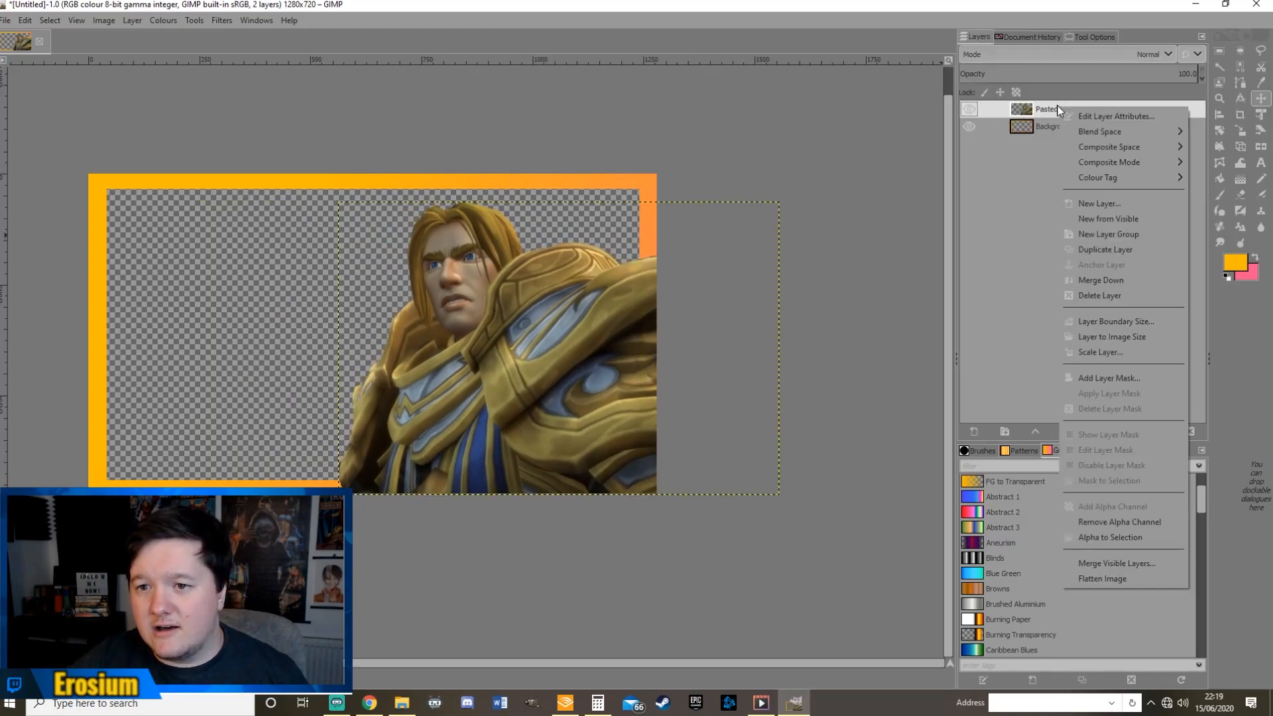
{"action": "left_click", "coordinate": [1099, 351]}
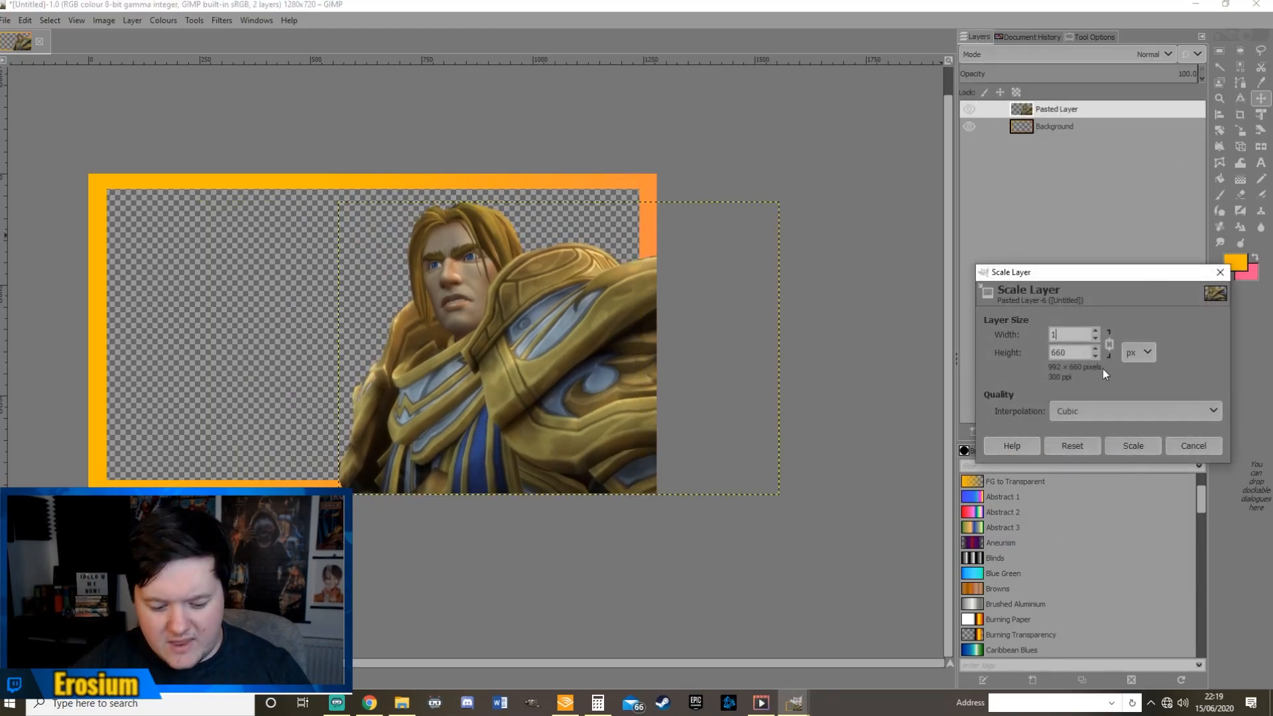
{"action": "left_click", "coordinate": [1131, 446]}
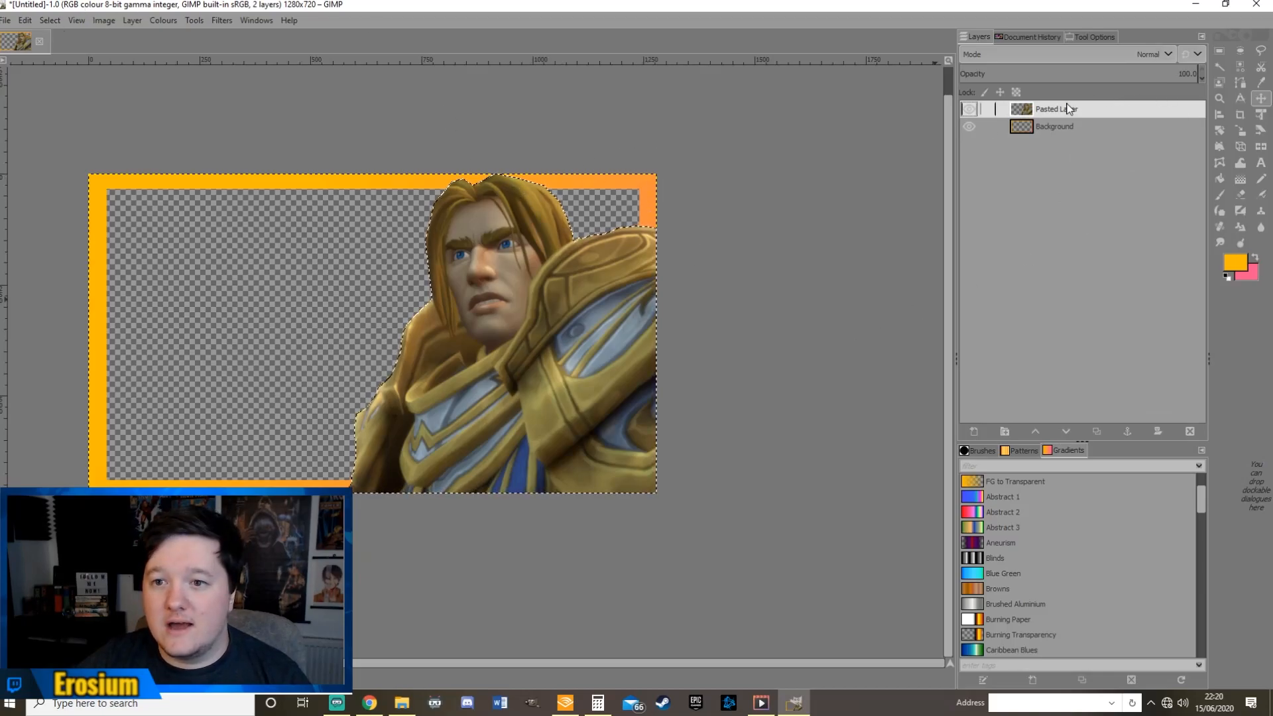
Select Anduin's outline with Alpha to Selection on the Pasted Layer
{"action": "right_click", "coordinate": [1056, 109]}
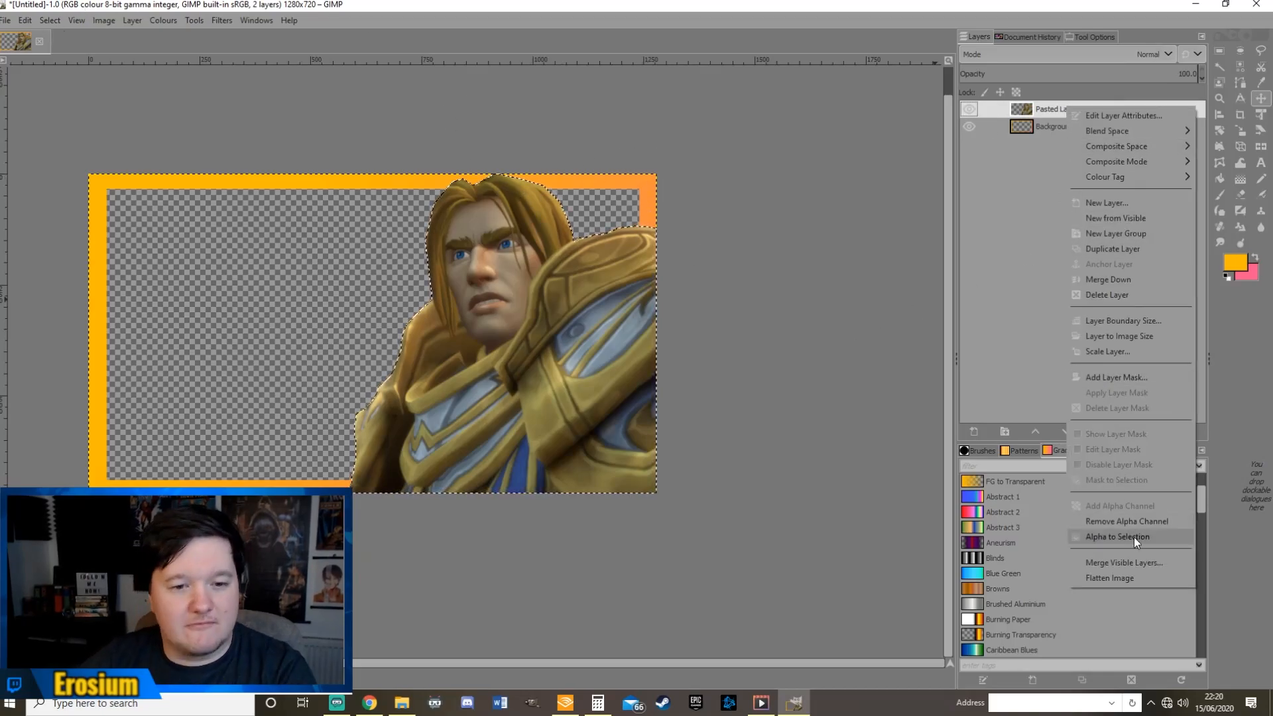
{"action": "mouse_move", "coordinate": [1116, 537]}
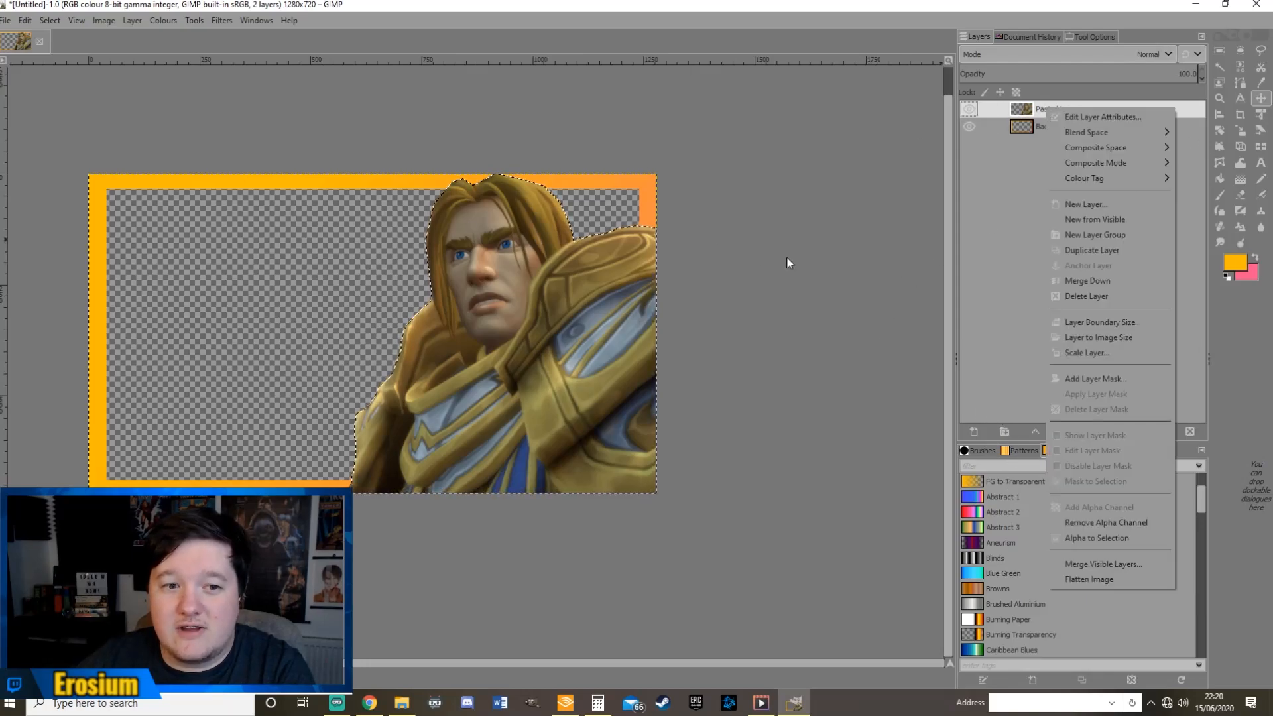
{"action": "left_click", "coordinate": [788, 263]}
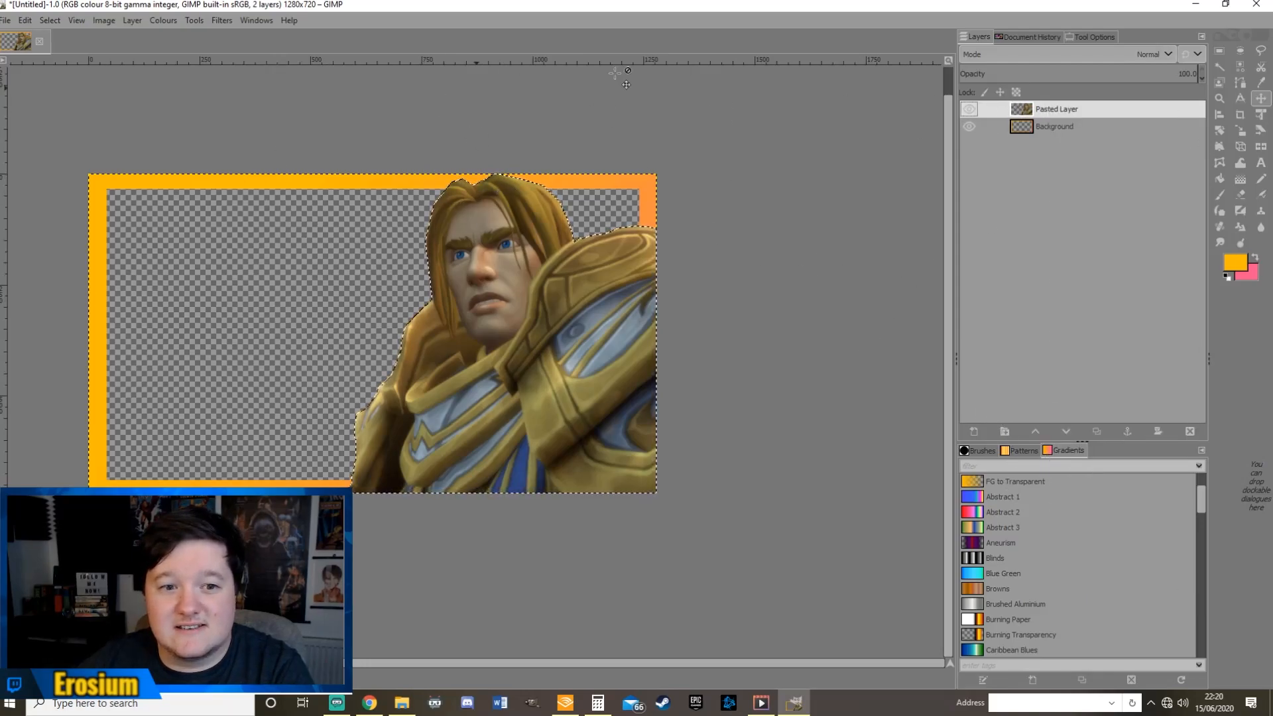
{"action": "right_click", "coordinate": [1057, 109]}
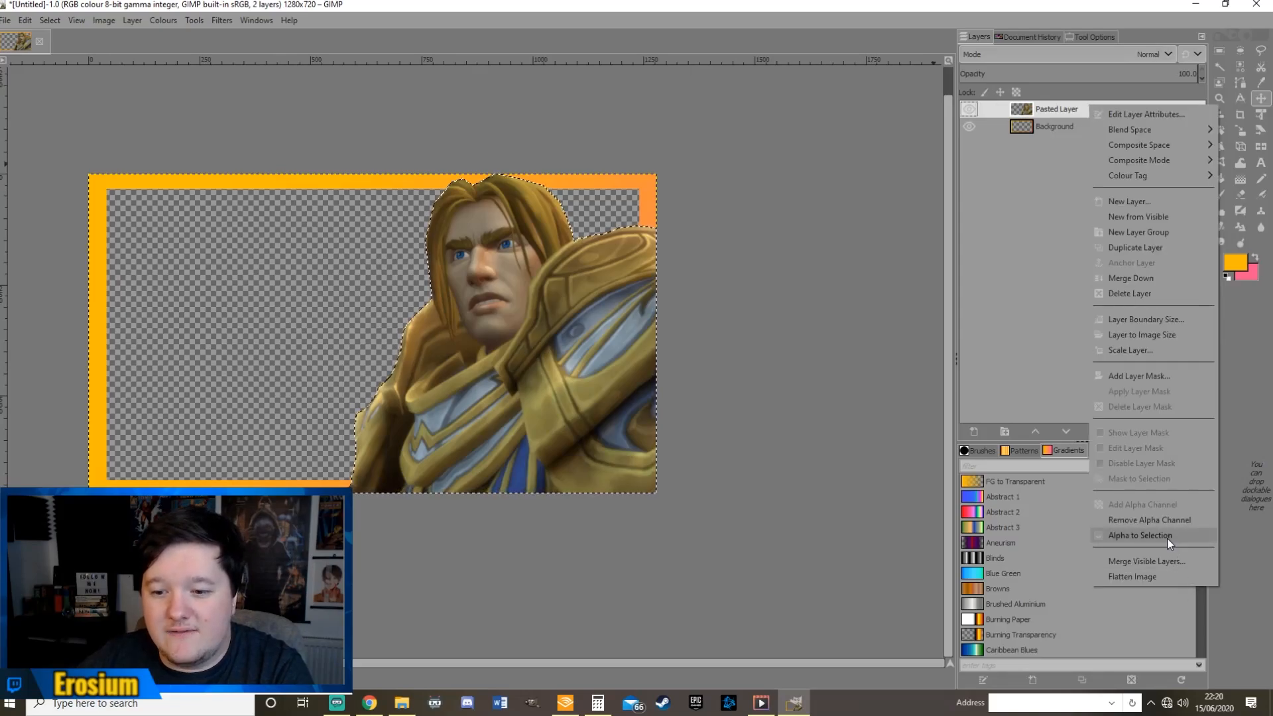
{"action": "left_click", "coordinate": [1140, 534]}
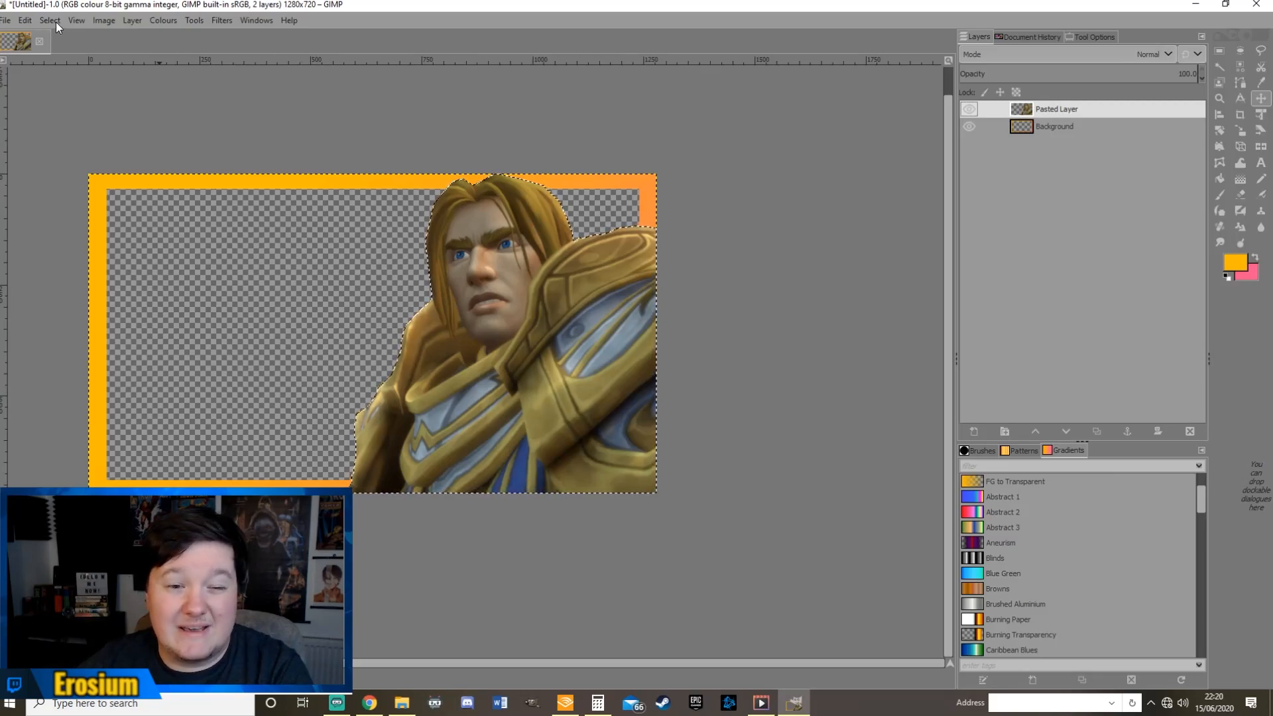
Grow the selection outward by 10 pixels via Select > Grow
{"action": "left_click", "coordinate": [50, 20]}
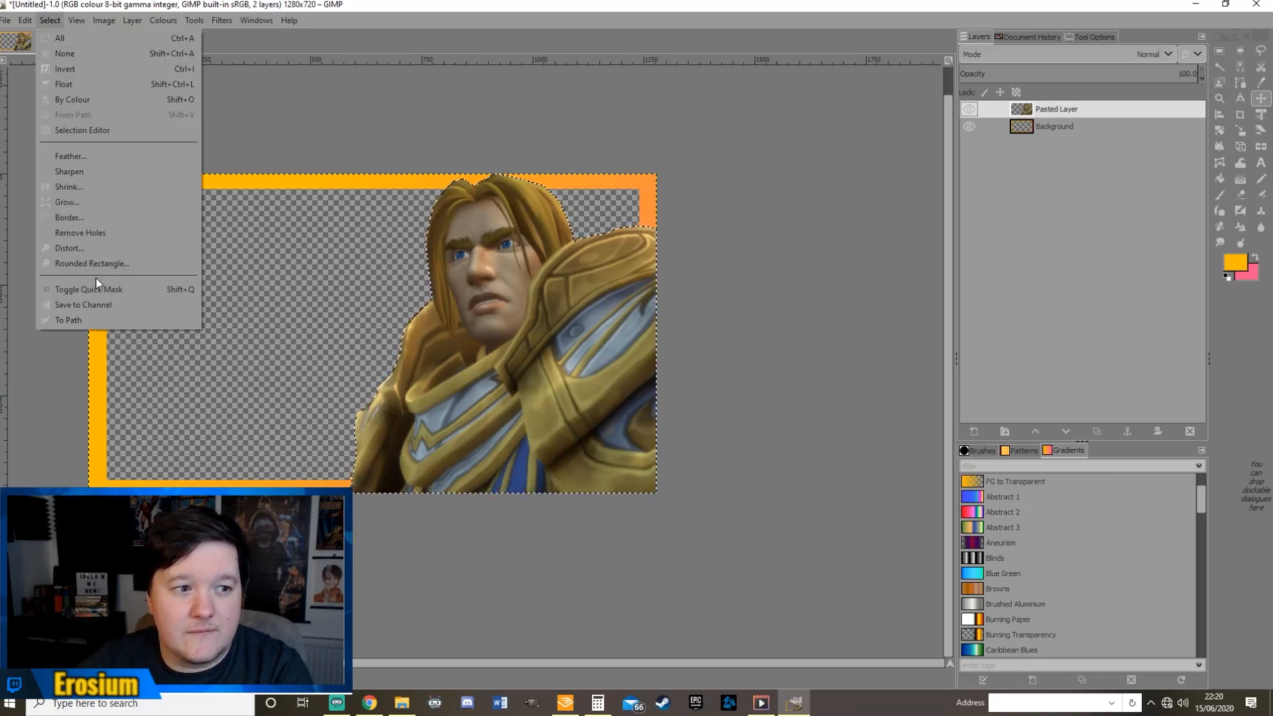
{"action": "left_click", "coordinate": [66, 202]}
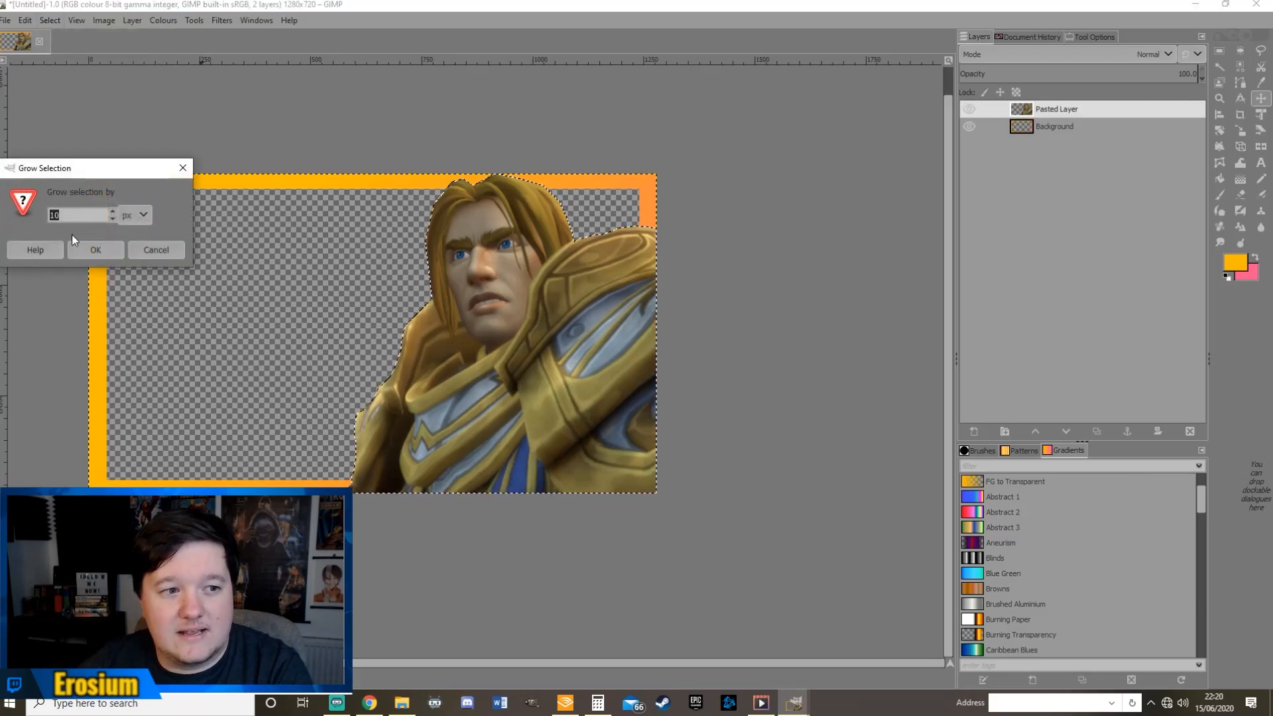
{"action": "left_click_drag", "start_coordinate": [92, 168], "coordinate": [343, 141]}
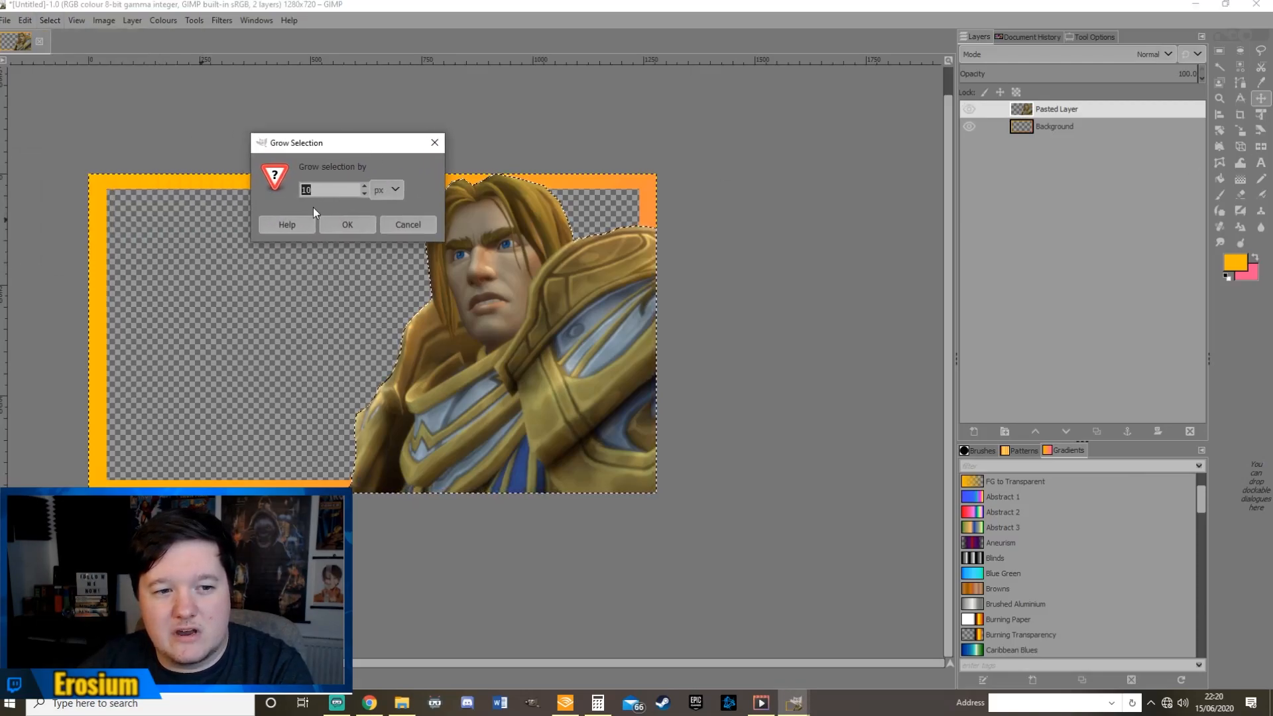
{"action": "left_click", "coordinate": [346, 226]}
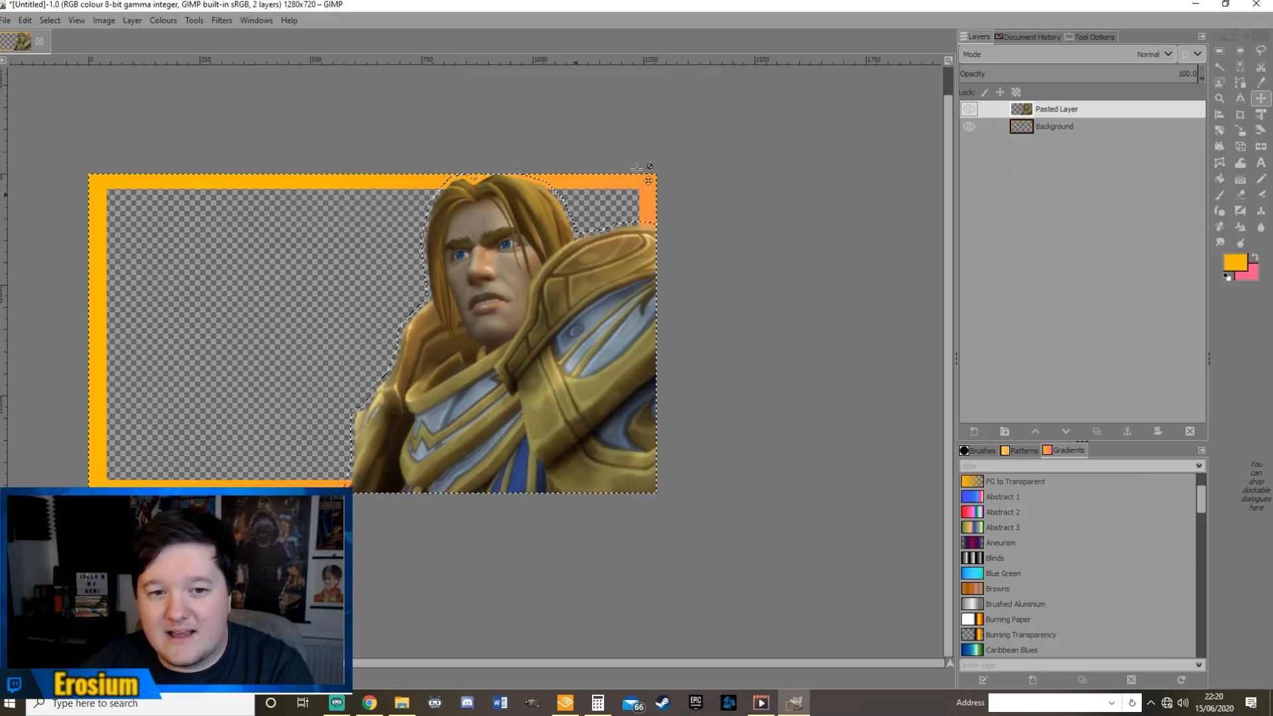
Duplicate the Anduin layer and set the foreground colour to white for the outline fill
{"action": "right_click", "coordinate": [1055, 108]}
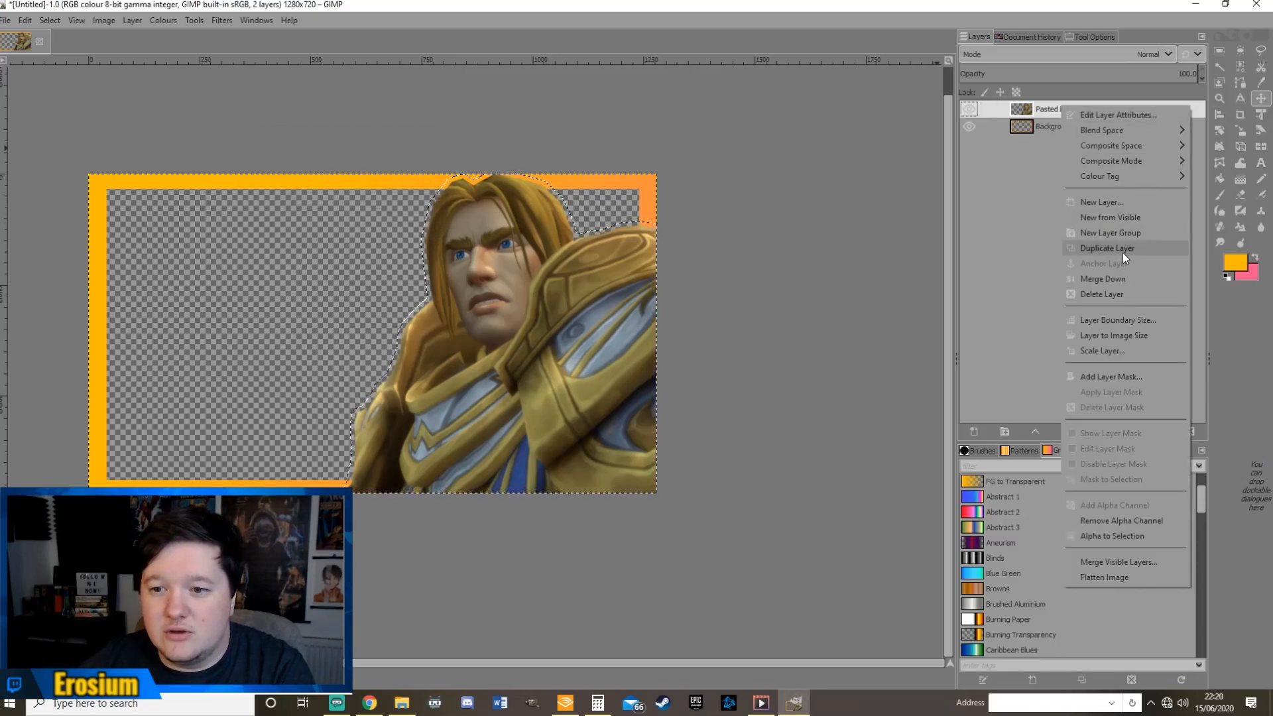
{"action": "left_click", "coordinate": [1107, 248]}
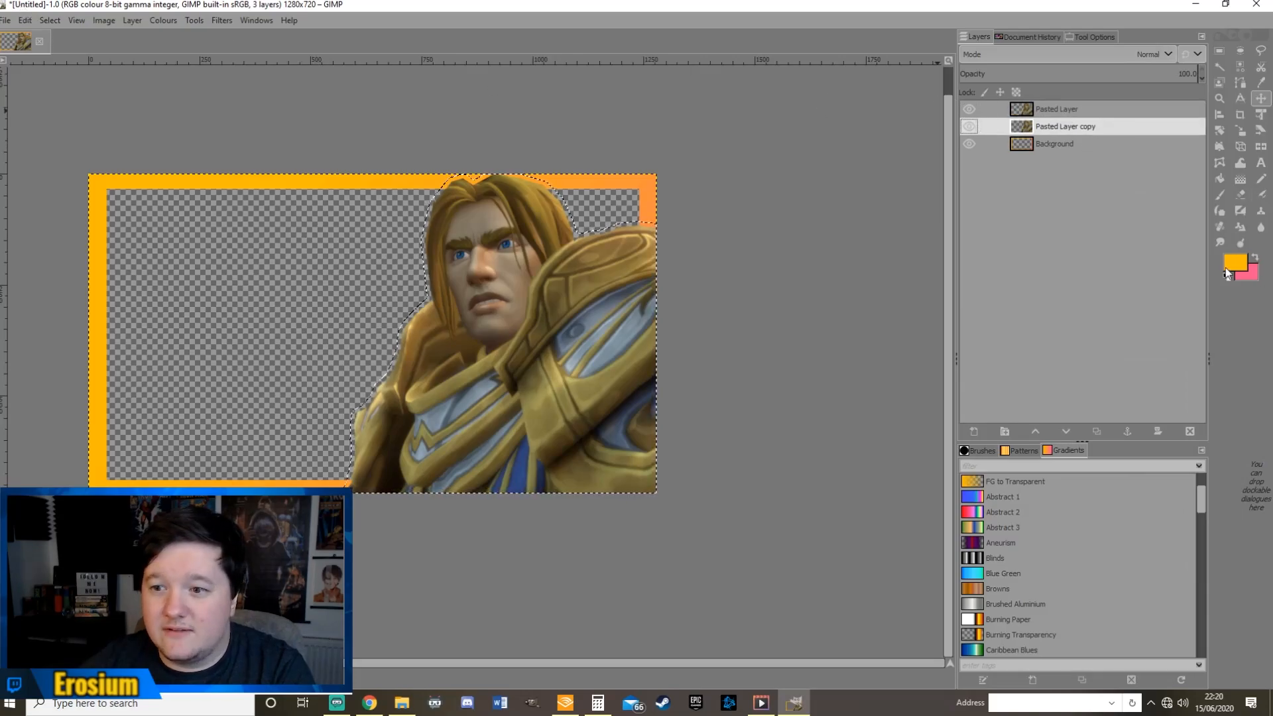
{"action": "left_click", "coordinate": [1233, 262]}
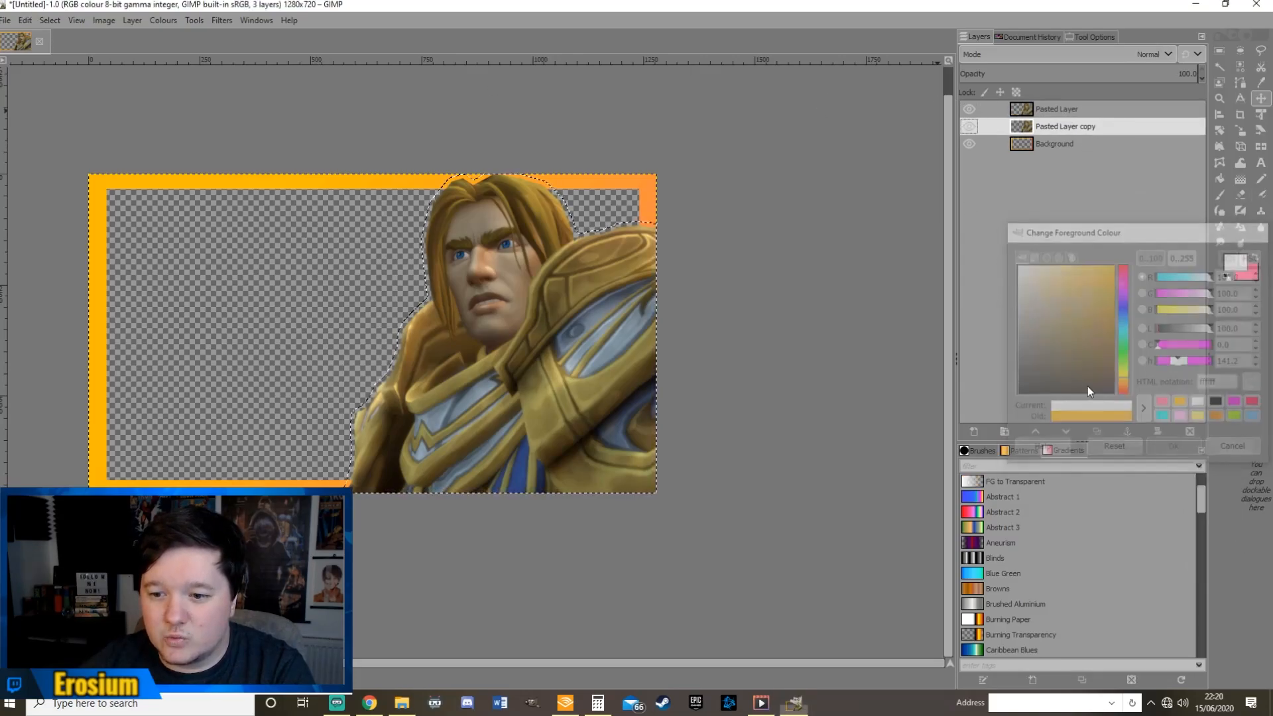
{"action": "left_click", "coordinate": [23, 20]}
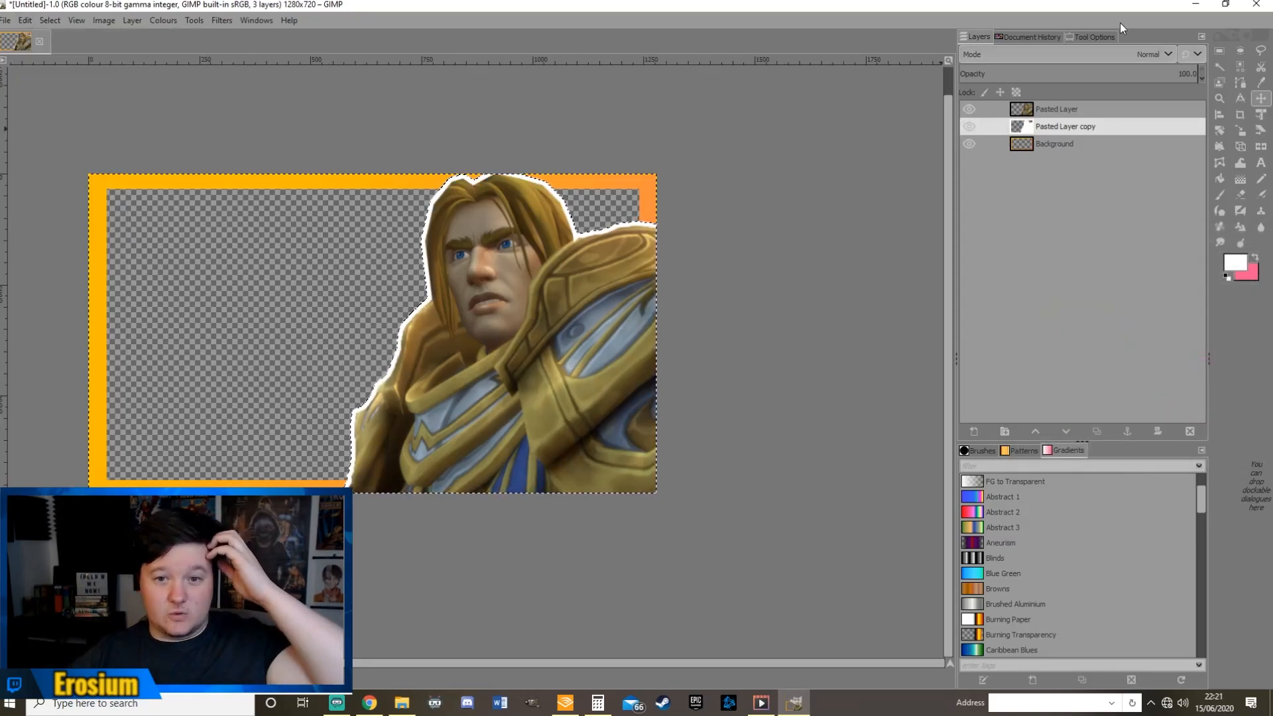
{"action": "left_click", "coordinate": [1055, 108]}
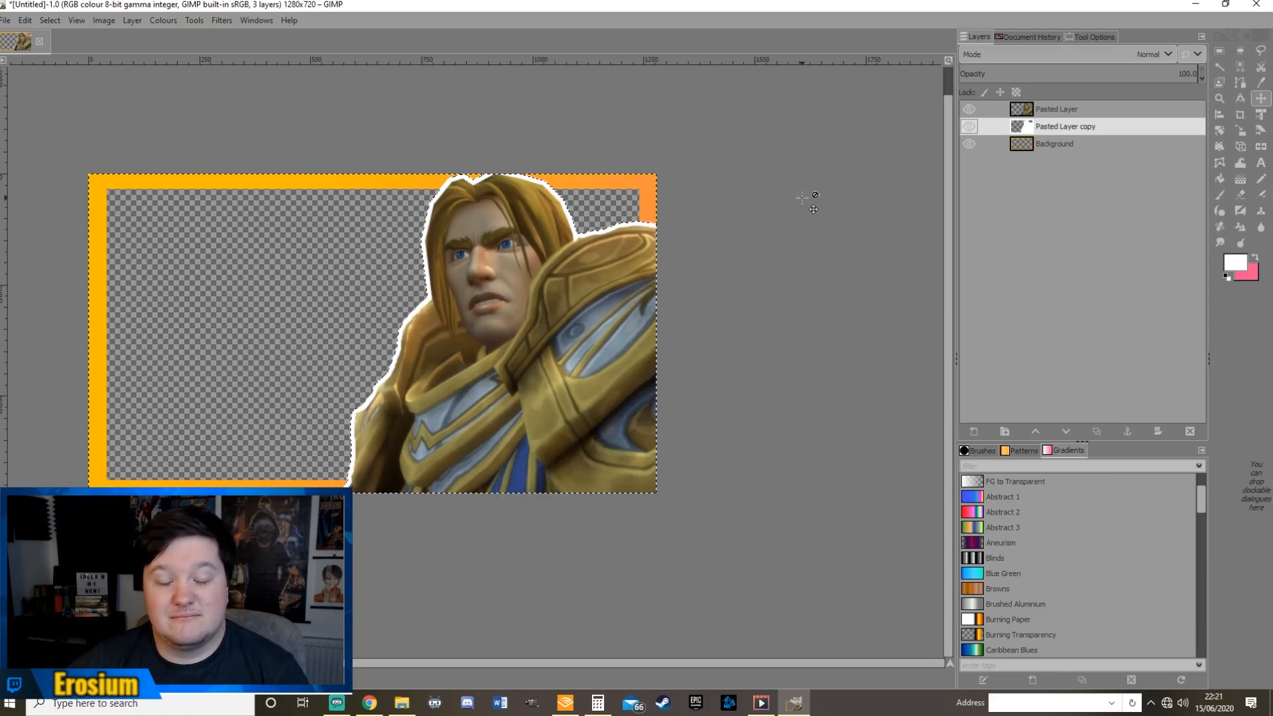
On the copy layer, grow the selection by 20 px and fill it white for a thick outline
{"action": "left_click", "coordinate": [1054, 143]}
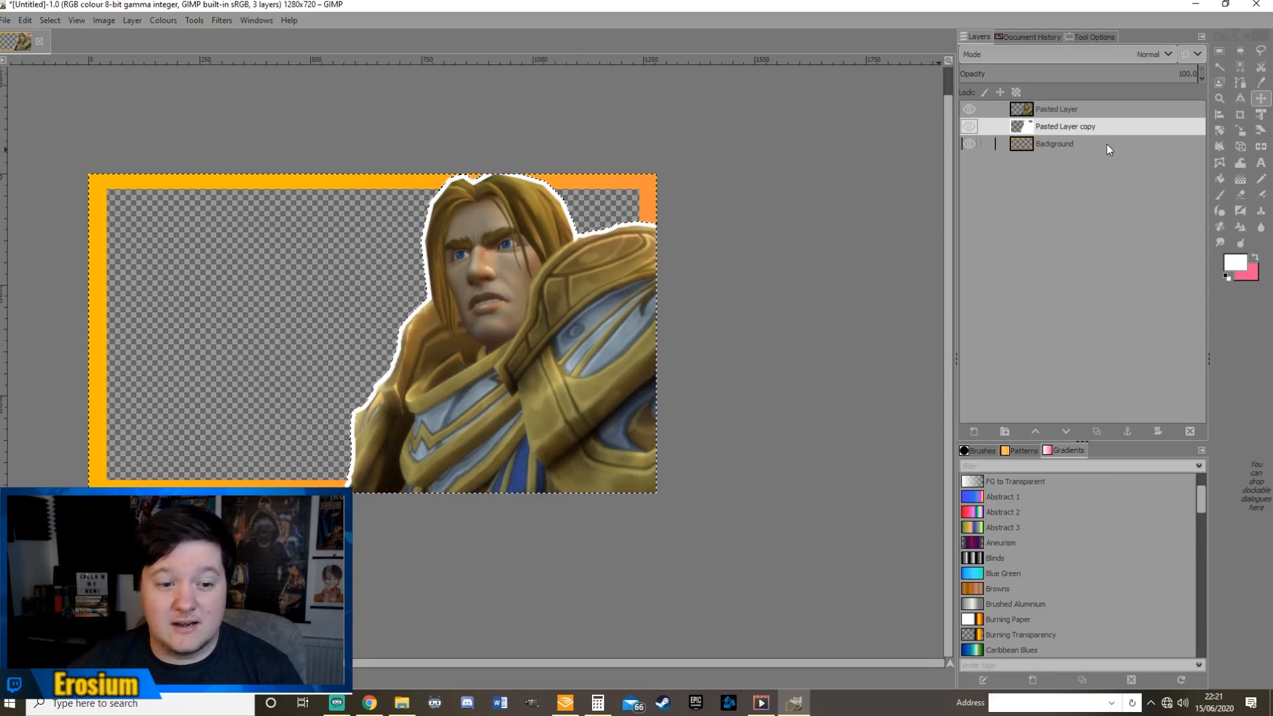
{"action": "left_click", "coordinate": [49, 20]}
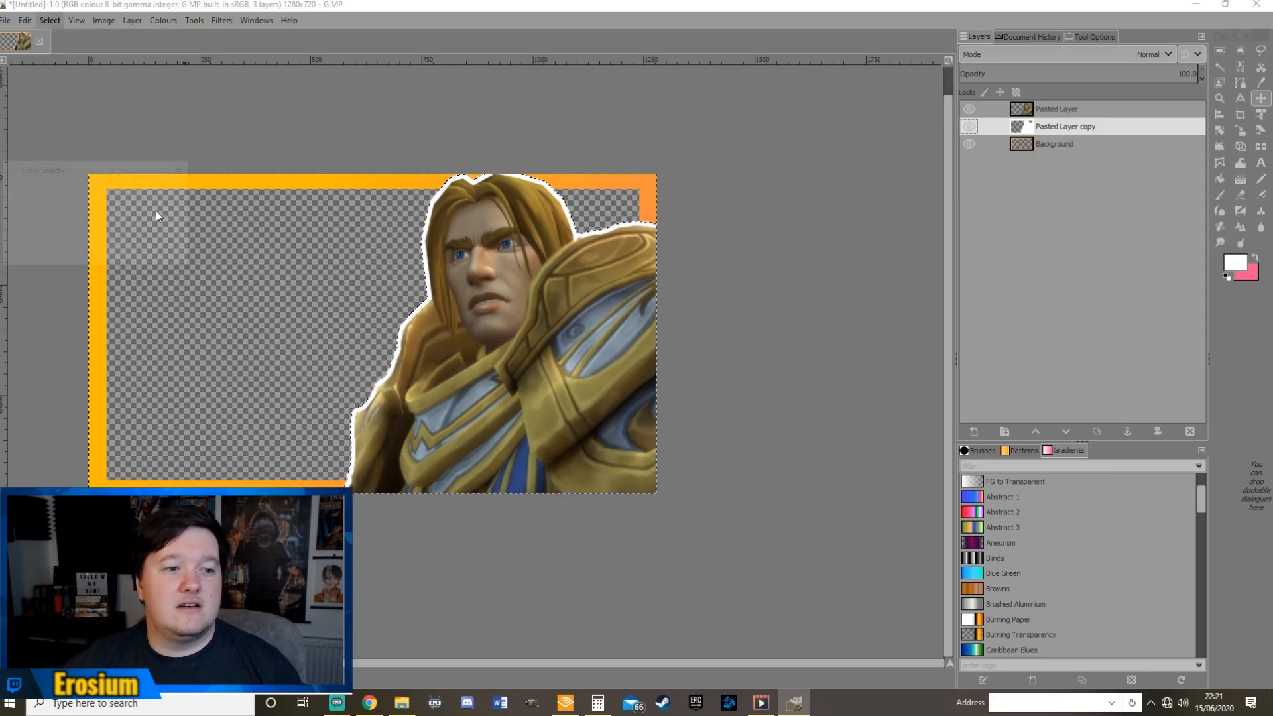
{"action": "left_click", "coordinate": [49, 20]}
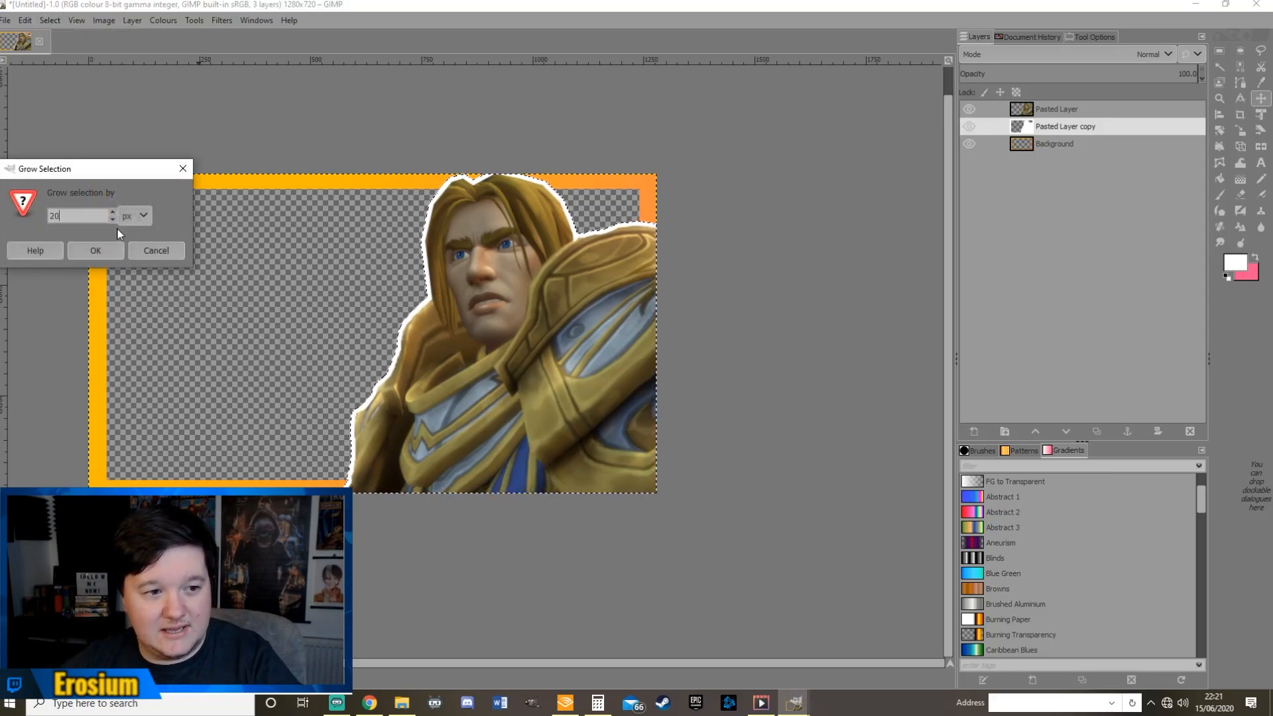
{"action": "left_click", "coordinate": [95, 251]}
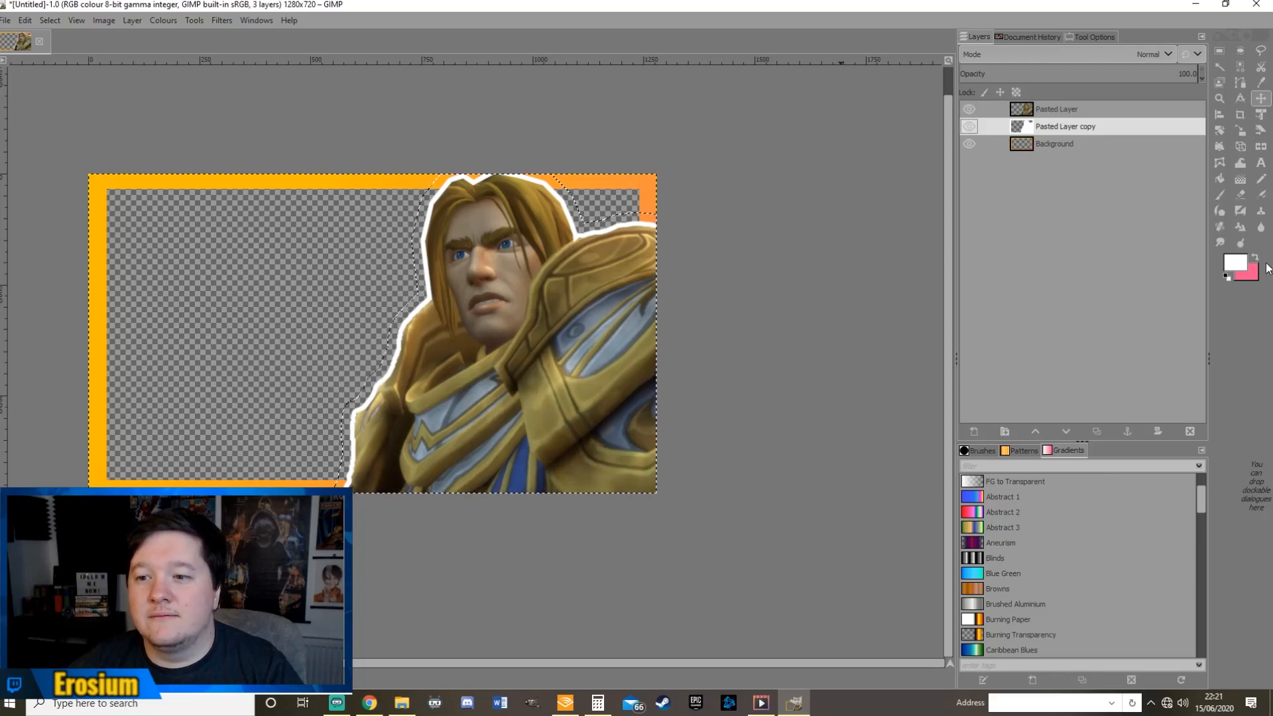
{"action": "left_click", "coordinate": [24, 20]}
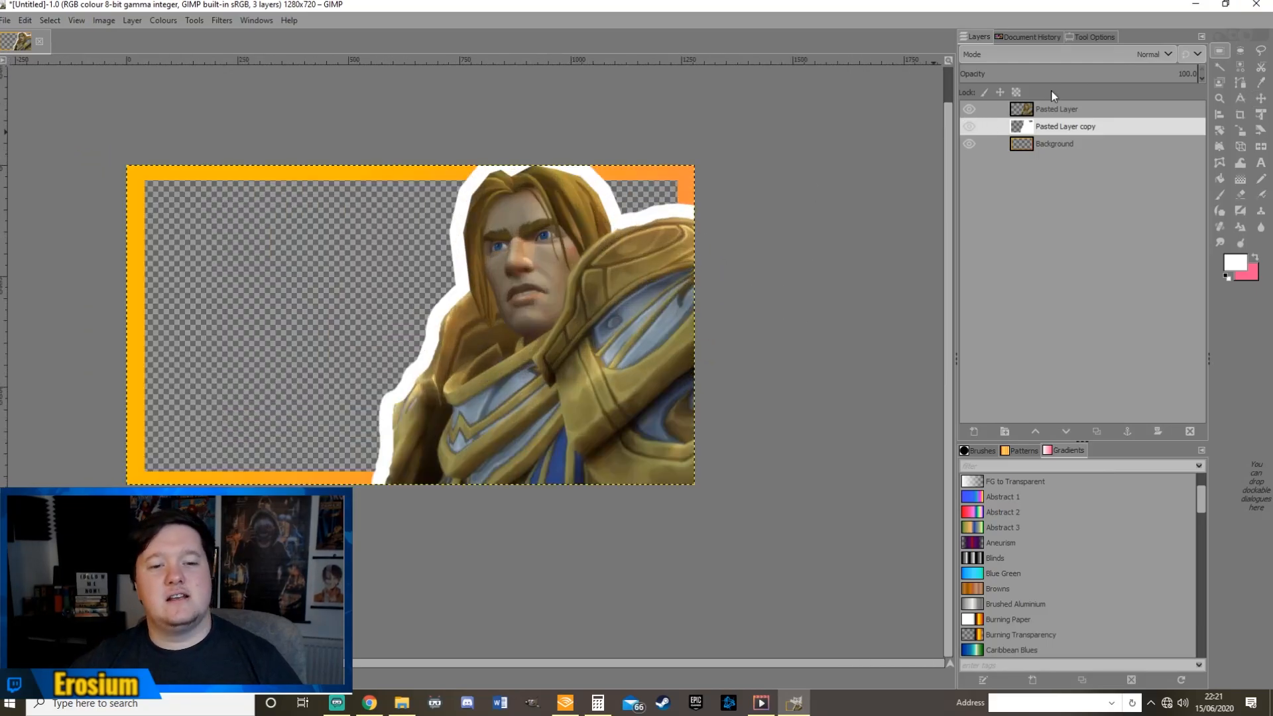
{"action": "left_click", "coordinate": [1055, 109]}
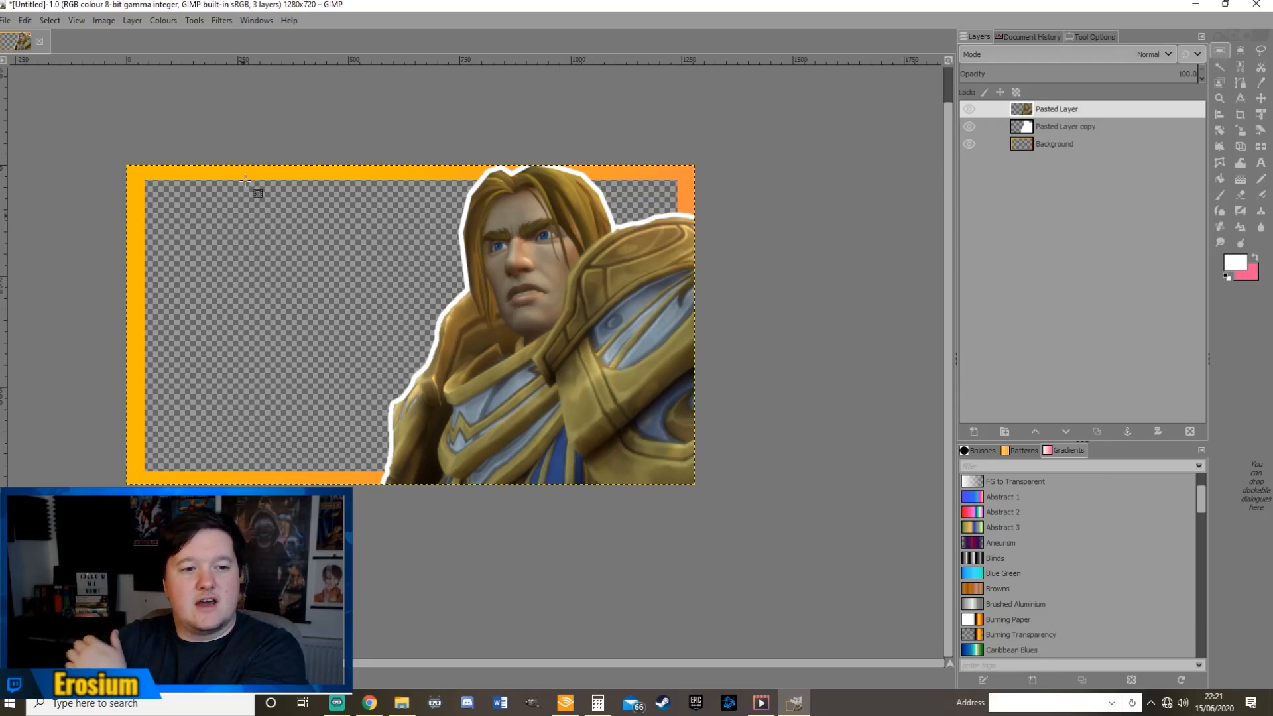
{"action": "mouse_move", "coordinate": [455, 255]}
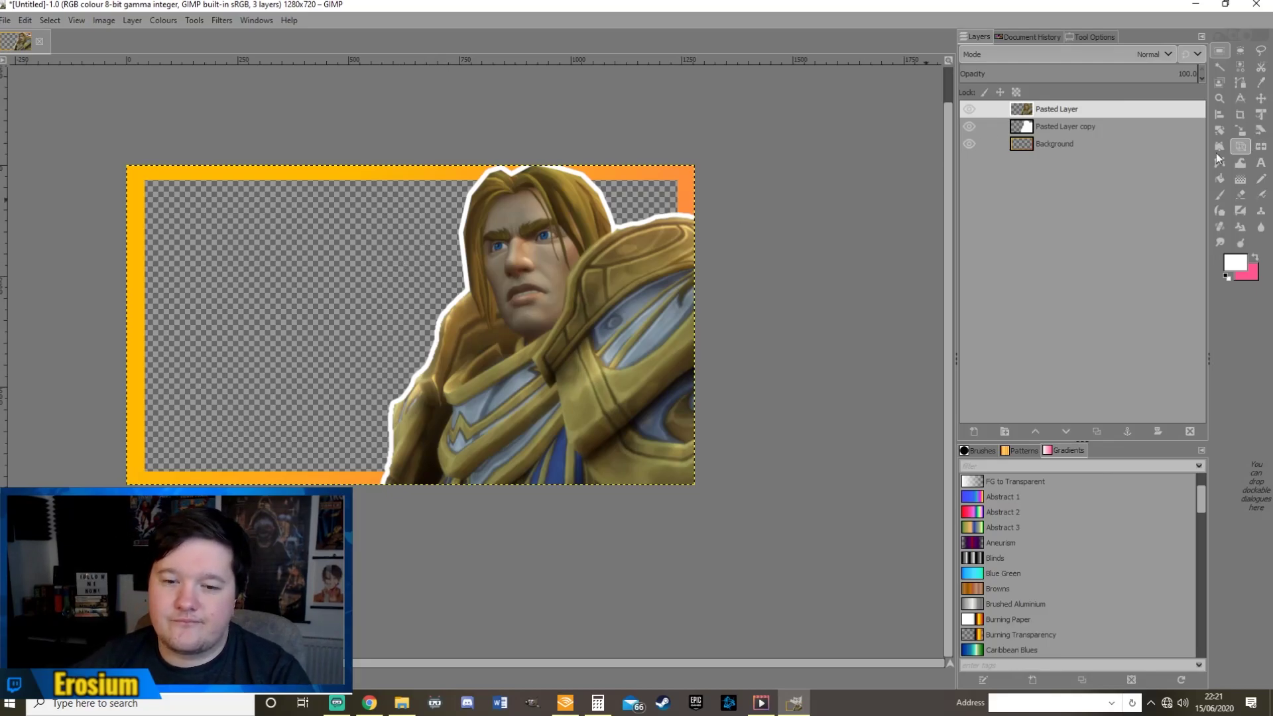
{"action": "mouse_move", "coordinate": [1157, 161]}
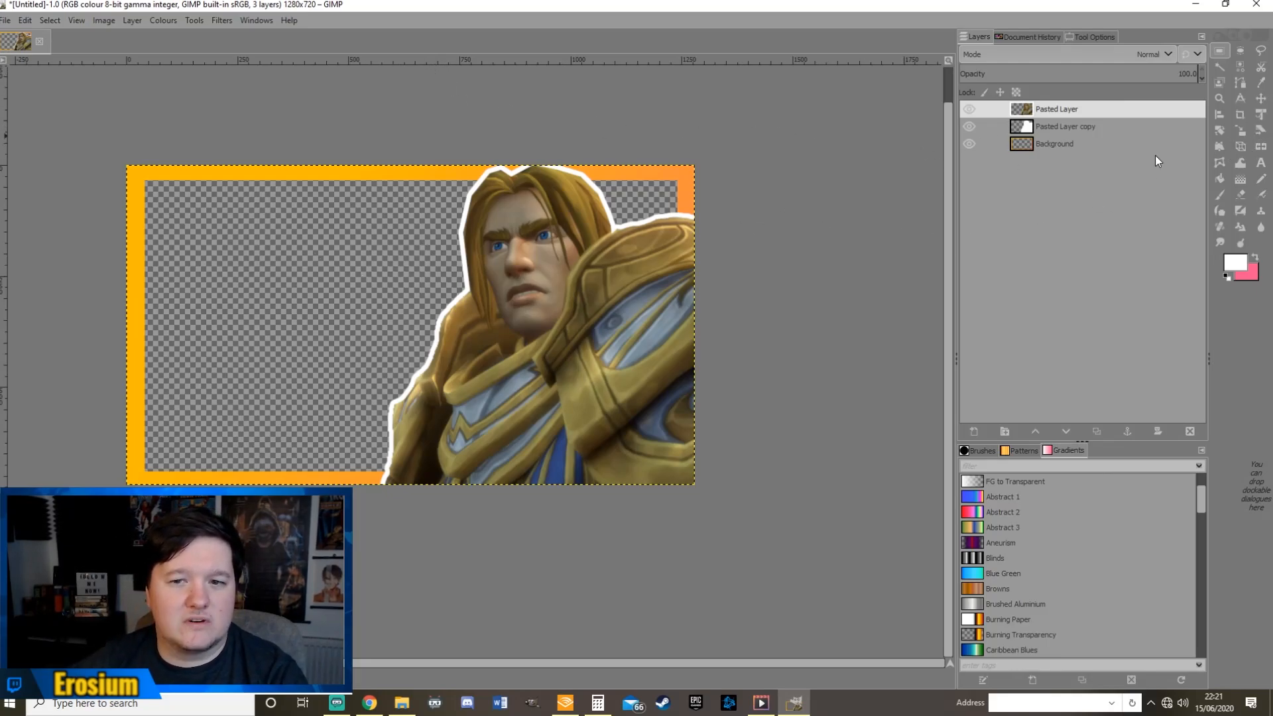
Merge the Anduin cut-out down onto its white outline layer
{"action": "right_click", "coordinate": [1065, 126]}
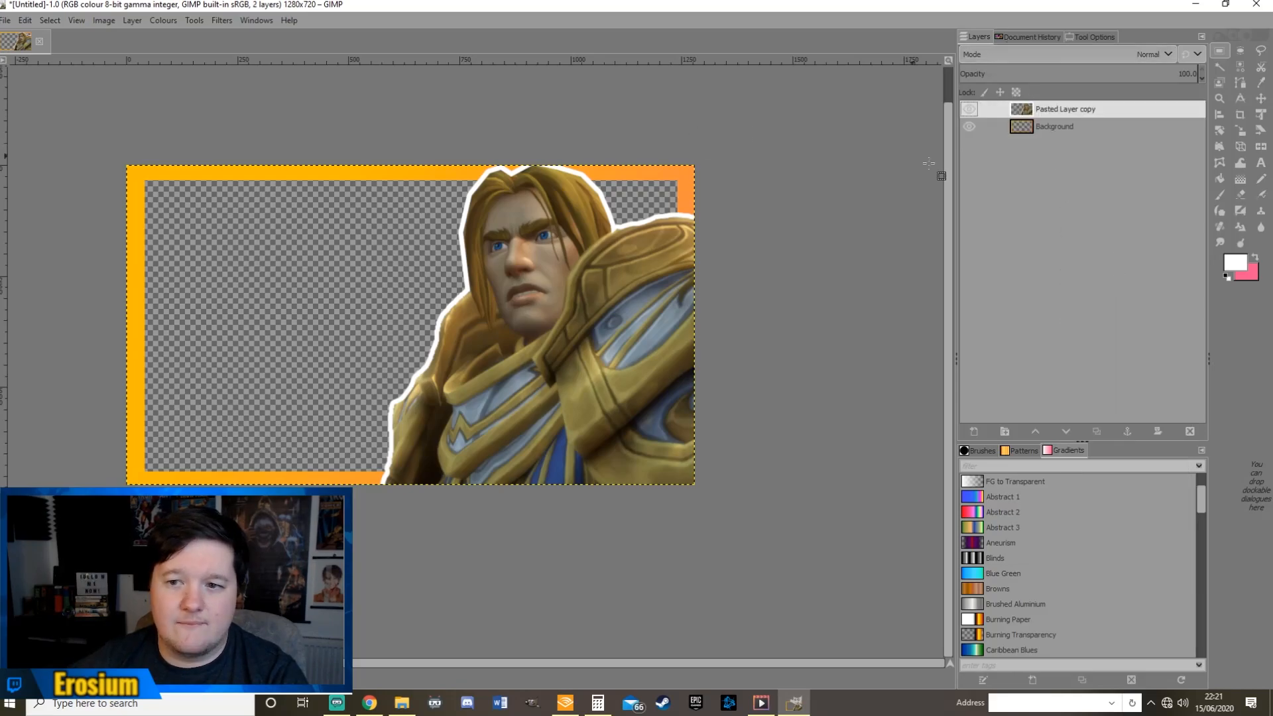
{"action": "mouse_move", "coordinate": [688, 288]}
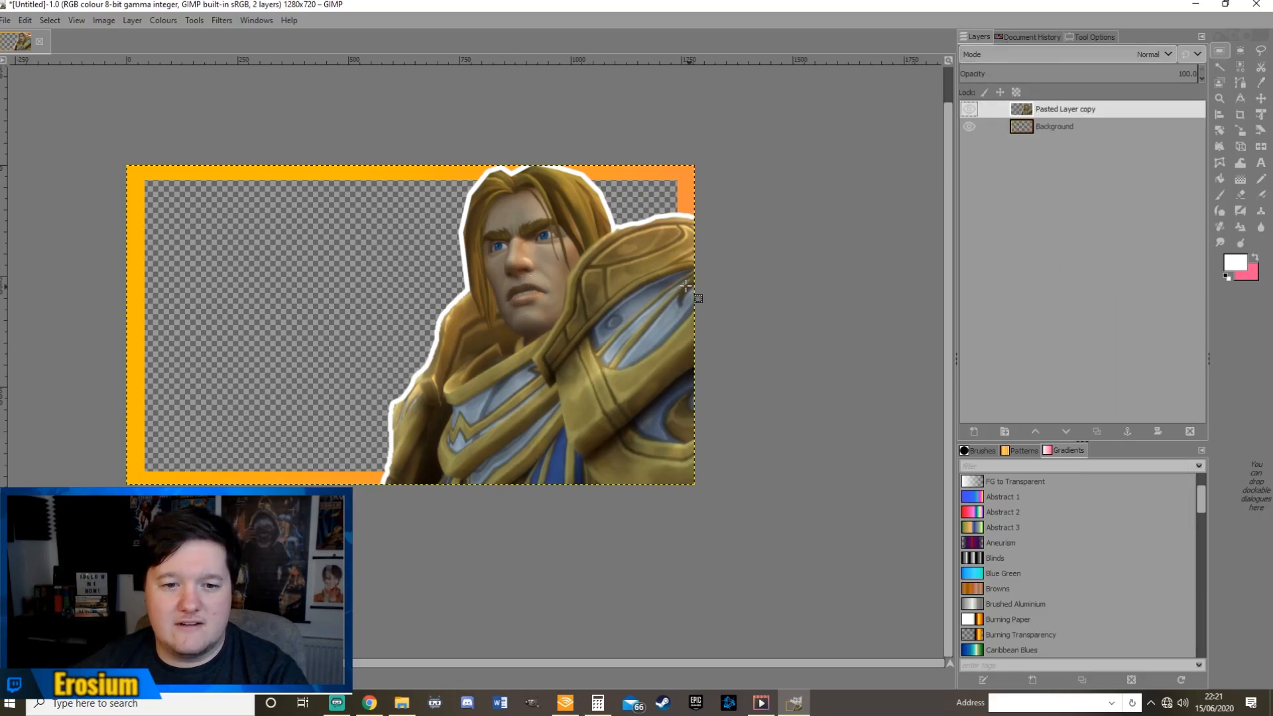
{"action": "mouse_move", "coordinate": [593, 264]}
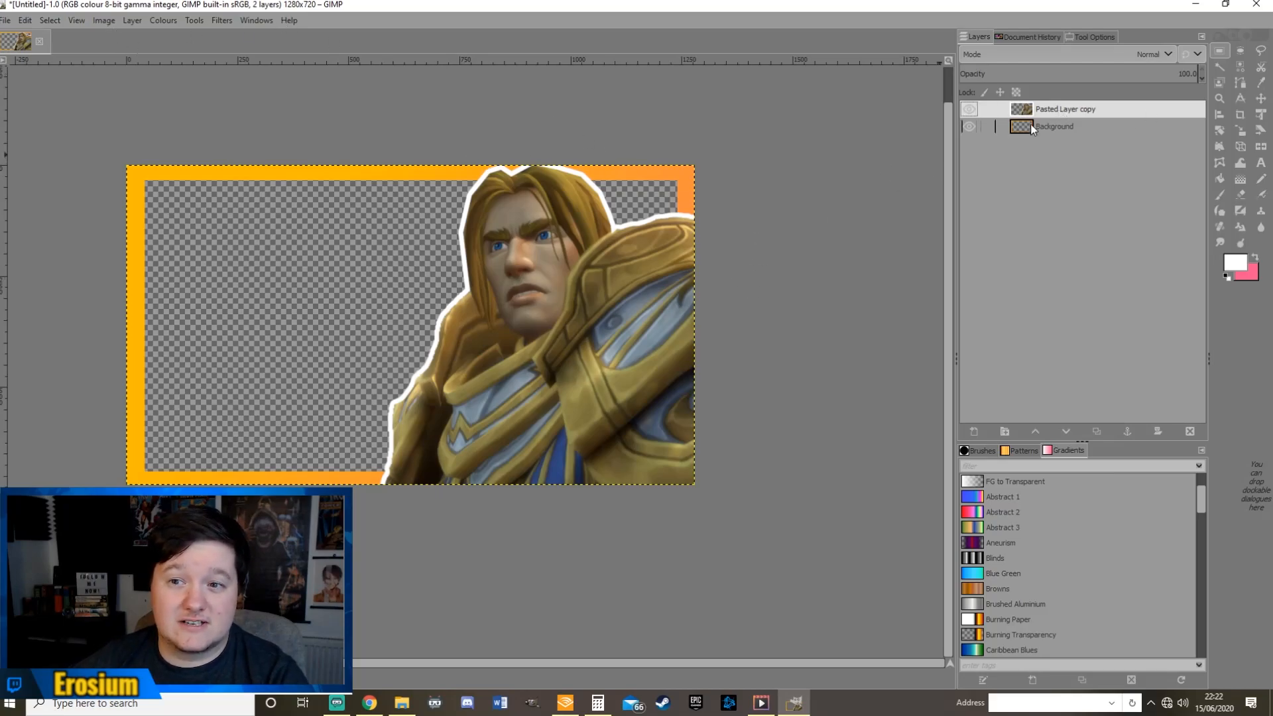
{"action": "left_click", "coordinate": [132, 20]}
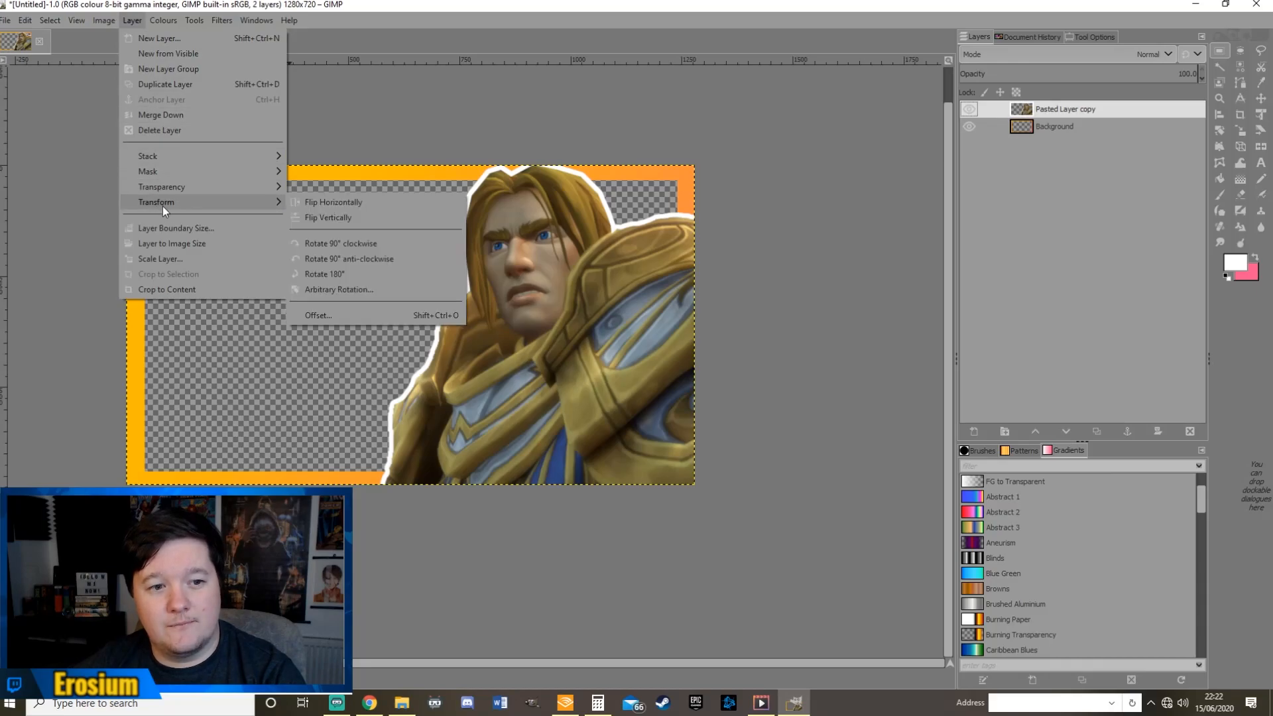
{"action": "left_click", "coordinate": [333, 202]}
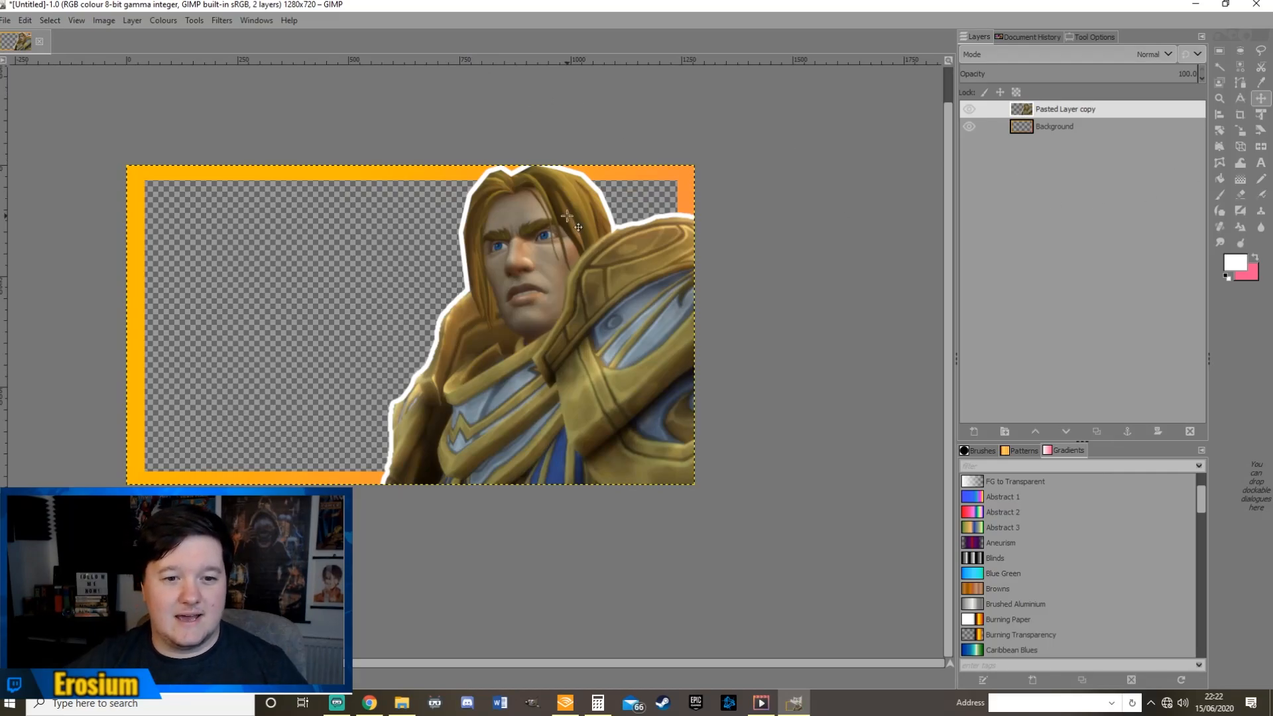
{"action": "mouse_move", "coordinate": [263, 225]}
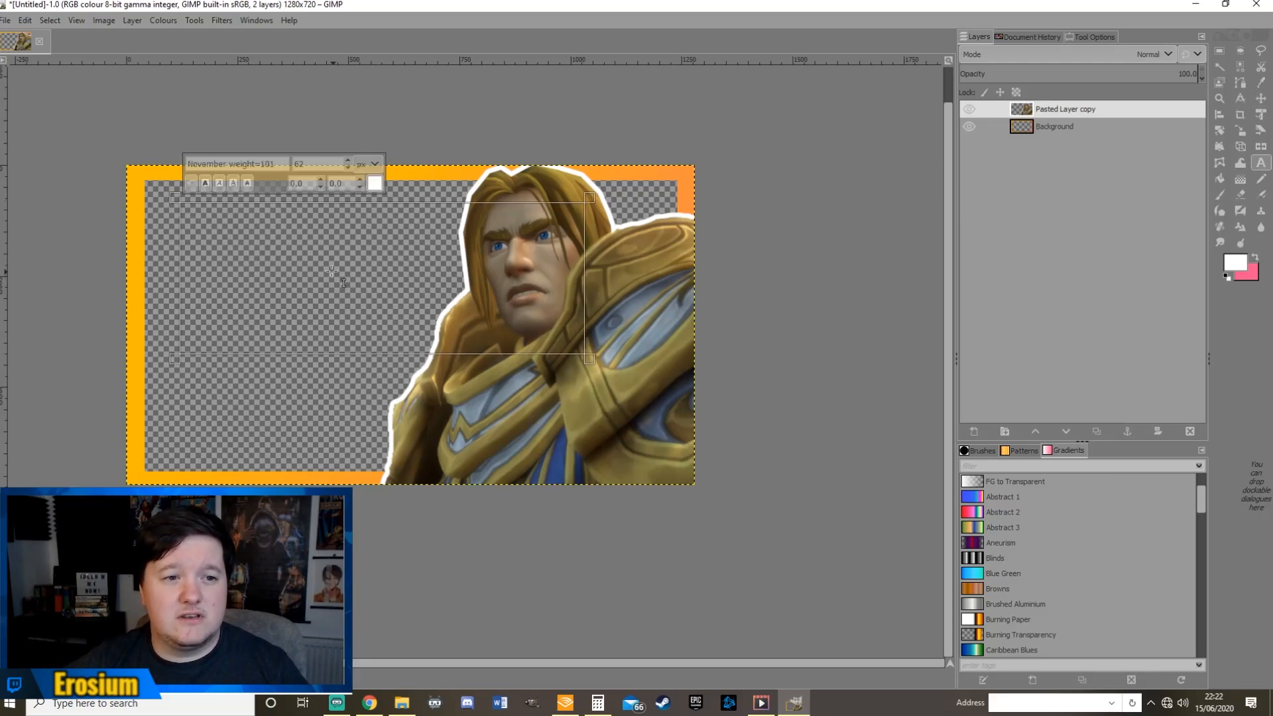
{"action": "mouse_move", "coordinate": [292, 223]}
{"action": "type", "text": "CLICK"}
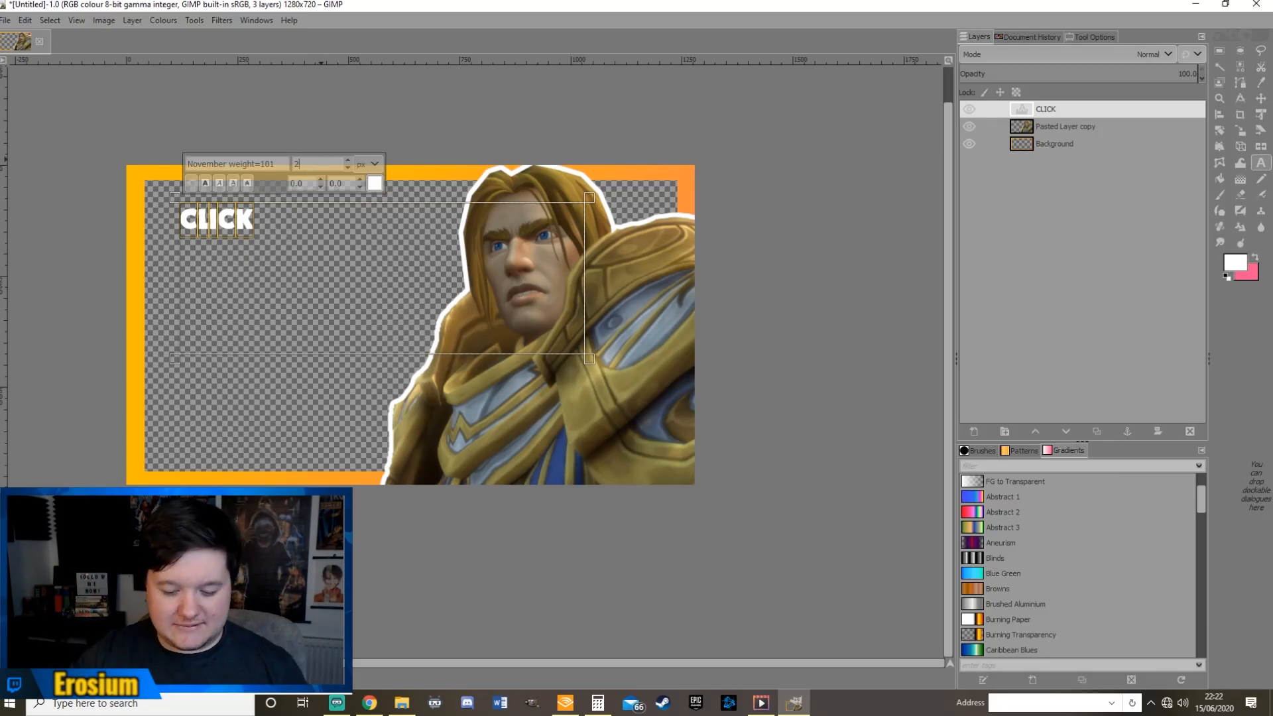
Set the CLICK text to font size 200 and colour it yellow
{"action": "type", "text": "00"}
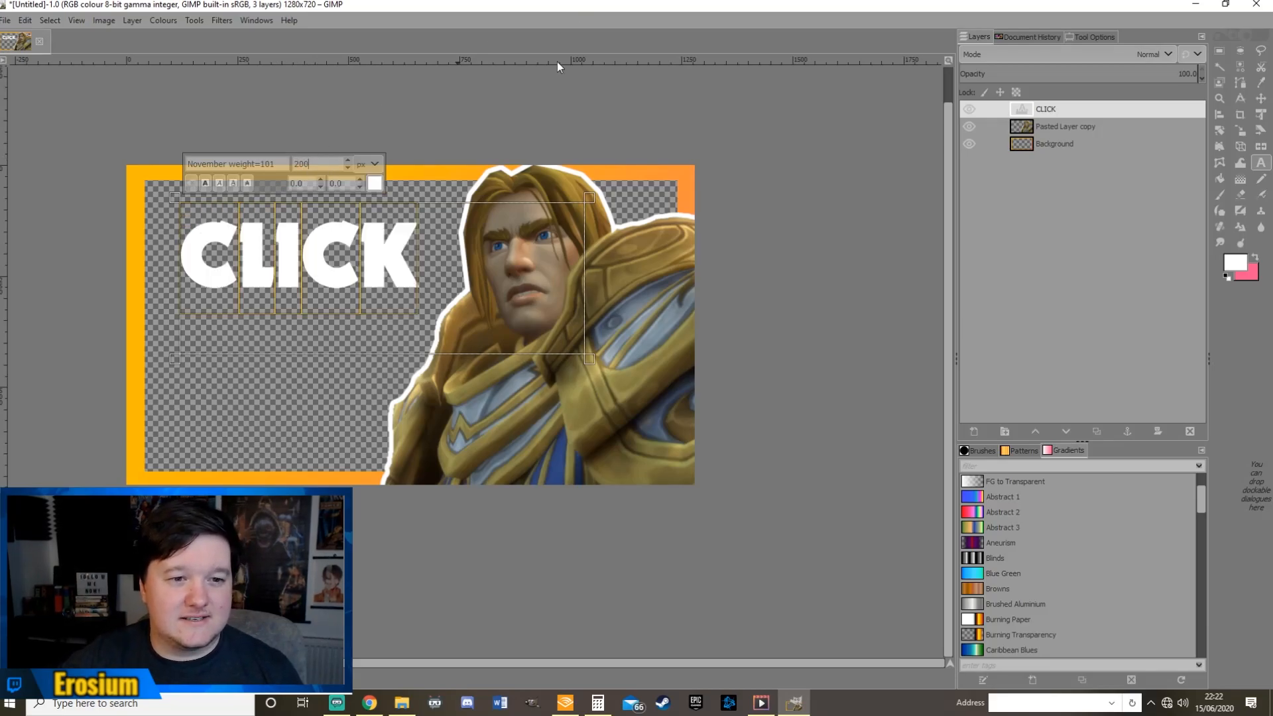
{"action": "left_click", "coordinate": [374, 182]}
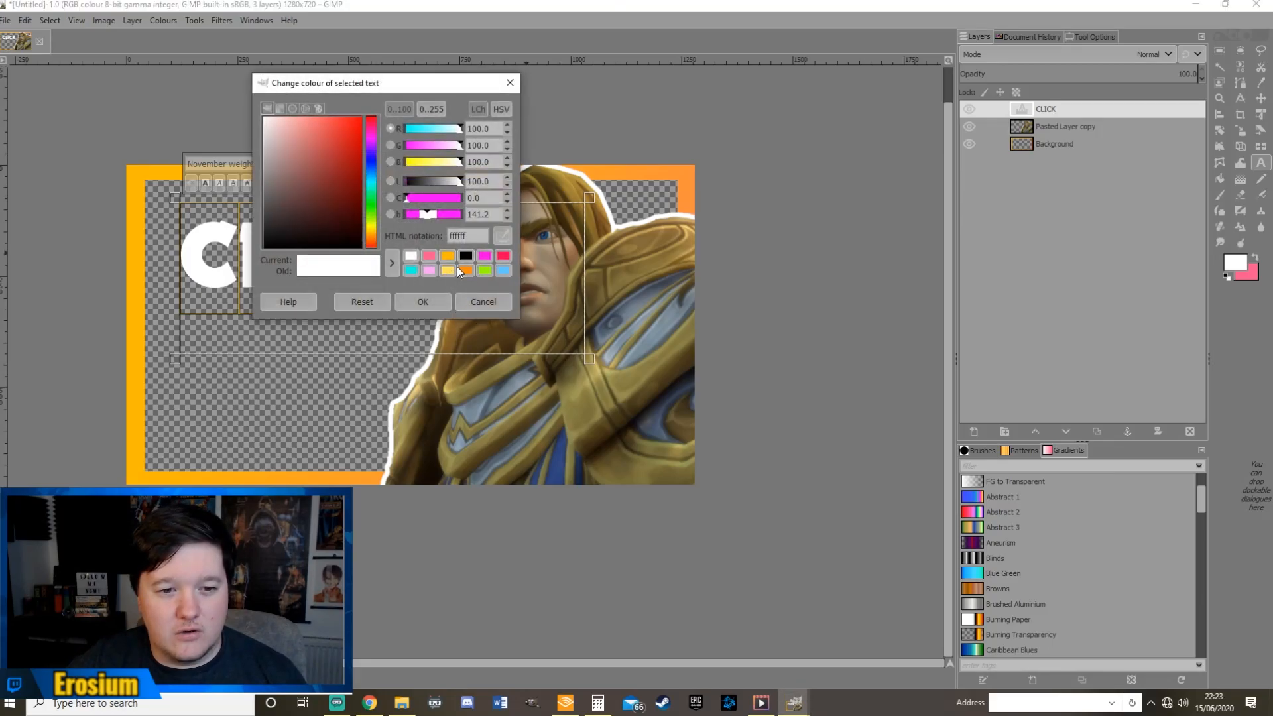
{"action": "left_click", "coordinate": [422, 301]}
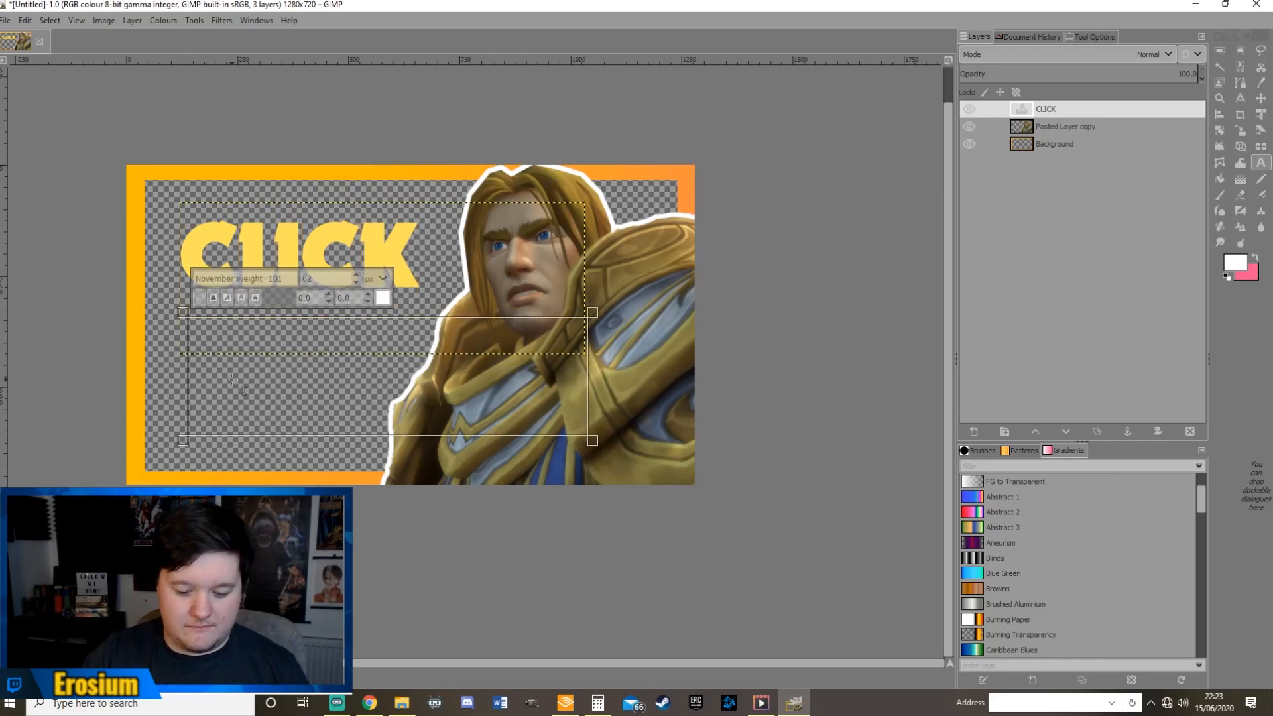
Add a BAIT text layer and colour it orange
{"action": "type", "text": "BAIT"}
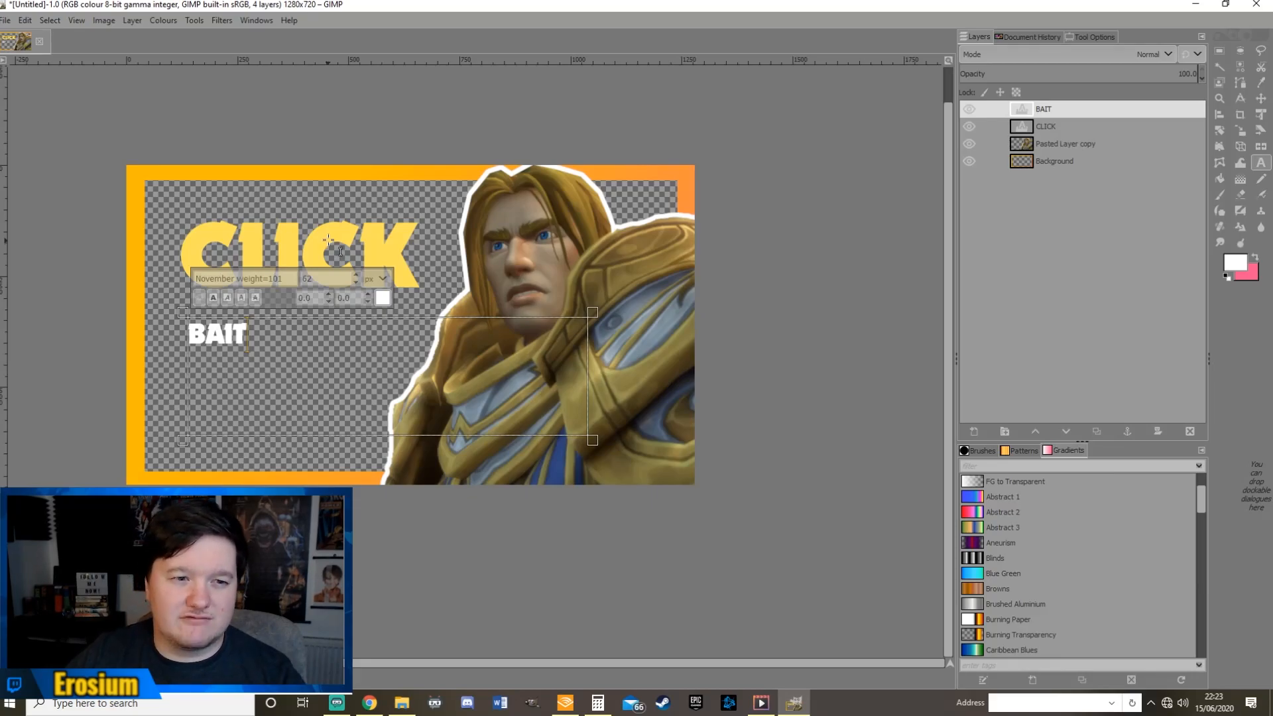
{"action": "left_click", "coordinate": [384, 297]}
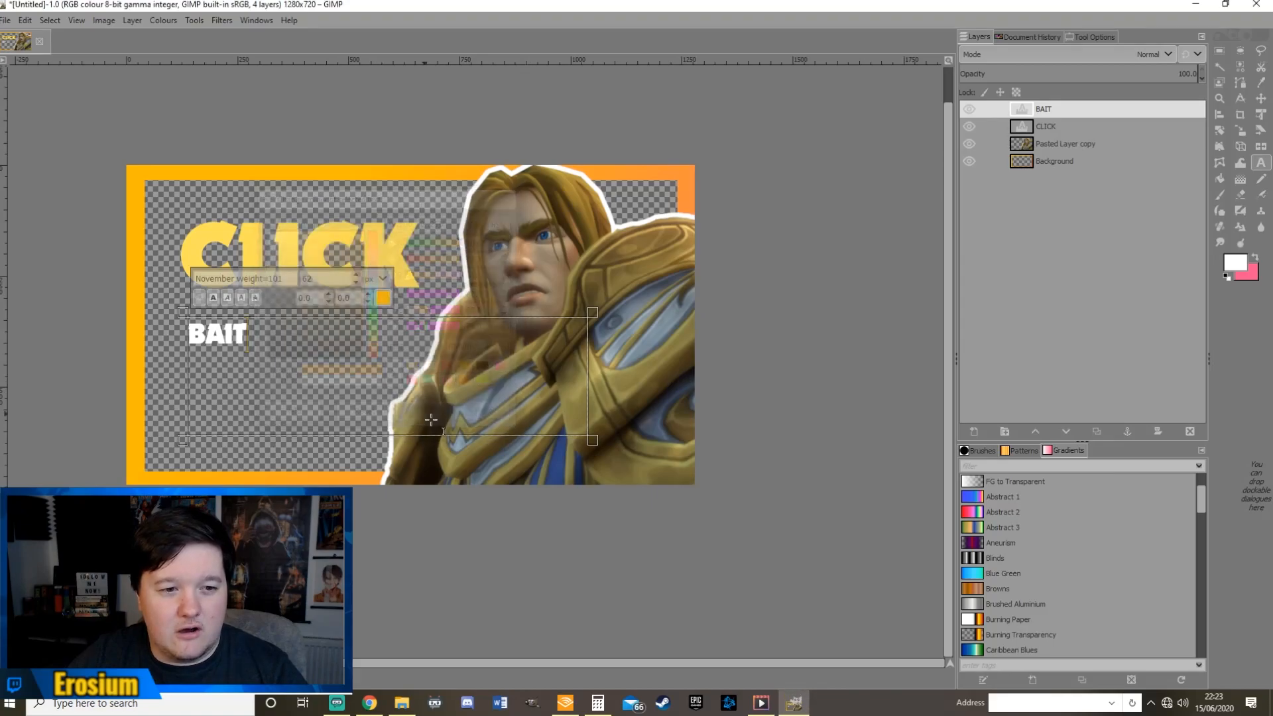
{"action": "left_click", "coordinate": [383, 297]}
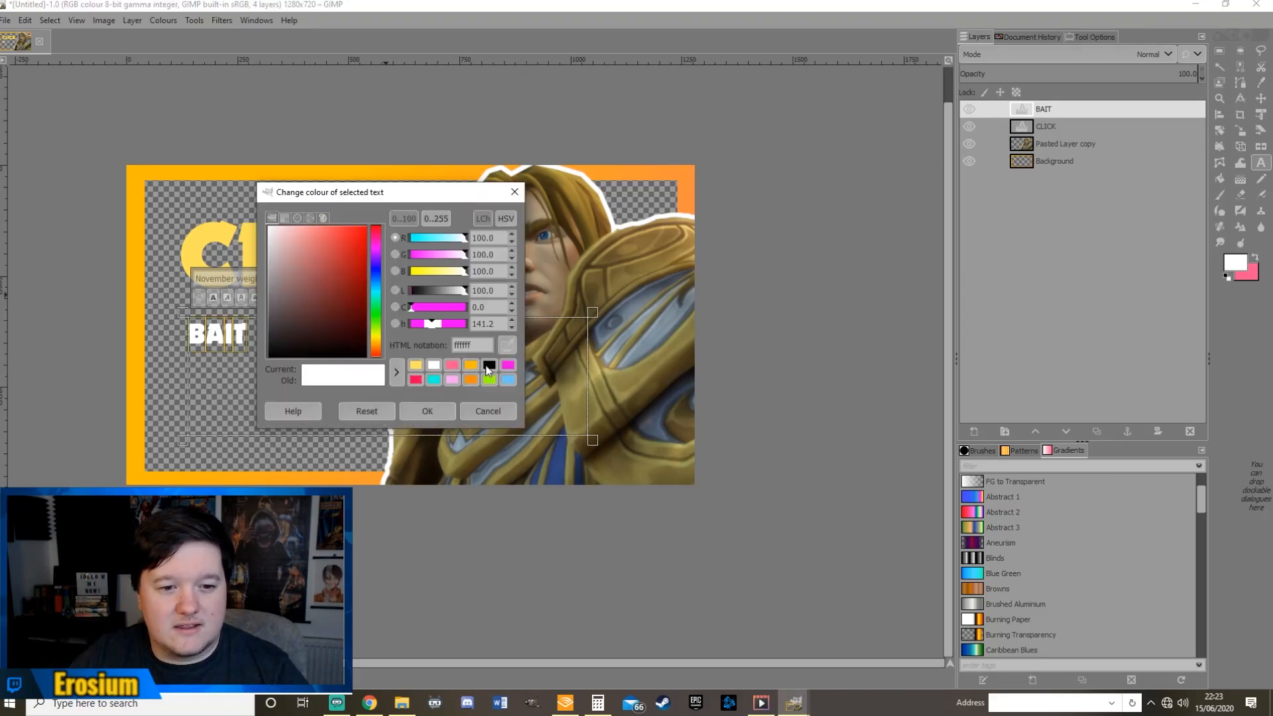
{"action": "left_click", "coordinate": [427, 411]}
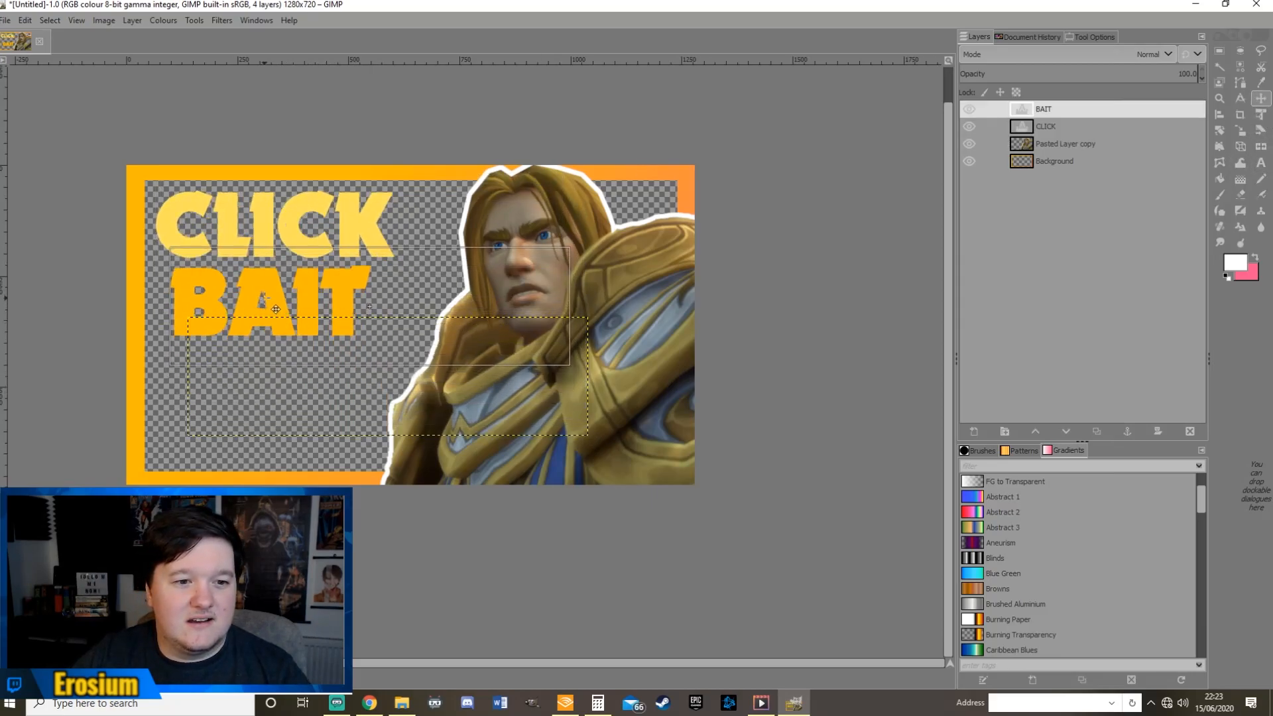
Move the CLICK BAIT text to the lower left of the canvas
{"action": "left_click_drag", "start_coordinate": [275, 309], "coordinate": [283, 264]}
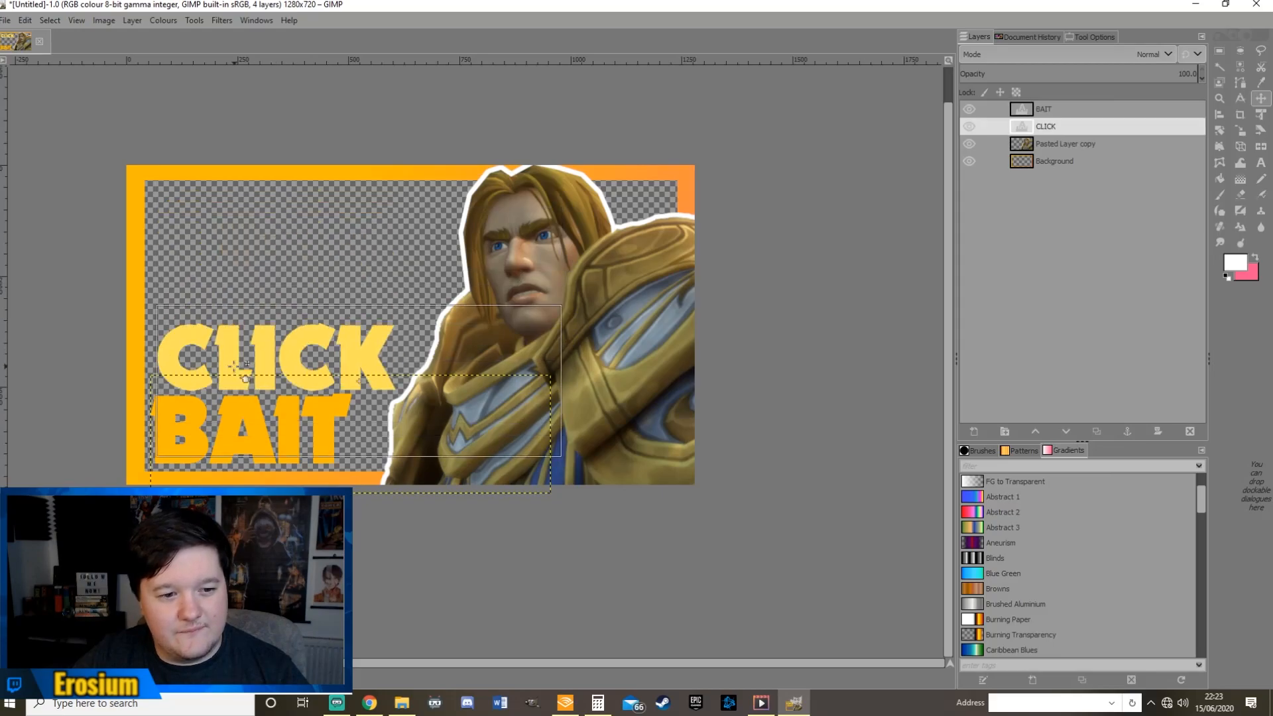
{"action": "left_click", "coordinate": [1046, 126]}
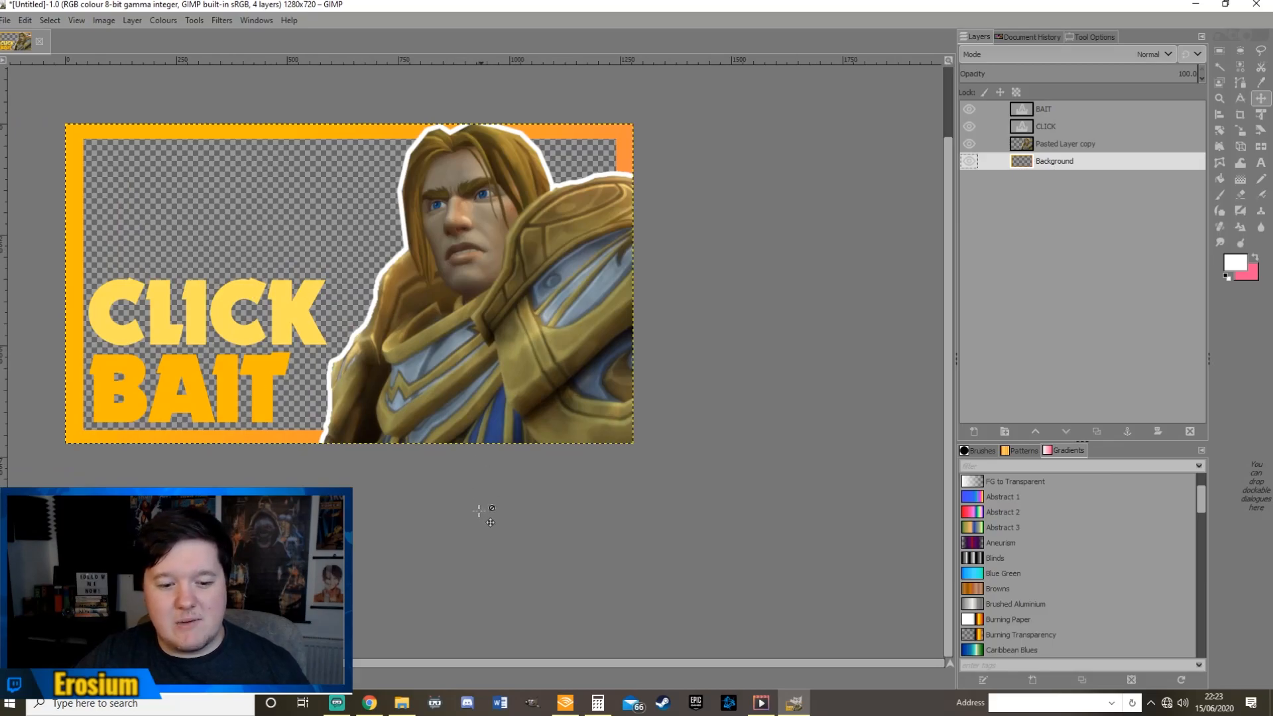
Try download.jpg from the WOW folder as a background, then remove that layer
{"action": "left_click", "coordinate": [400, 703]}
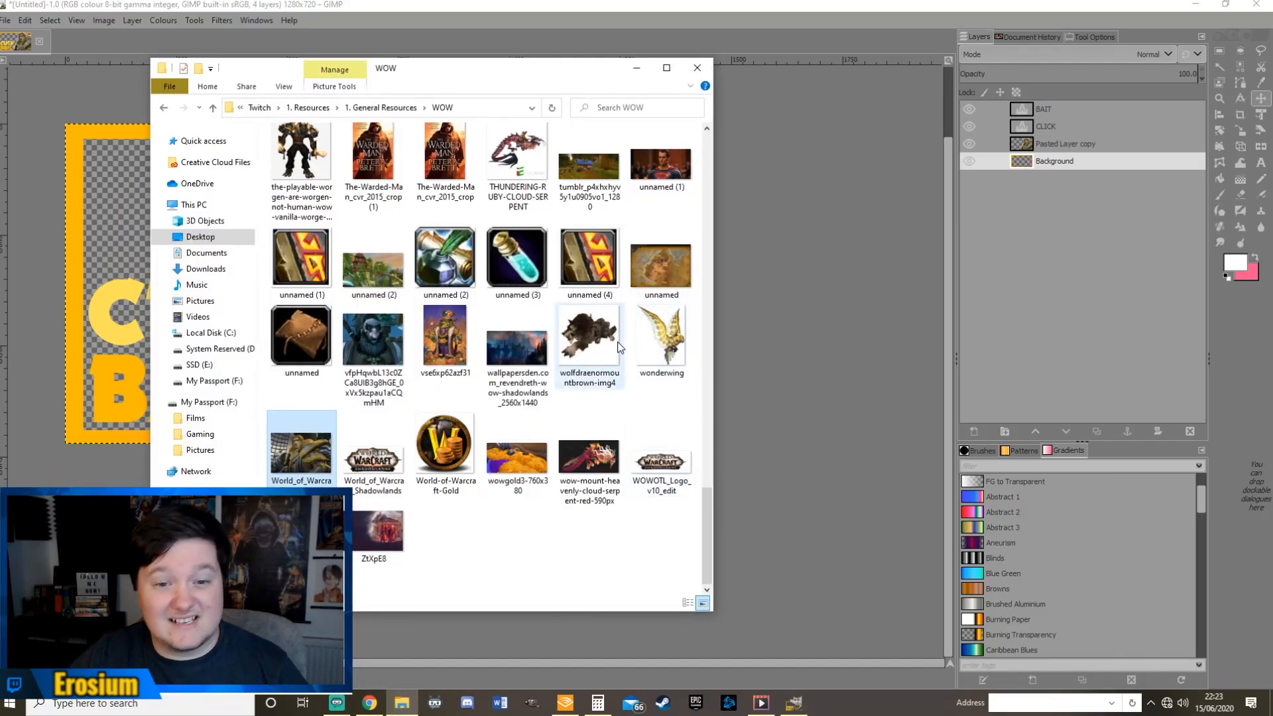
{"action": "scroll", "scroll_direction": "up", "scroll_amount": 3}
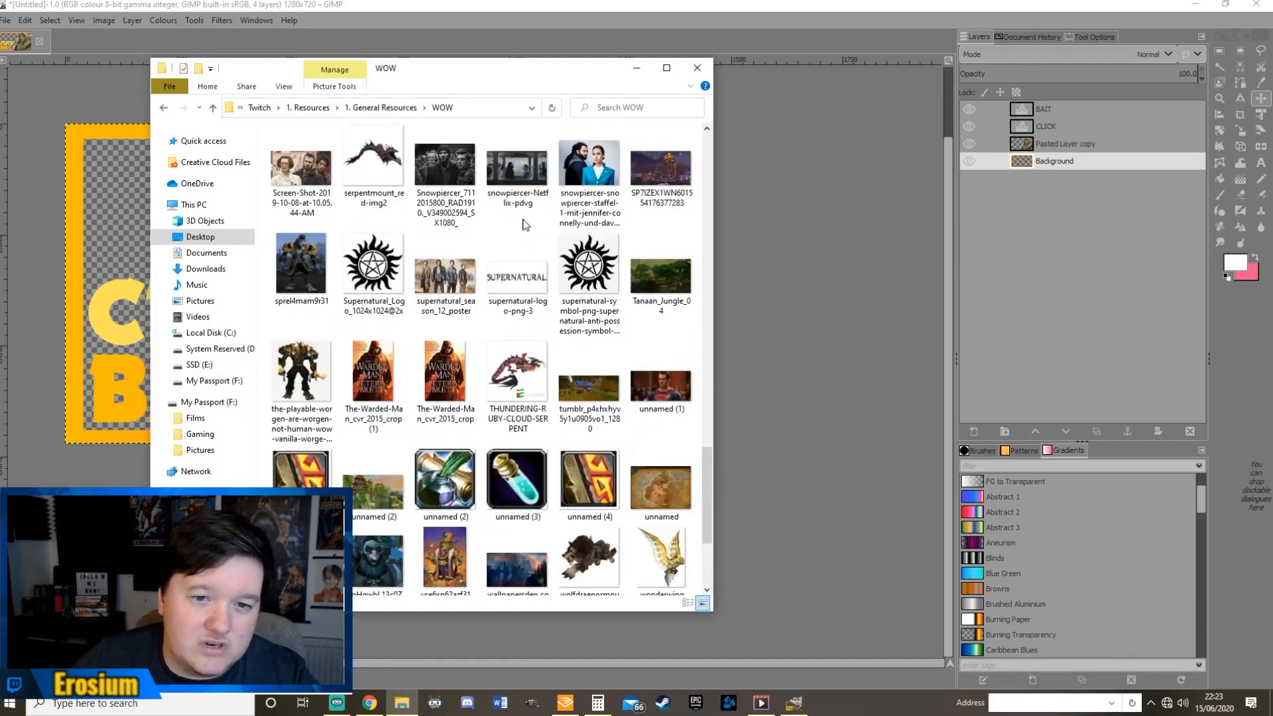
{"action": "left_click", "coordinate": [660, 268]}
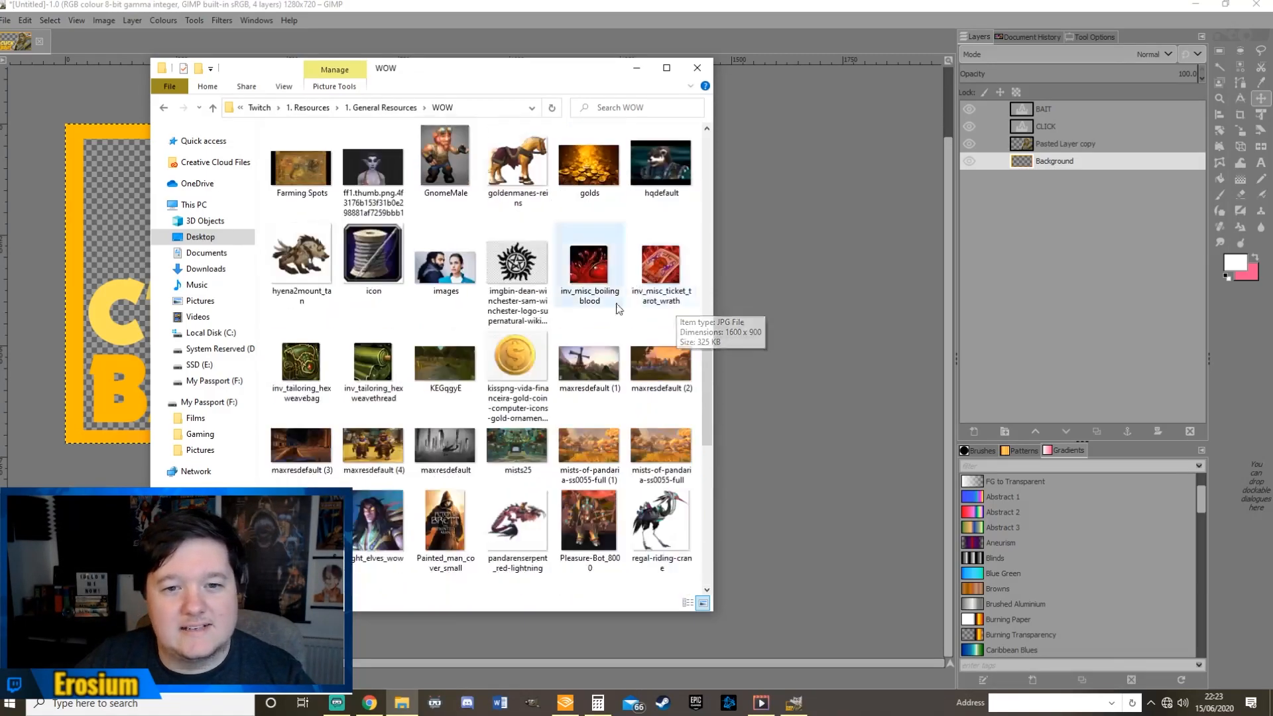
{"action": "scroll", "scroll_direction": "down", "scroll_amount": 3}
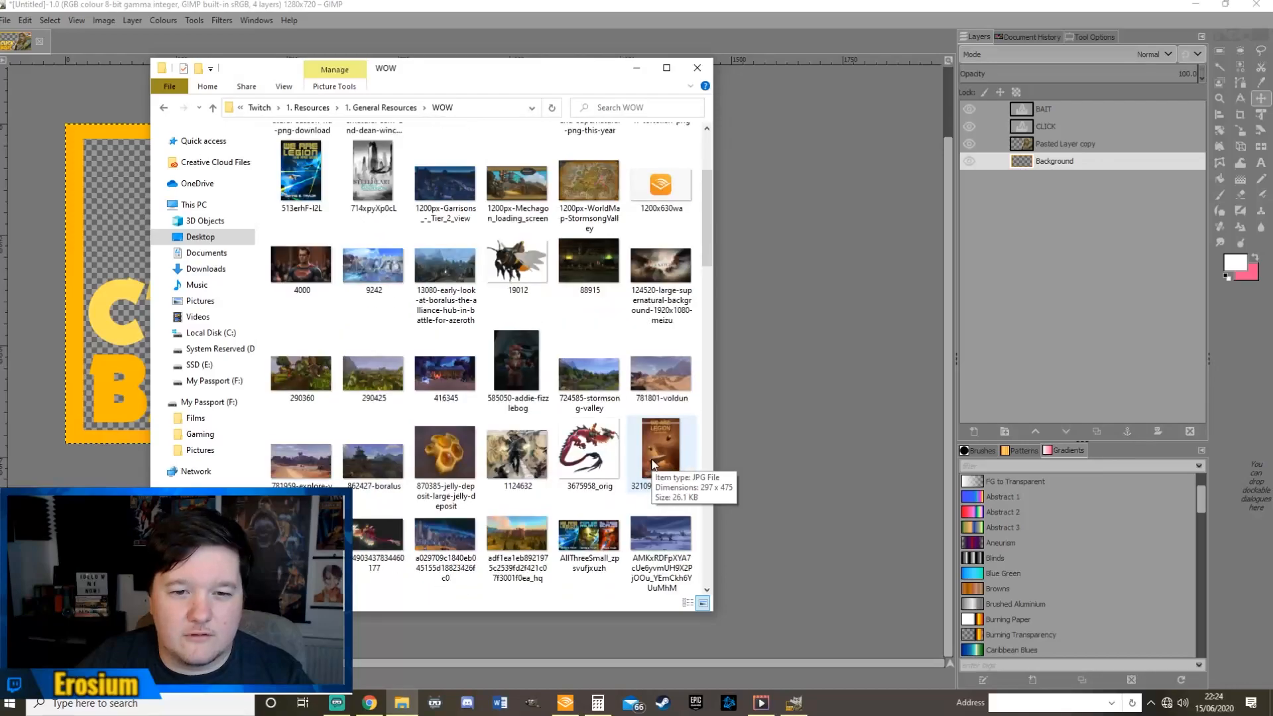
{"action": "scroll", "scroll_direction": "down", "scroll_amount": 3}
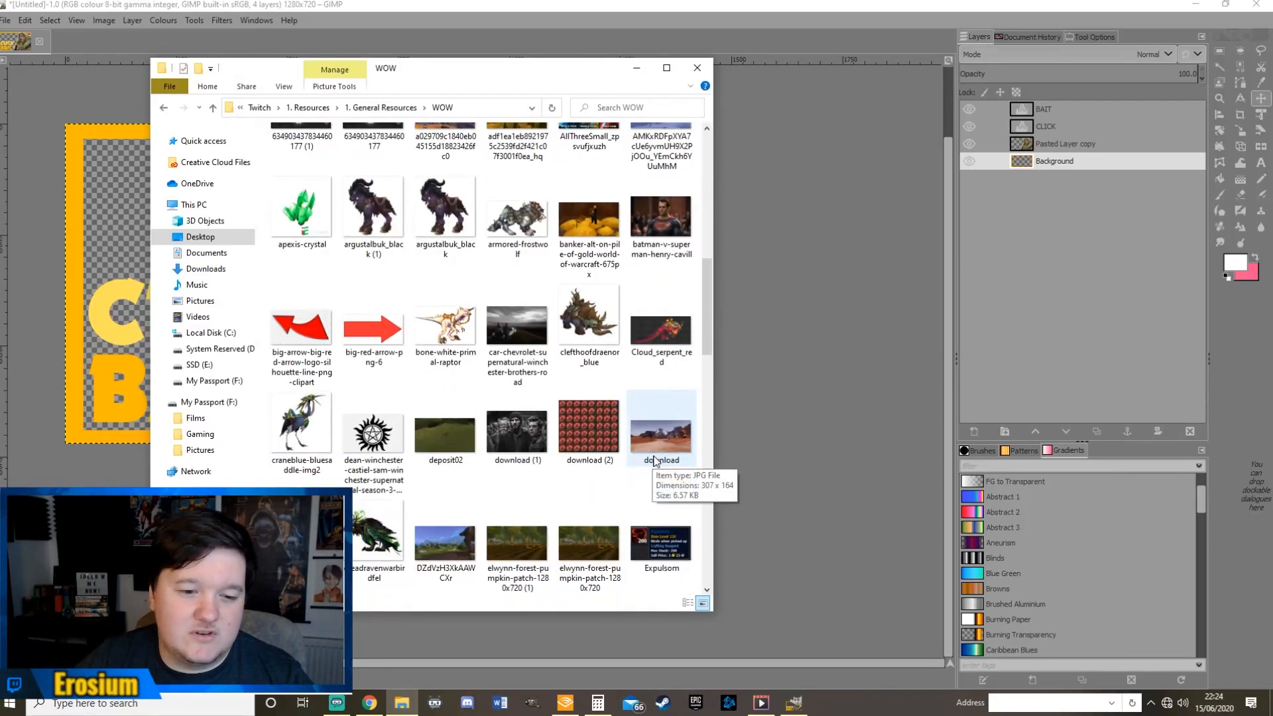
{"action": "scroll", "scroll_direction": "down", "scroll_amount": 3}
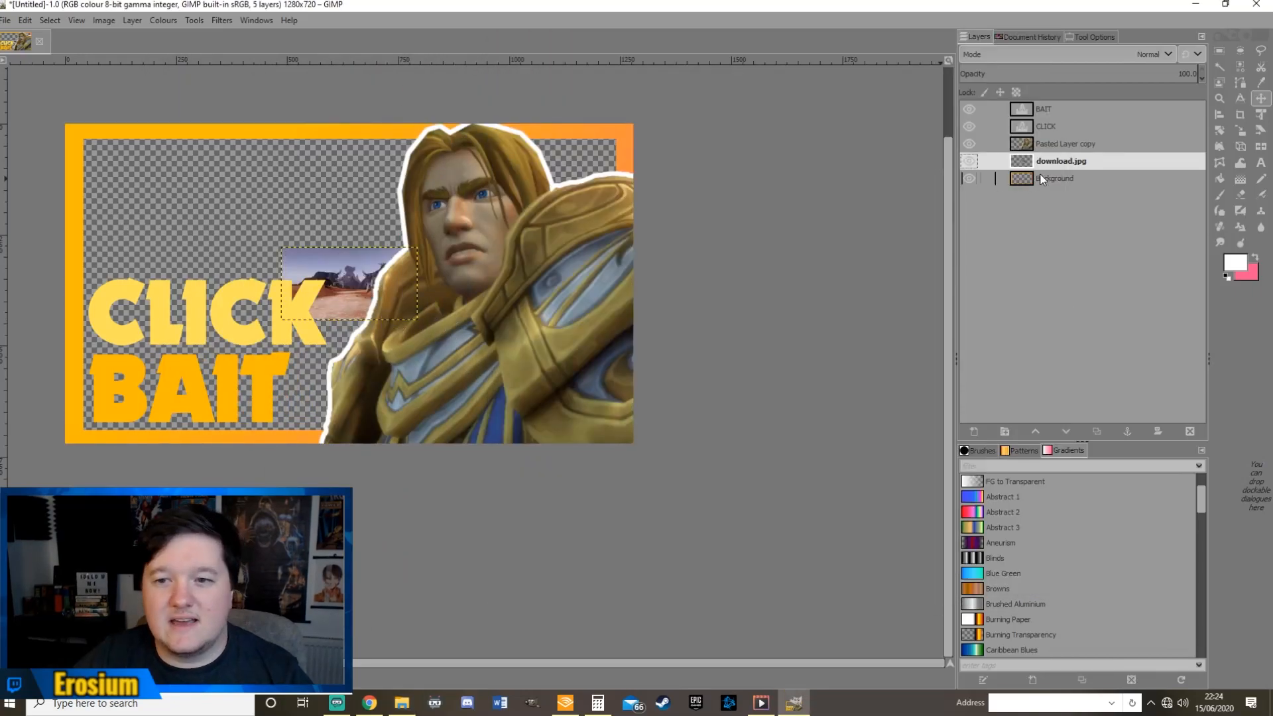
{"action": "left_click", "coordinate": [1189, 431]}
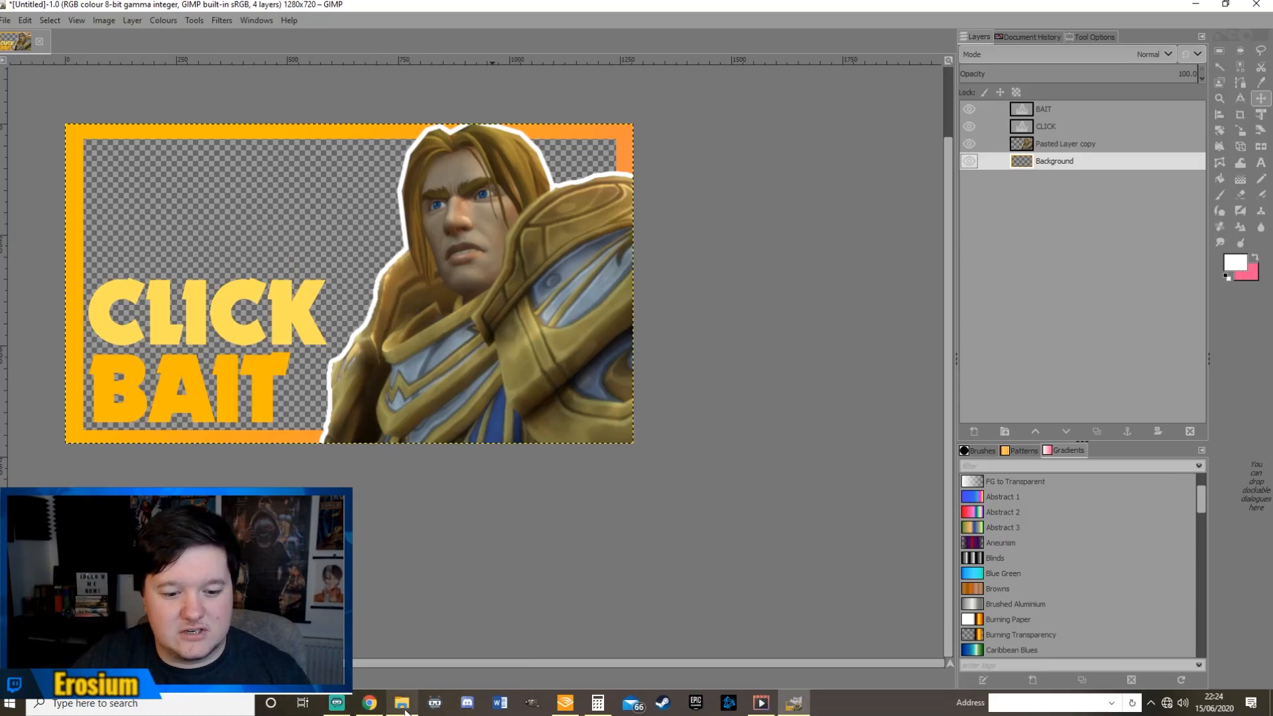
Reopen the WOW folder and pick the 9242 scenery image instead
{"action": "left_click", "coordinate": [401, 703]}
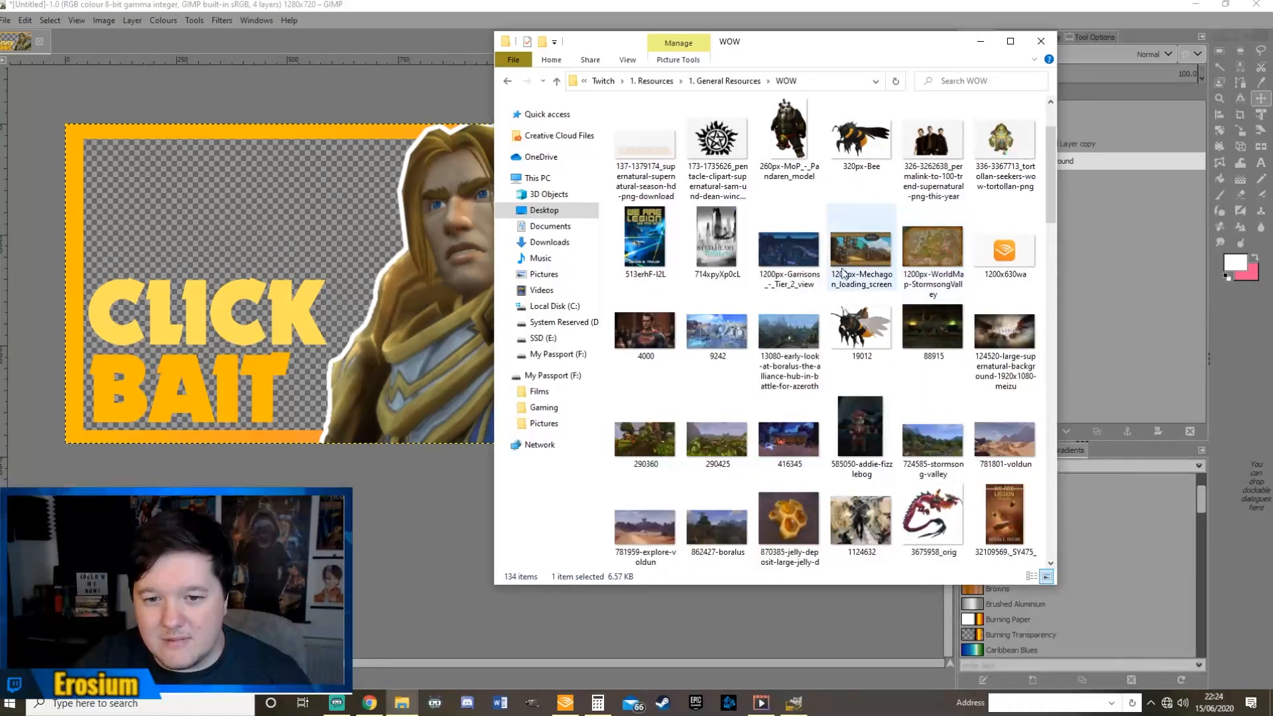
{"action": "left_click", "coordinate": [718, 329]}
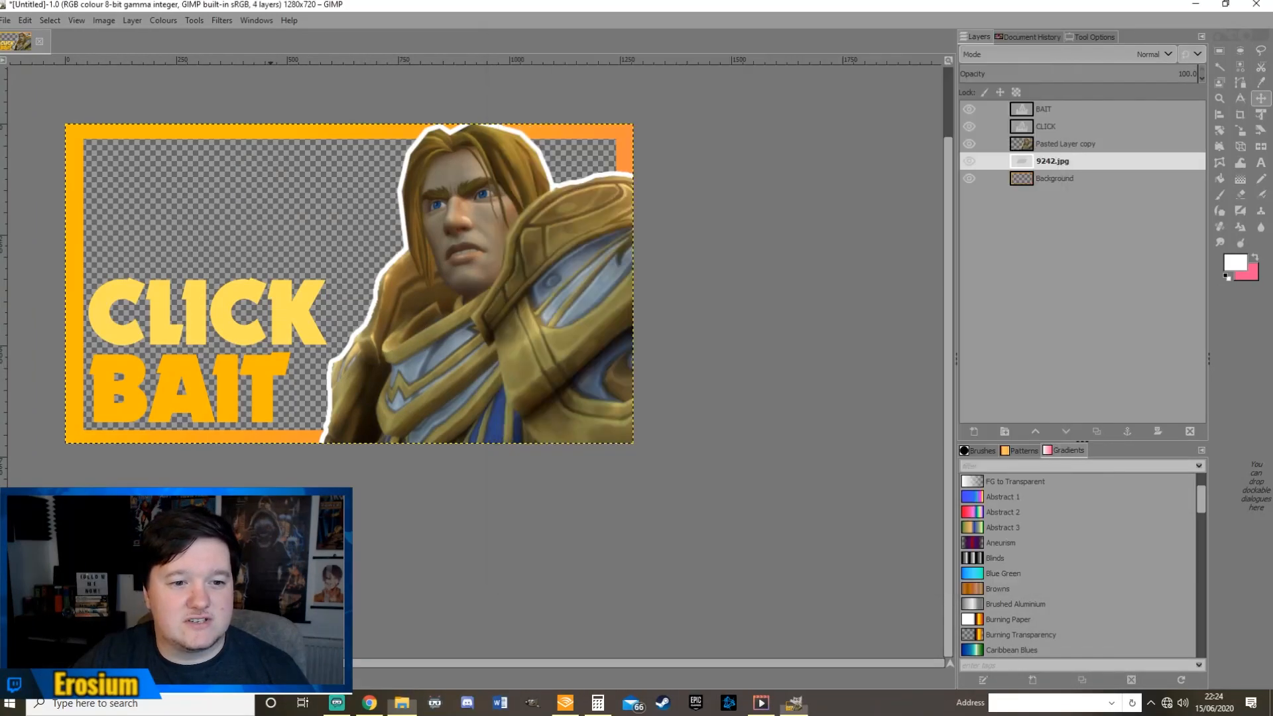
Scale the 9242.jpg scenery layer up to a larger width
{"action": "right_click", "coordinate": [1051, 160]}
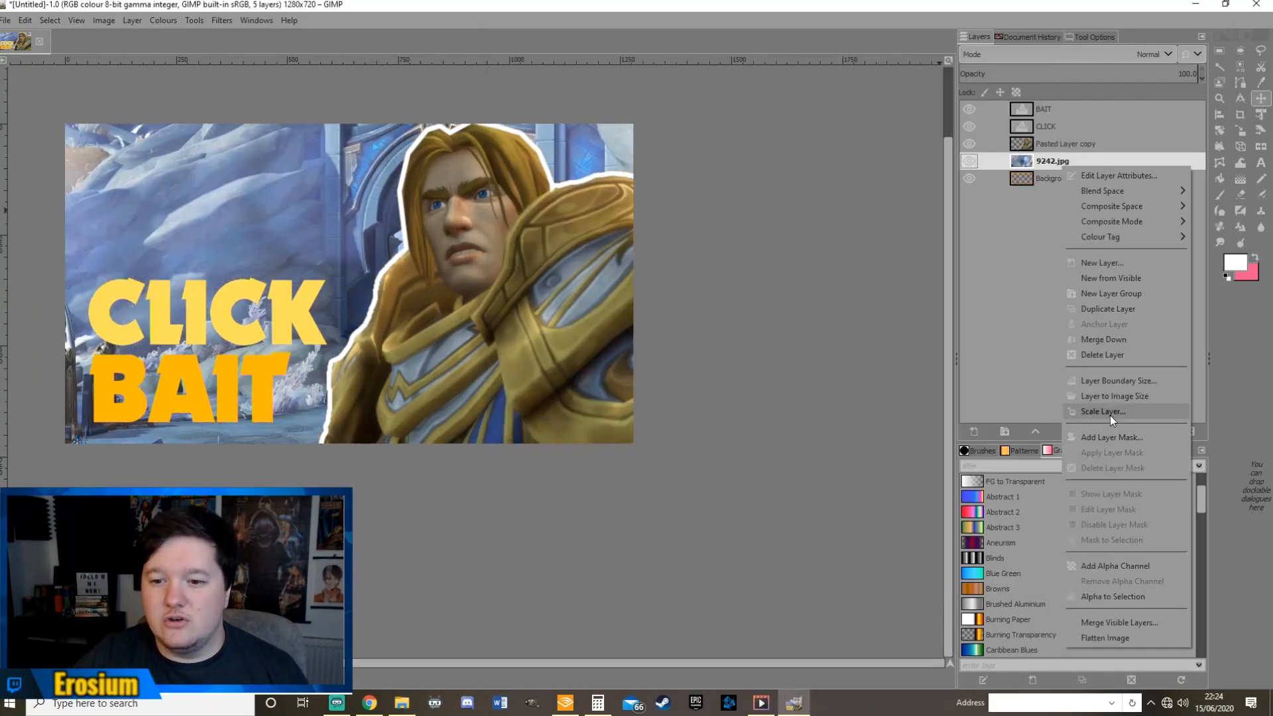
{"action": "left_click", "coordinate": [1102, 411]}
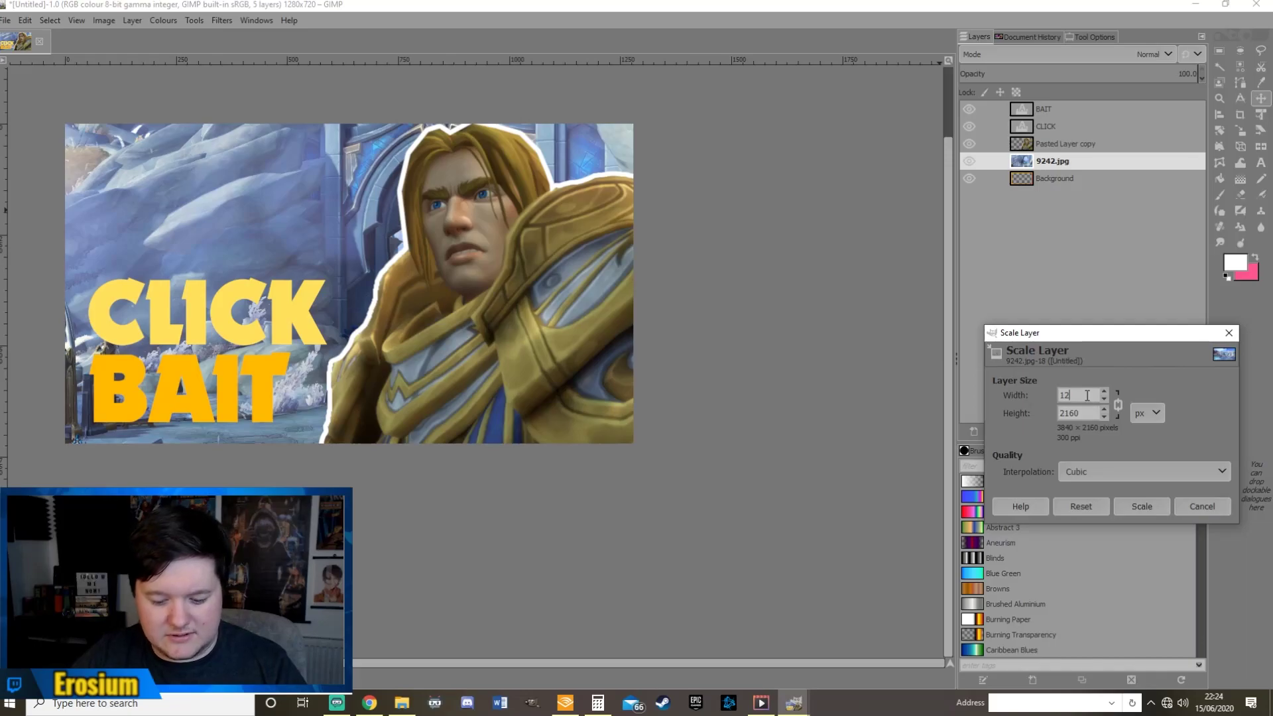
{"action": "left_click", "coordinate": [1142, 505]}
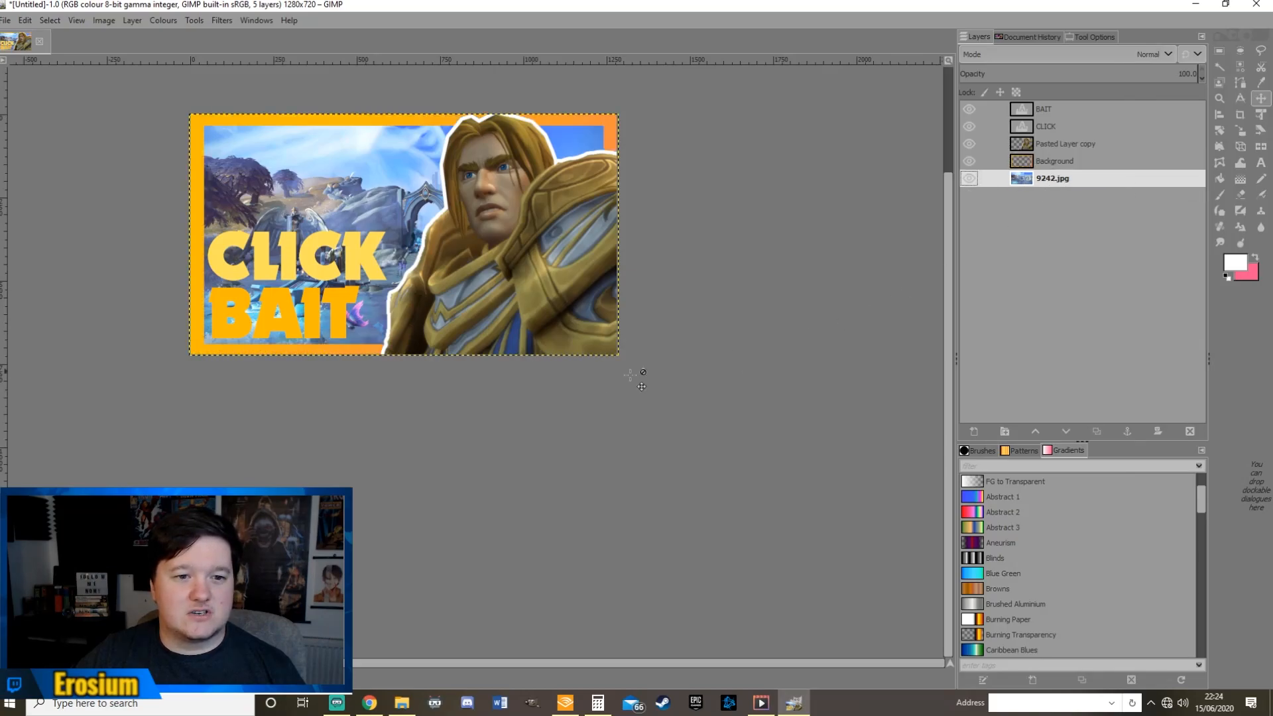
{"action": "mouse_move", "coordinate": [288, 256]}
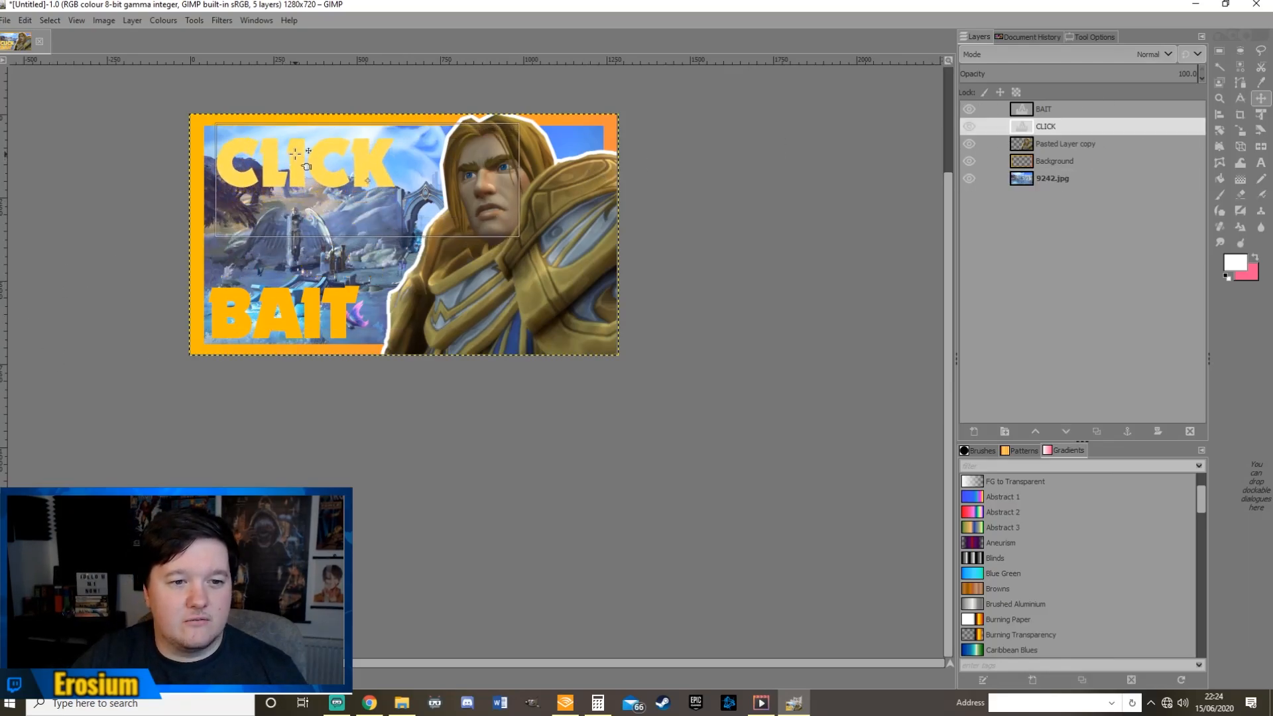
{"action": "left_click", "coordinate": [1052, 177]}
{"action": "type", "text": "14"}
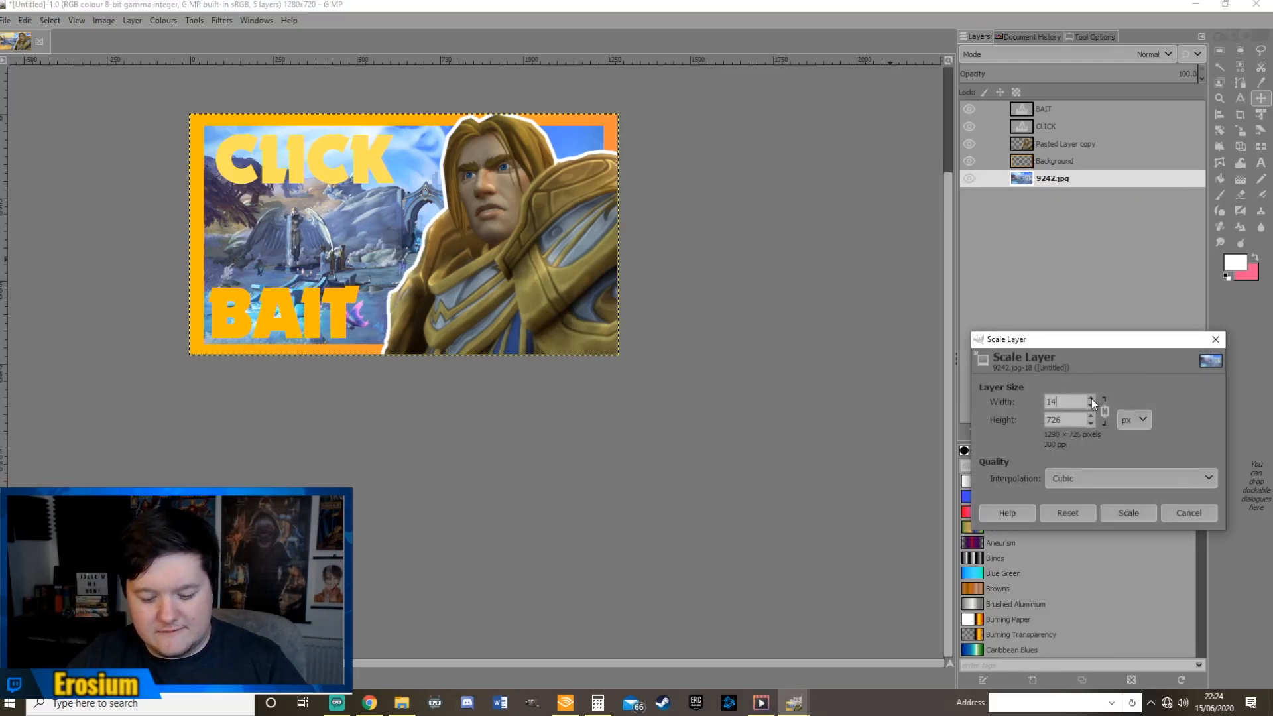
{"action": "left_click", "coordinate": [1127, 512]}
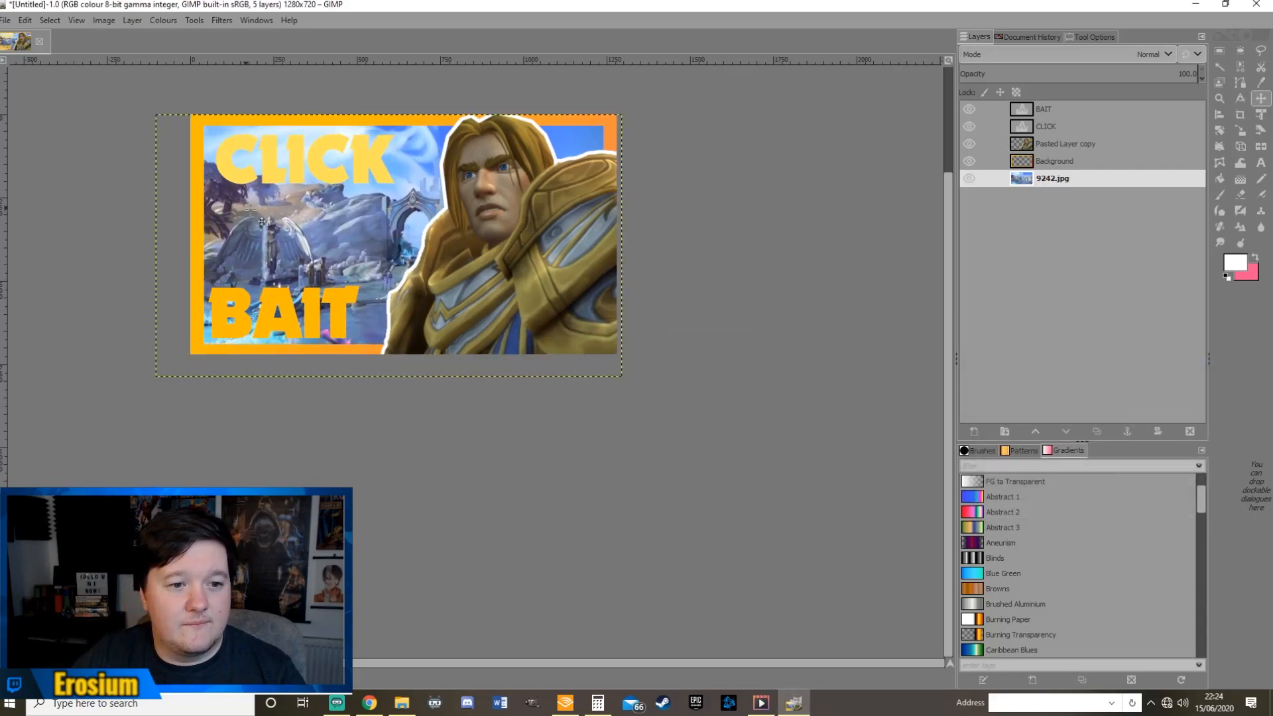
Scale the scenery layer again so it fills the frame behind the border
{"action": "right_click", "coordinate": [1052, 178]}
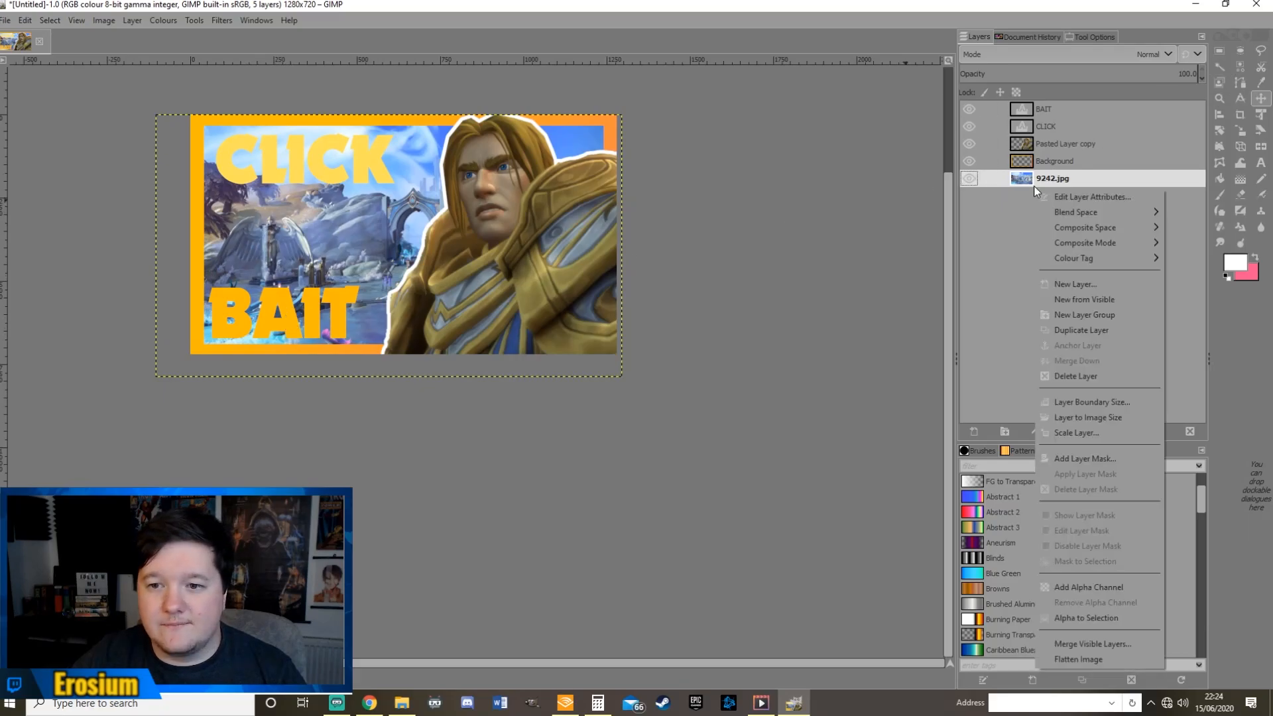
{"action": "left_click", "coordinate": [1076, 432]}
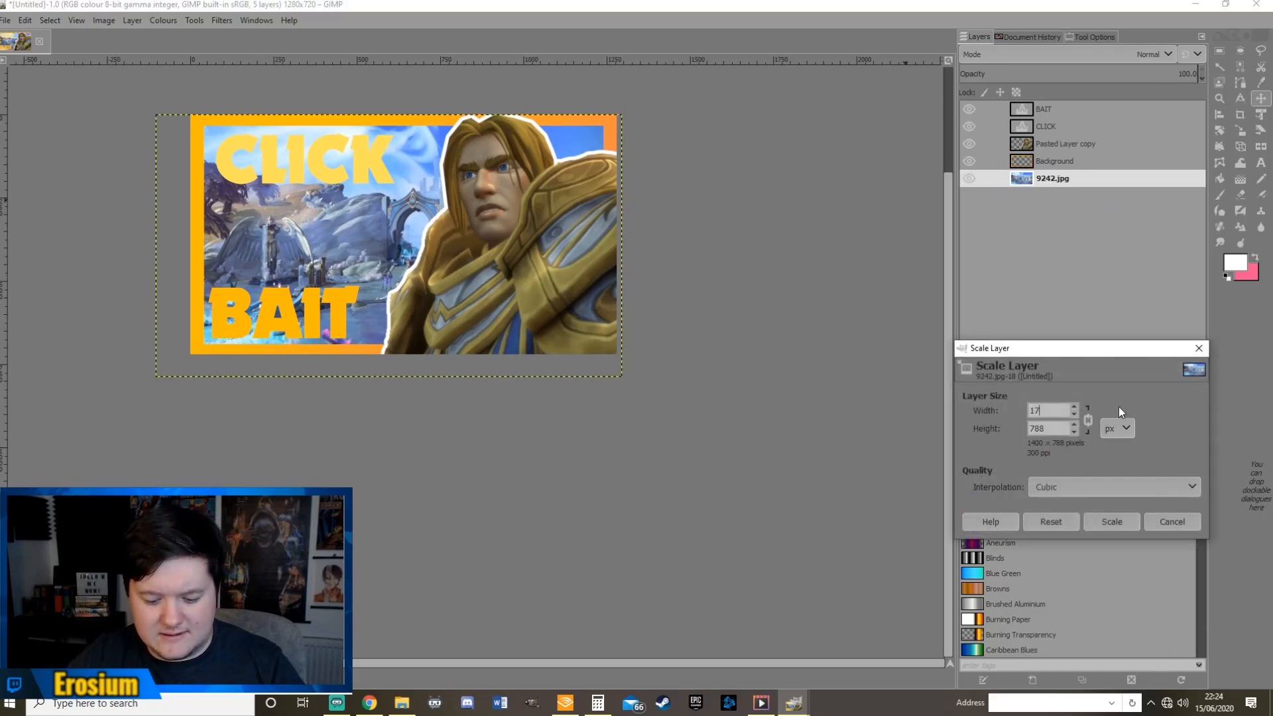
{"action": "left_click", "coordinate": [1111, 521]}
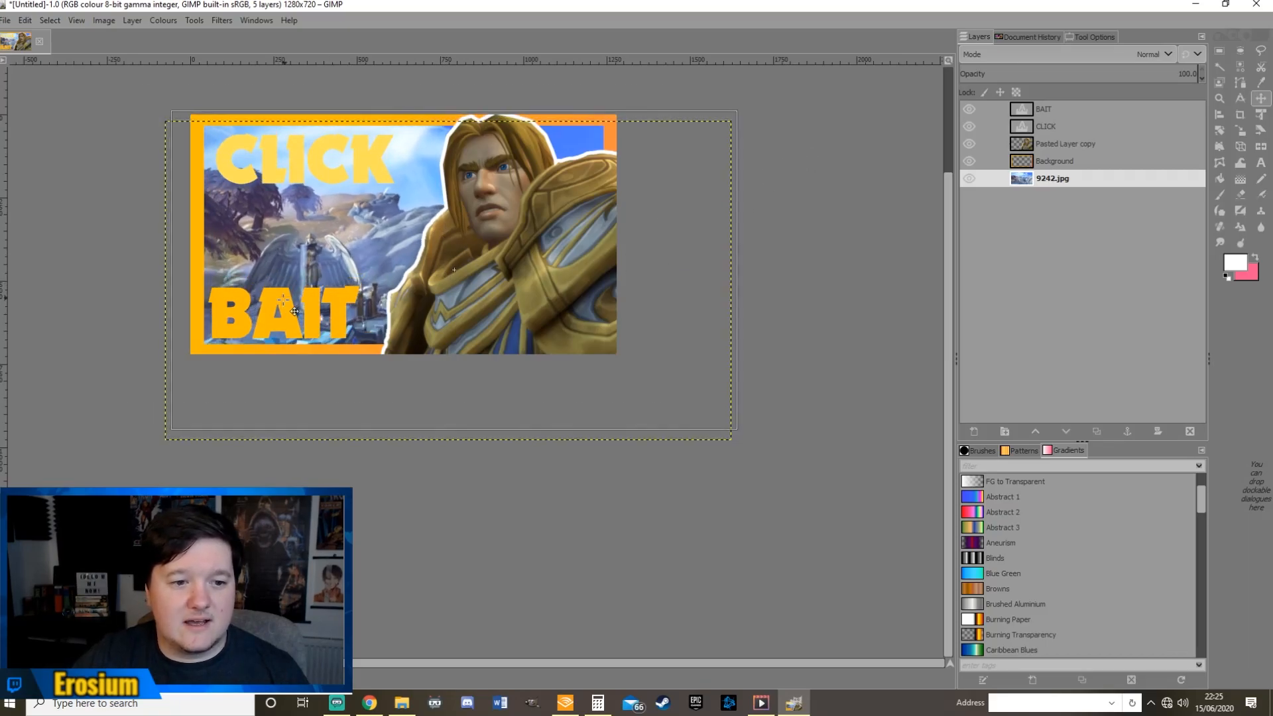
{"action": "left_click", "coordinate": [968, 109]}
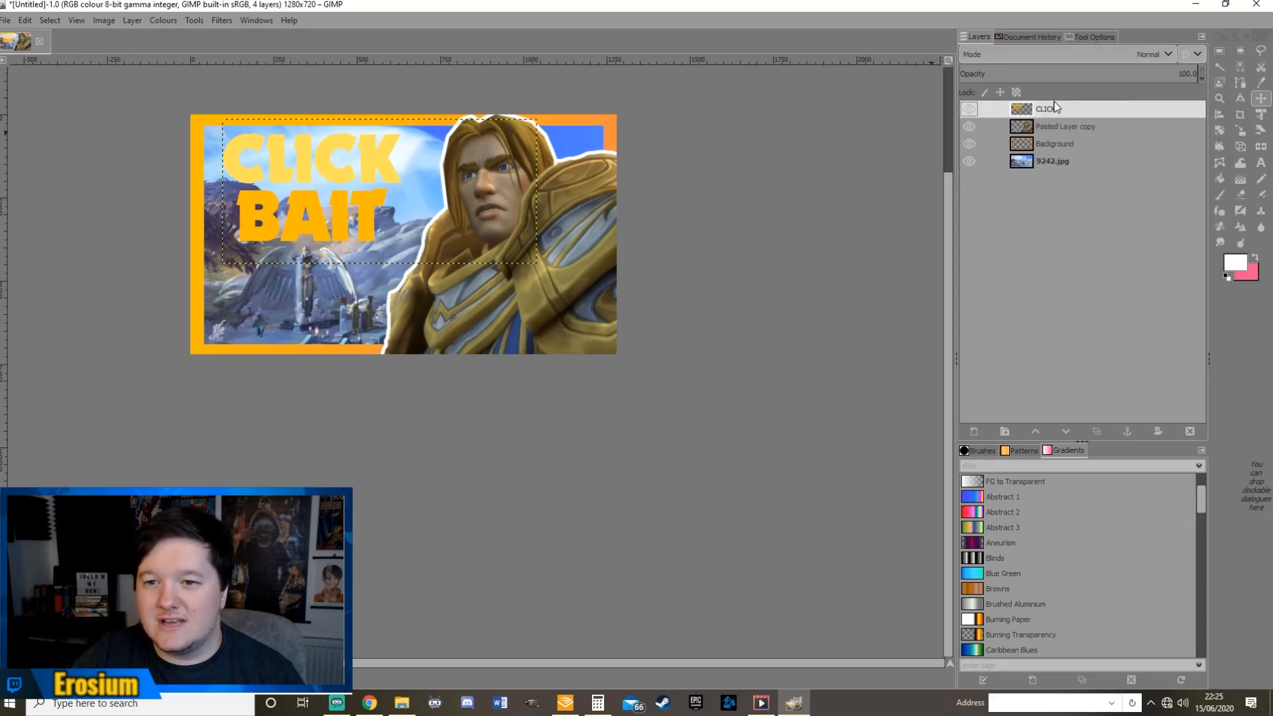
Set the CLICK layer to image size, select the lettering's alpha and grow the selection
{"action": "right_click", "coordinate": [1047, 108]}
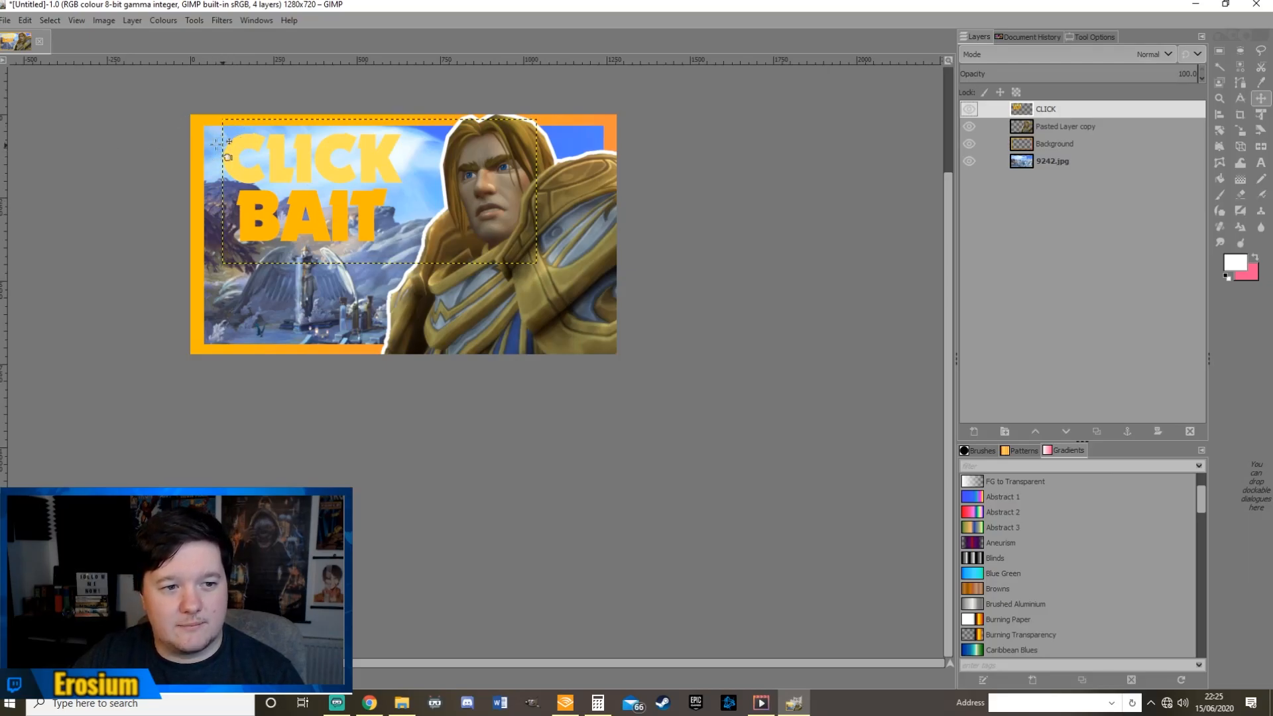
{"action": "right_click", "coordinate": [1047, 109]}
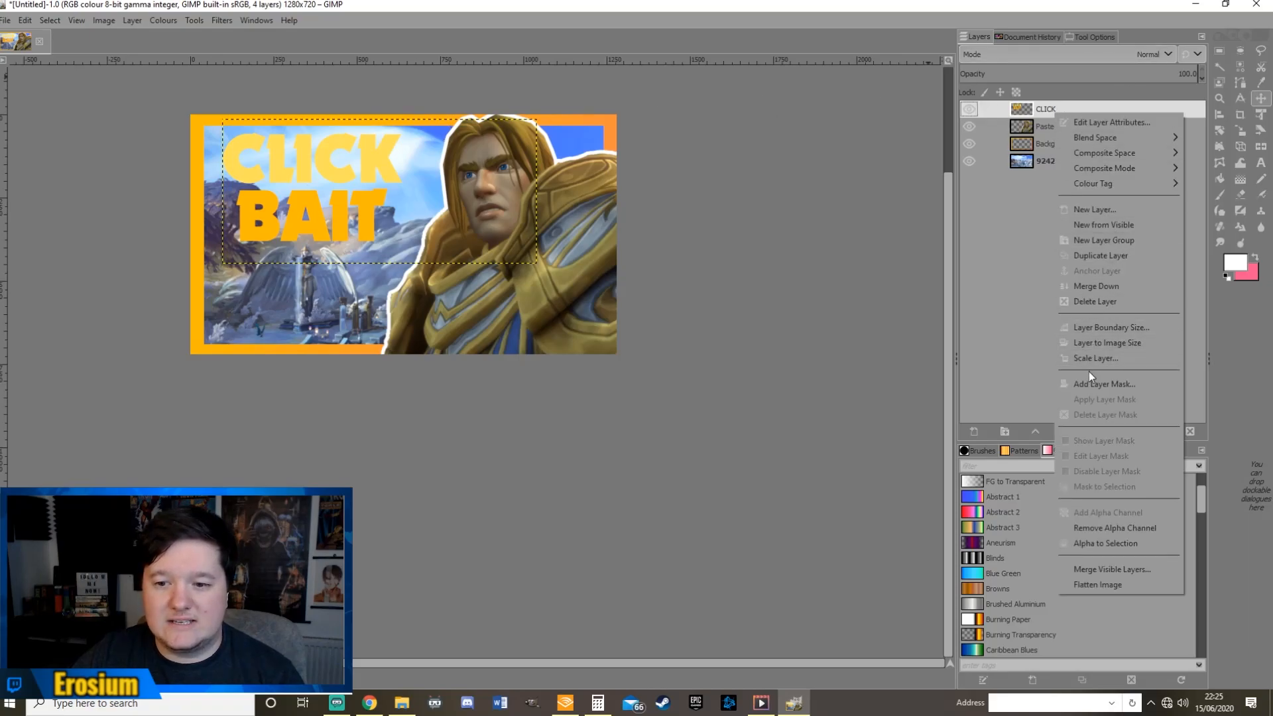
{"action": "mouse_move", "coordinate": [1106, 342]}
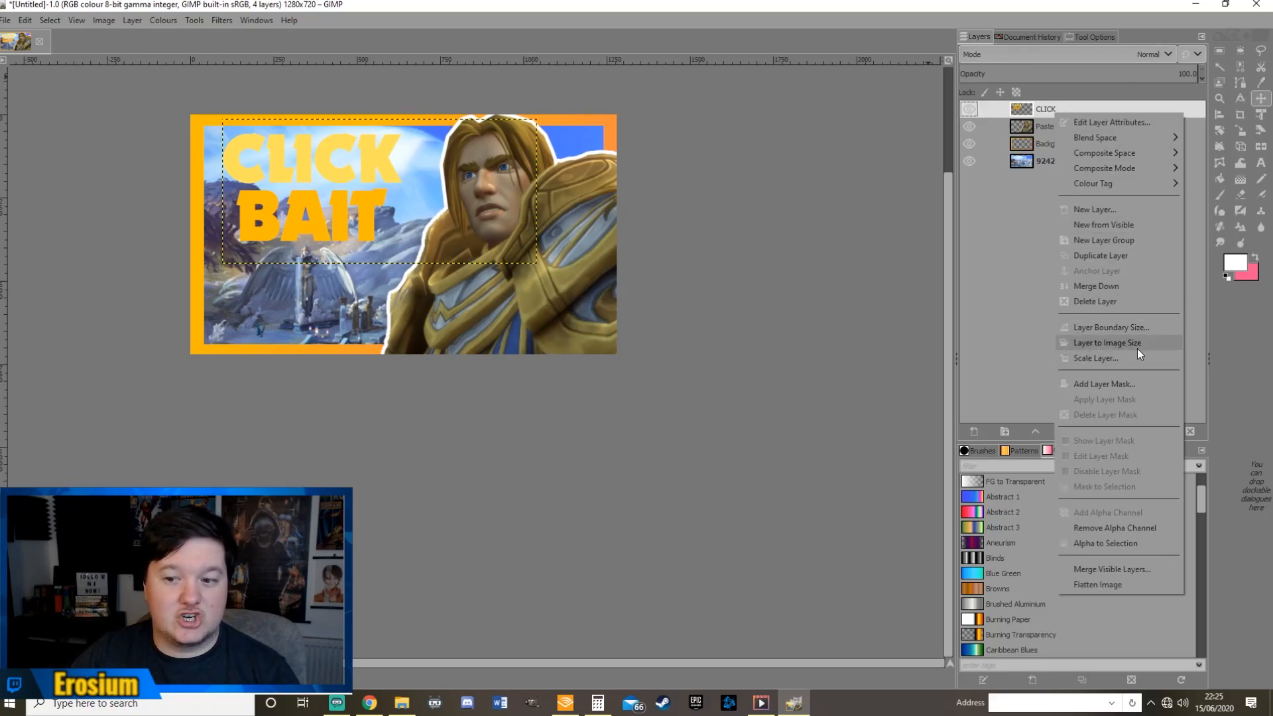
{"action": "left_click", "coordinate": [1106, 342]}
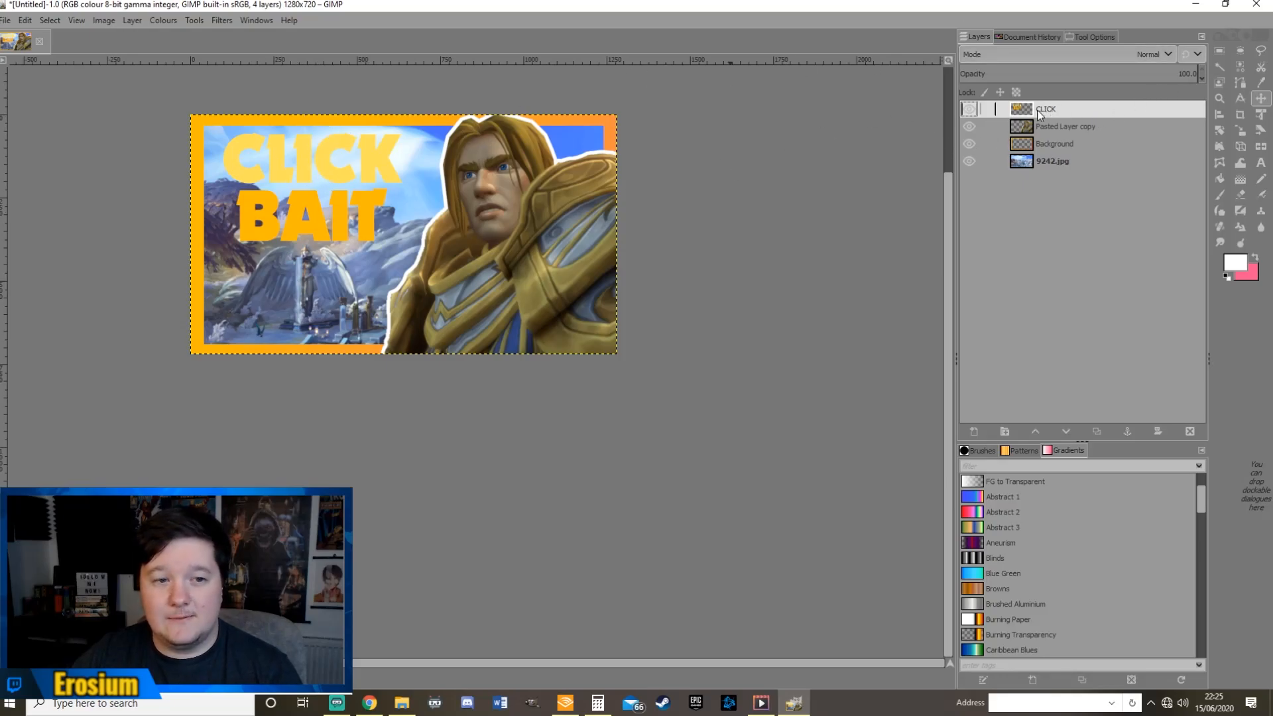
{"action": "left_click", "coordinate": [968, 109]}
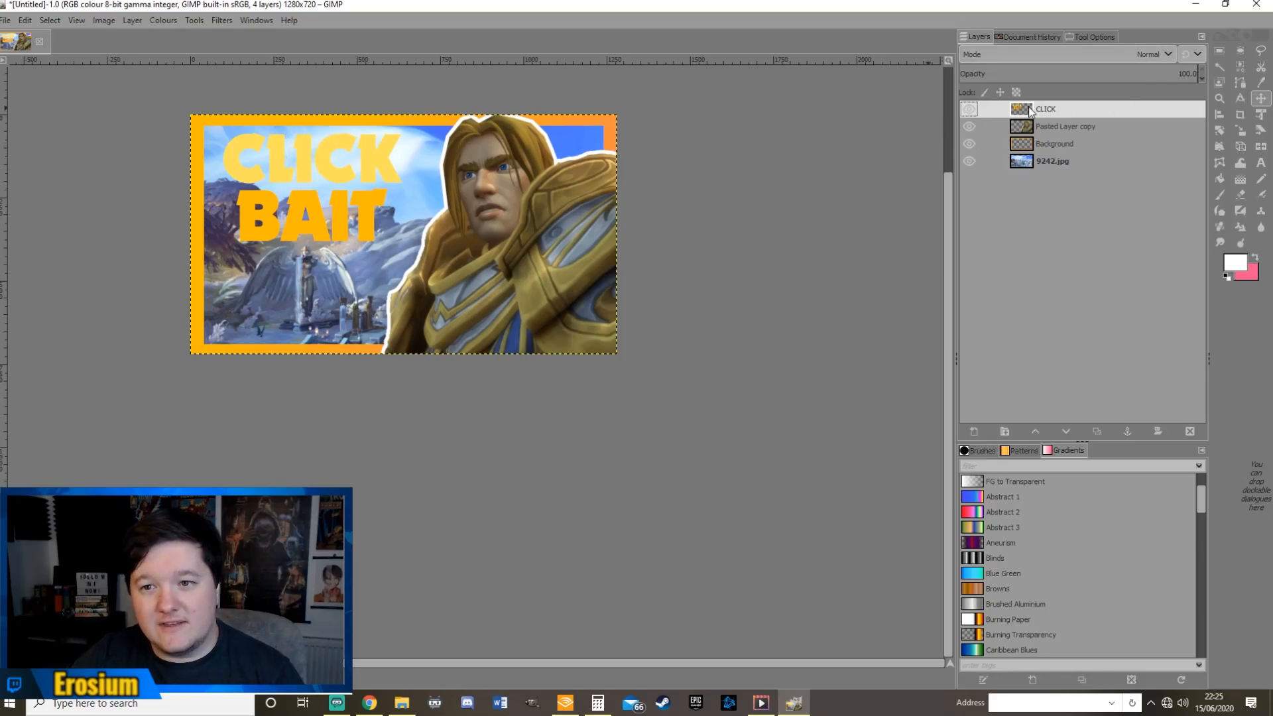
{"action": "right_click", "coordinate": [1046, 108]}
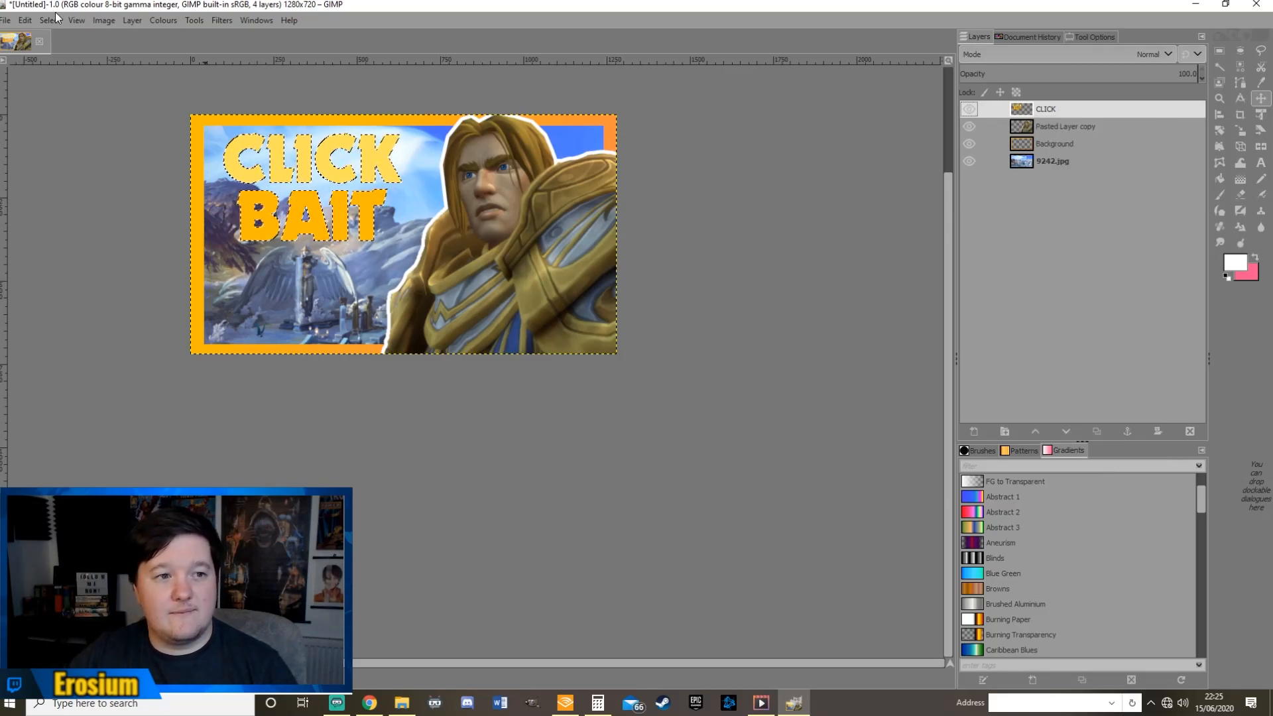
{"action": "left_click", "coordinate": [49, 20]}
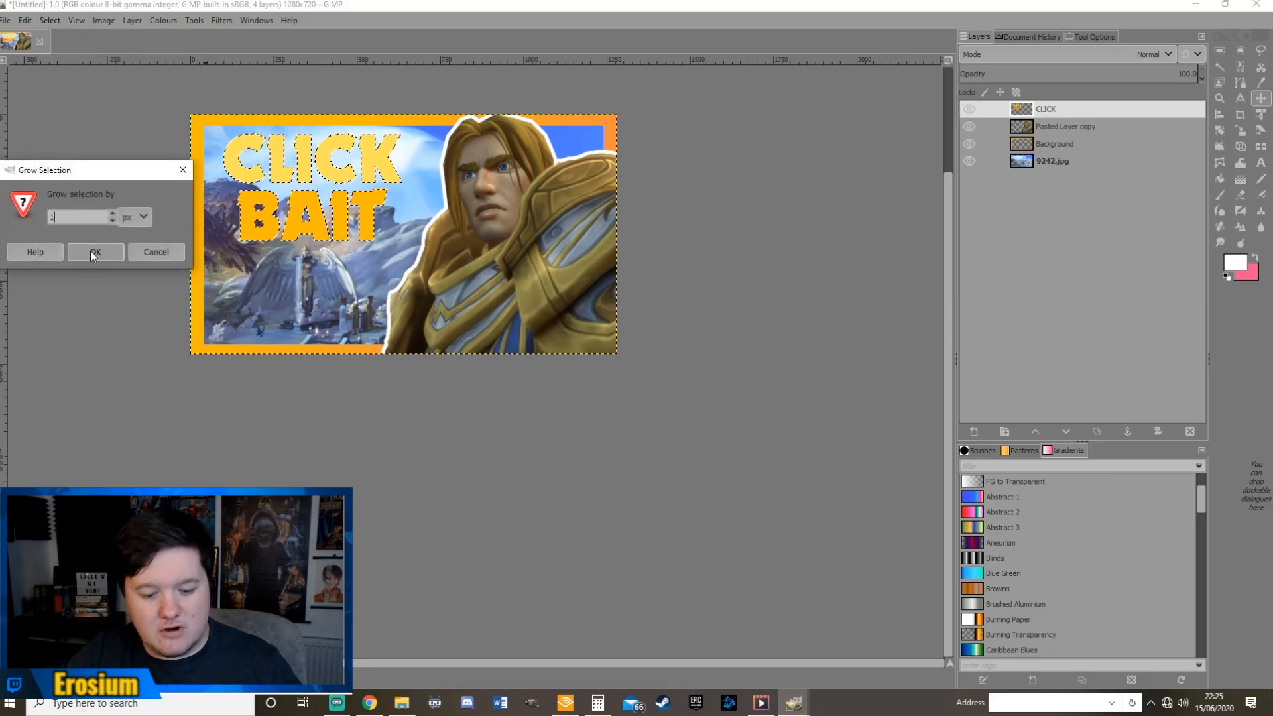
{"action": "left_click", "coordinate": [96, 252]}
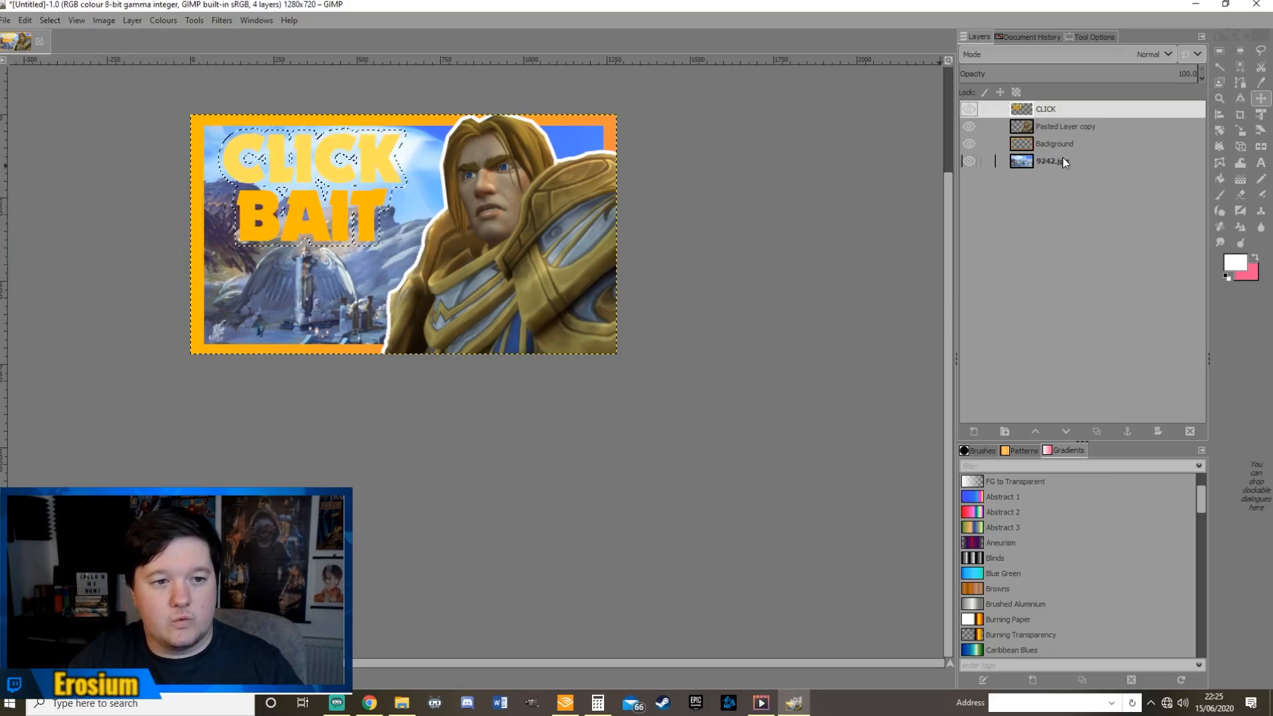
Duplicate the text layer beneath, fill it black, and merge the text onto the outline
{"action": "left_click", "coordinate": [1004, 431]}
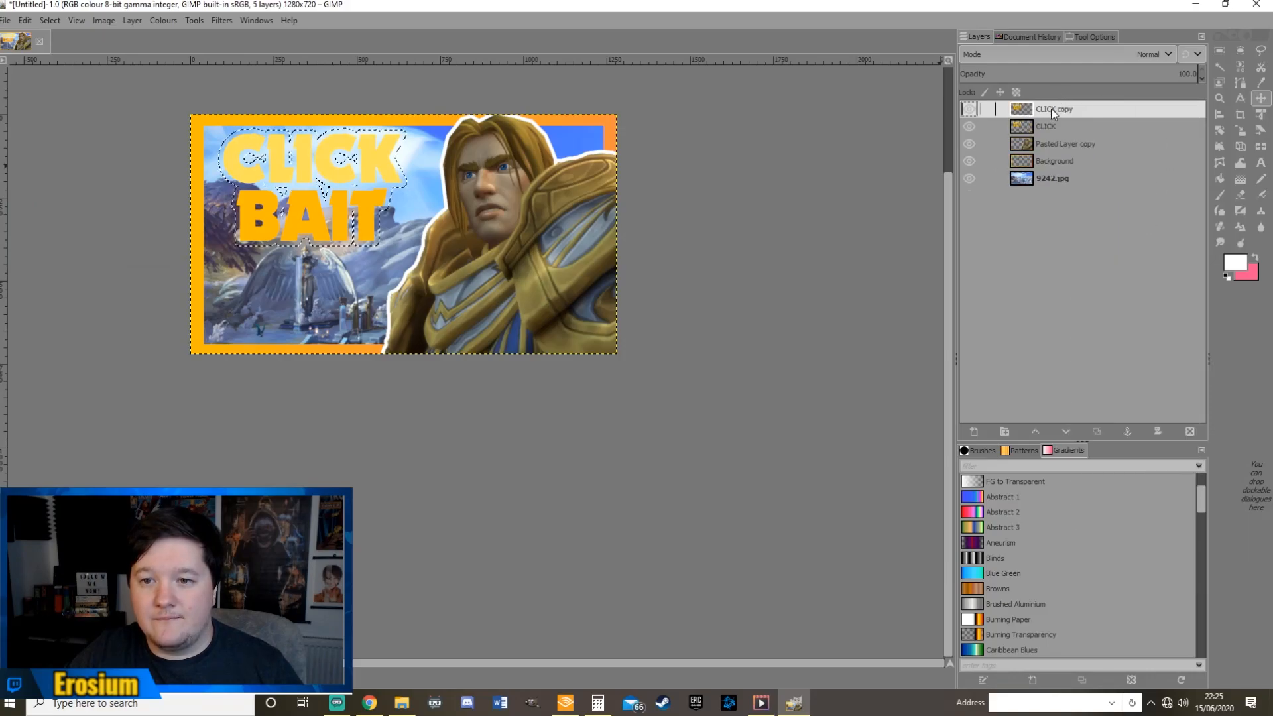
{"action": "left_click", "coordinate": [1233, 261]}
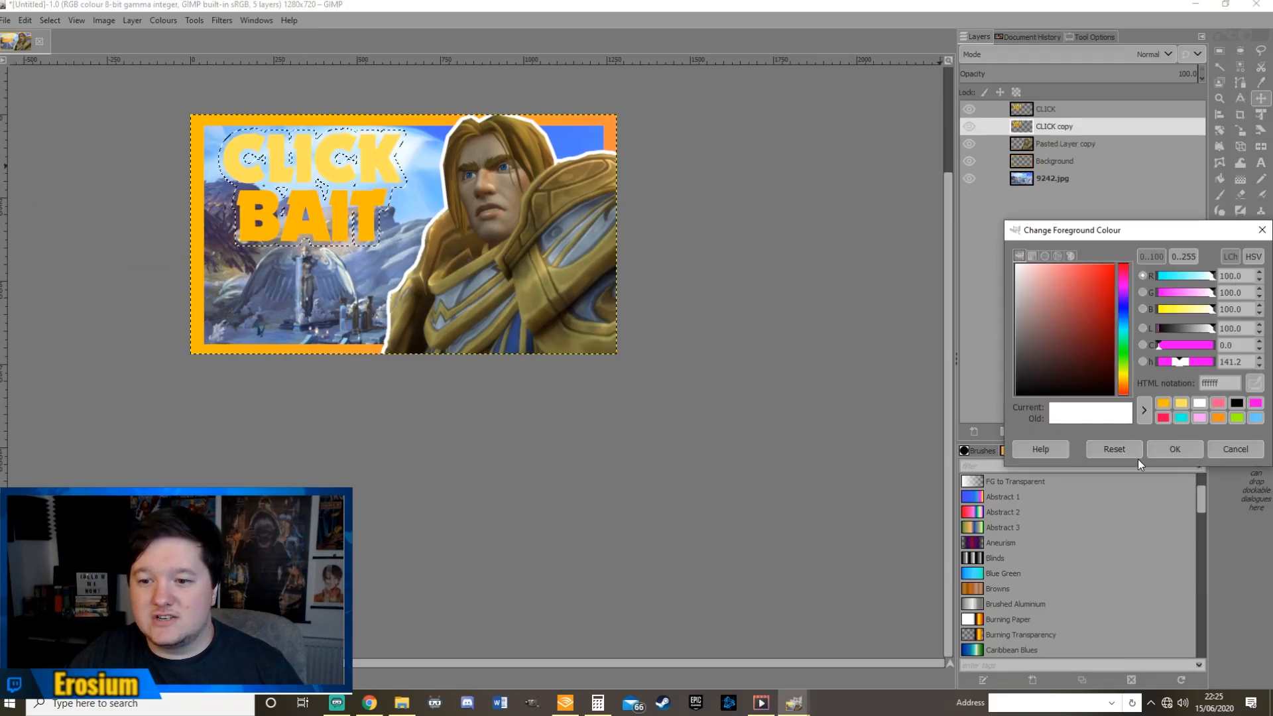
{"action": "left_click", "coordinate": [1174, 449]}
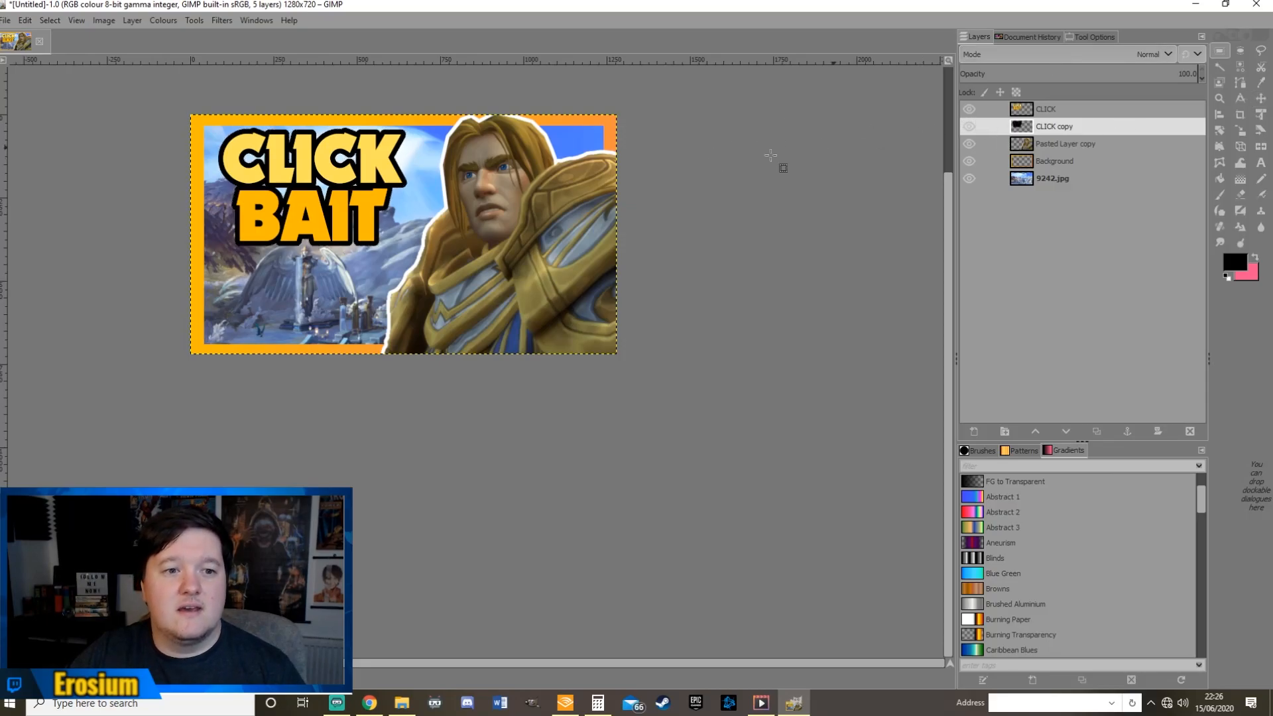
{"action": "right_click", "coordinate": [1046, 108]}
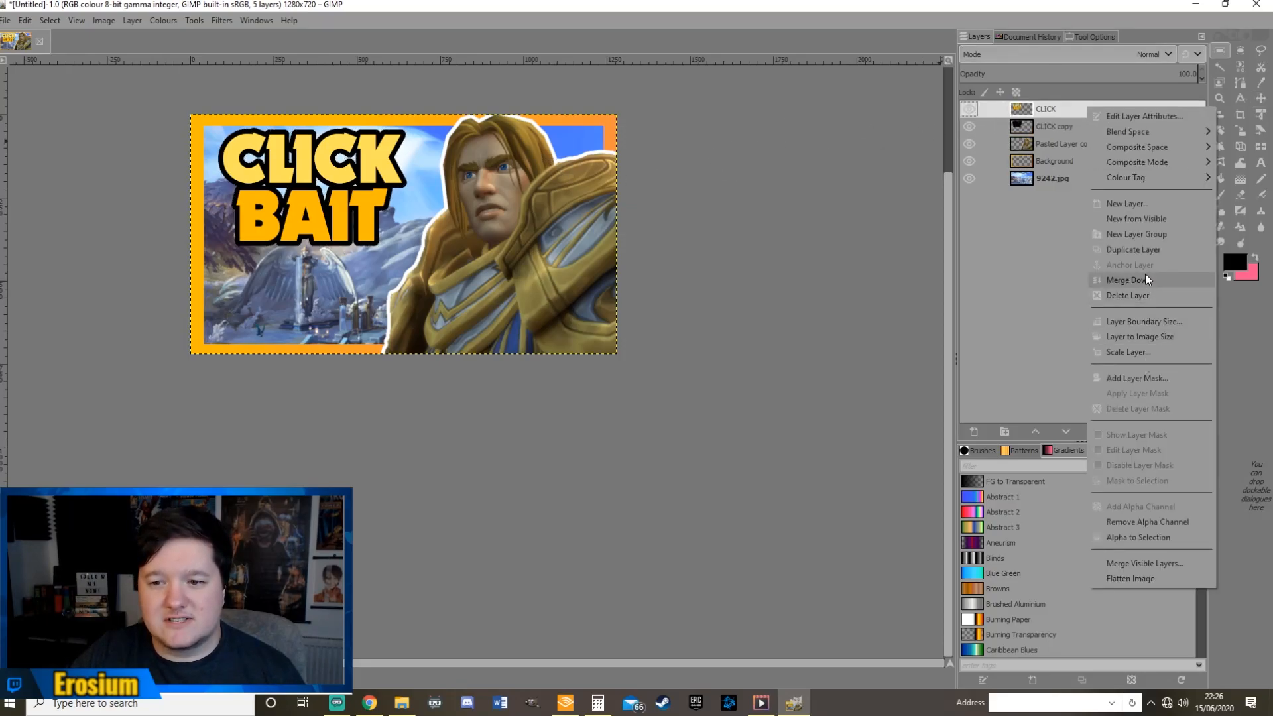
{"action": "mouse_move", "coordinate": [1159, 286]}
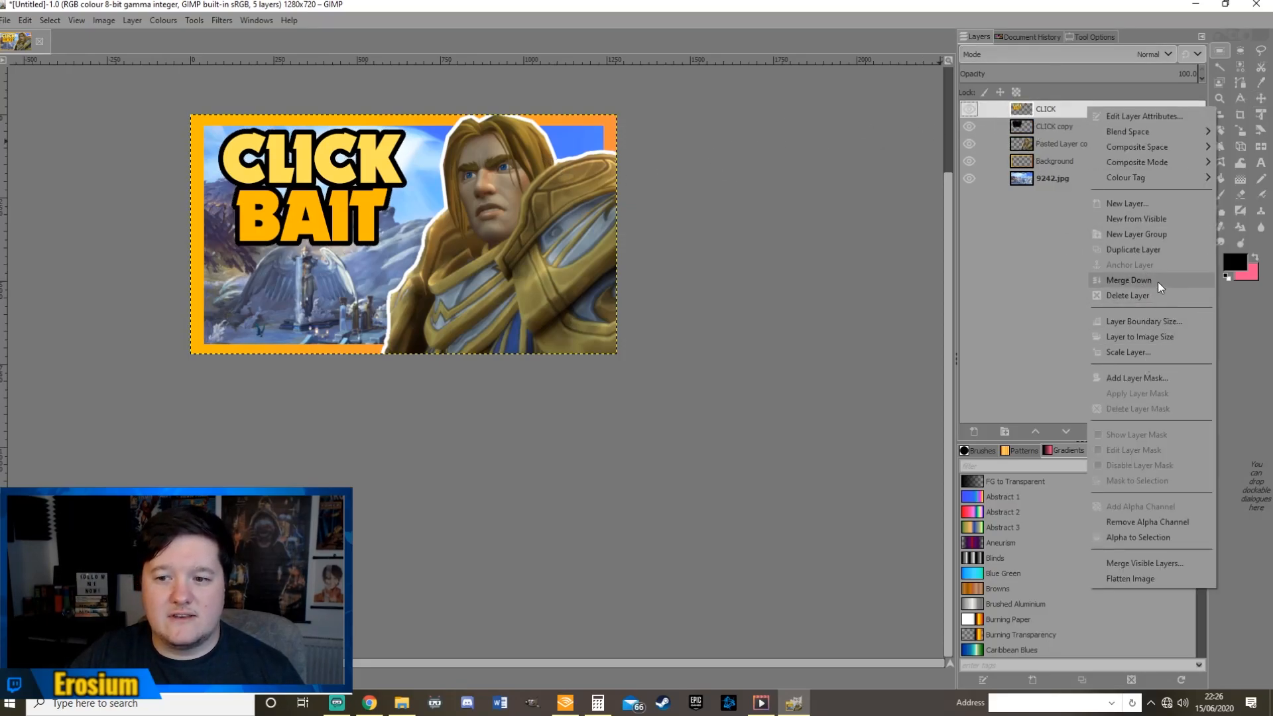
{"action": "left_click", "coordinate": [1128, 280]}
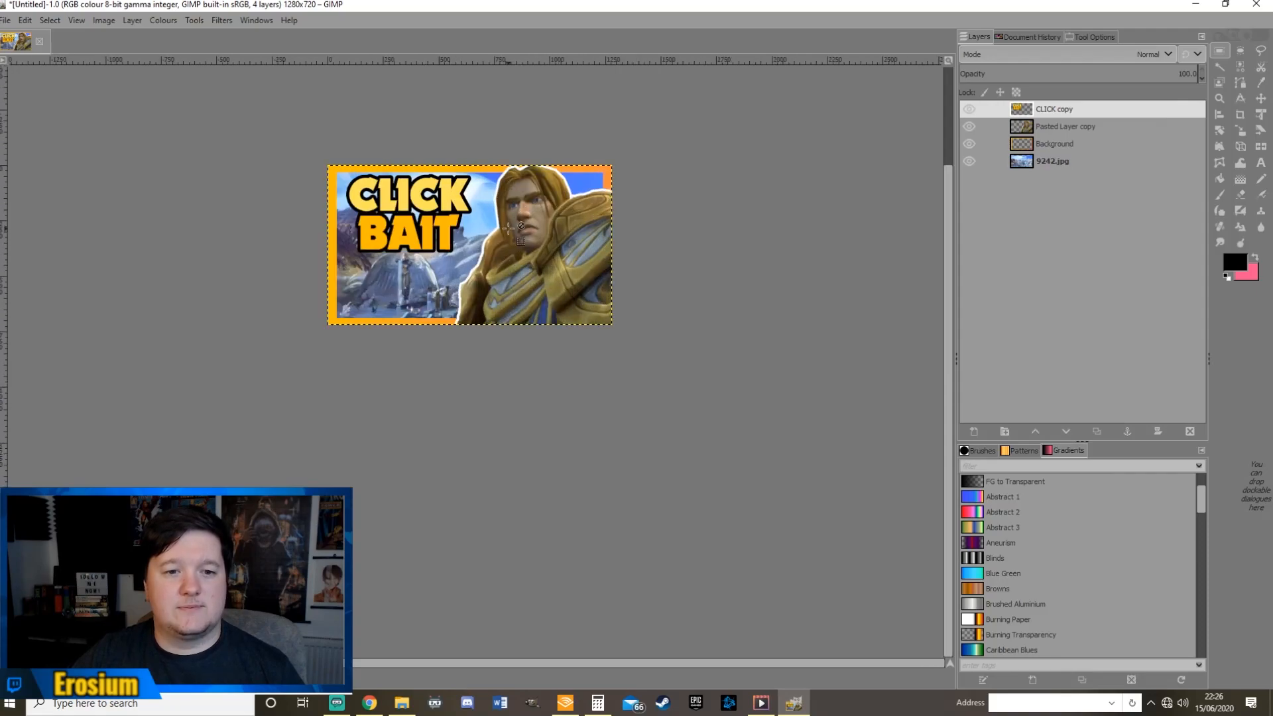
Scale the outlined CLICK BAIT layer to a new size
{"action": "right_click", "coordinate": [1053, 109]}
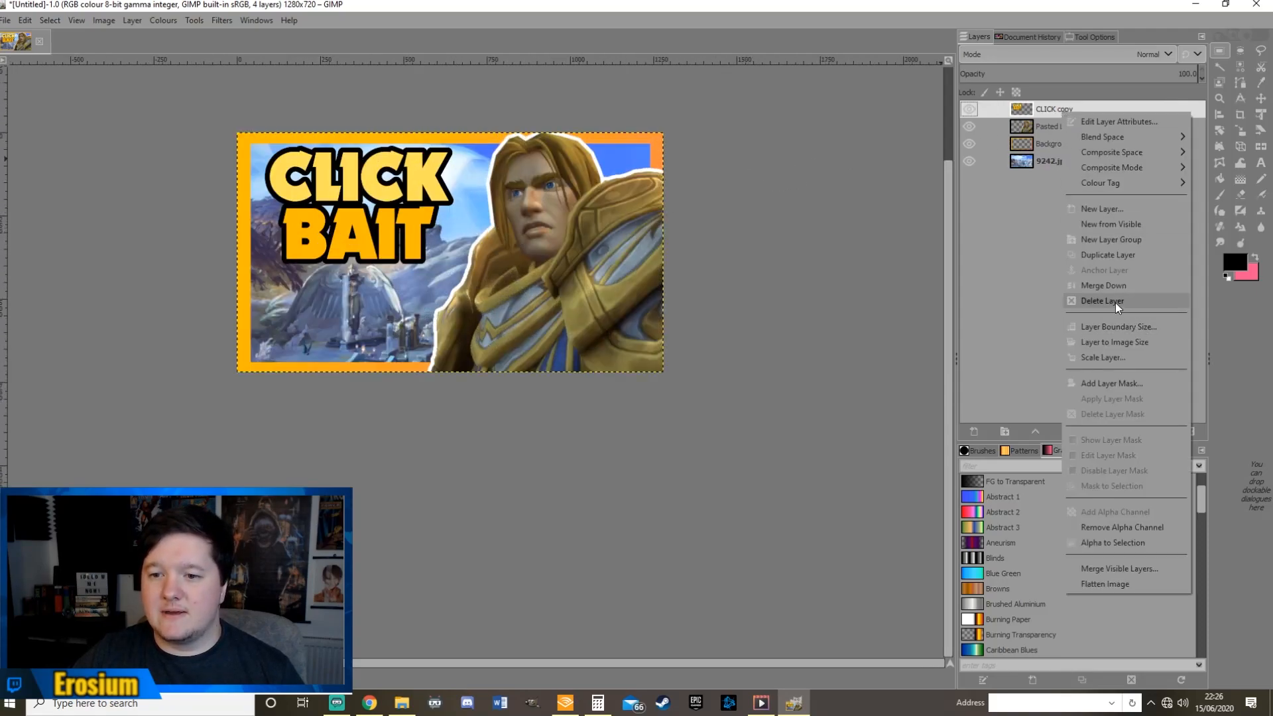
{"action": "left_click", "coordinate": [1102, 357]}
{"action": "type", "text": "1350"}
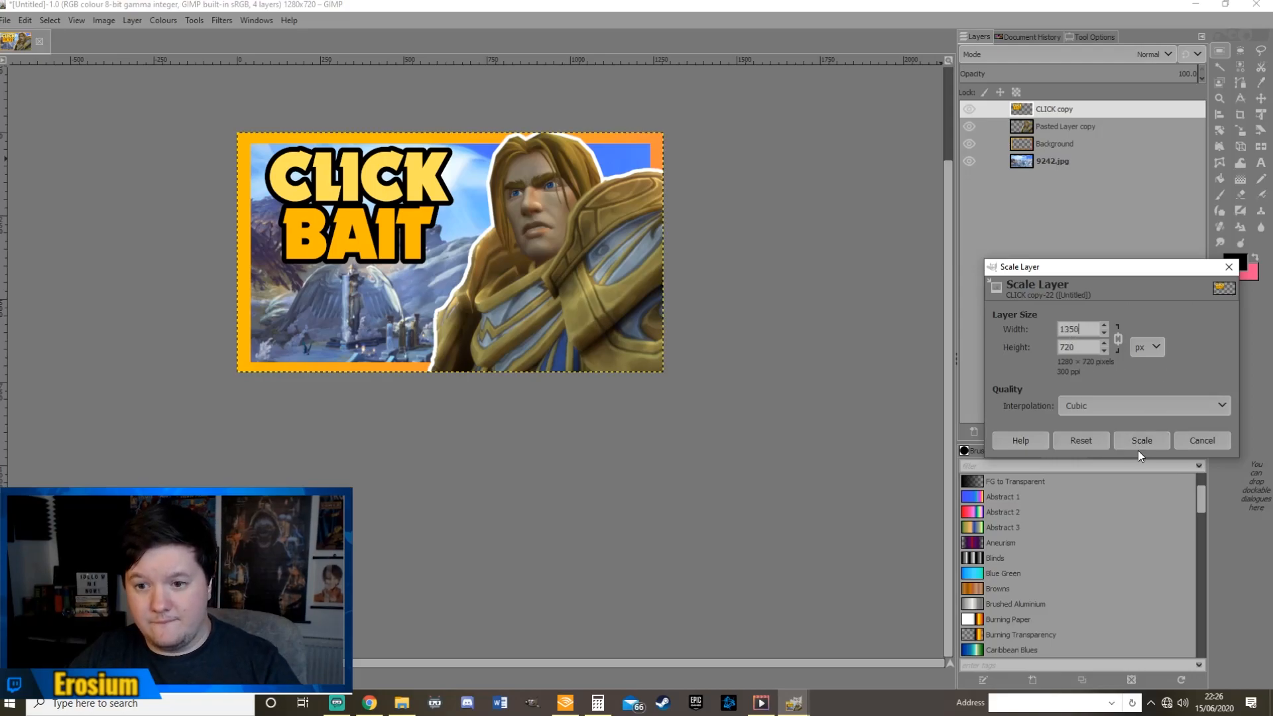
{"action": "left_click", "coordinate": [1141, 440]}
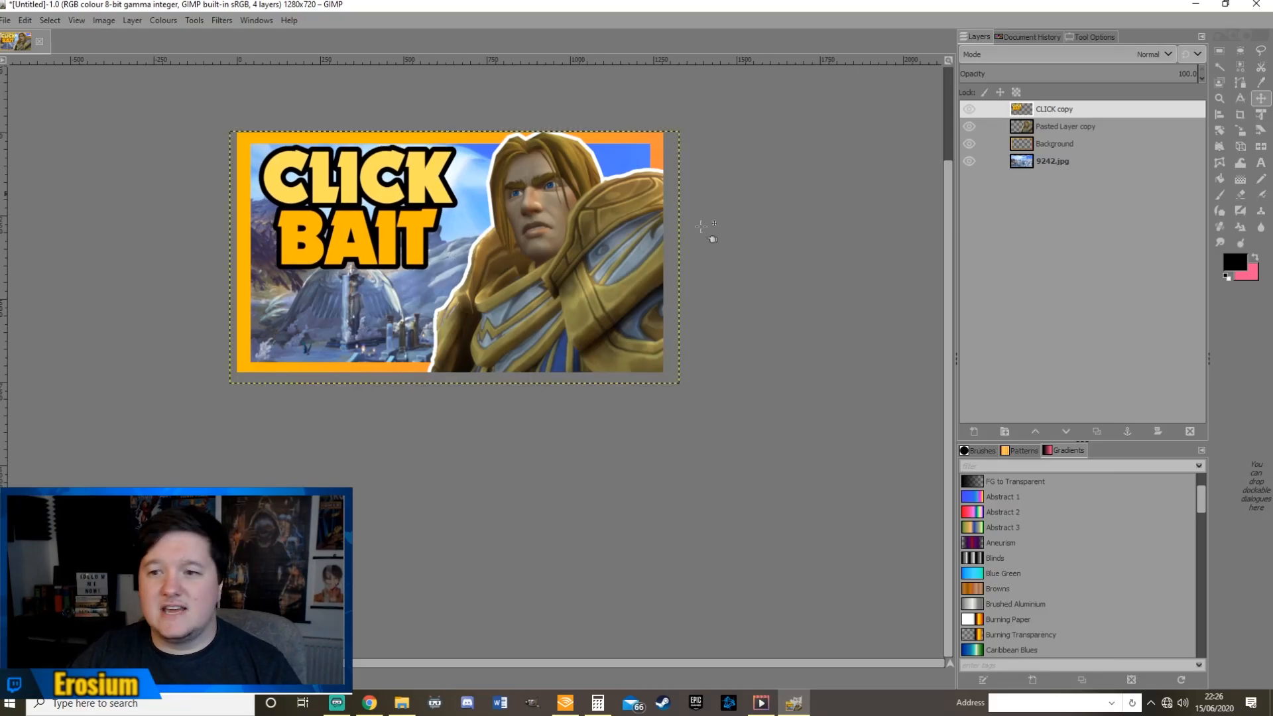
{"action": "mouse_move", "coordinate": [1221, 131]}
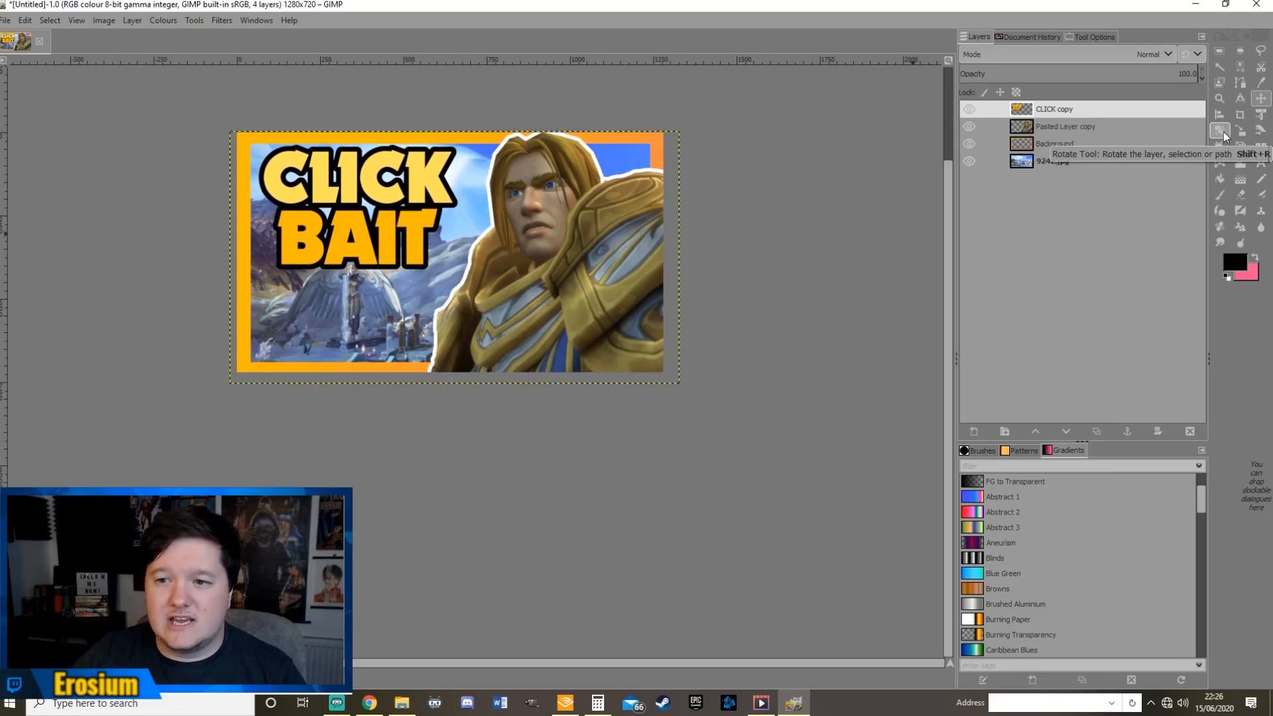
Rotate the CLICK BAIT text to tilt it at an angle over the scenery
{"action": "left_click", "coordinate": [1221, 131]}
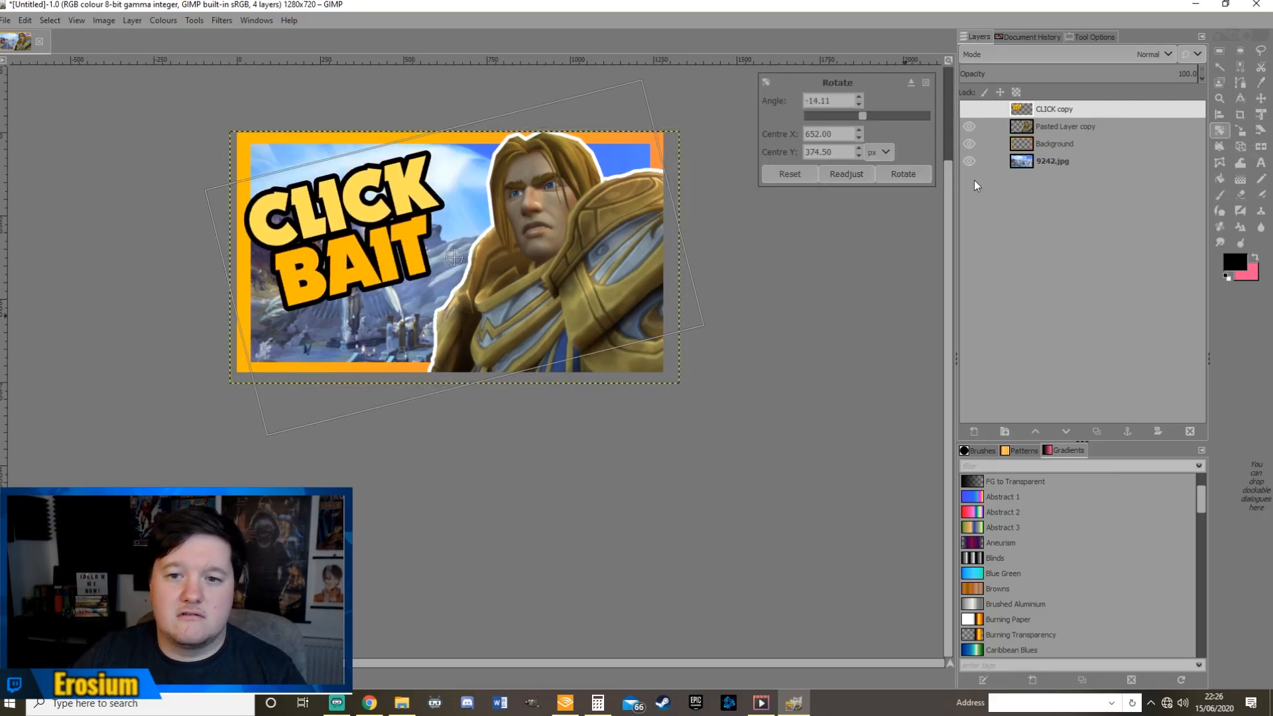
{"action": "left_click", "coordinate": [902, 174]}
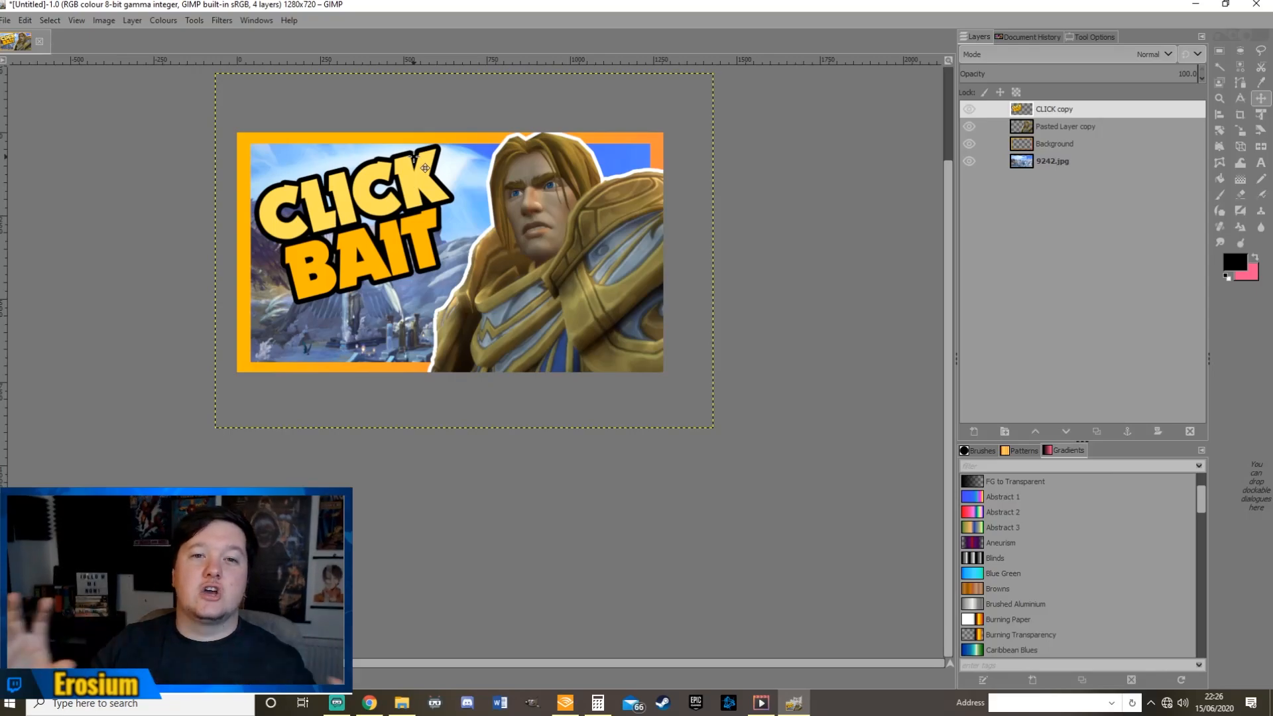
{"action": "mouse_move", "coordinate": [612, 268]}
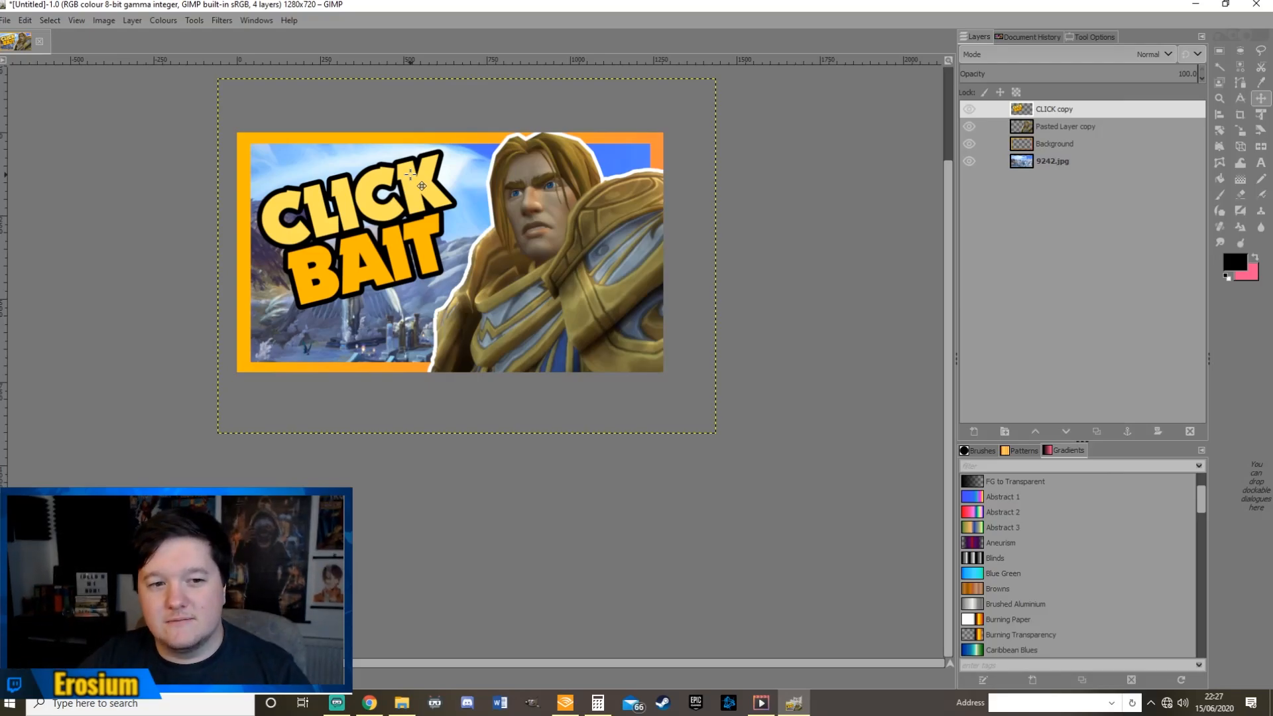
{"action": "mouse_move", "coordinate": [423, 199]}
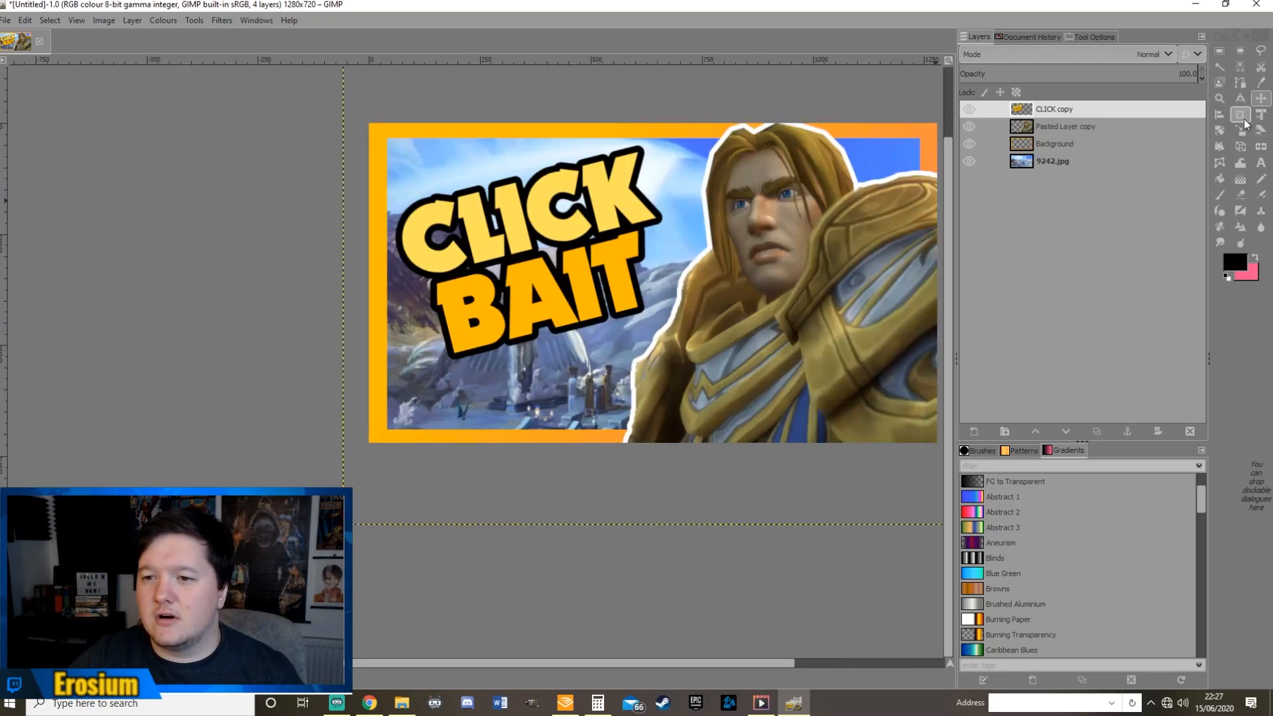
{"action": "left_click", "coordinate": [1220, 130]}
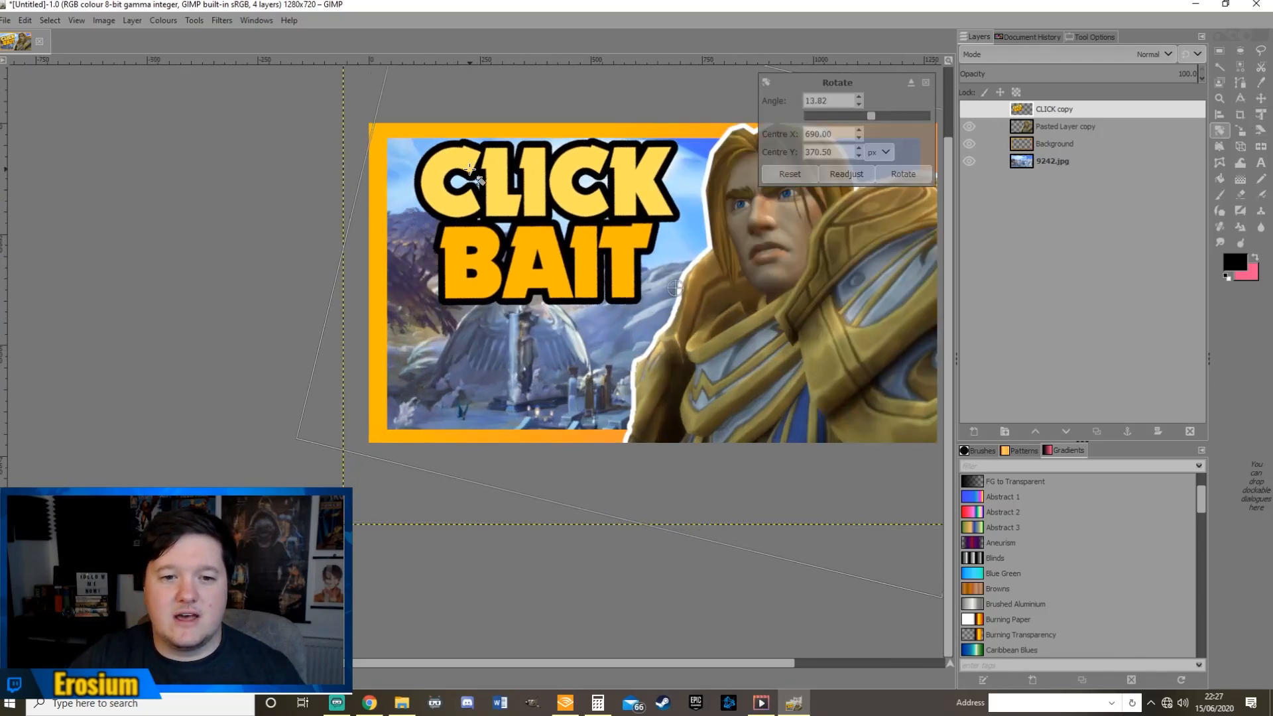
{"action": "left_click", "coordinate": [902, 173]}
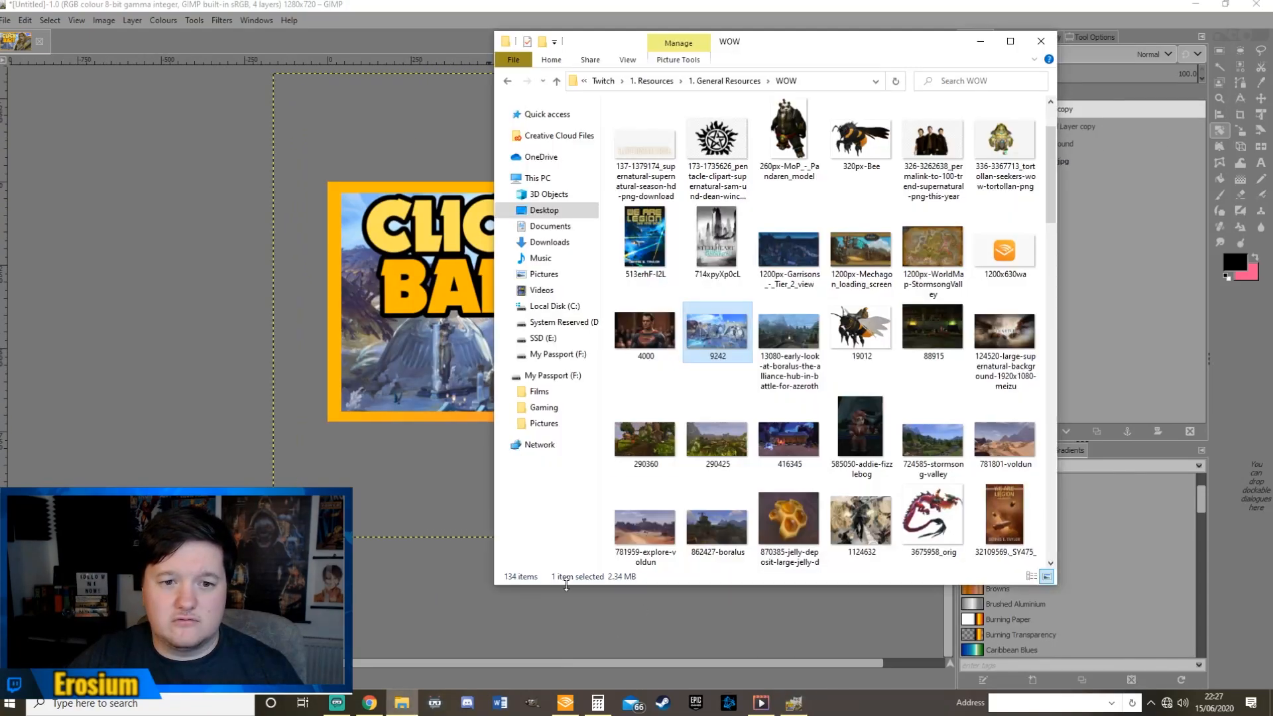
Find the kisspng gold coin image in the WOW folder and add it to the thumbnail
{"action": "scroll", "scroll_direction": "down", "scroll_amount": 3}
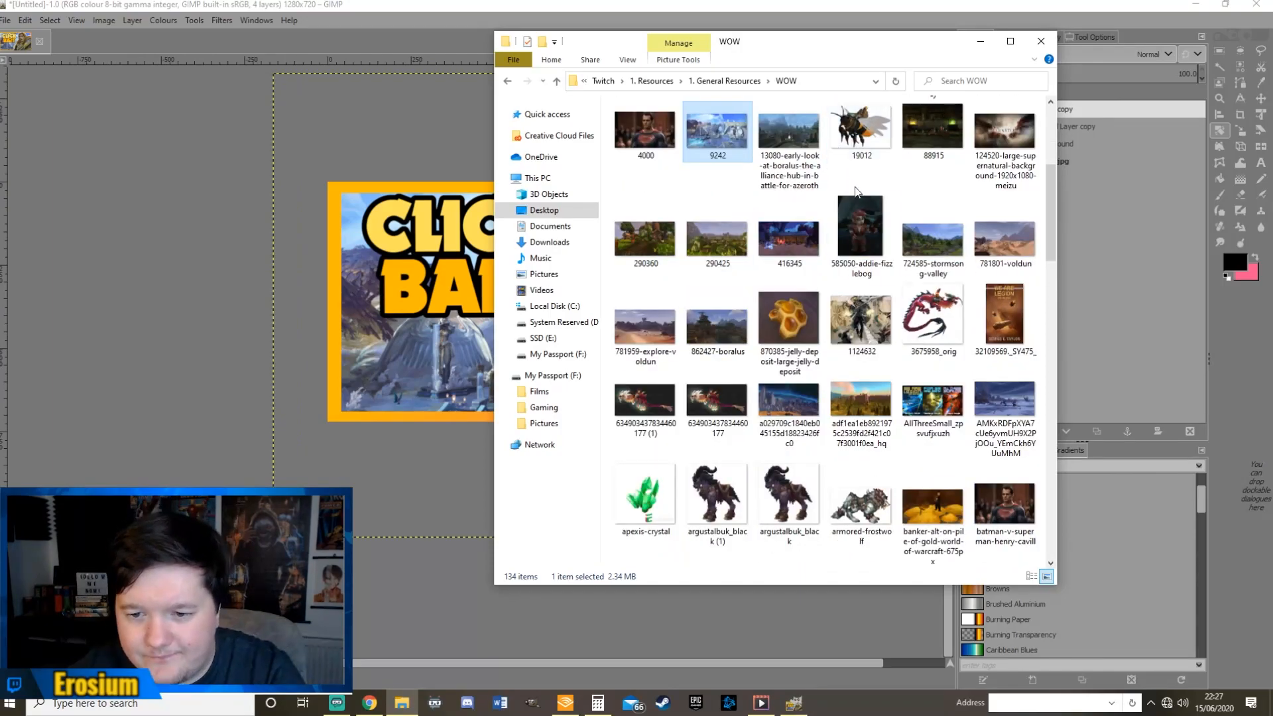
{"action": "scroll", "scroll_direction": "down", "scroll_amount": 3}
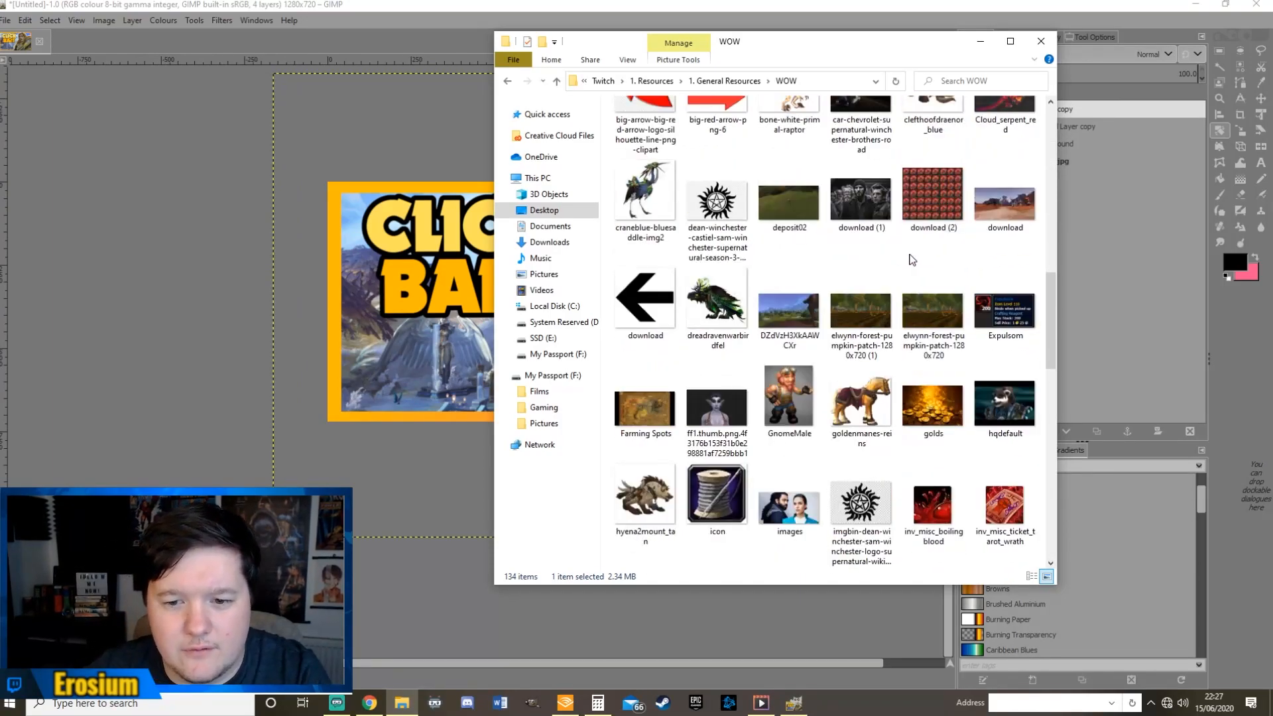
{"action": "scroll", "scroll_direction": "down", "scroll_amount": 3}
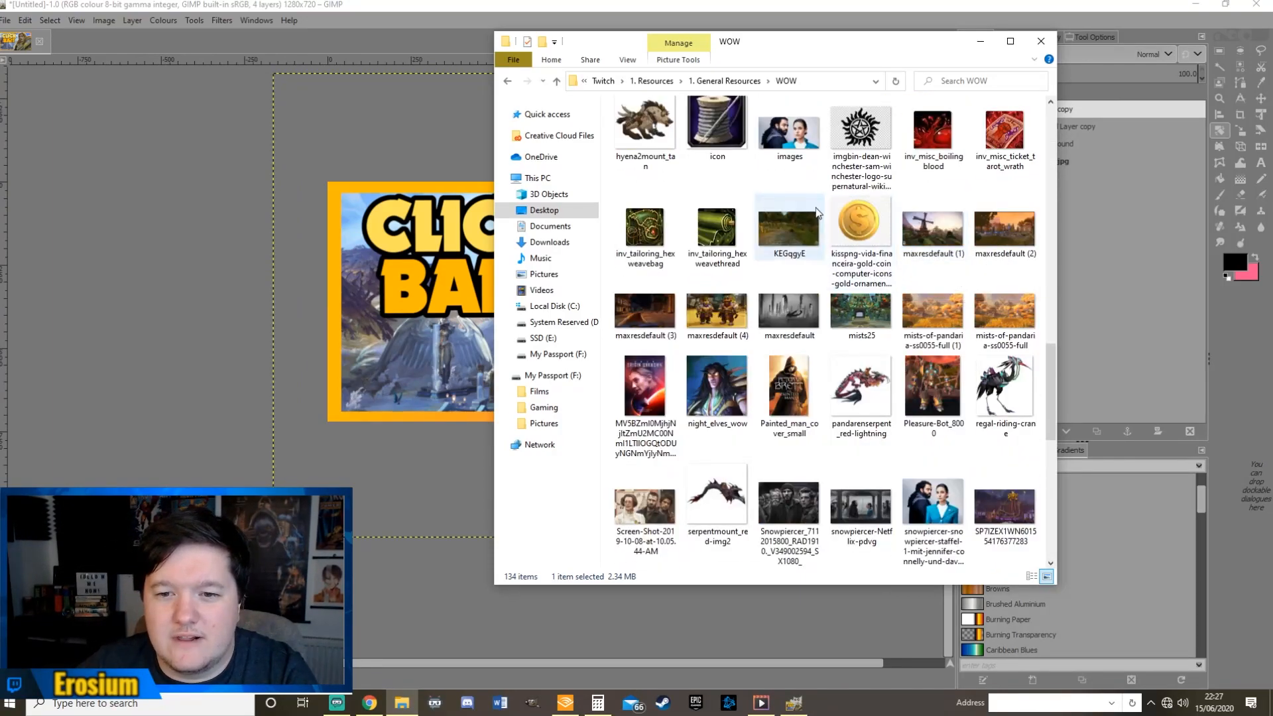
{"action": "scroll", "scroll_direction": "down", "scroll_amount": 3}
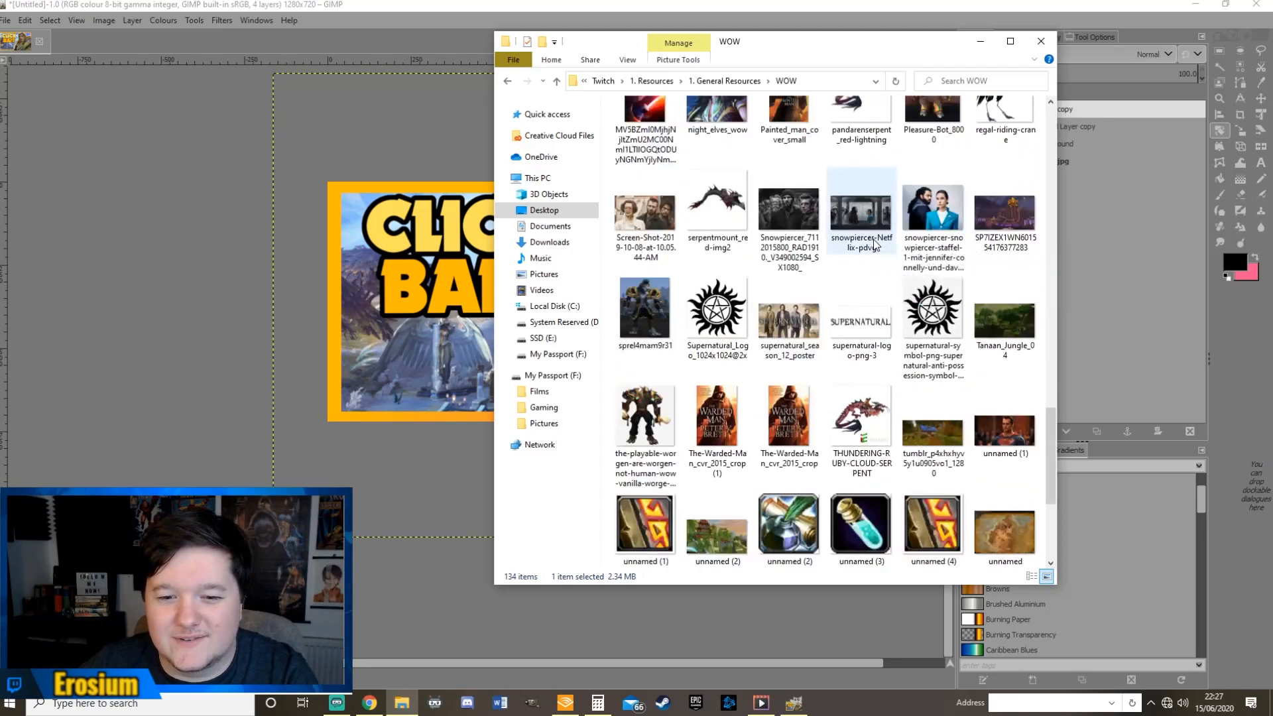
{"action": "scroll", "scroll_direction": "down", "scroll_amount": 3}
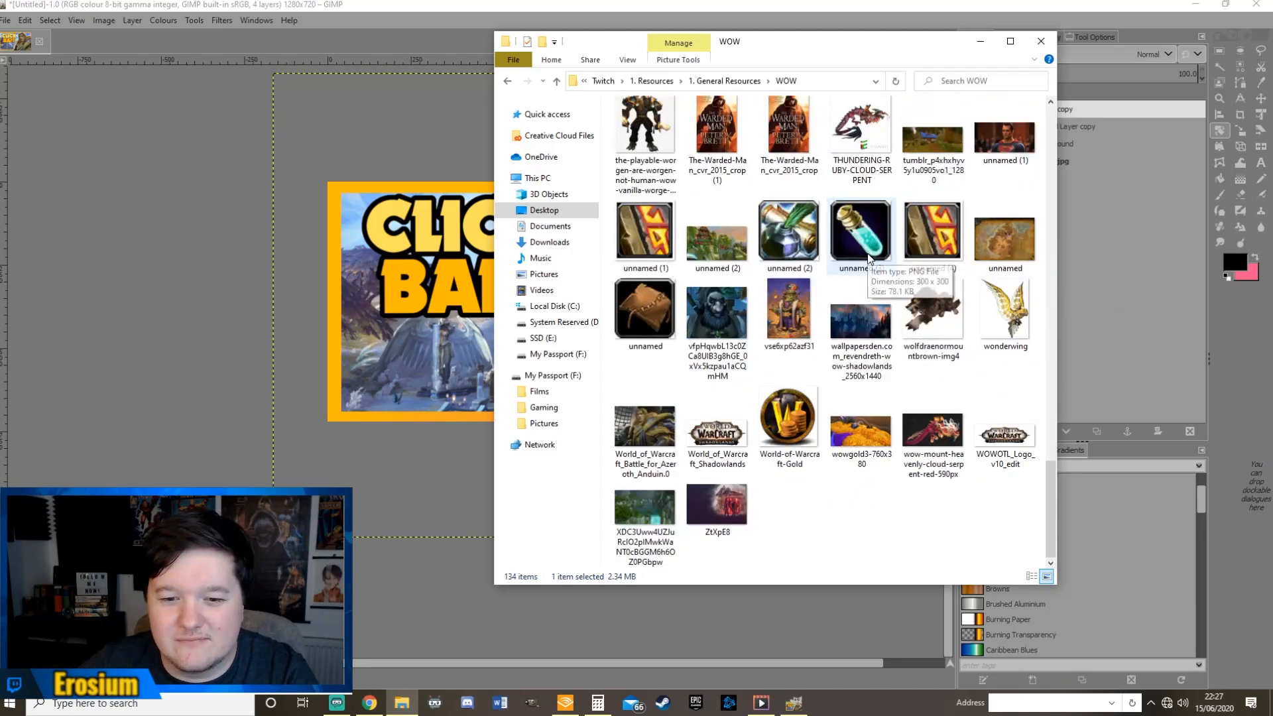
{"action": "scroll", "scroll_direction": "up", "scroll_amount": 3}
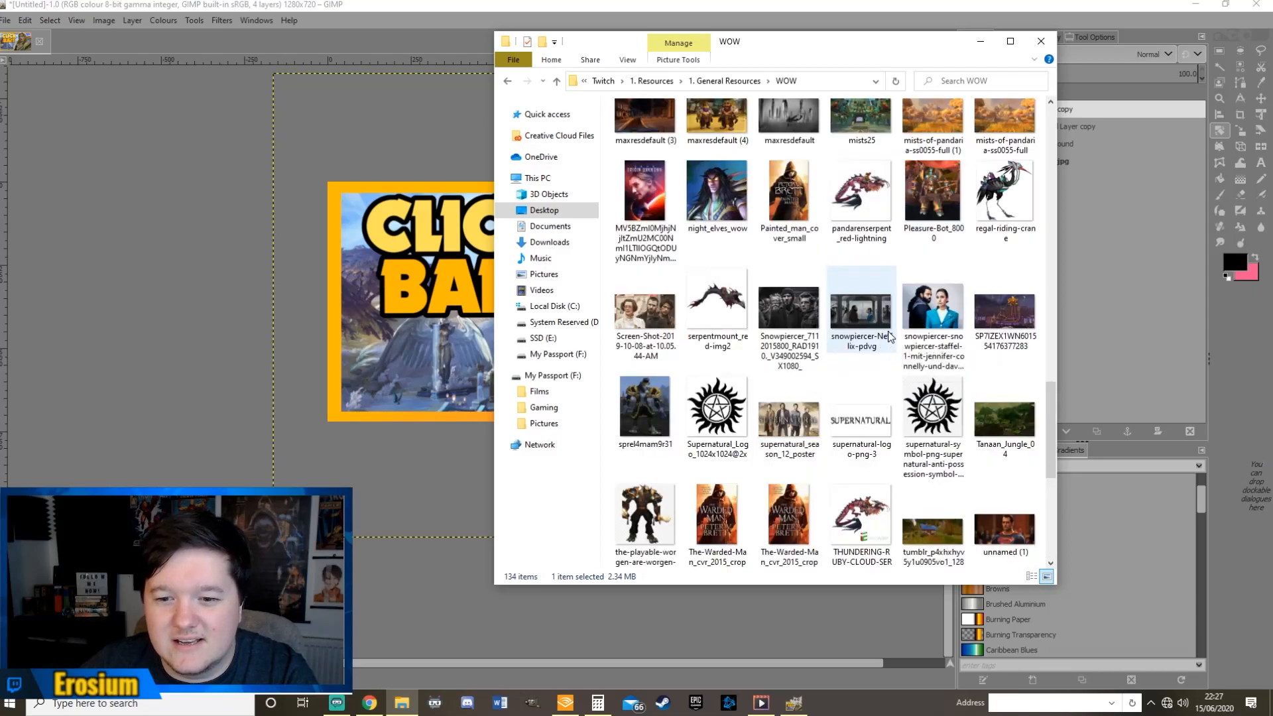
{"action": "scroll", "scroll_direction": "down", "scroll_amount": 3}
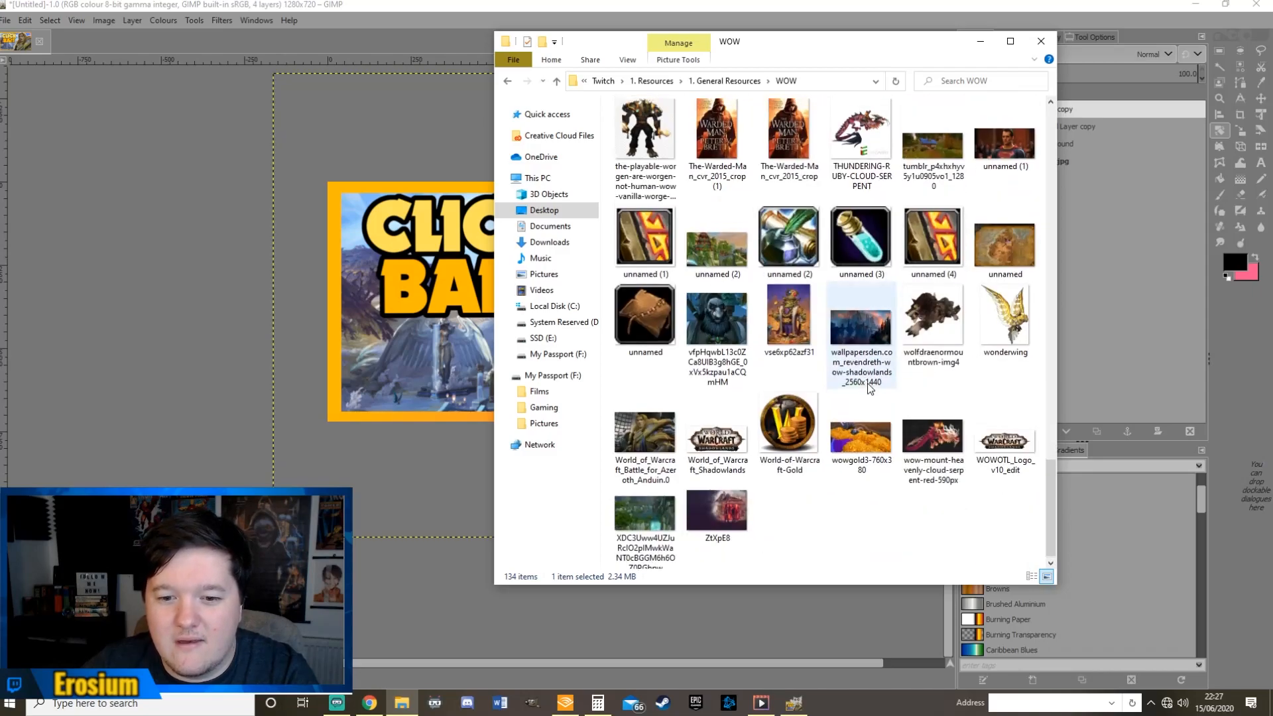
{"action": "scroll", "scroll_direction": "up", "scroll_amount": 3}
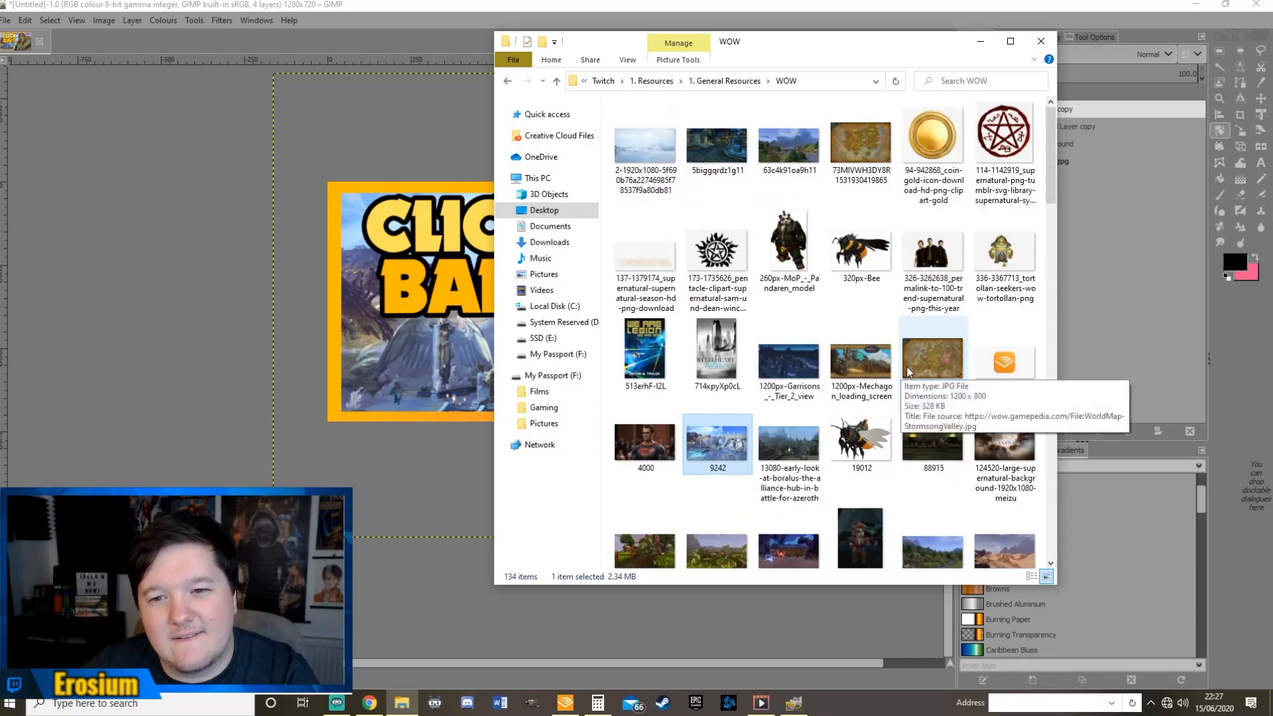
{"action": "scroll", "scroll_direction": "up", "scroll_amount": 3}
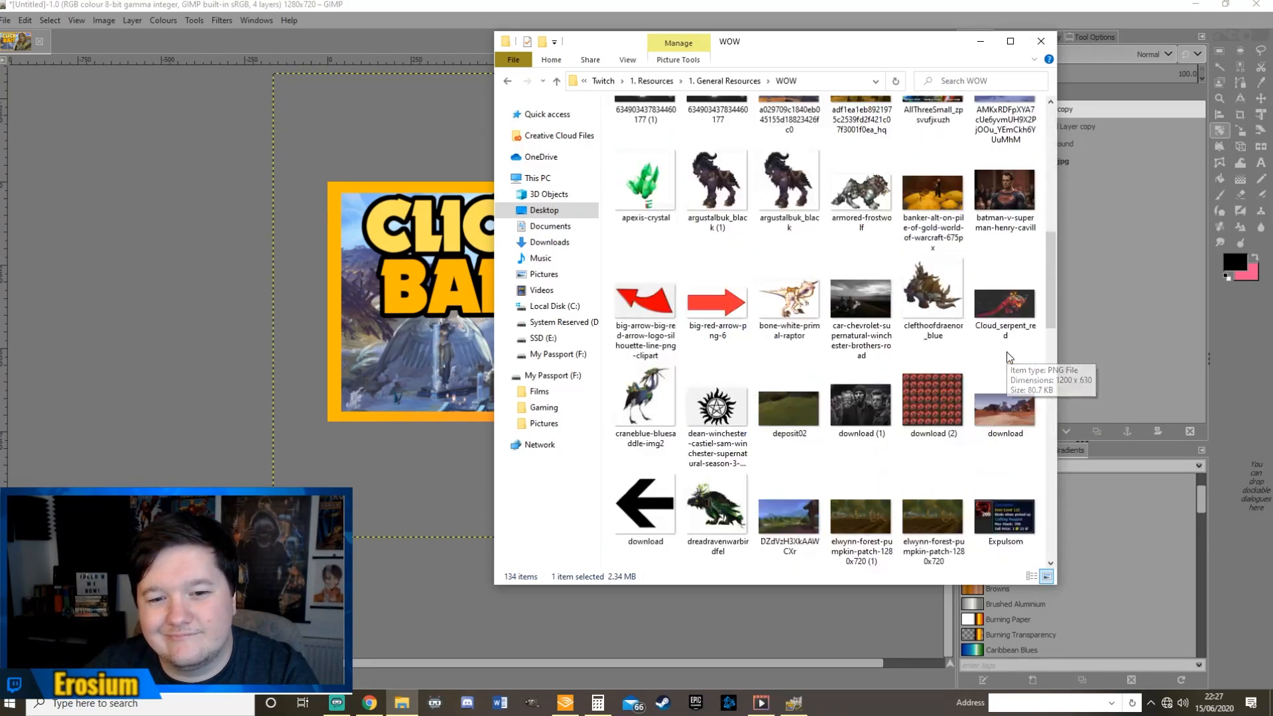
{"action": "scroll", "scroll_direction": "down", "scroll_amount": 3}
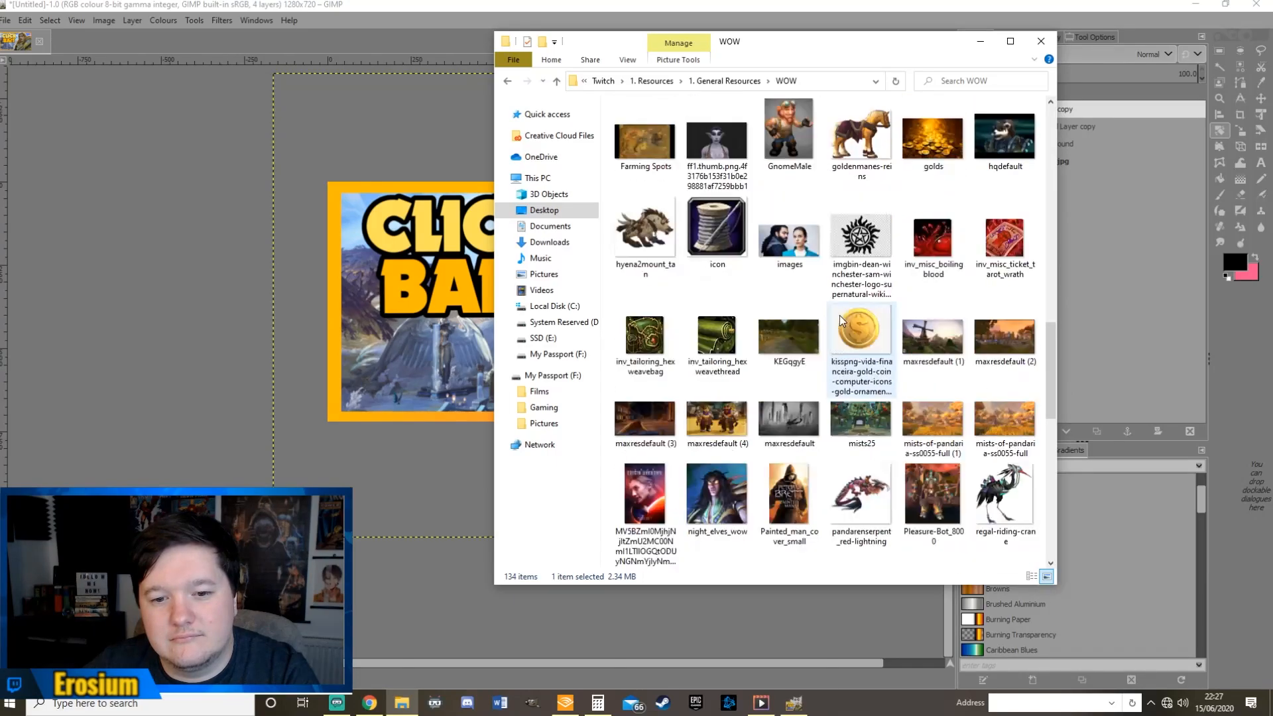
{"action": "left_click", "coordinate": [861, 329]}
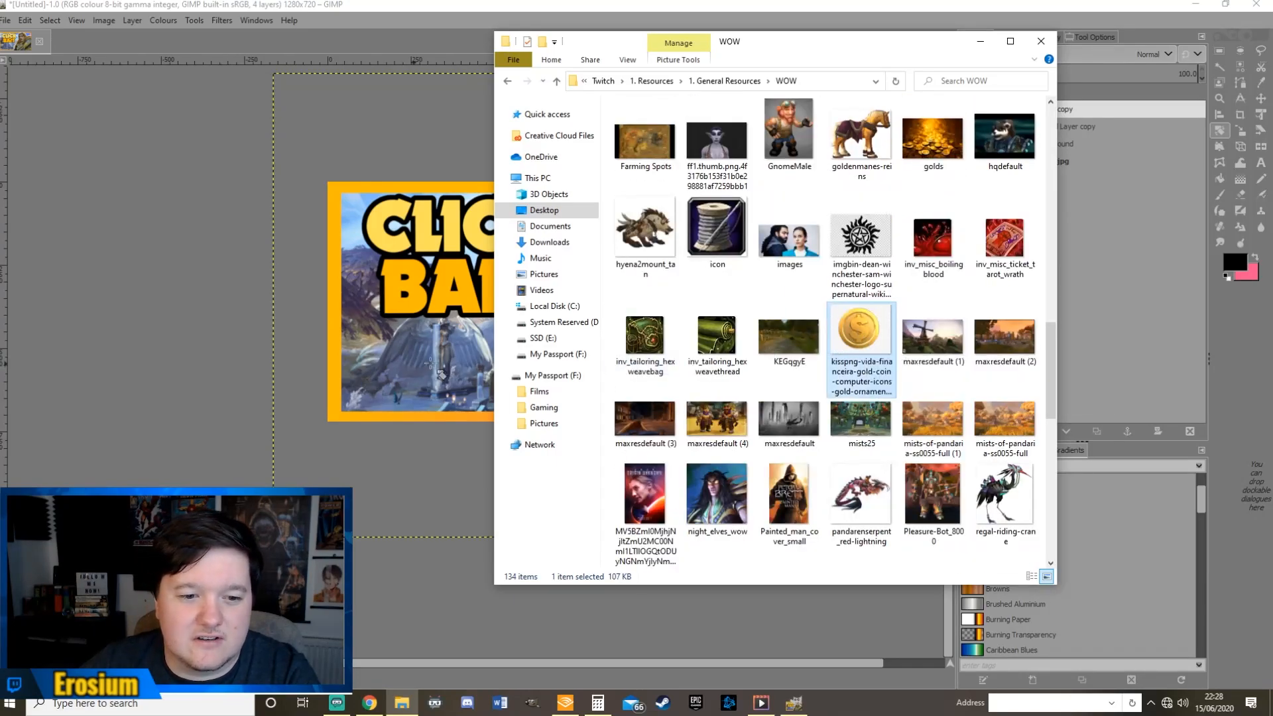
{"action": "double_click", "coordinate": [859, 329]}
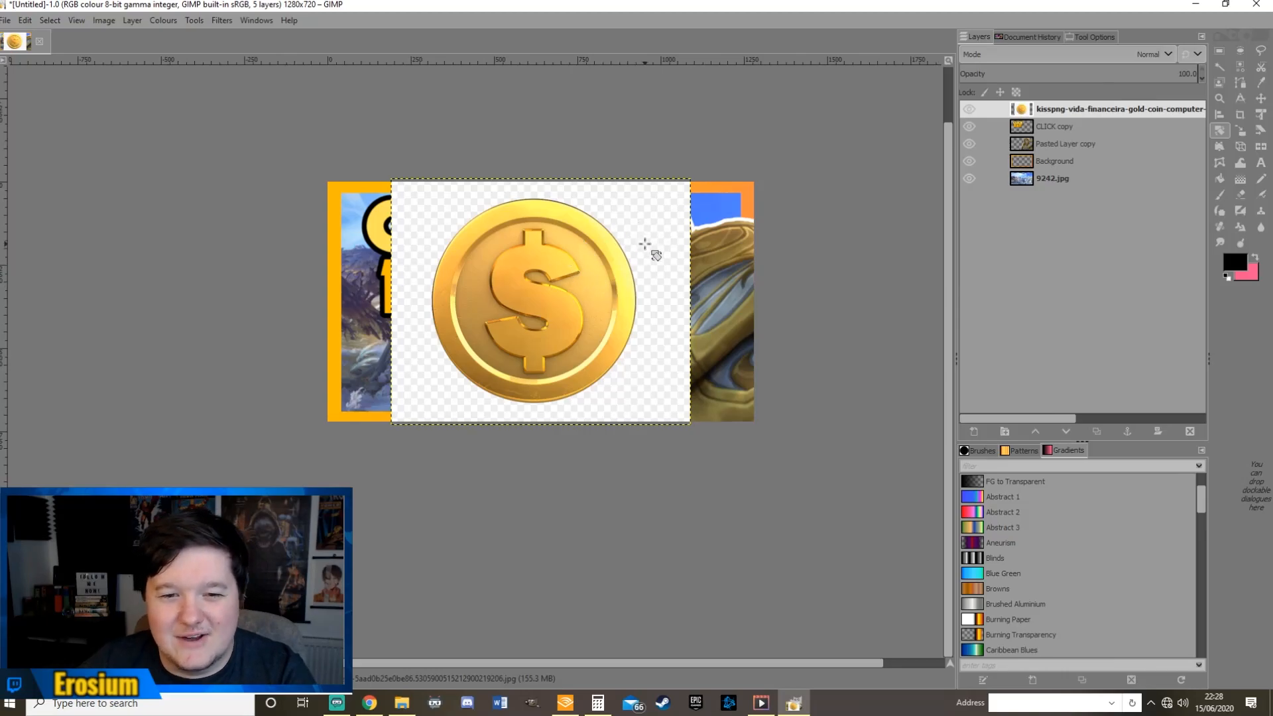
{"action": "mouse_move", "coordinate": [658, 241]}
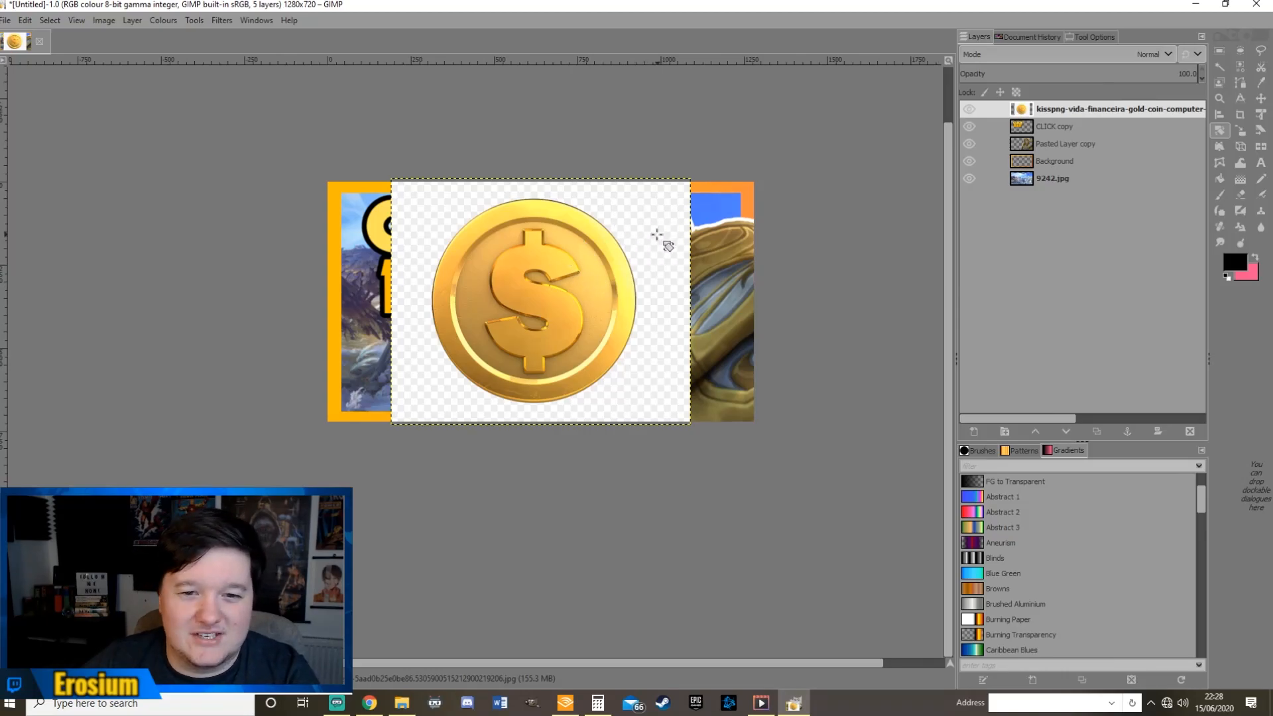
Scale the gold coin layer down to a smaller size and add an alpha channel to it
{"action": "right_click", "coordinate": [1104, 108]}
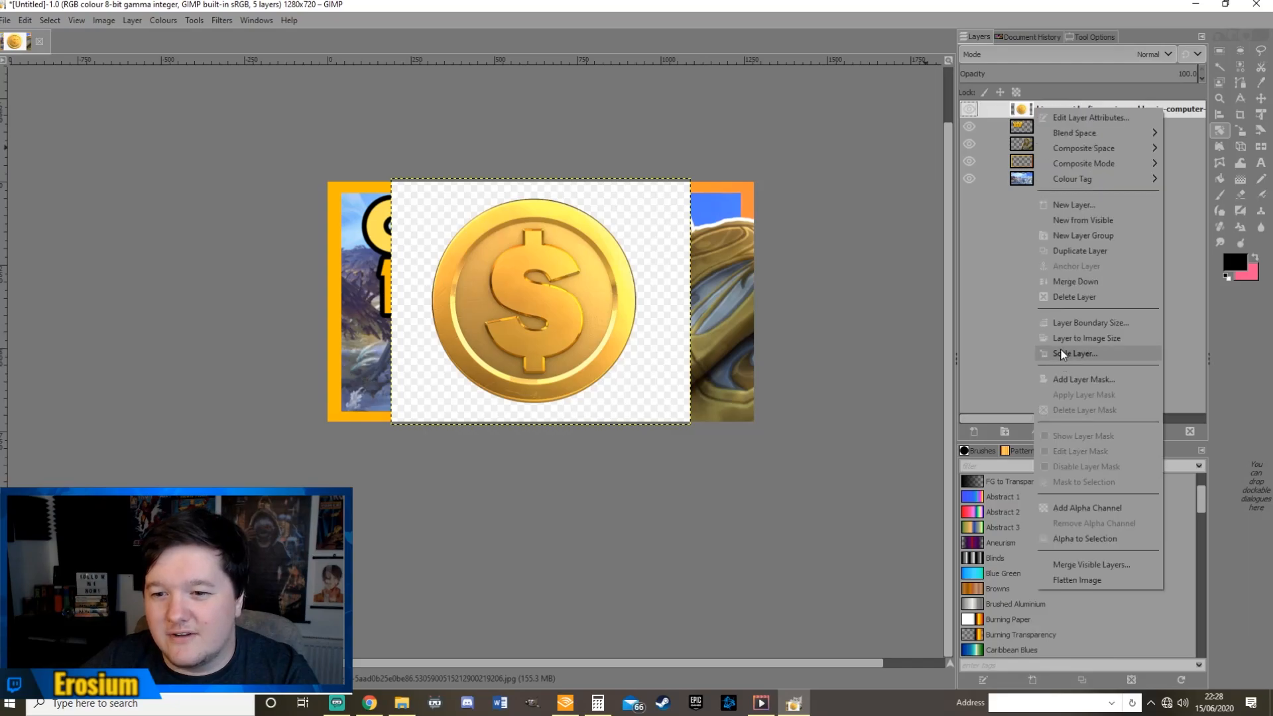
{"action": "left_click", "coordinate": [1073, 353]}
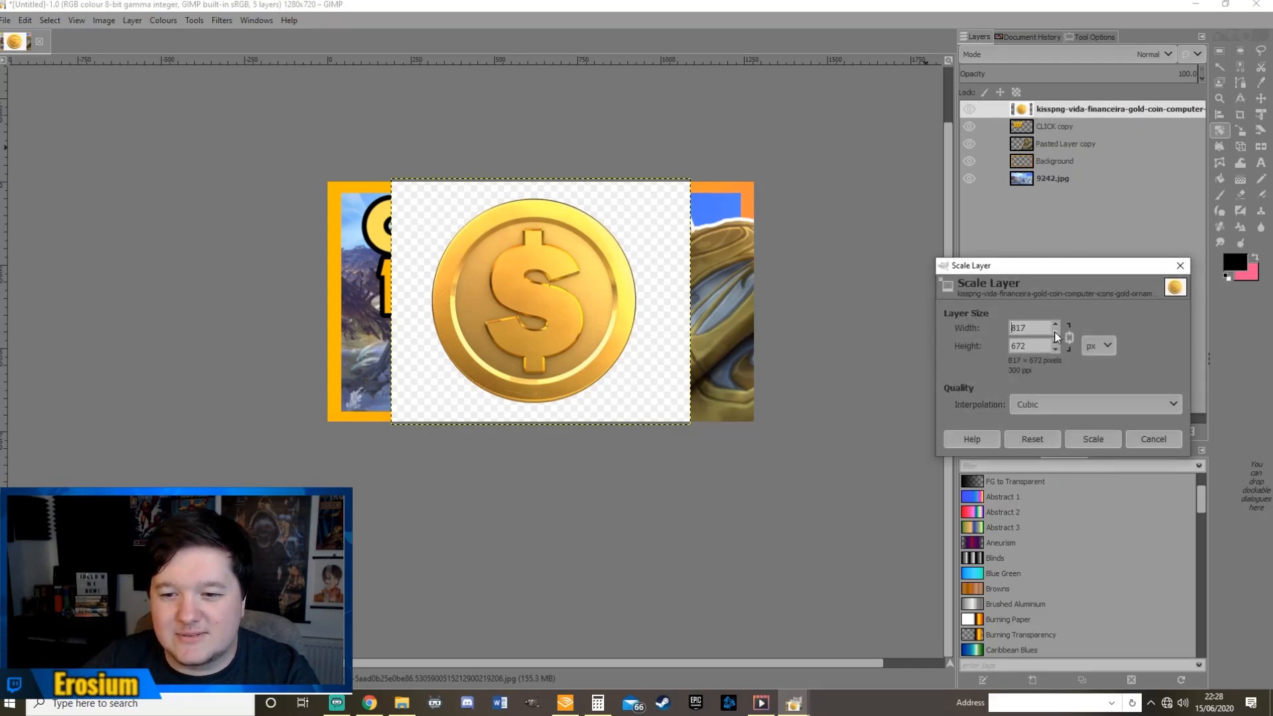
{"action": "left_click", "coordinate": [1091, 439]}
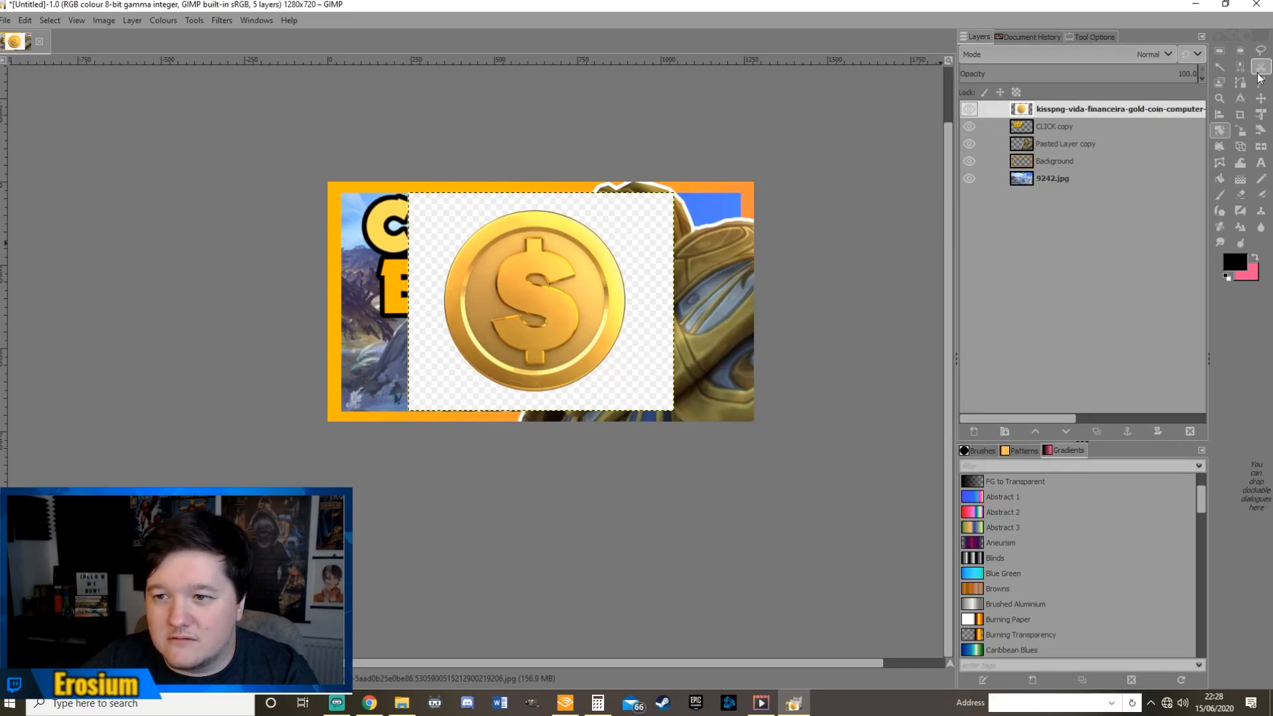
{"action": "mouse_move", "coordinate": [1220, 66]}
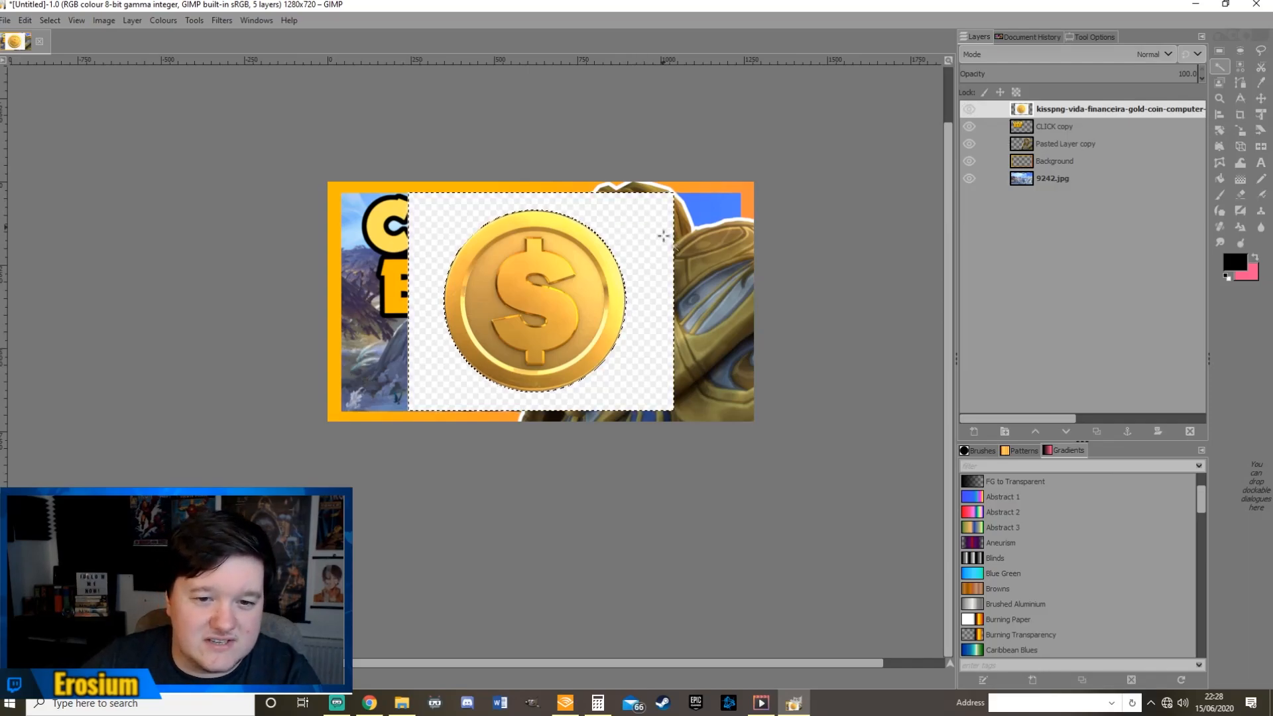
{"action": "left_click", "coordinate": [969, 126]}
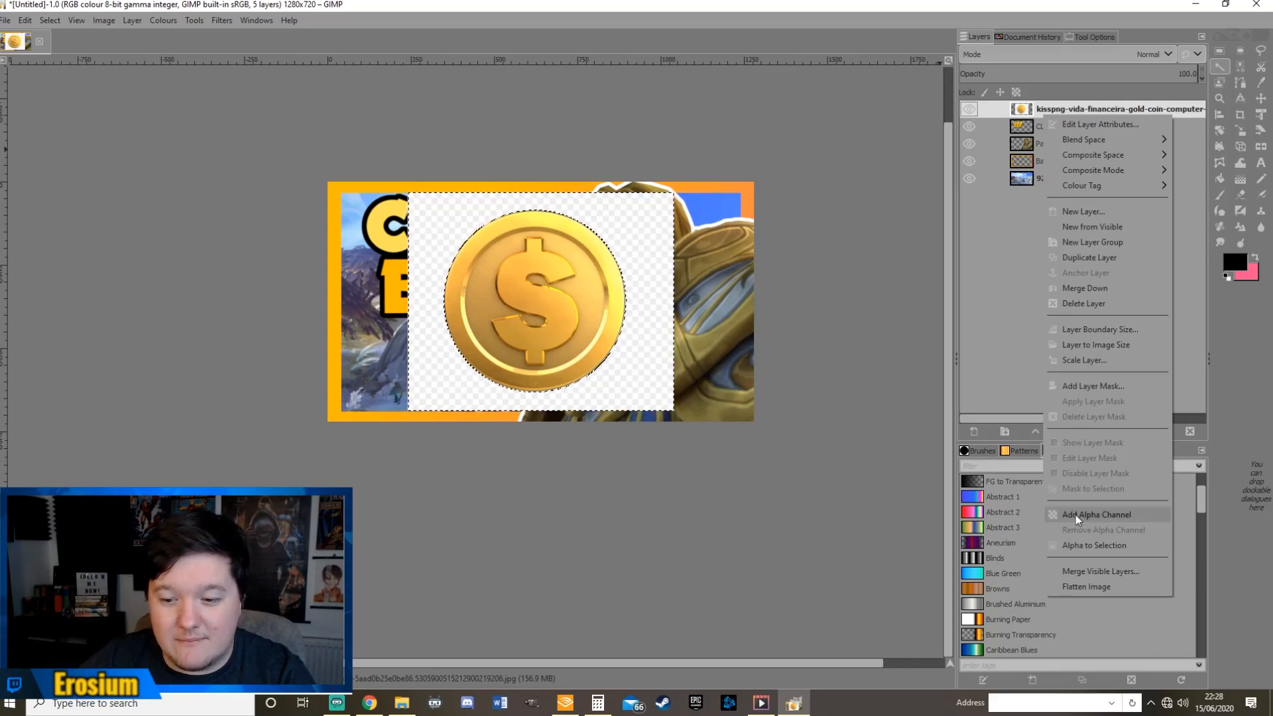
{"action": "mouse_move", "coordinate": [1097, 514]}
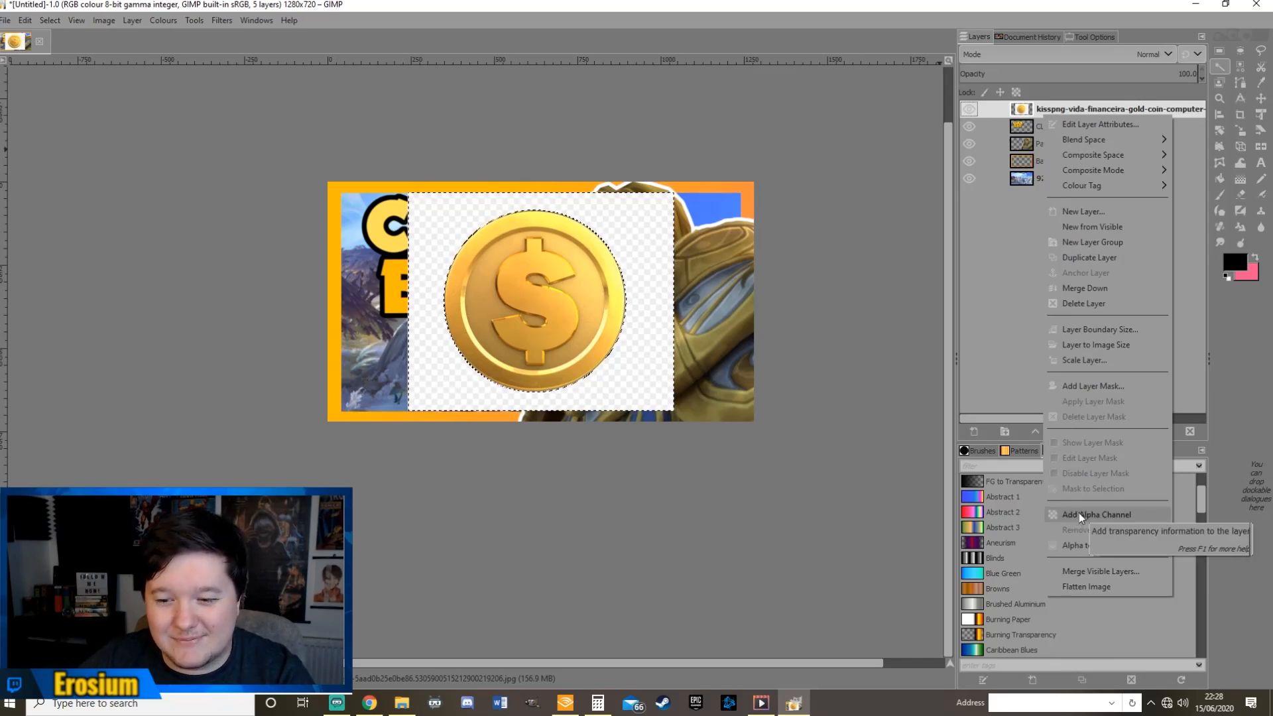
{"action": "left_click", "coordinate": [1097, 515]}
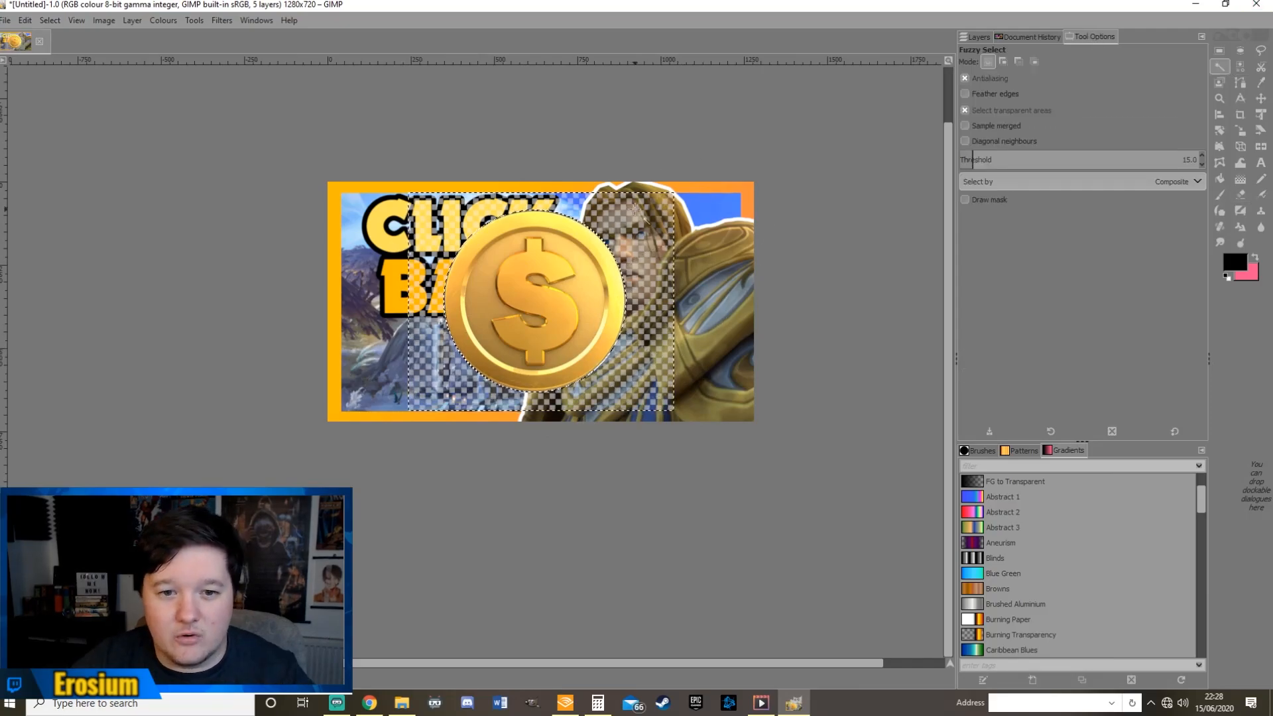
Fuzzy-select the leftover checkered squares around the coin and clear them to transparency
{"action": "left_click", "coordinate": [642, 215]}
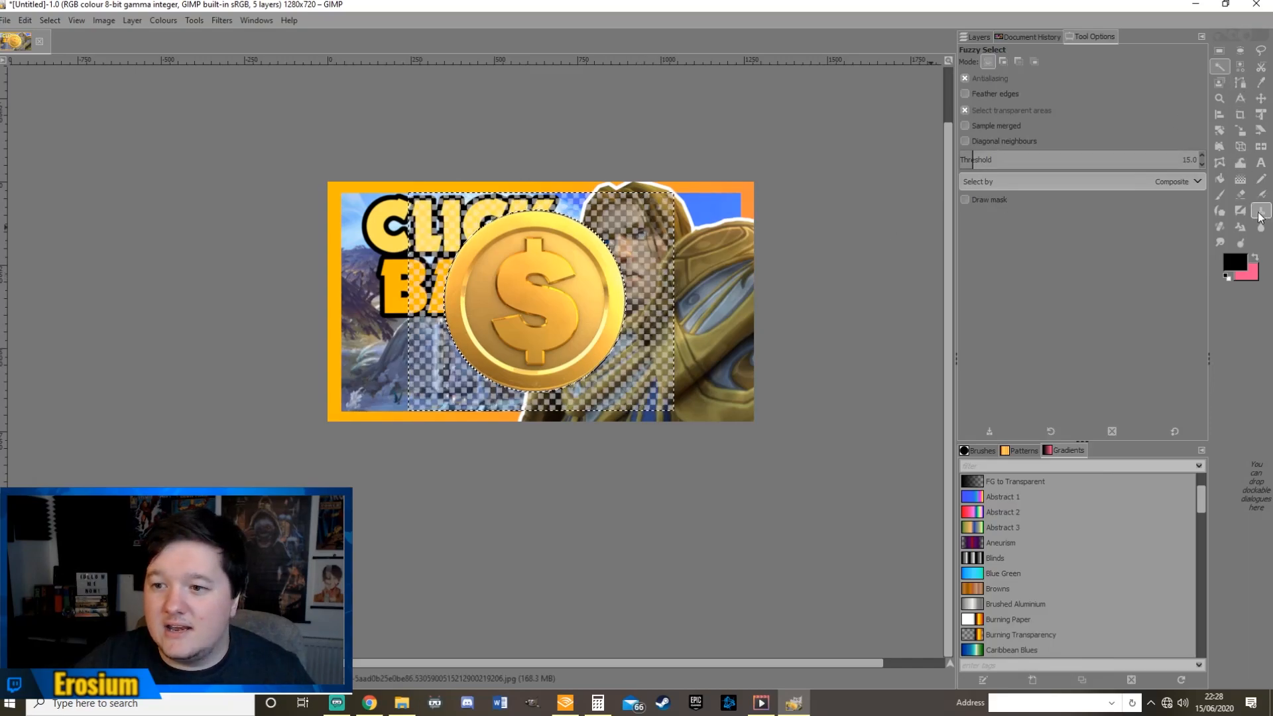
{"action": "left_click", "coordinate": [1240, 195]}
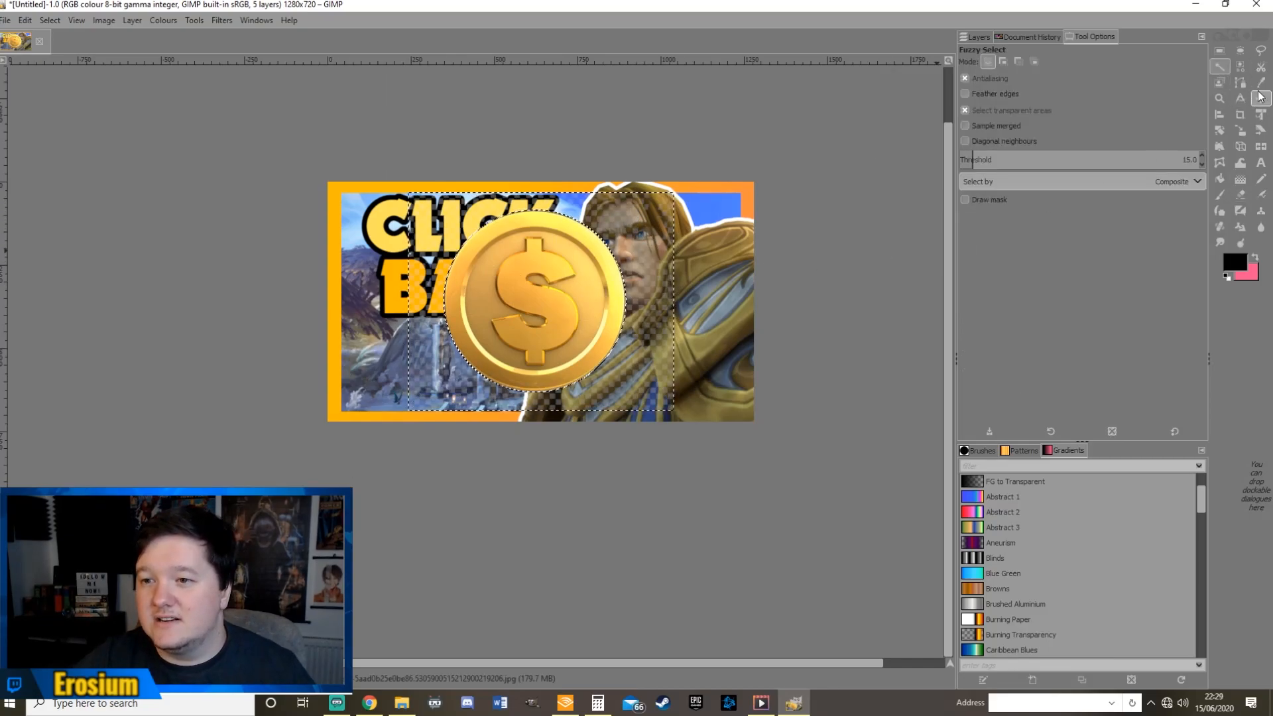
{"action": "left_click", "coordinate": [1240, 195]}
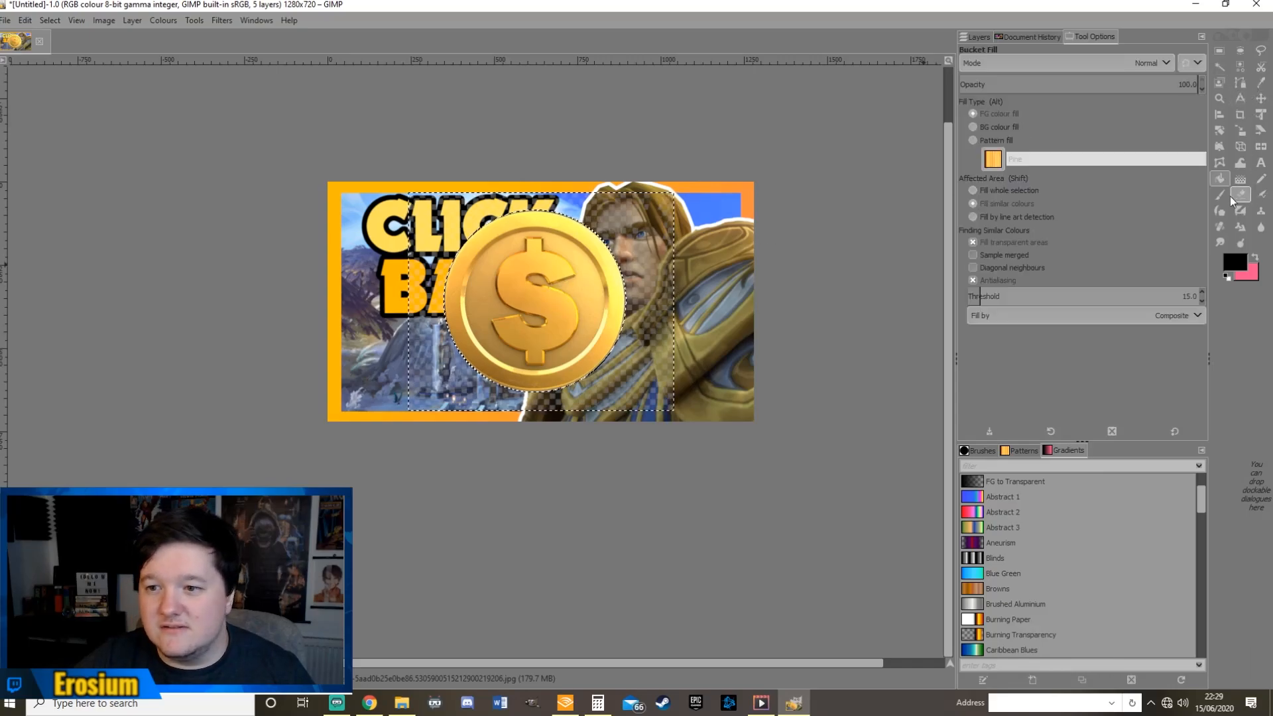
{"action": "left_click", "coordinate": [1242, 193]}
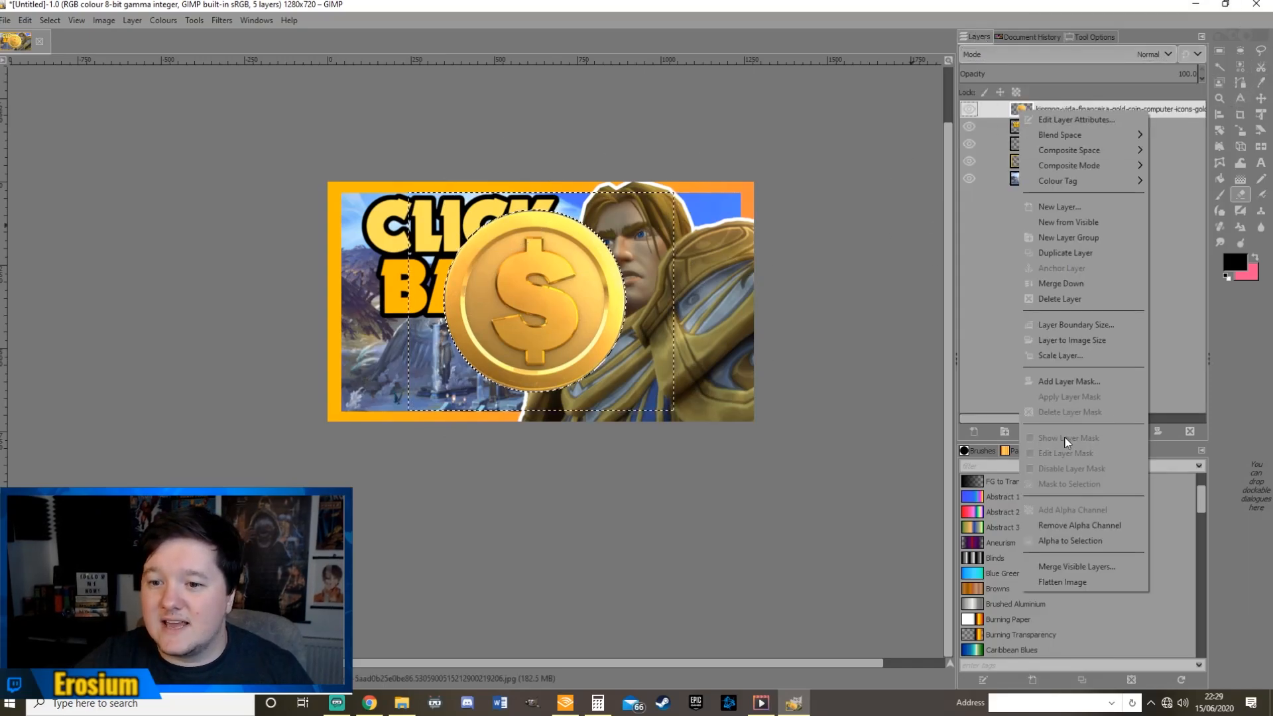
Shrink the coin layer much smaller, duplicate it twice and stack the three coins under BAIT
{"action": "left_click", "coordinate": [1058, 355]}
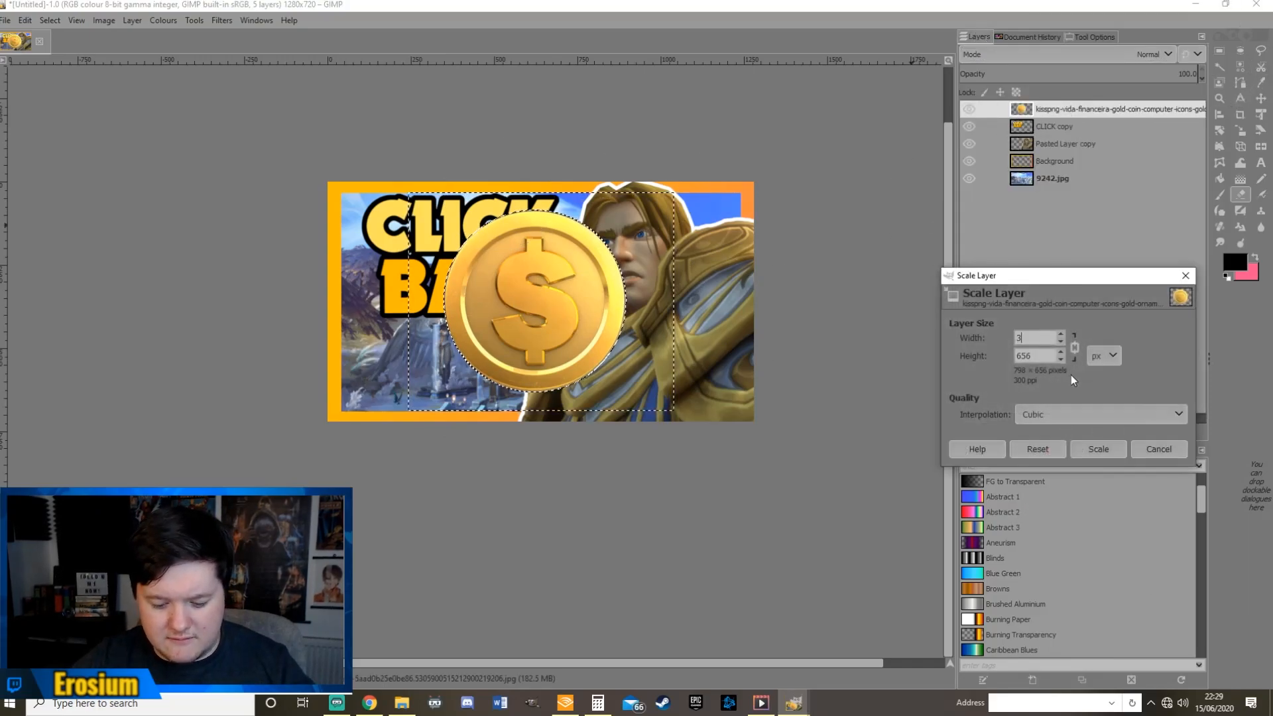
{"action": "left_click", "coordinate": [1096, 449]}
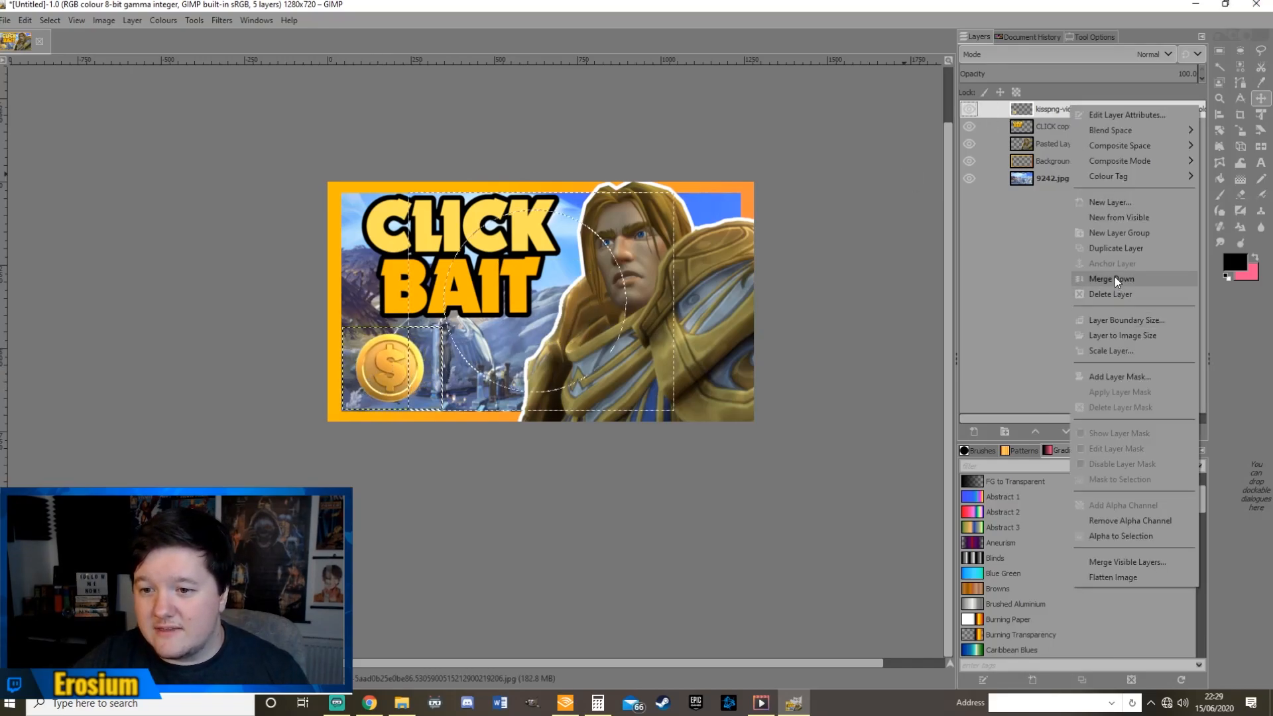
{"action": "left_click", "coordinate": [1115, 248]}
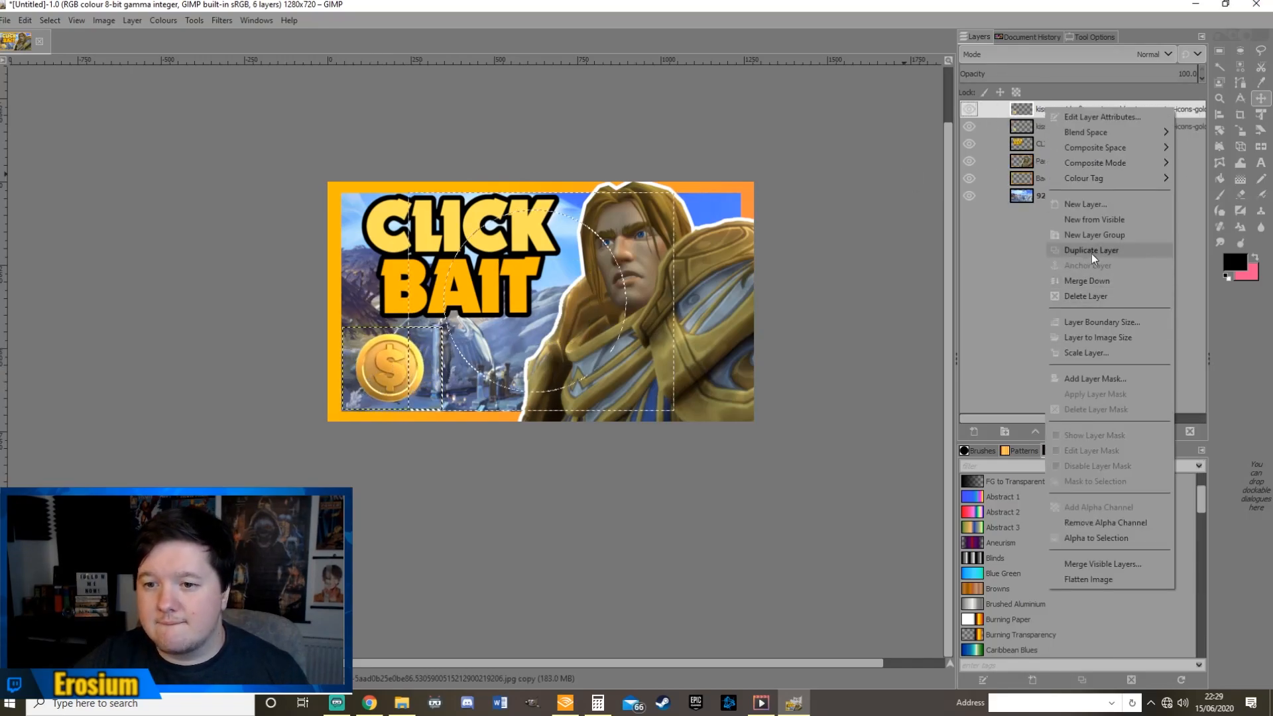
{"action": "left_click", "coordinate": [1091, 251]}
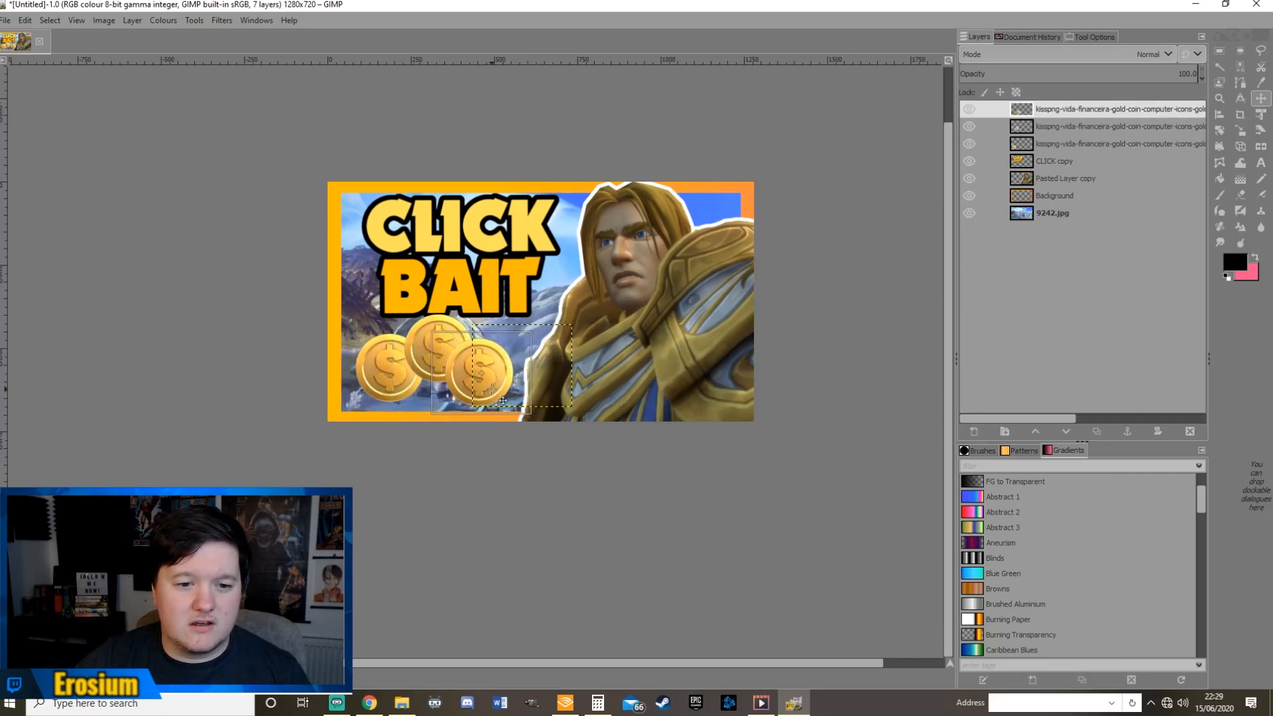
{"action": "left_click", "coordinate": [968, 127]}
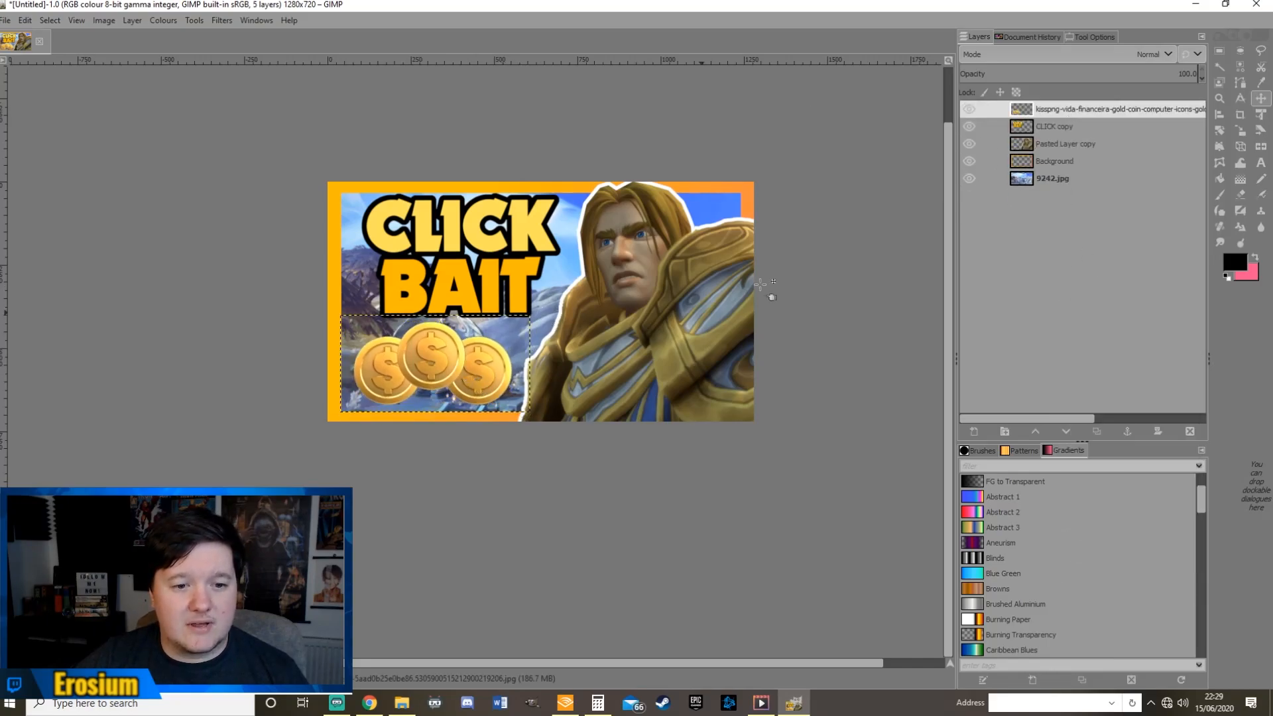
{"action": "right_click", "coordinate": [1092, 110]}
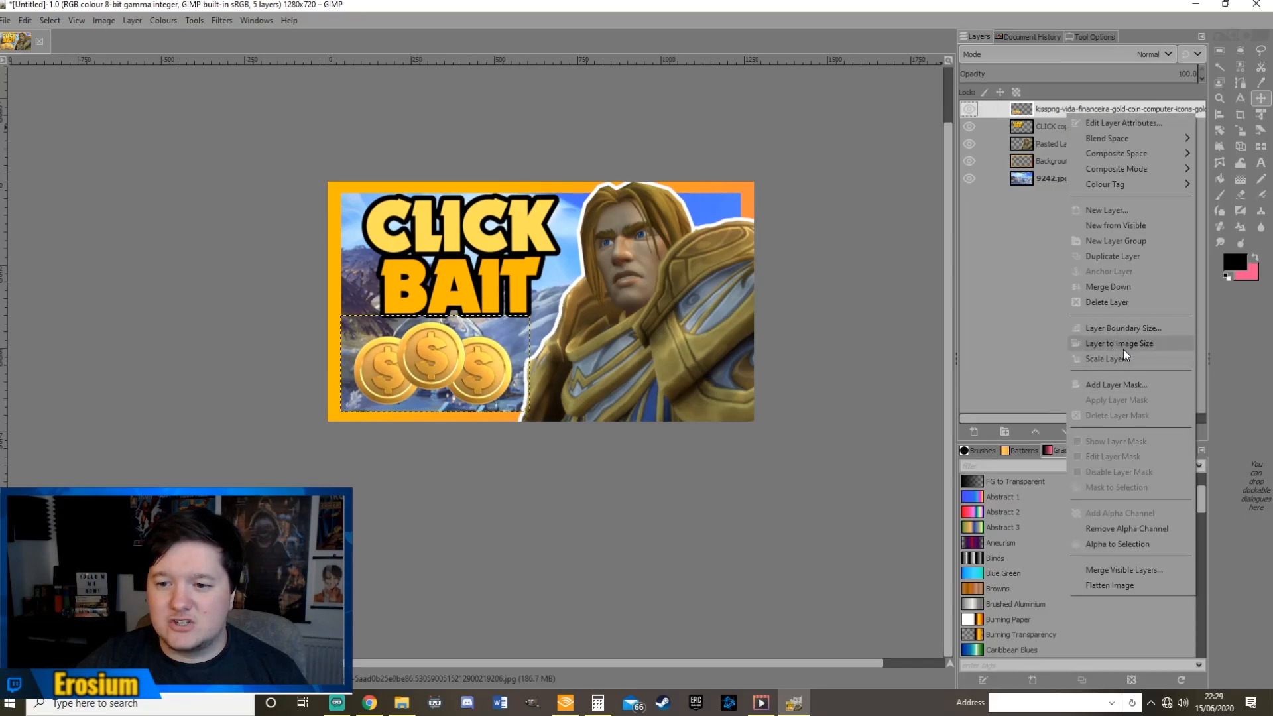
Grow a selection around the coins, fill it white beneath them and merge into one outlined coin layer
{"action": "left_click", "coordinate": [1119, 342]}
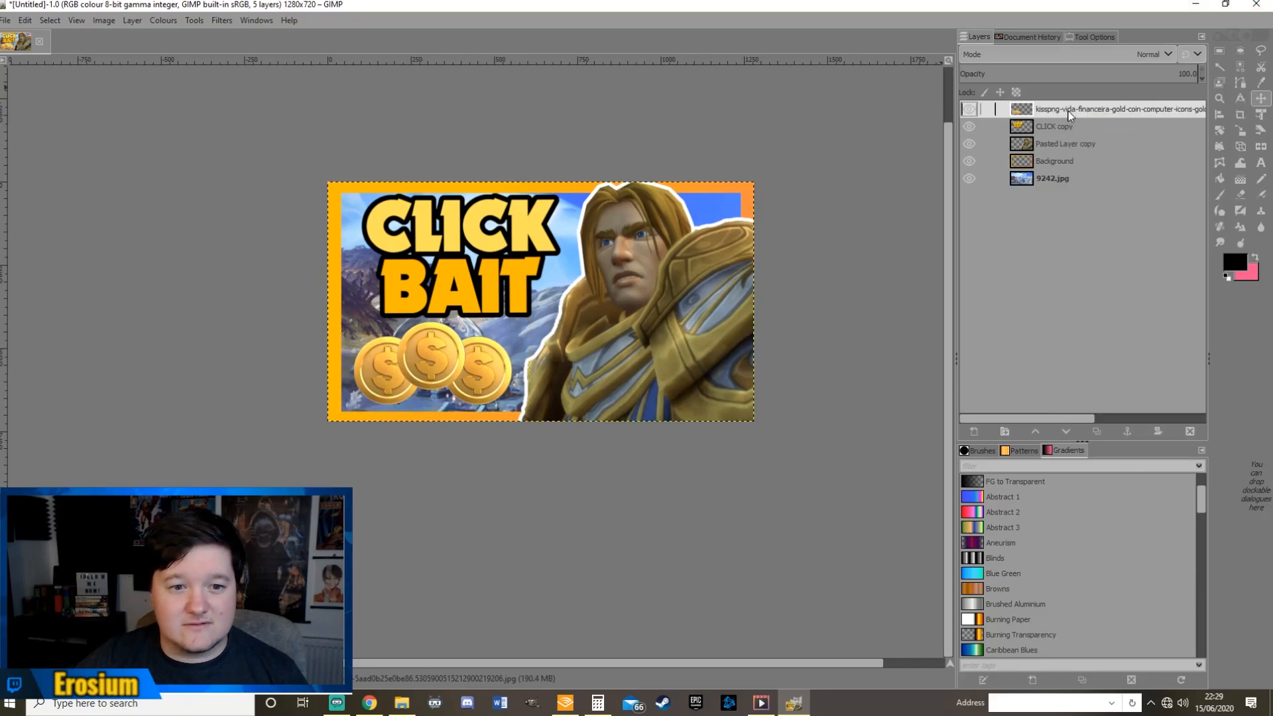
{"action": "right_click", "coordinate": [1072, 114]}
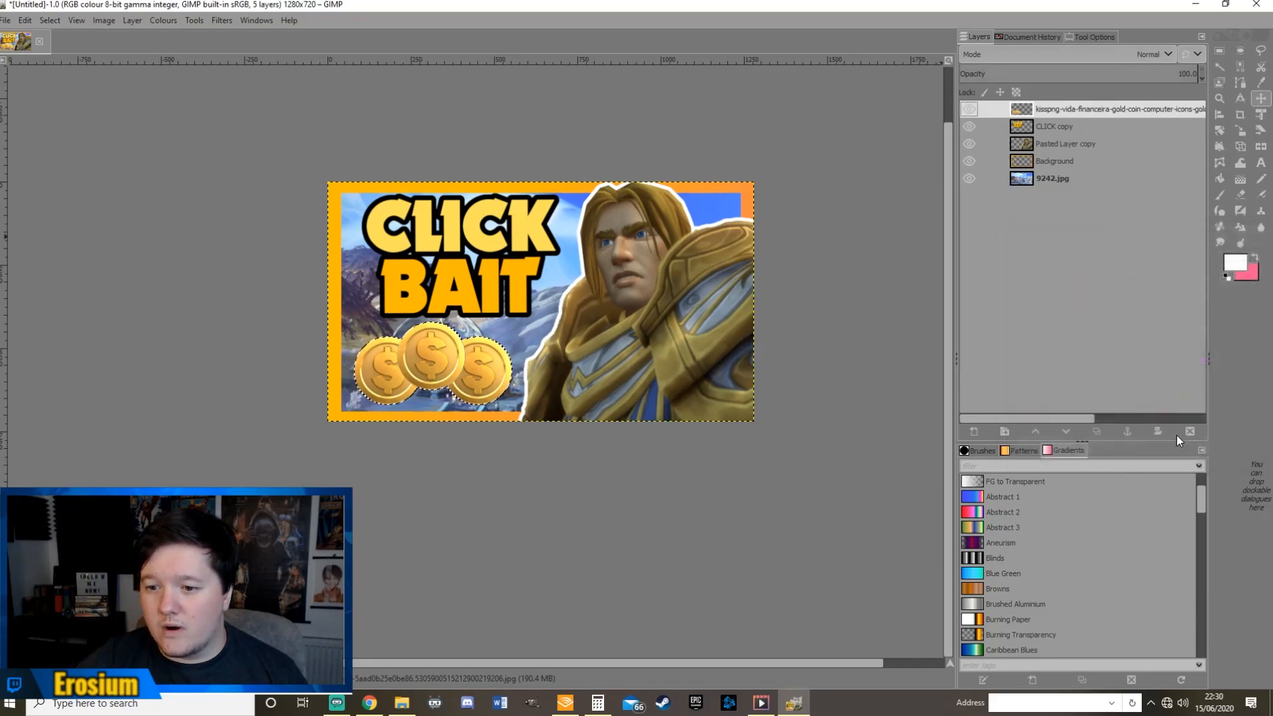
{"action": "left_click", "coordinate": [49, 20]}
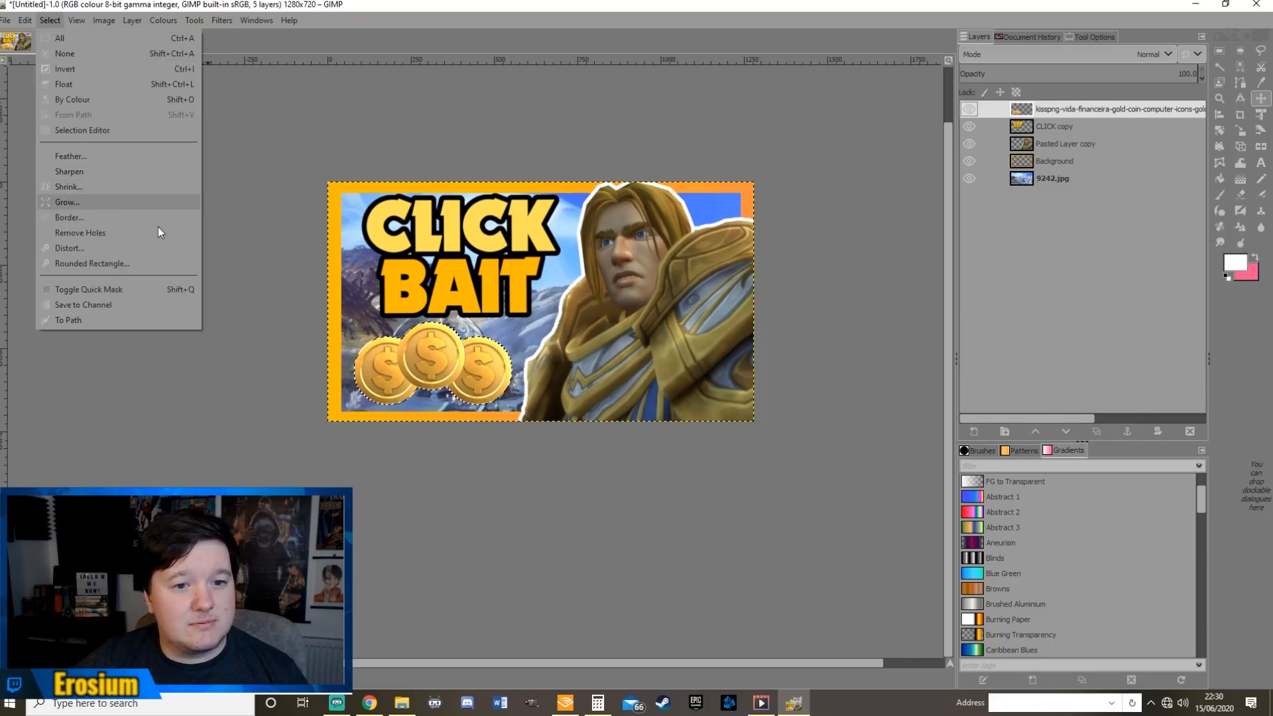
{"action": "left_click", "coordinate": [66, 202]}
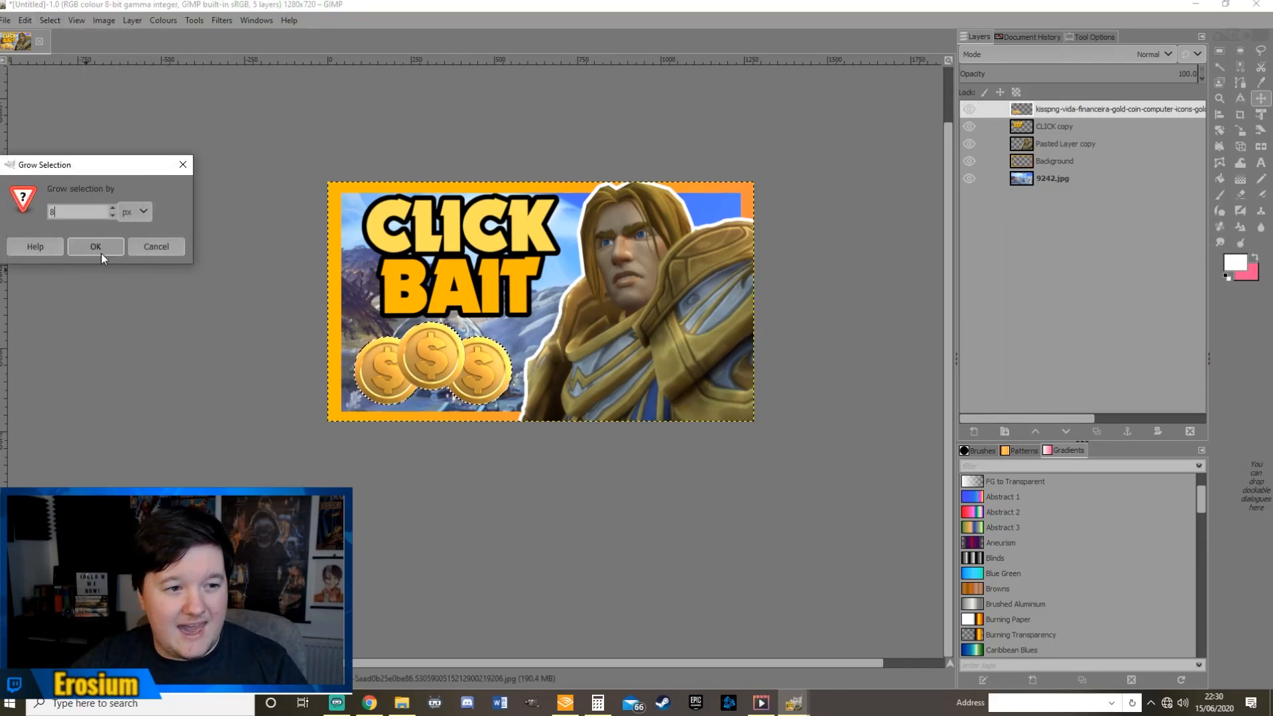
{"action": "right_click", "coordinate": [1121, 108]}
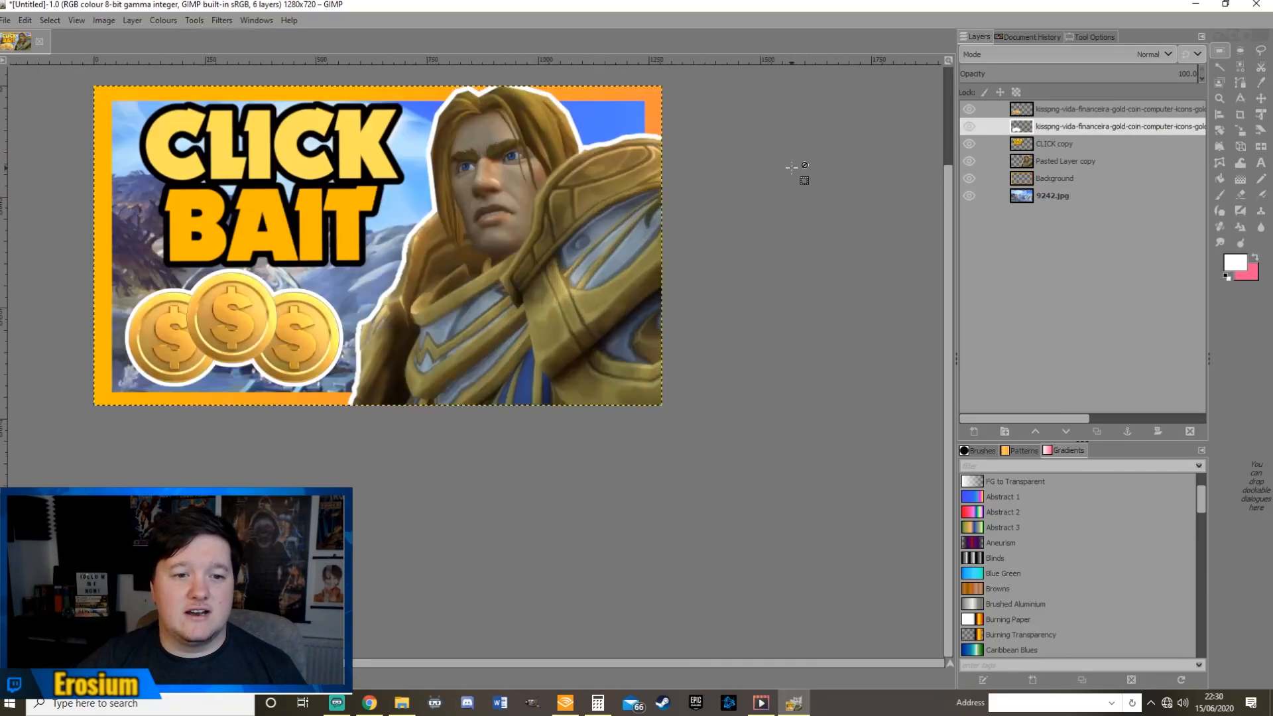
{"action": "mouse_move", "coordinate": [739, 186]}
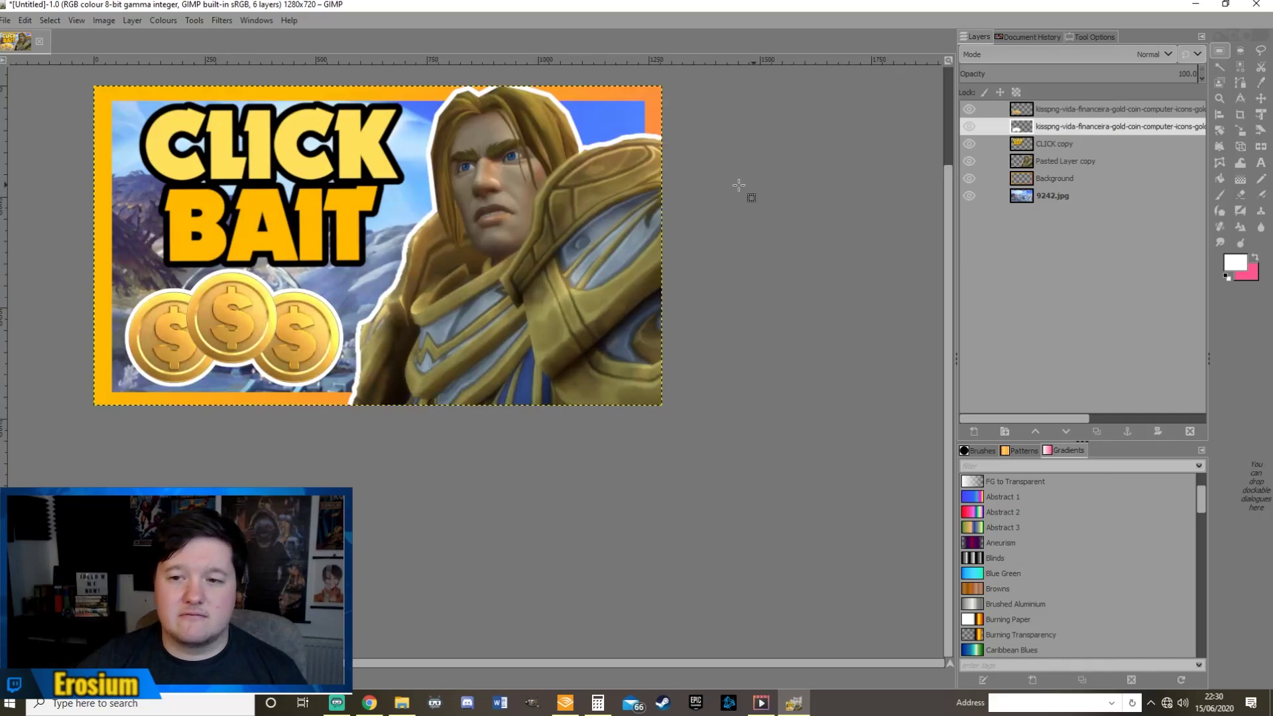
{"action": "right_click", "coordinate": [1121, 109]}
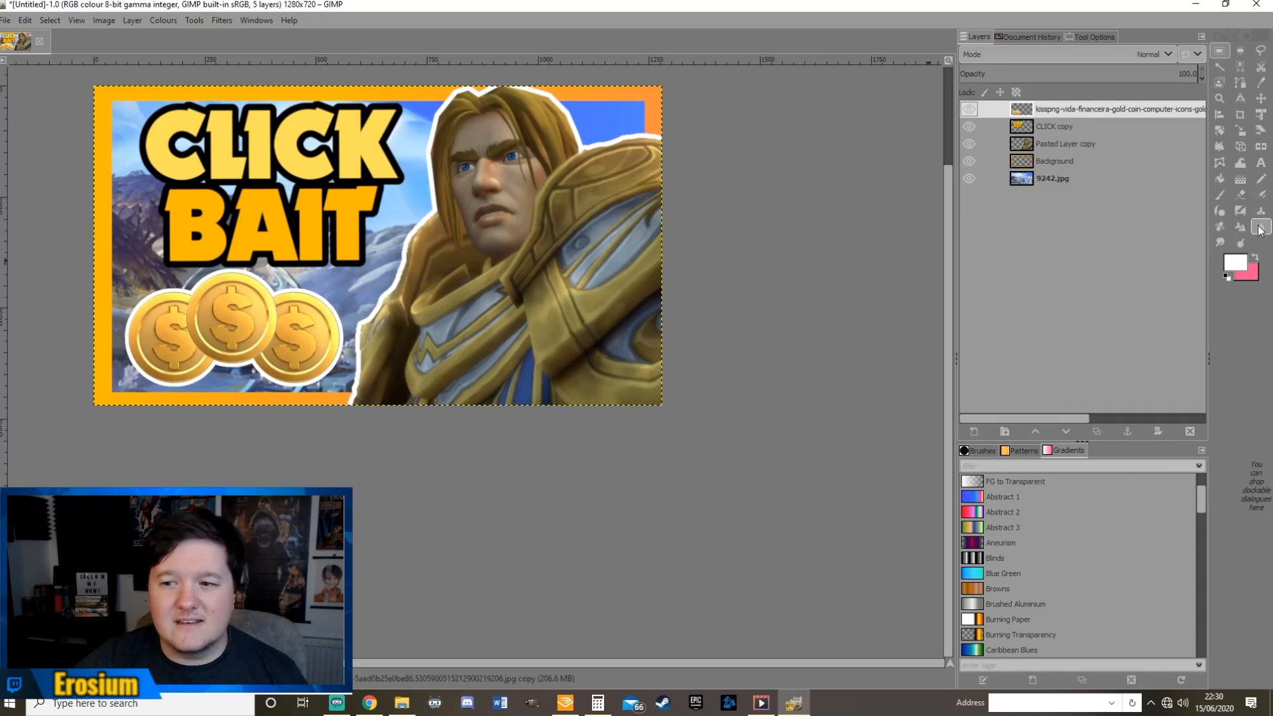
{"action": "mouse_move", "coordinate": [1261, 227]}
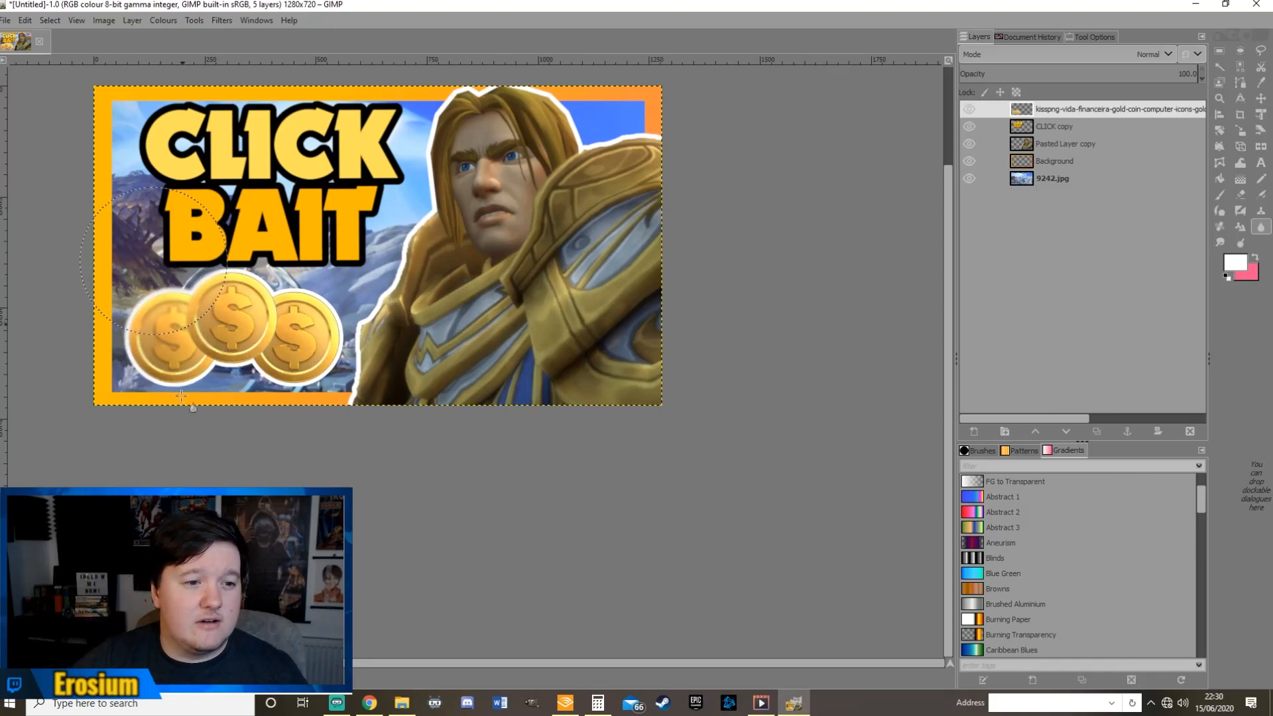
Soften the scenery beside the coins with the Blur/Sharpen tool and return to the Layers list
{"action": "left_click", "coordinate": [1051, 178]}
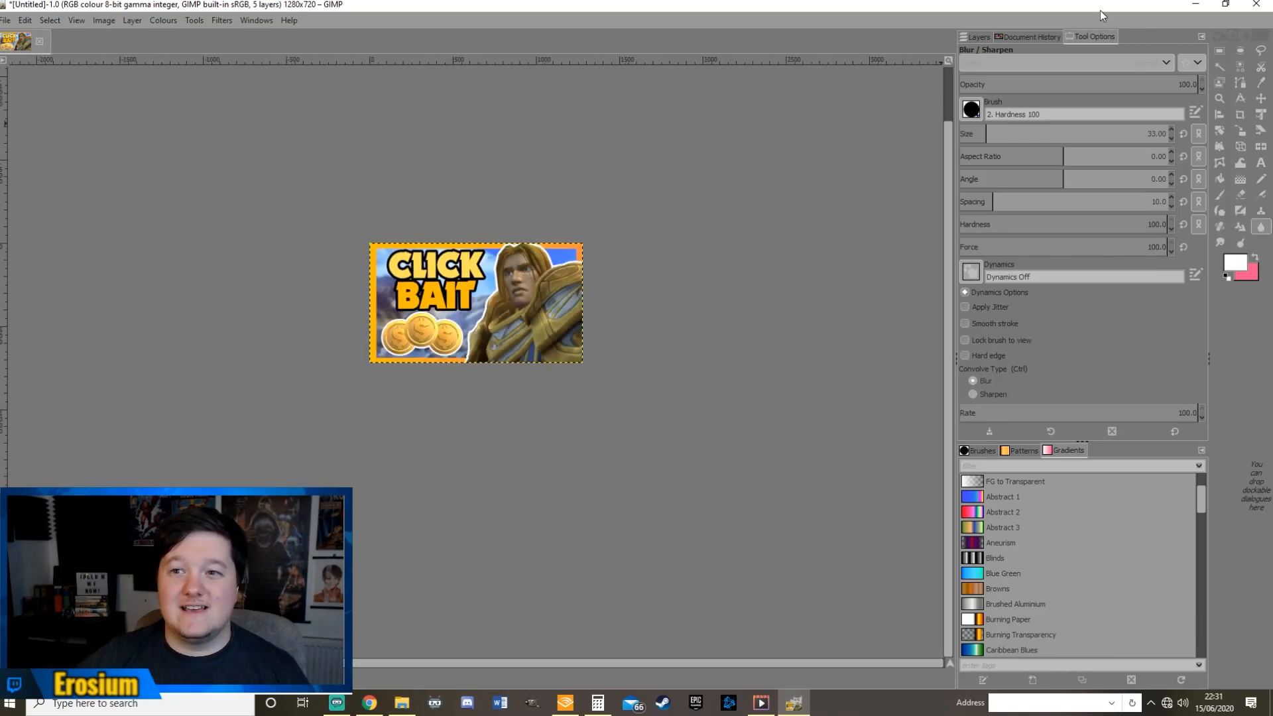
{"action": "left_click", "coordinate": [977, 37]}
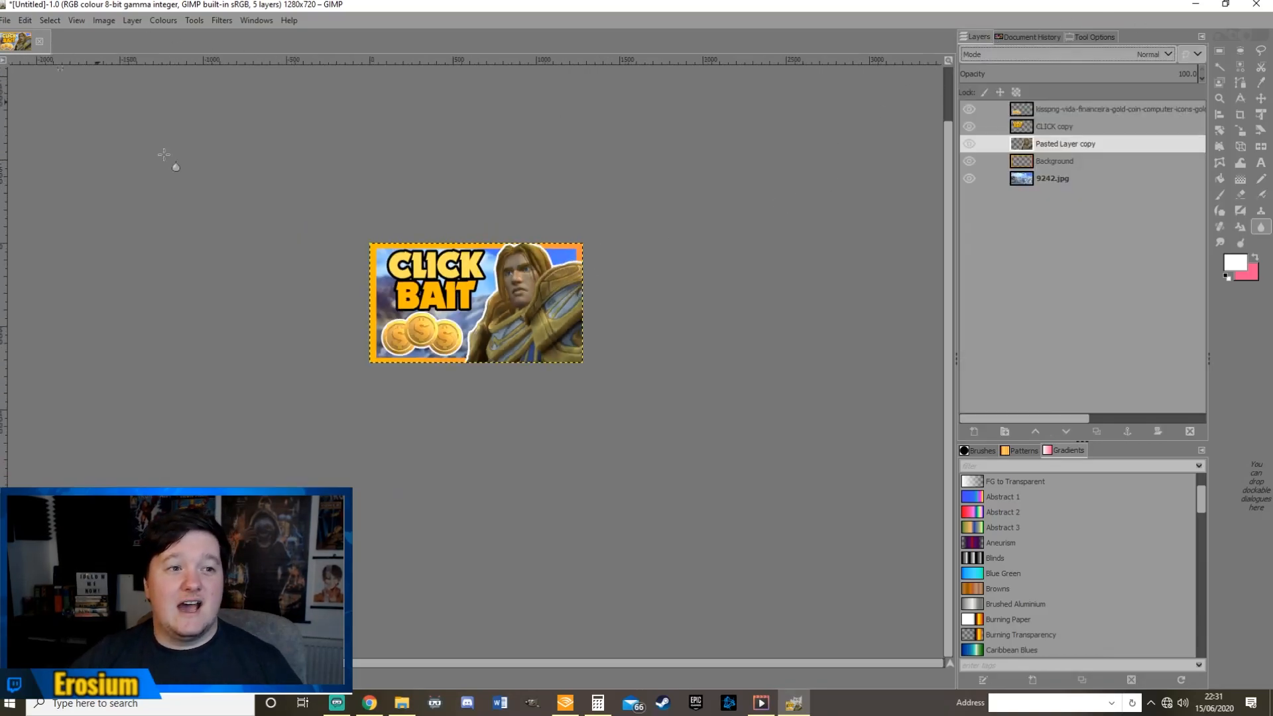
Export the finished thumbnail as Untitled.png to the Desktop, confirming the PNG options
{"action": "left_click", "coordinate": [6, 20]}
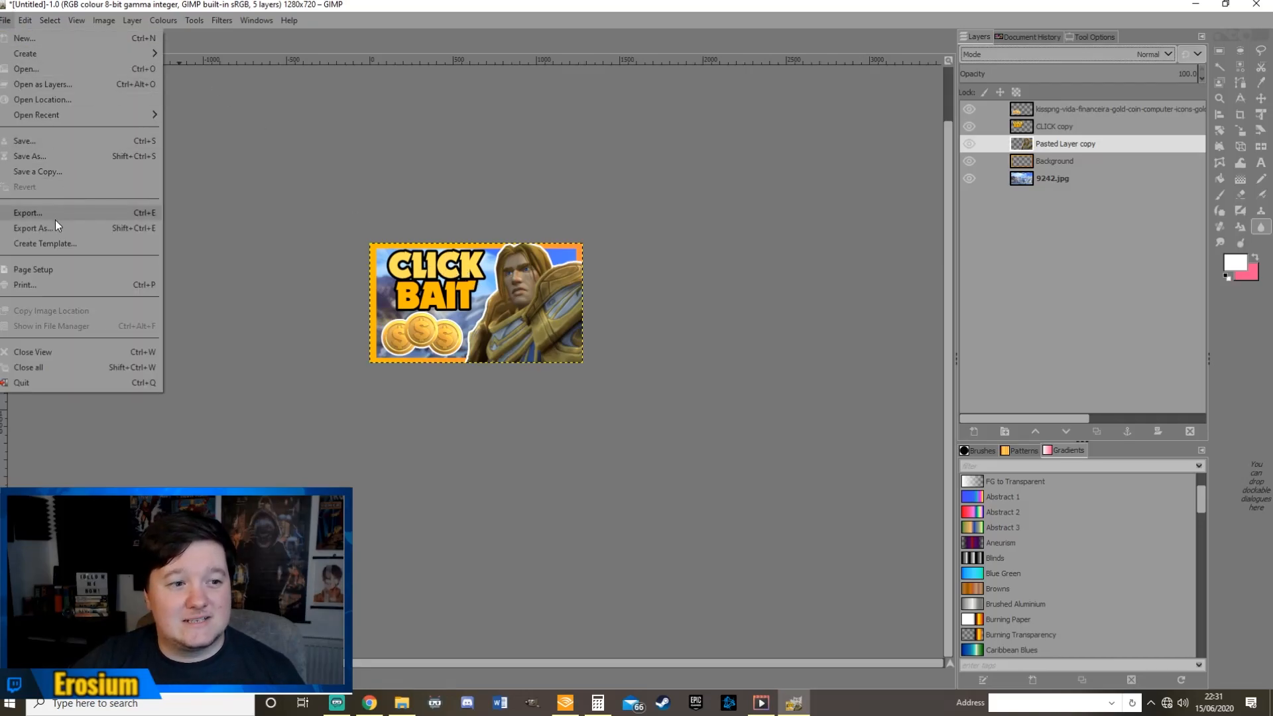
{"action": "mouse_move", "coordinate": [32, 228]}
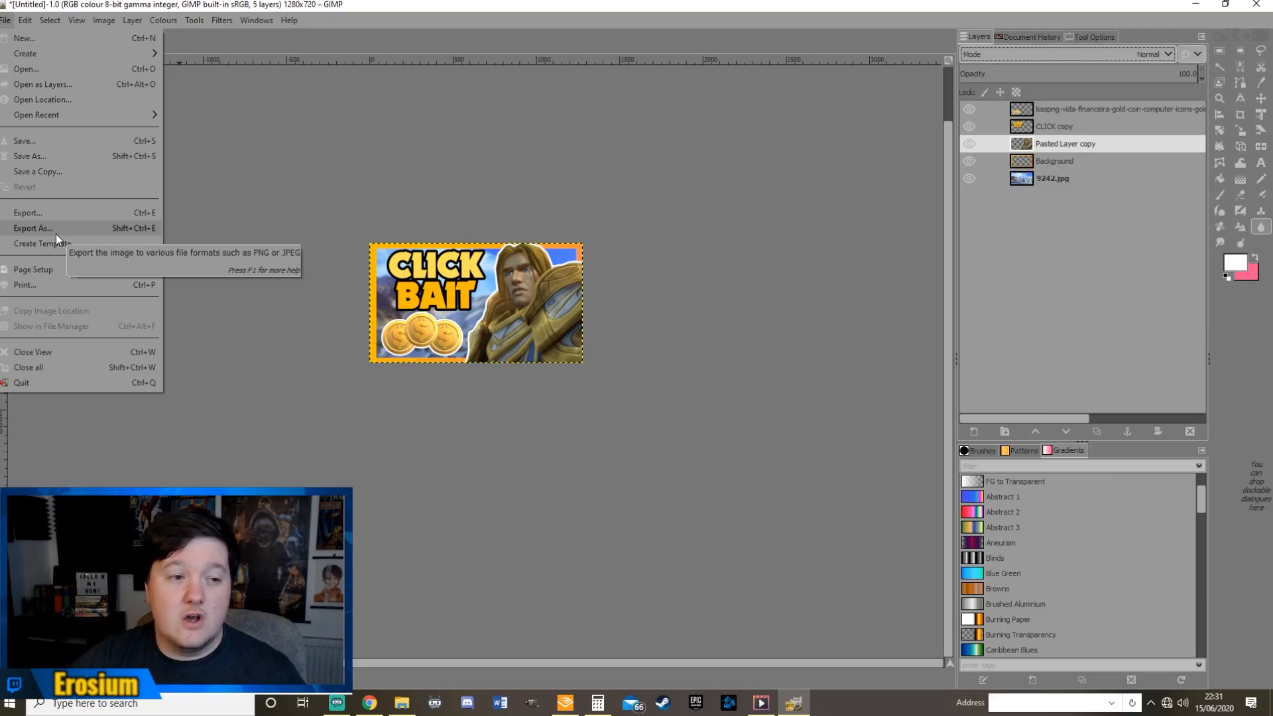
{"action": "left_click", "coordinate": [33, 229]}
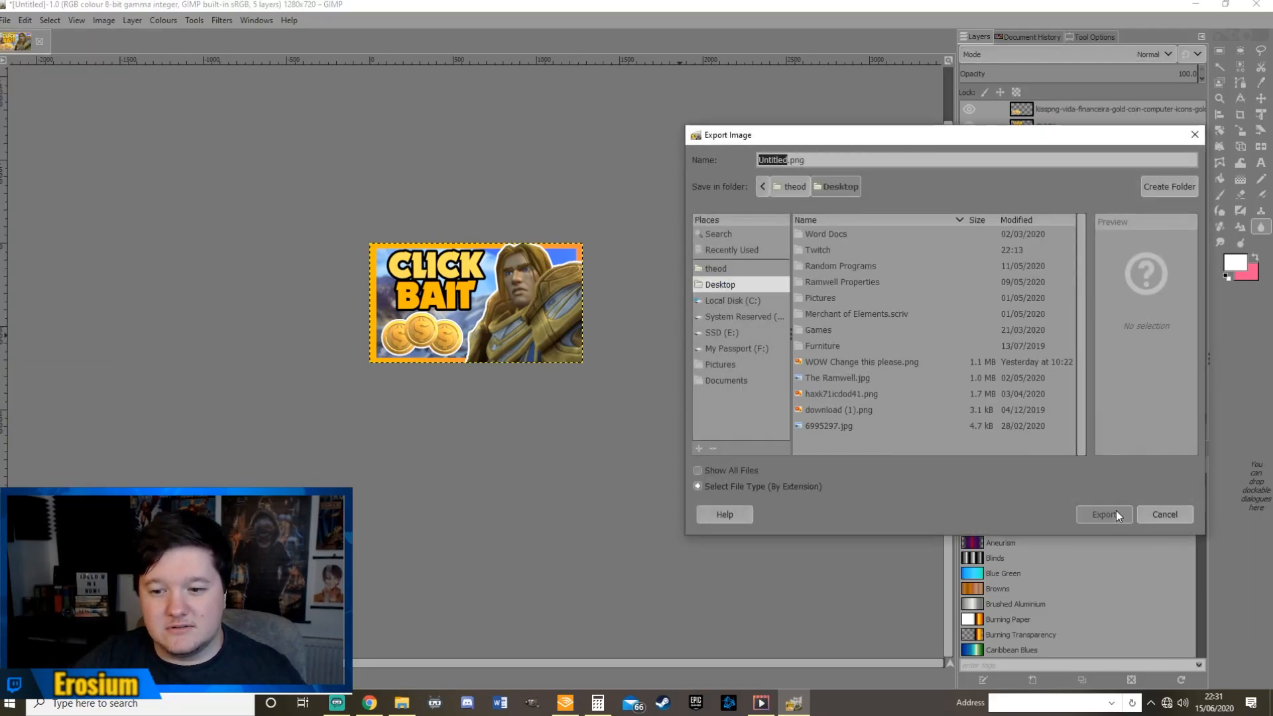
{"action": "left_click", "coordinate": [1102, 514]}
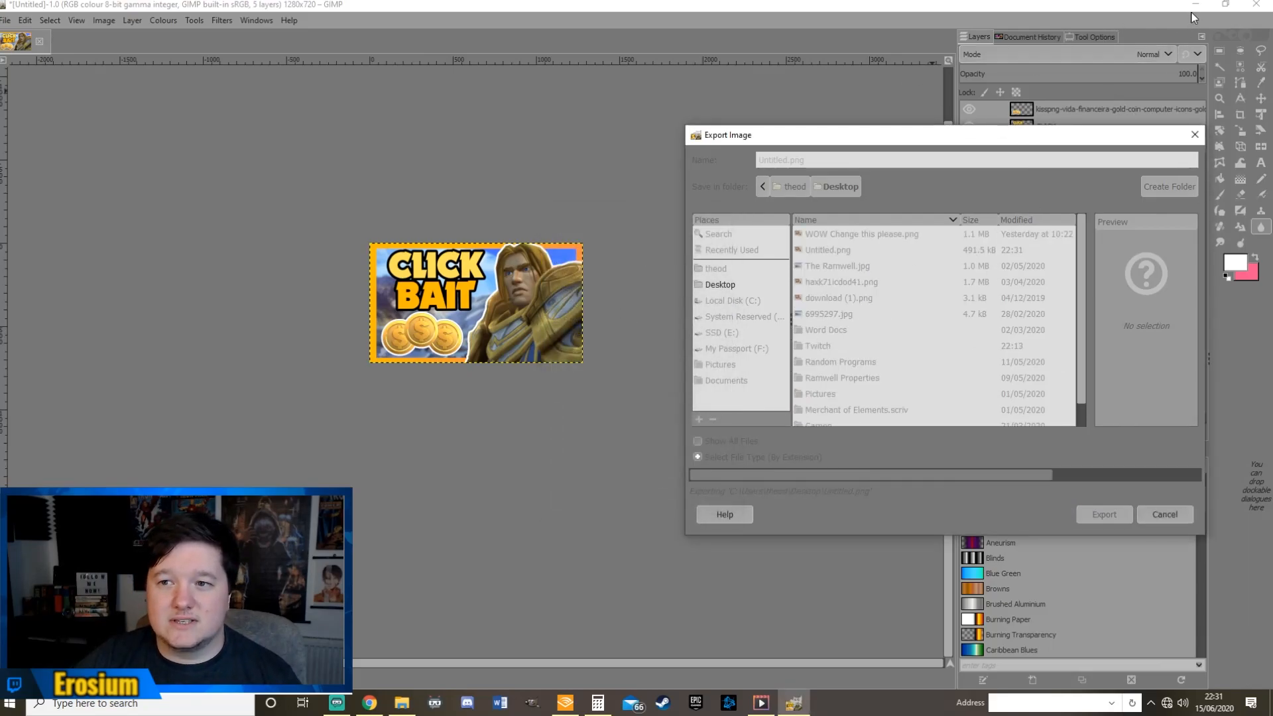
{"action": "left_click", "coordinate": [1102, 514]}
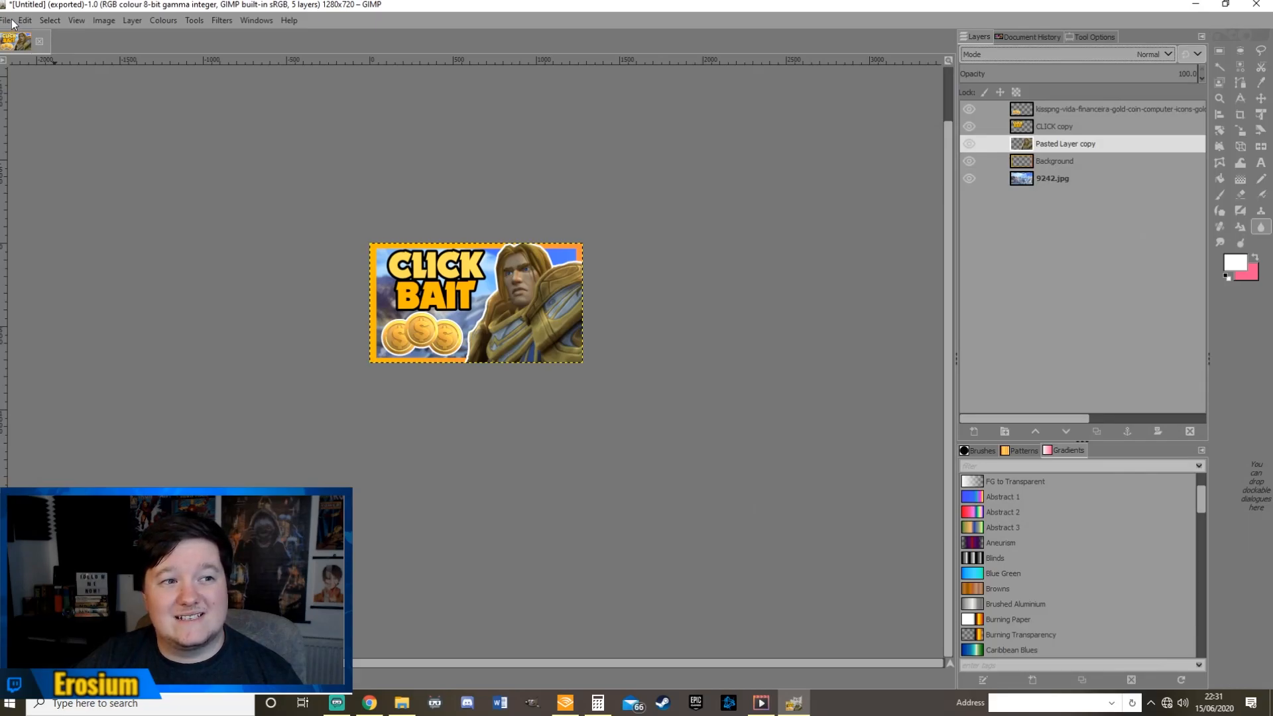
{"action": "left_click", "coordinate": [7, 20]}
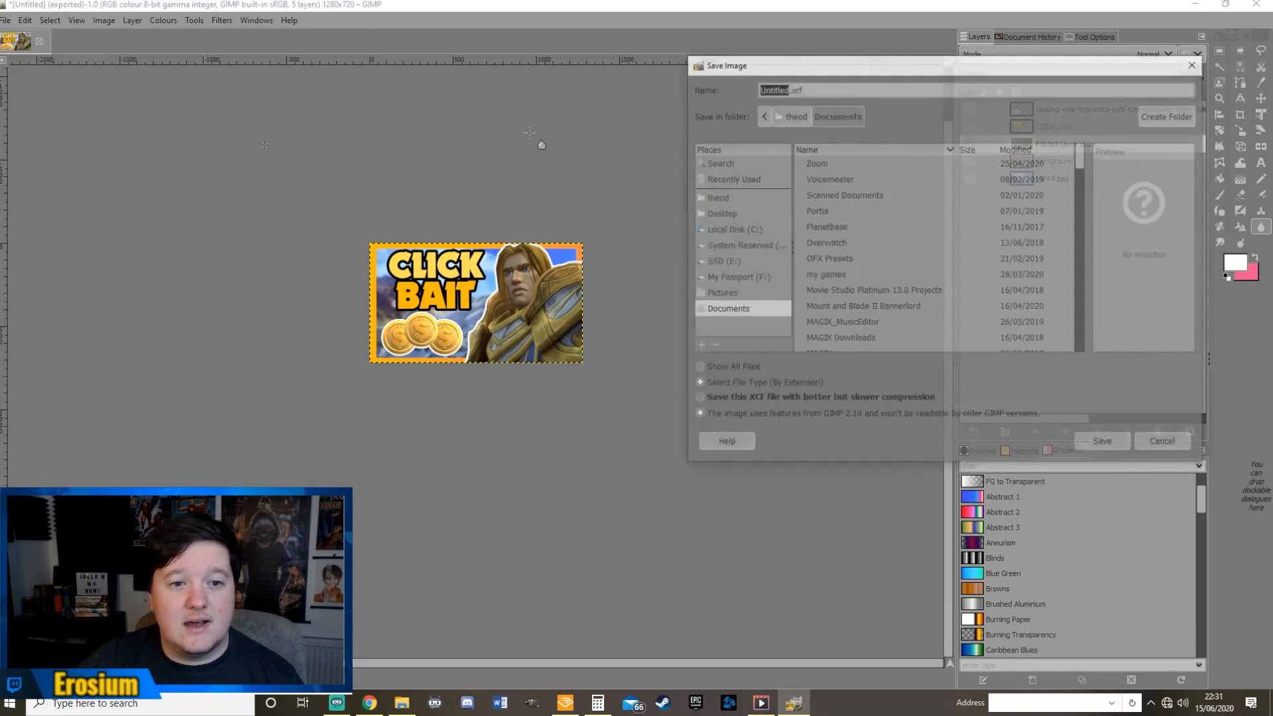
Decline overwriting Untitled.xcf and save the project as clickbait.xcf in Documents
{"action": "left_click", "coordinate": [1101, 441]}
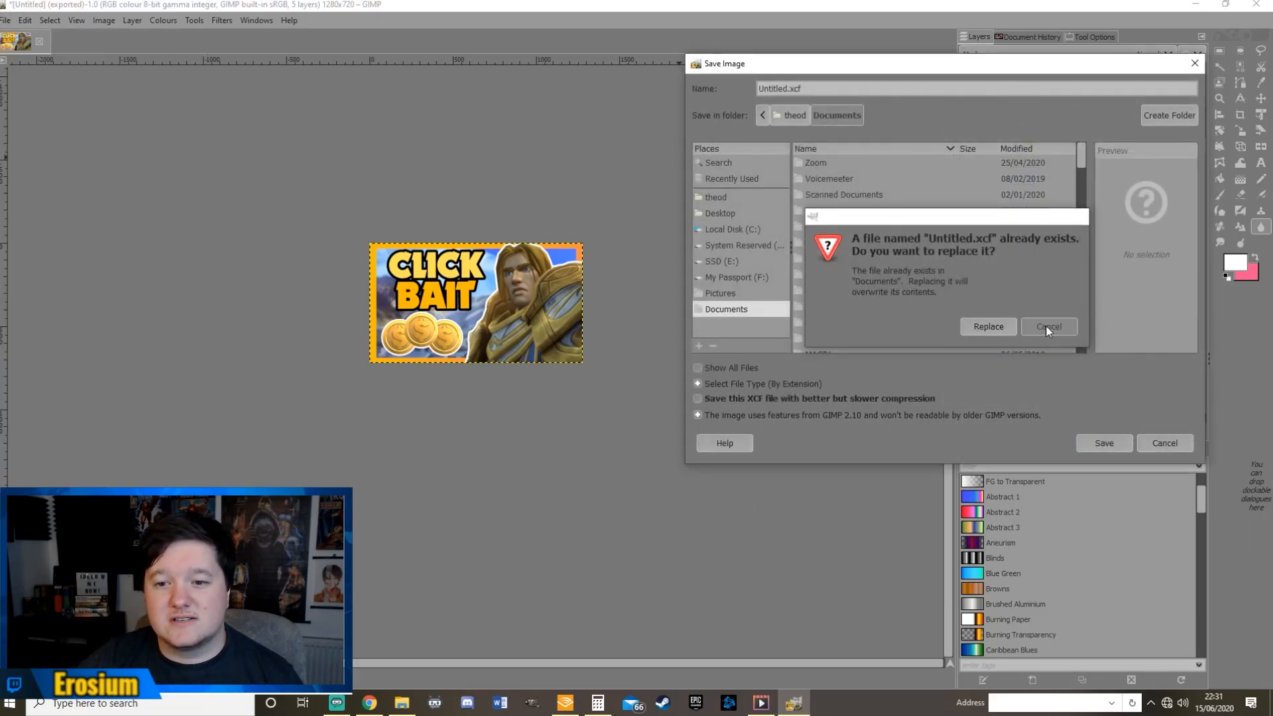
{"action": "left_click", "coordinate": [1048, 326]}
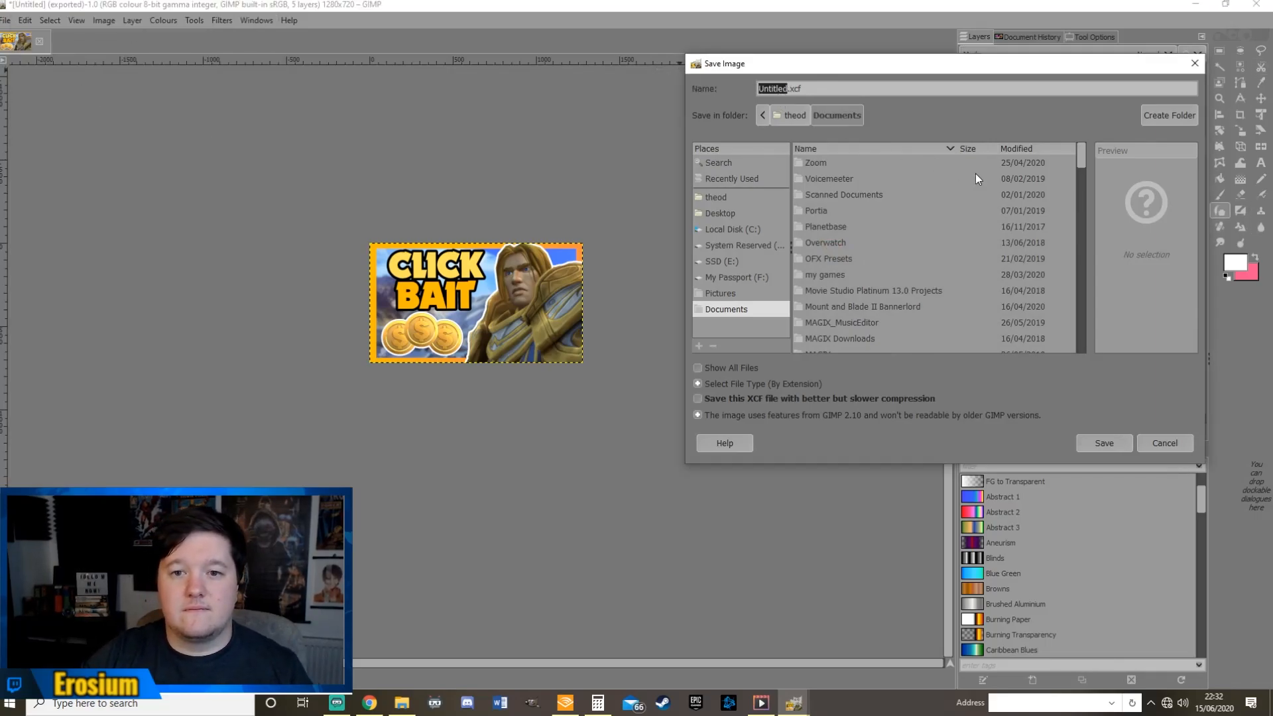
{"action": "left_click", "coordinate": [5, 20]}
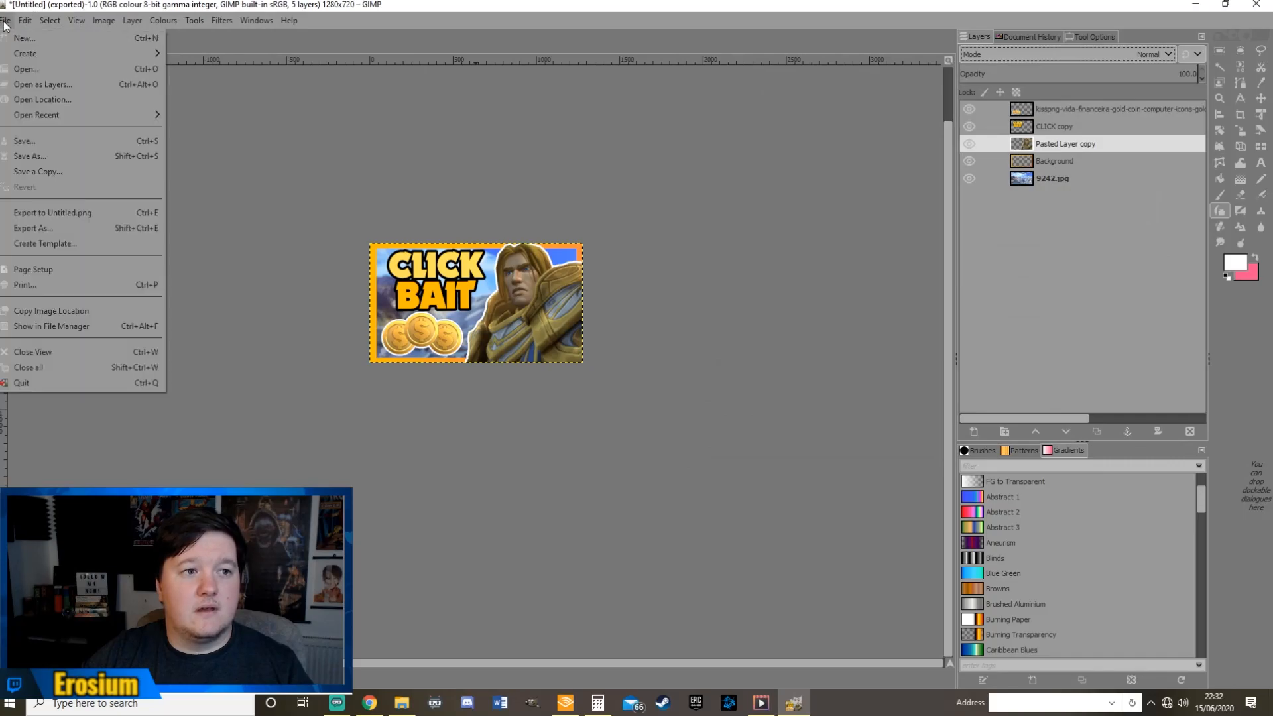
{"action": "left_click", "coordinate": [24, 141]}
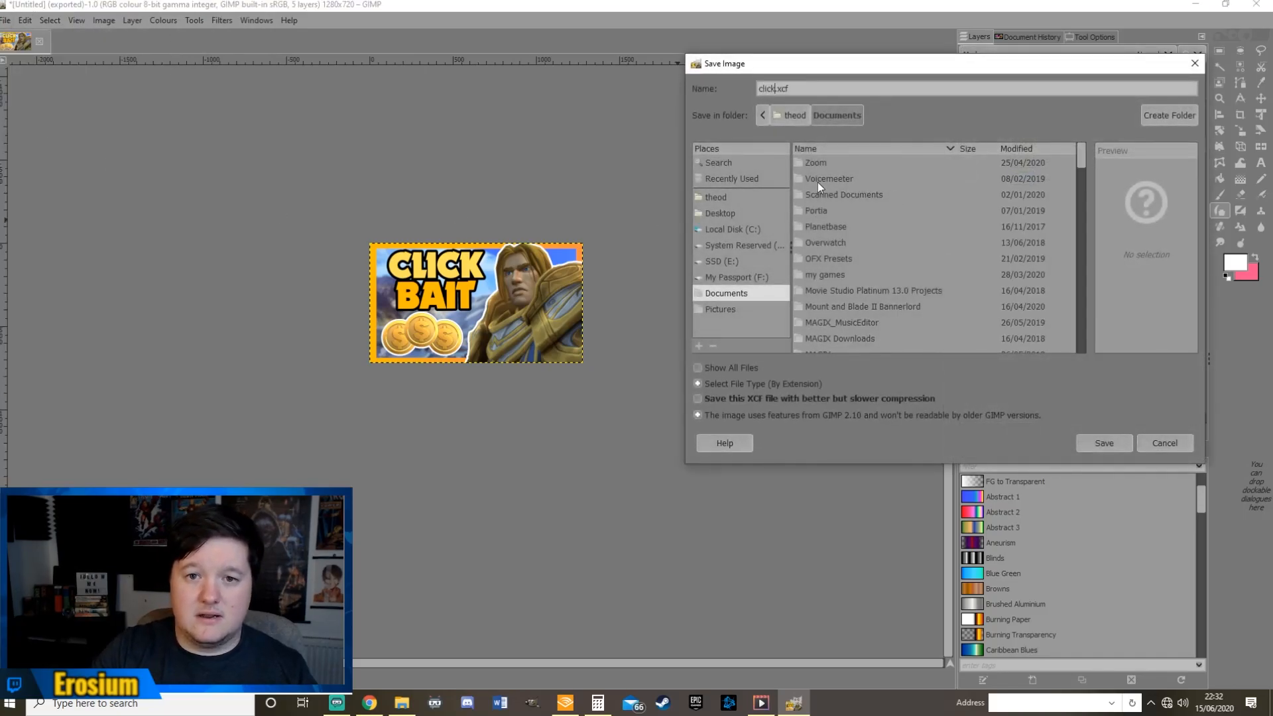
{"action": "left_click", "coordinate": [1102, 443]}
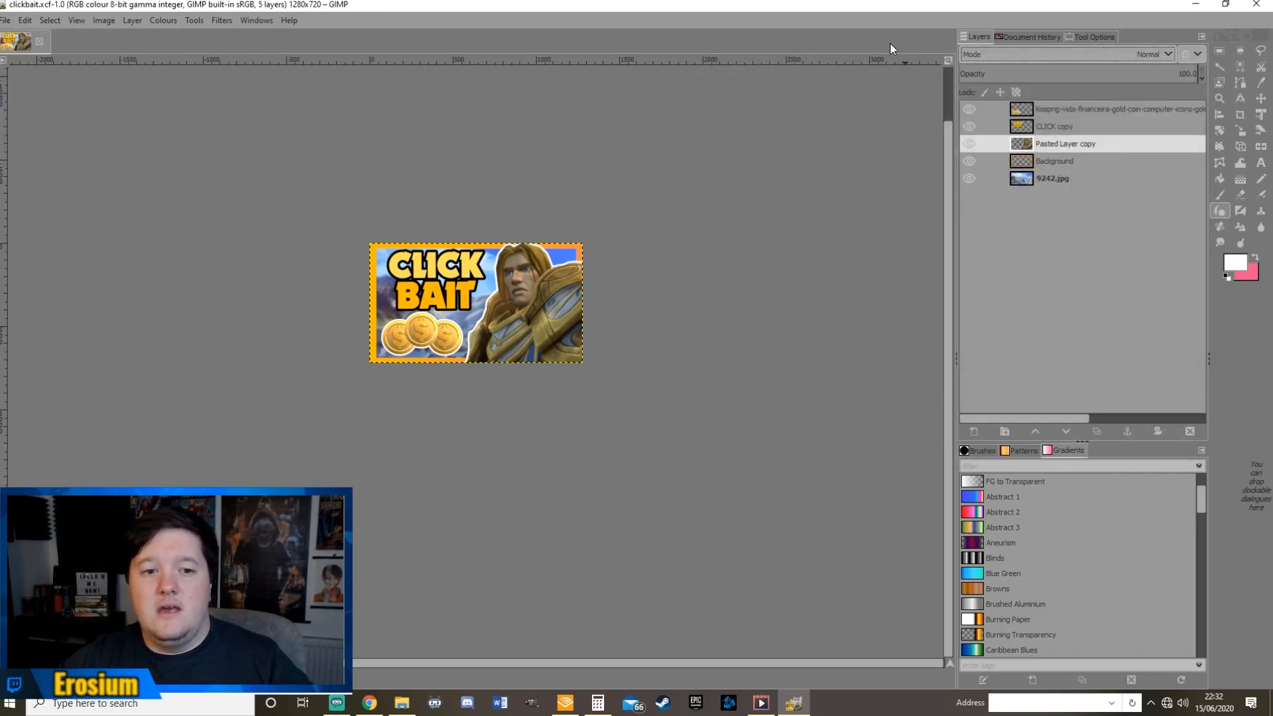
{"action": "mouse_move", "coordinate": [690, 175]}
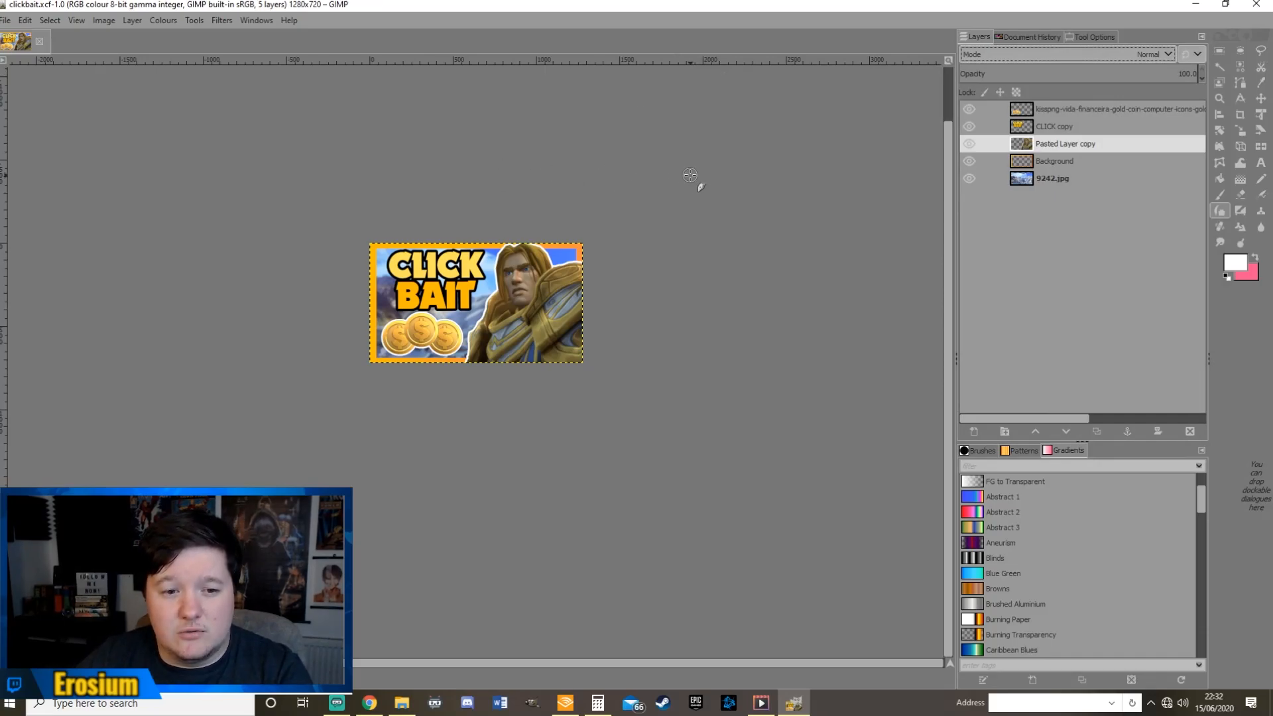
{"action": "mouse_move", "coordinate": [613, 327]}
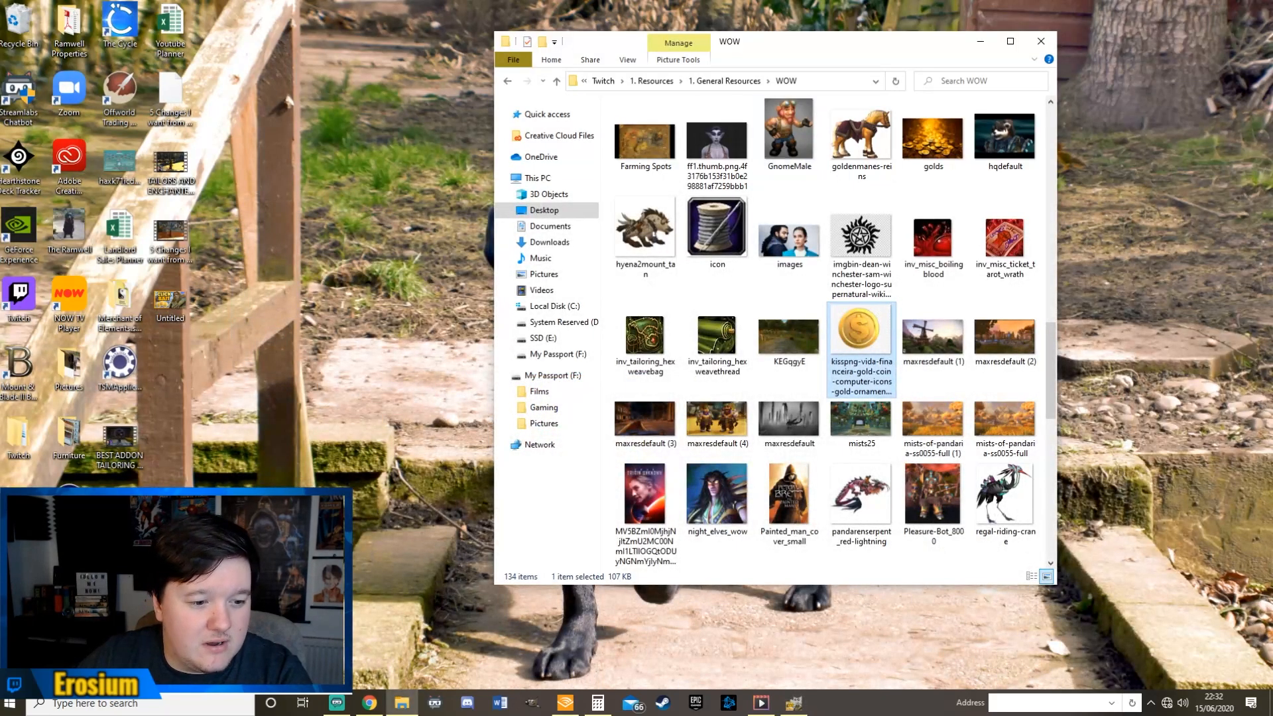
Open the exported Untitled.png thumbnail in the Photos viewer
{"action": "double_click", "coordinate": [861, 329]}
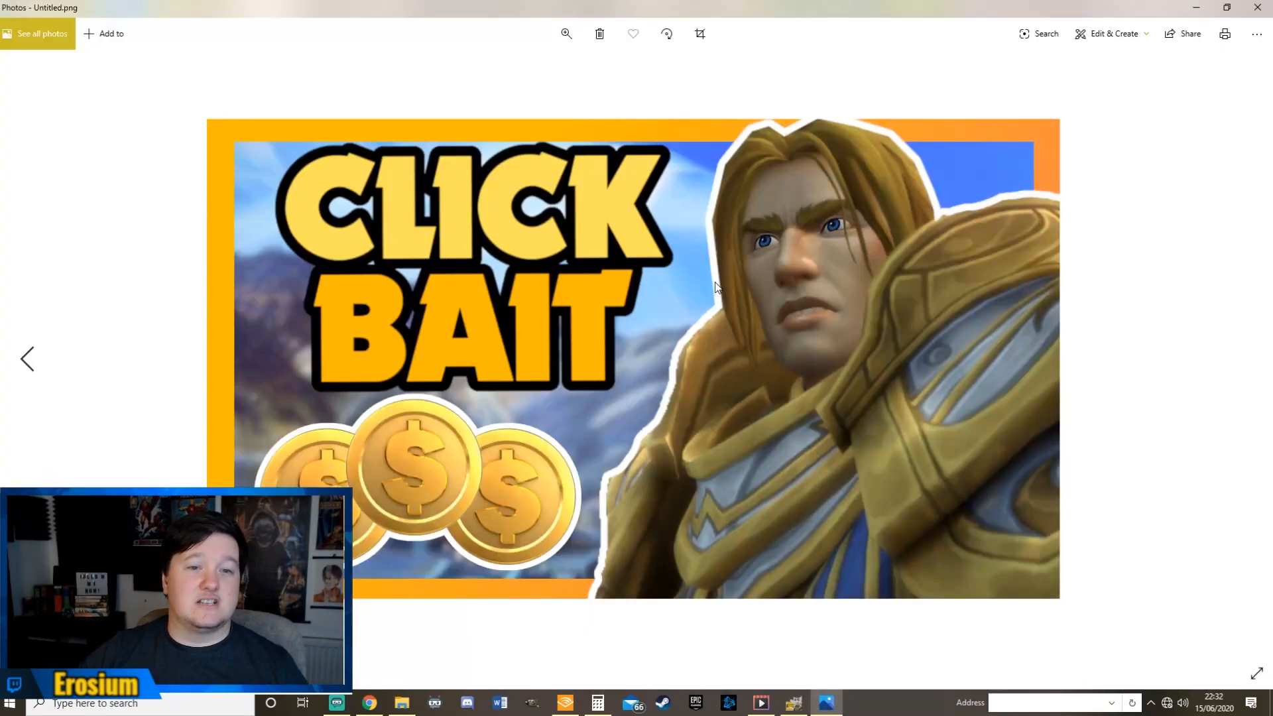
{"action": "mouse_move", "coordinate": [1140, 305]}
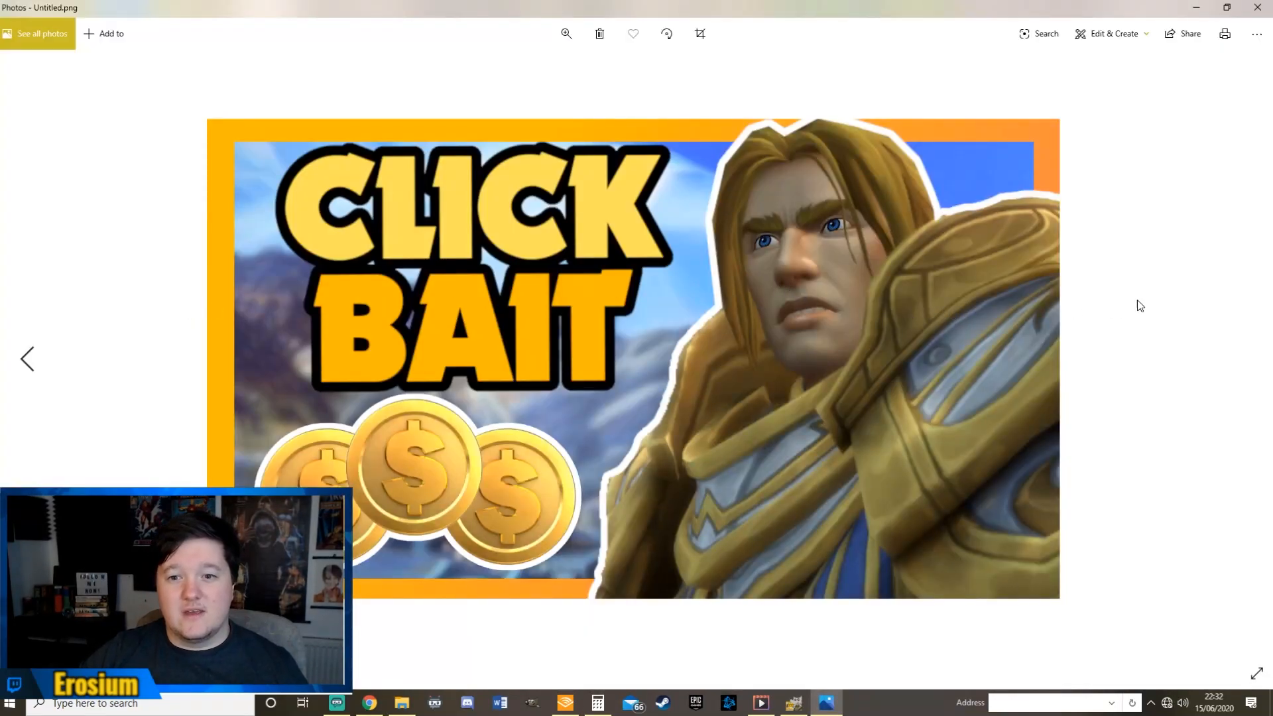
{"action": "mouse_move", "coordinate": [1105, 302]}
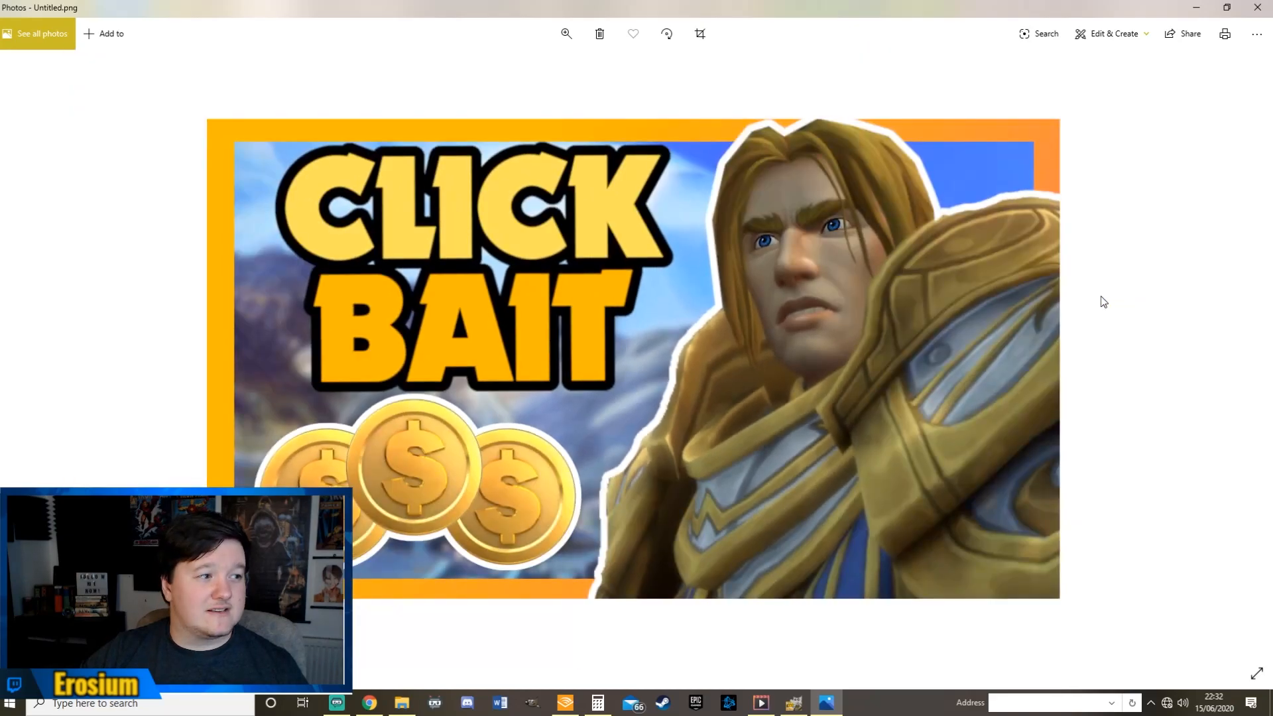